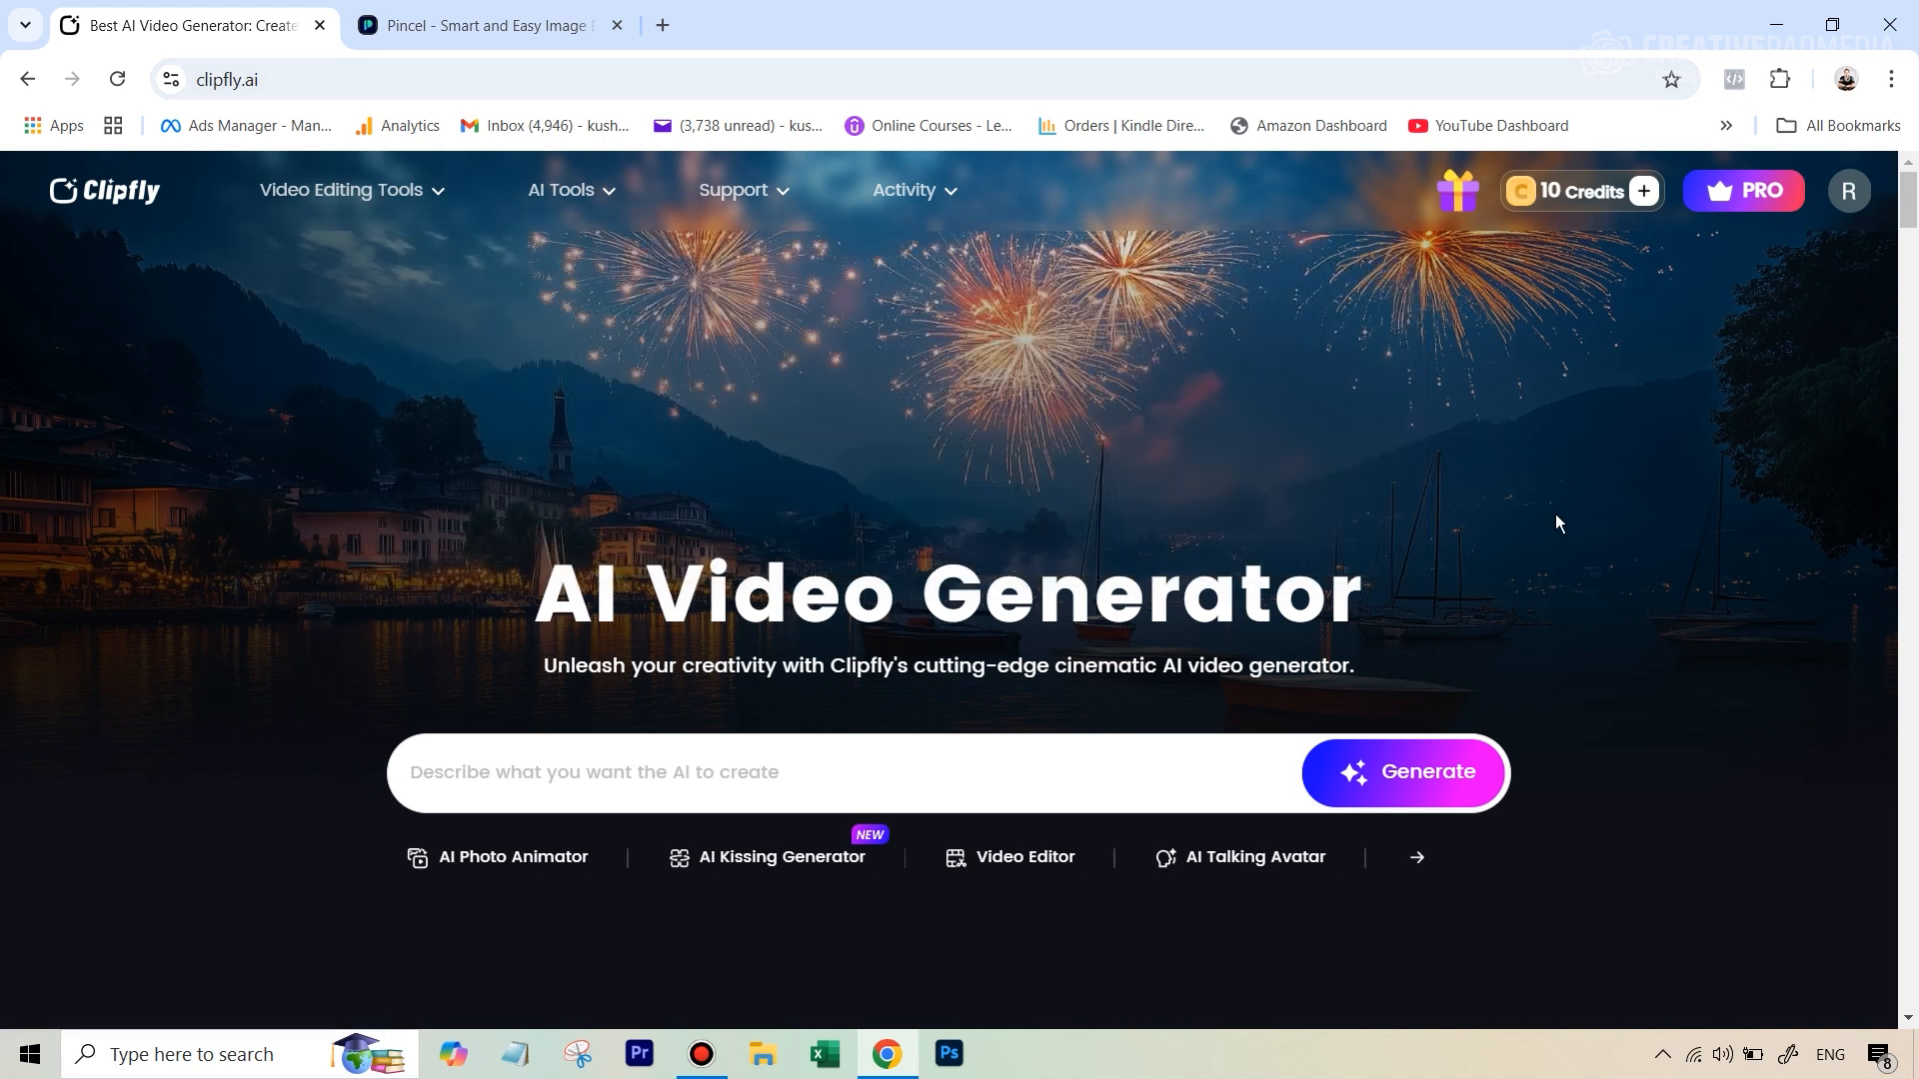
pyautogui.moveTo(1613, 203)
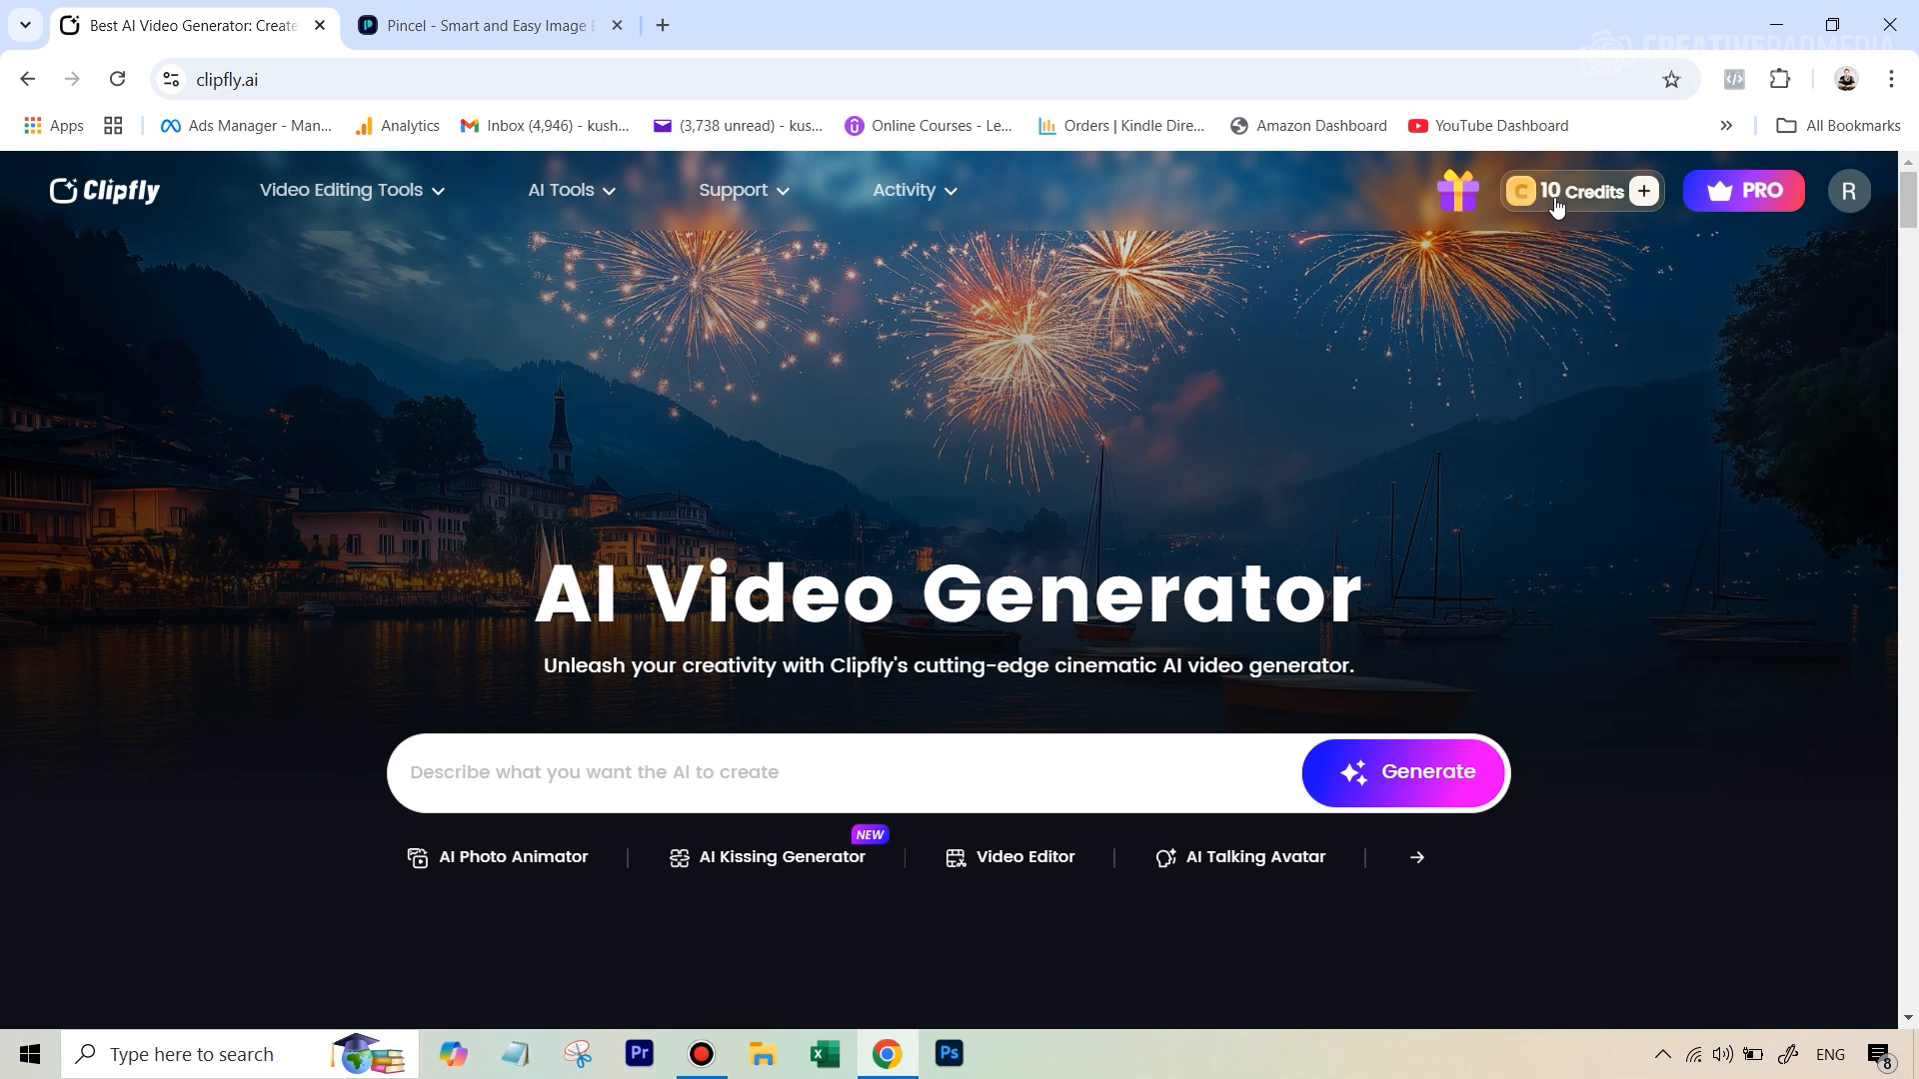
pyautogui.moveTo(1613, 464)
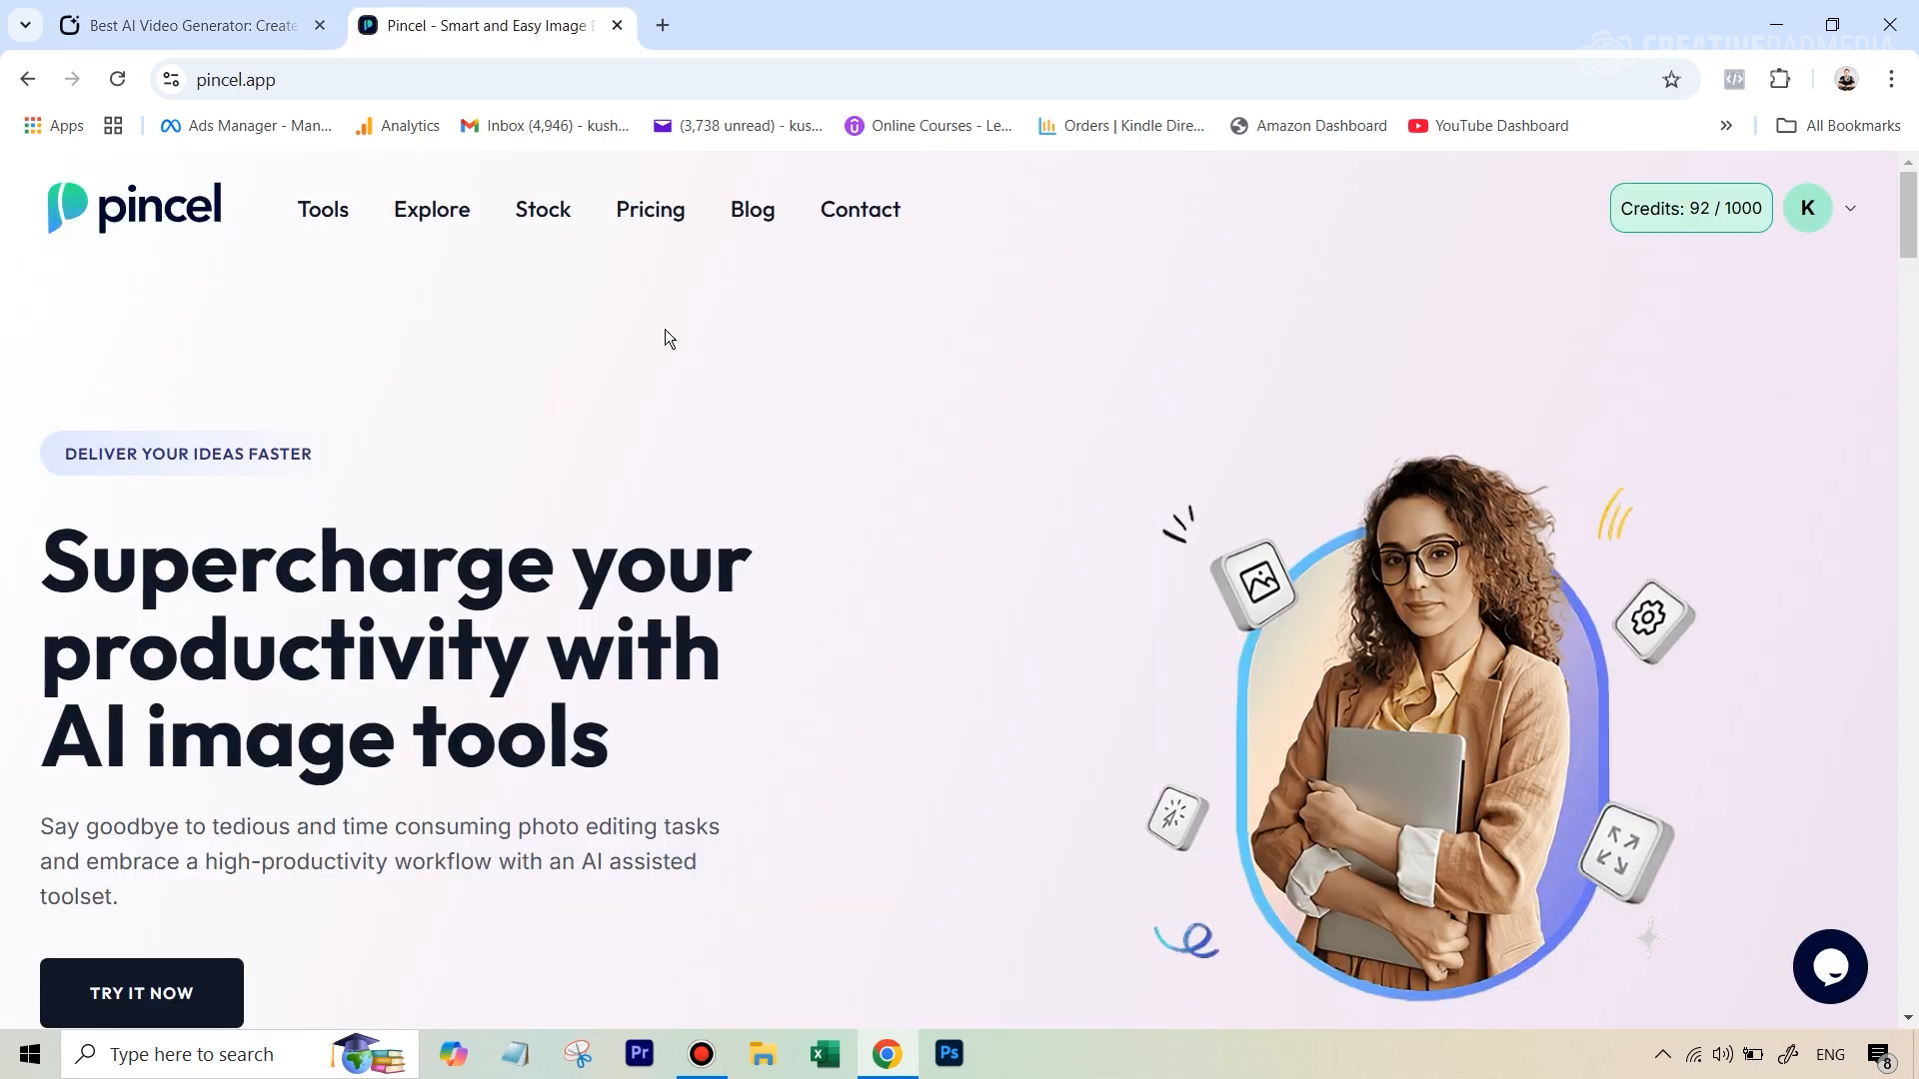
pyautogui.moveTo(184, 250)
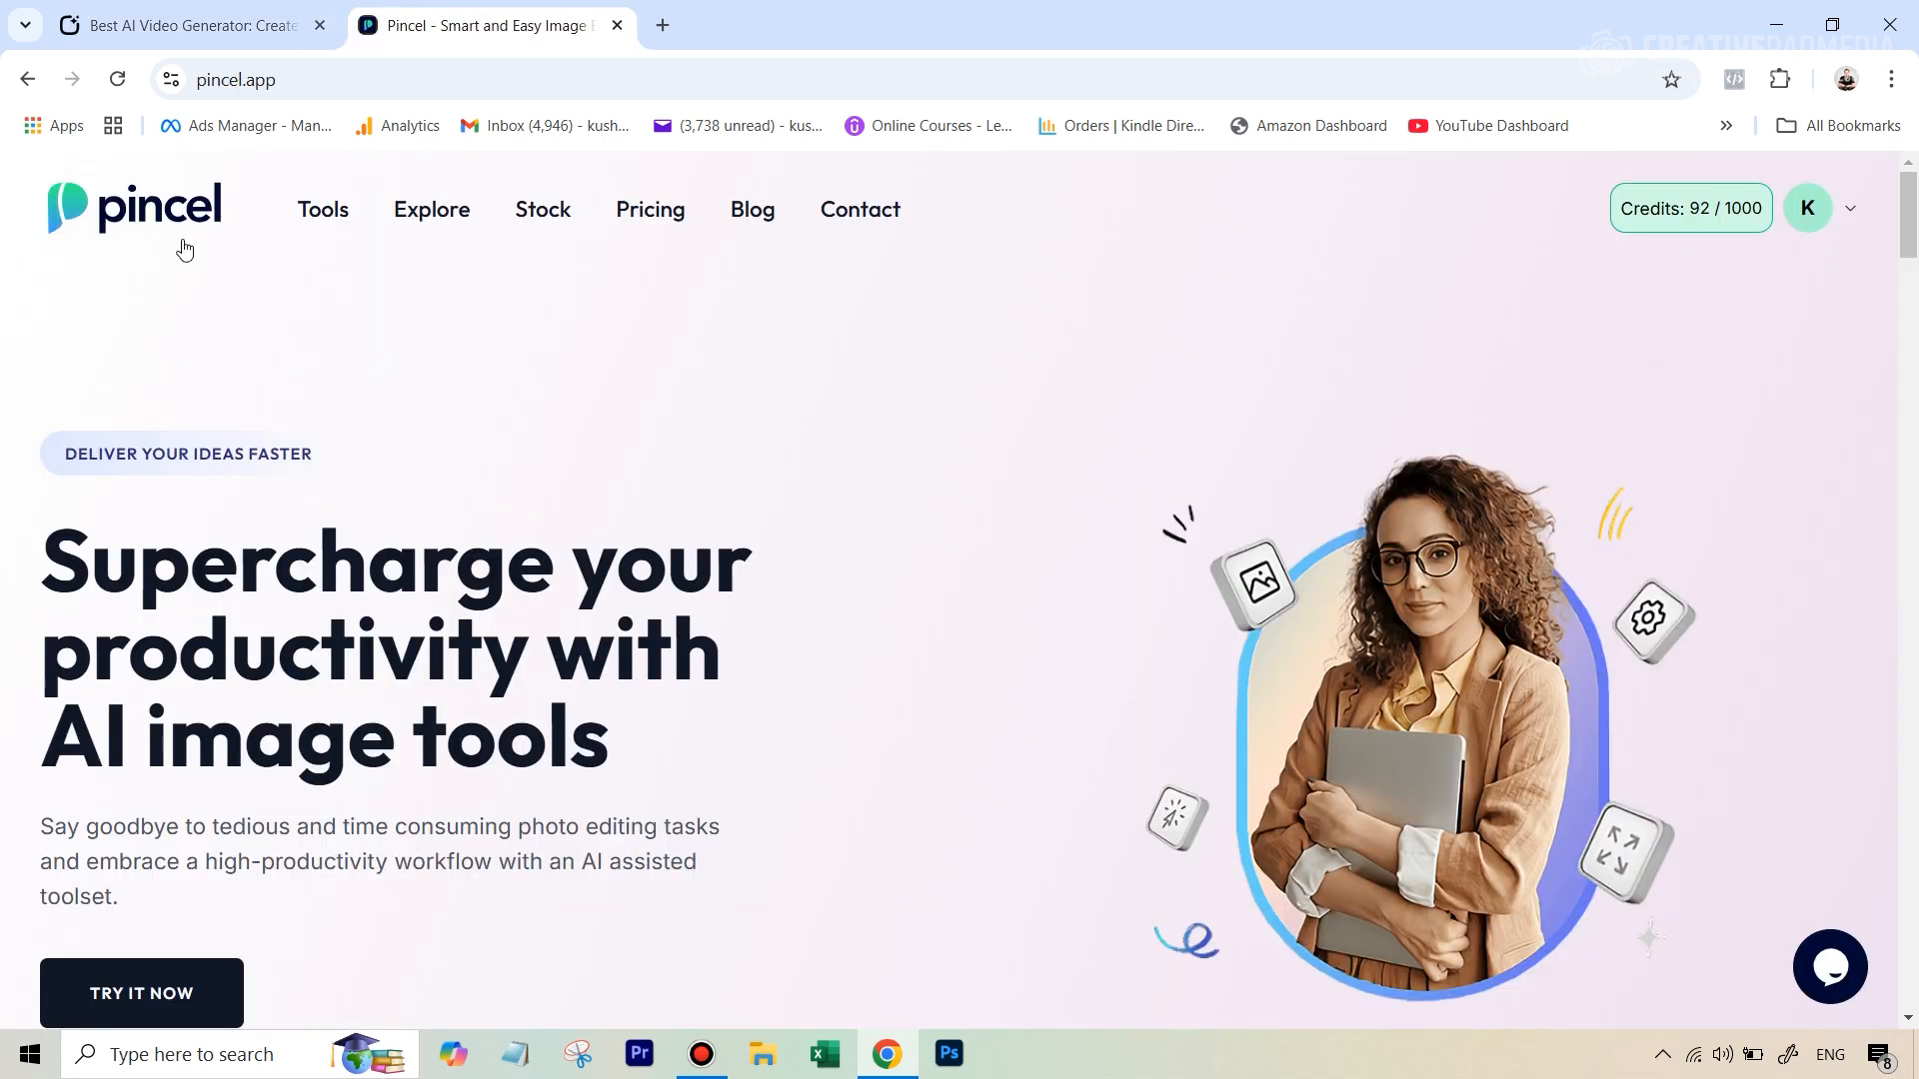
pyautogui.moveTo(140, 1014)
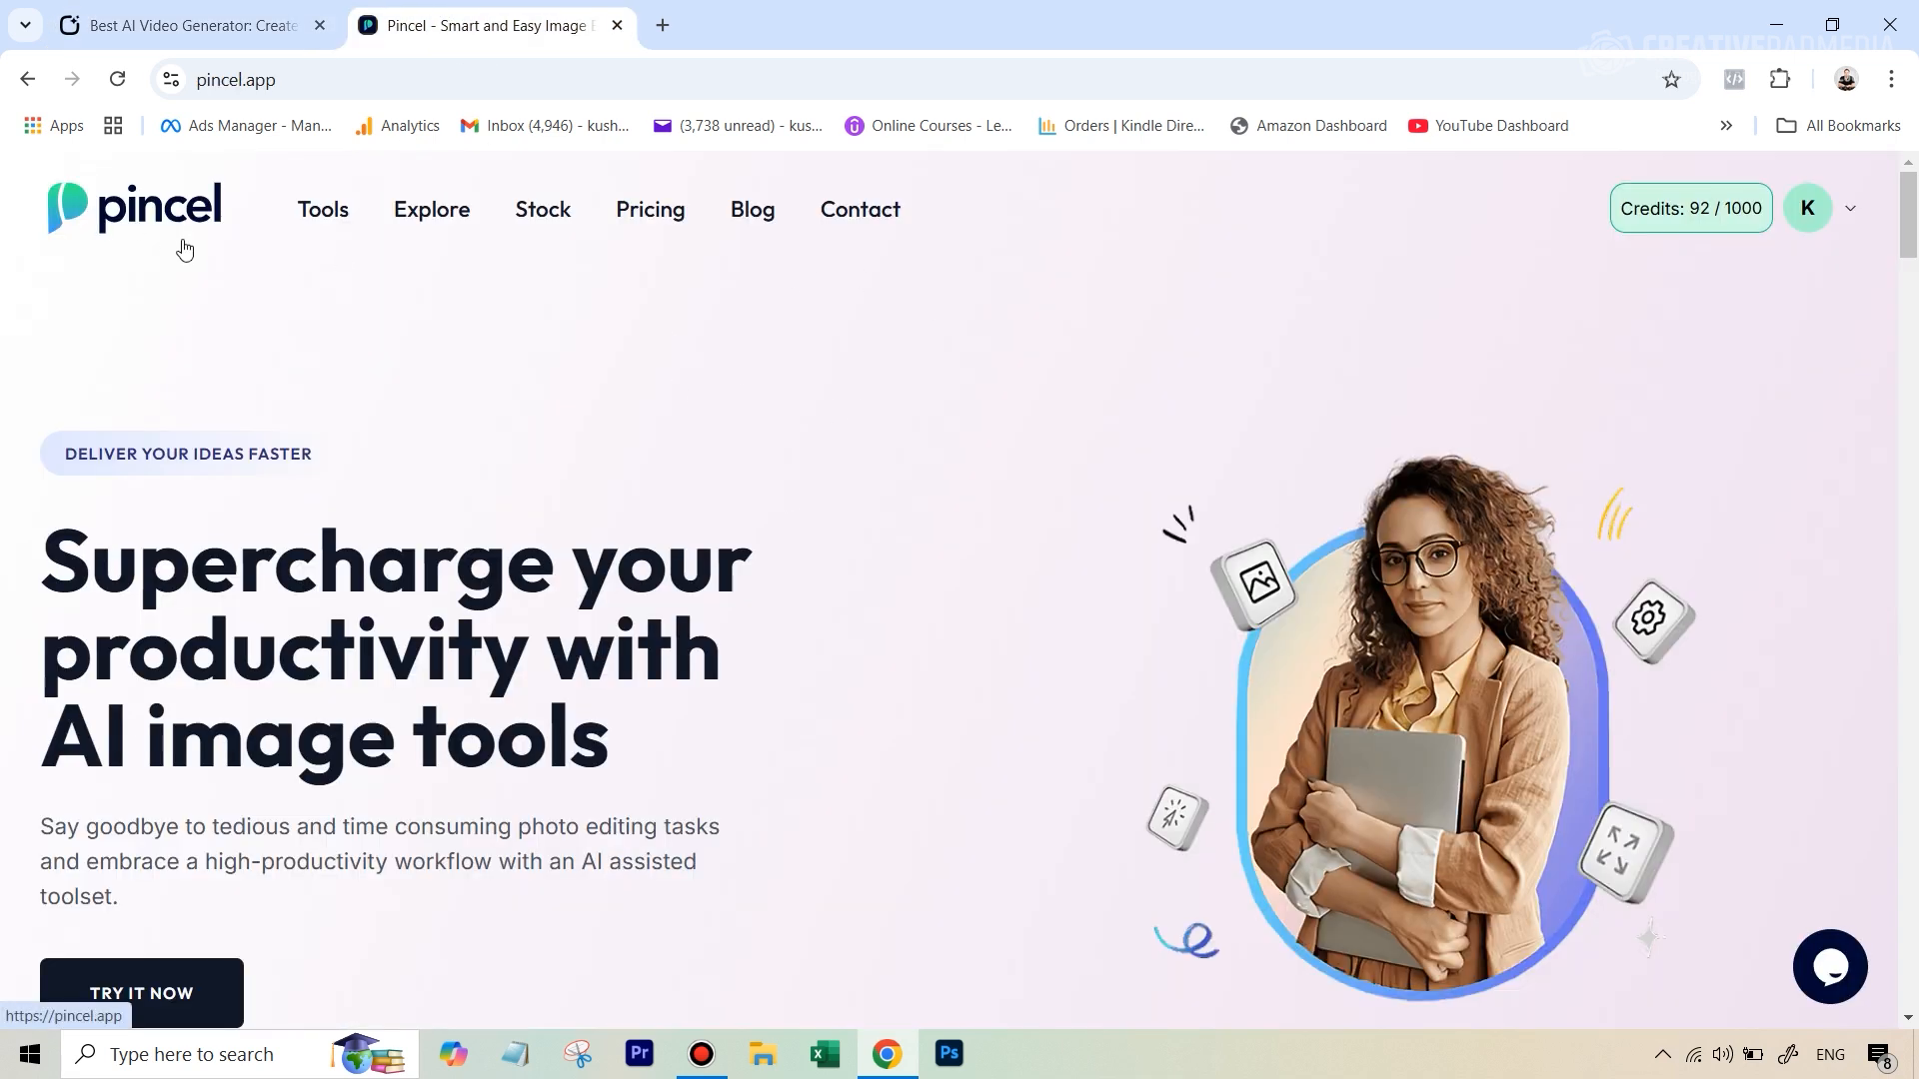
# - Reach the AI Hug Generator landing page from Clipfly's AI Tools menu
pyautogui.click(184, 24)
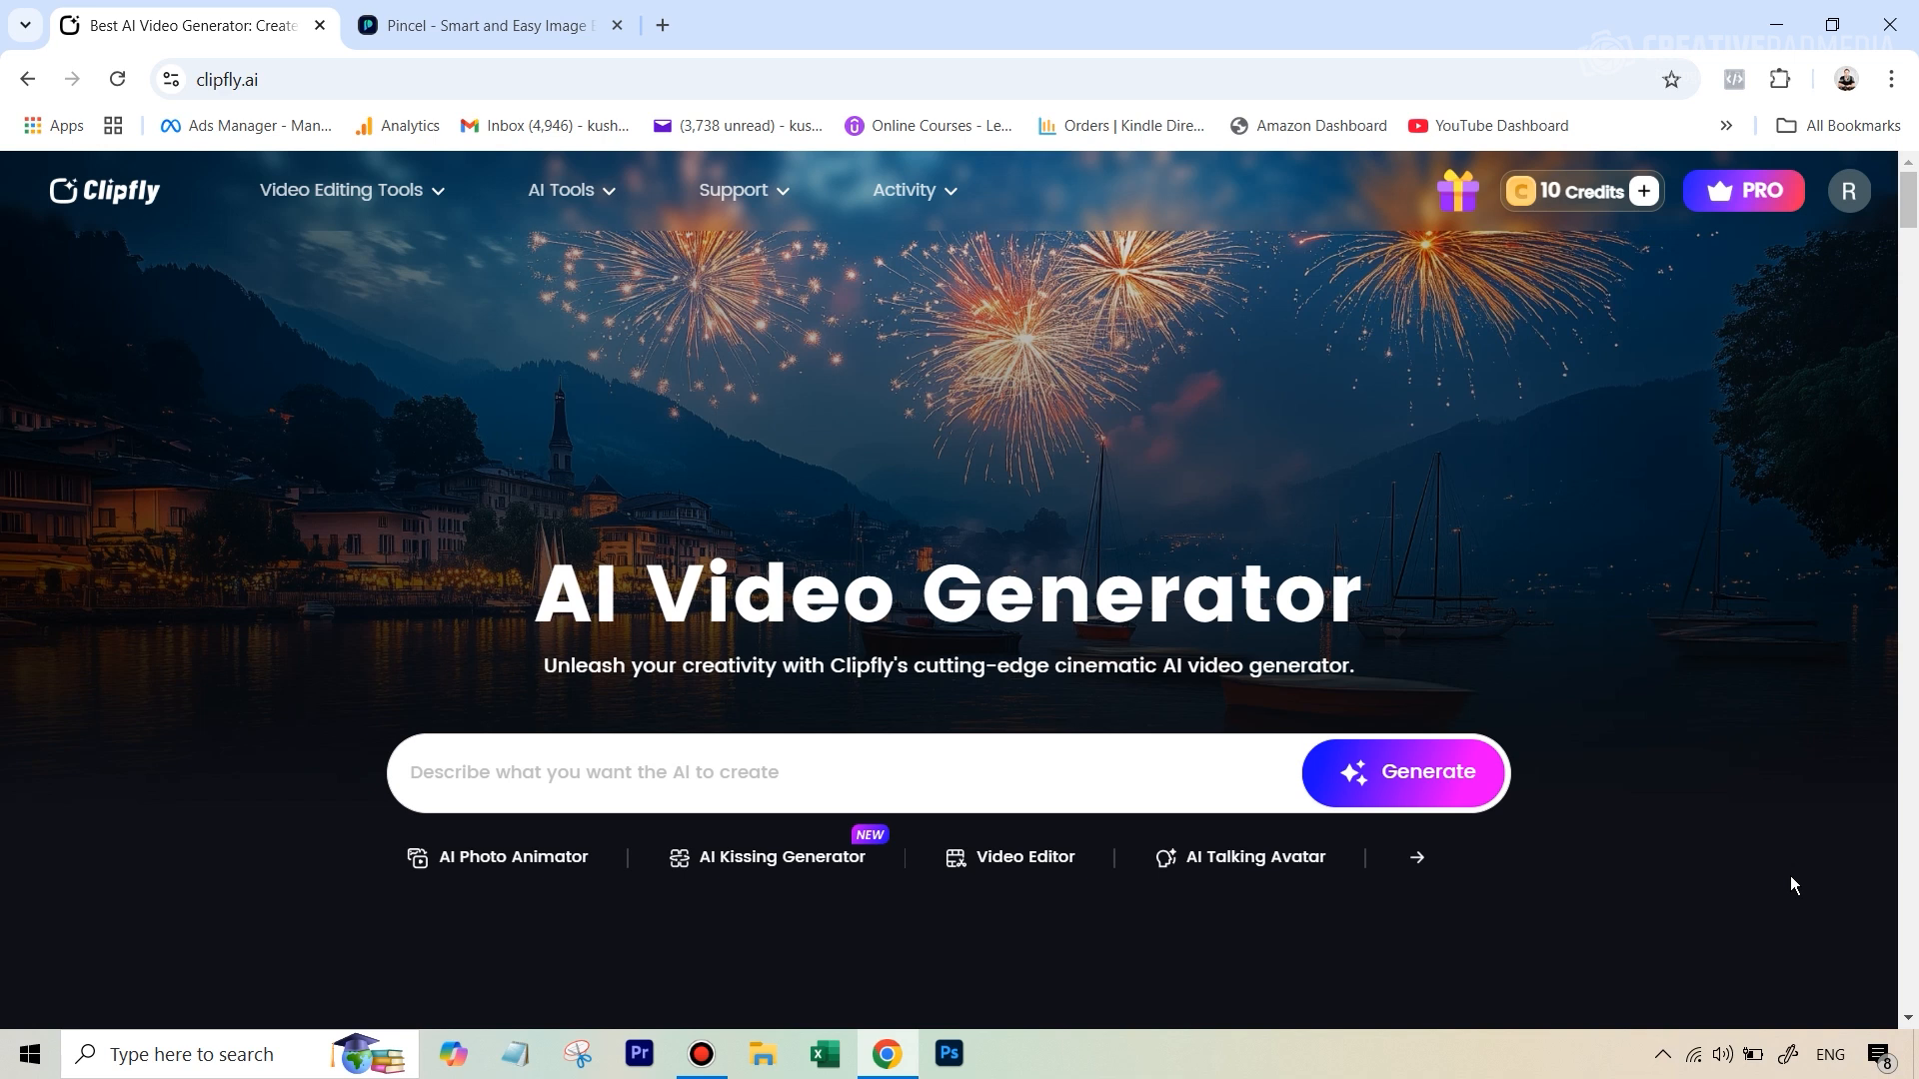
pyautogui.moveTo(1129, 871)
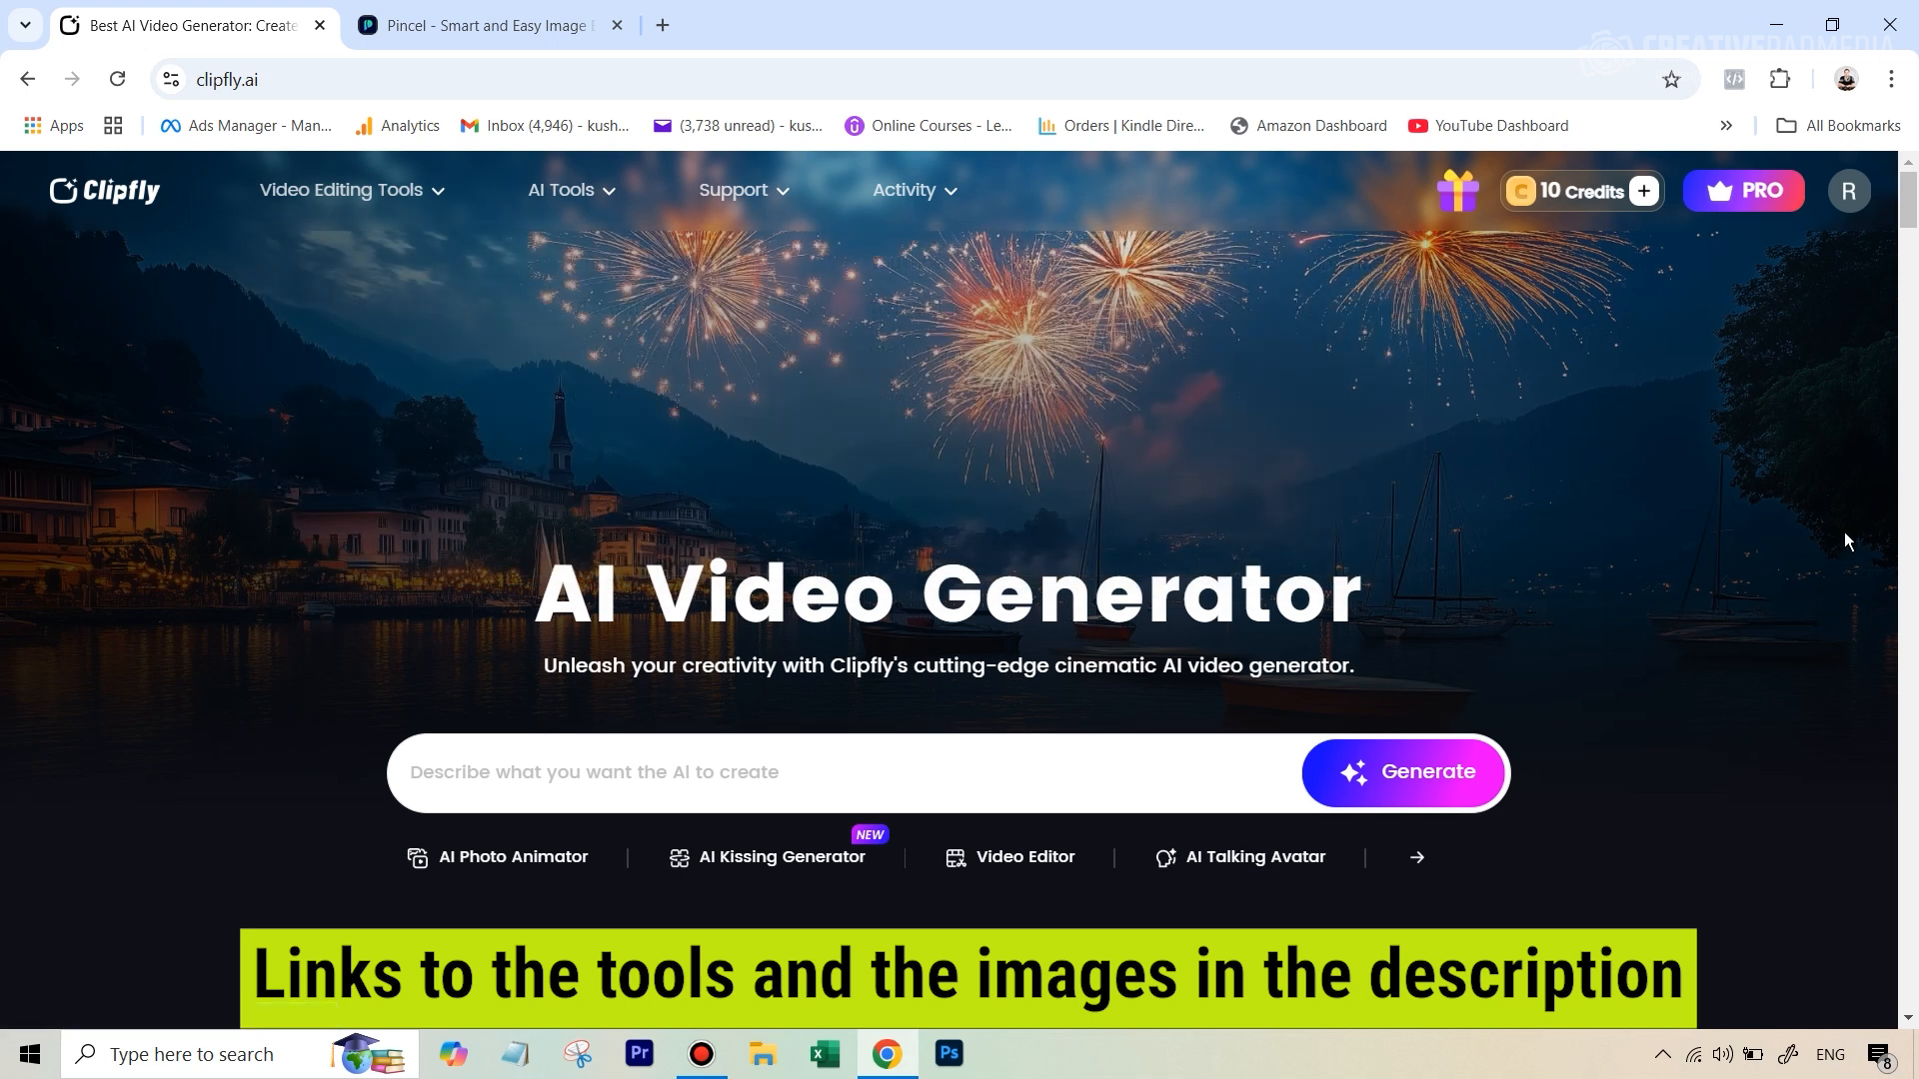
pyautogui.moveTo(1225, 462)
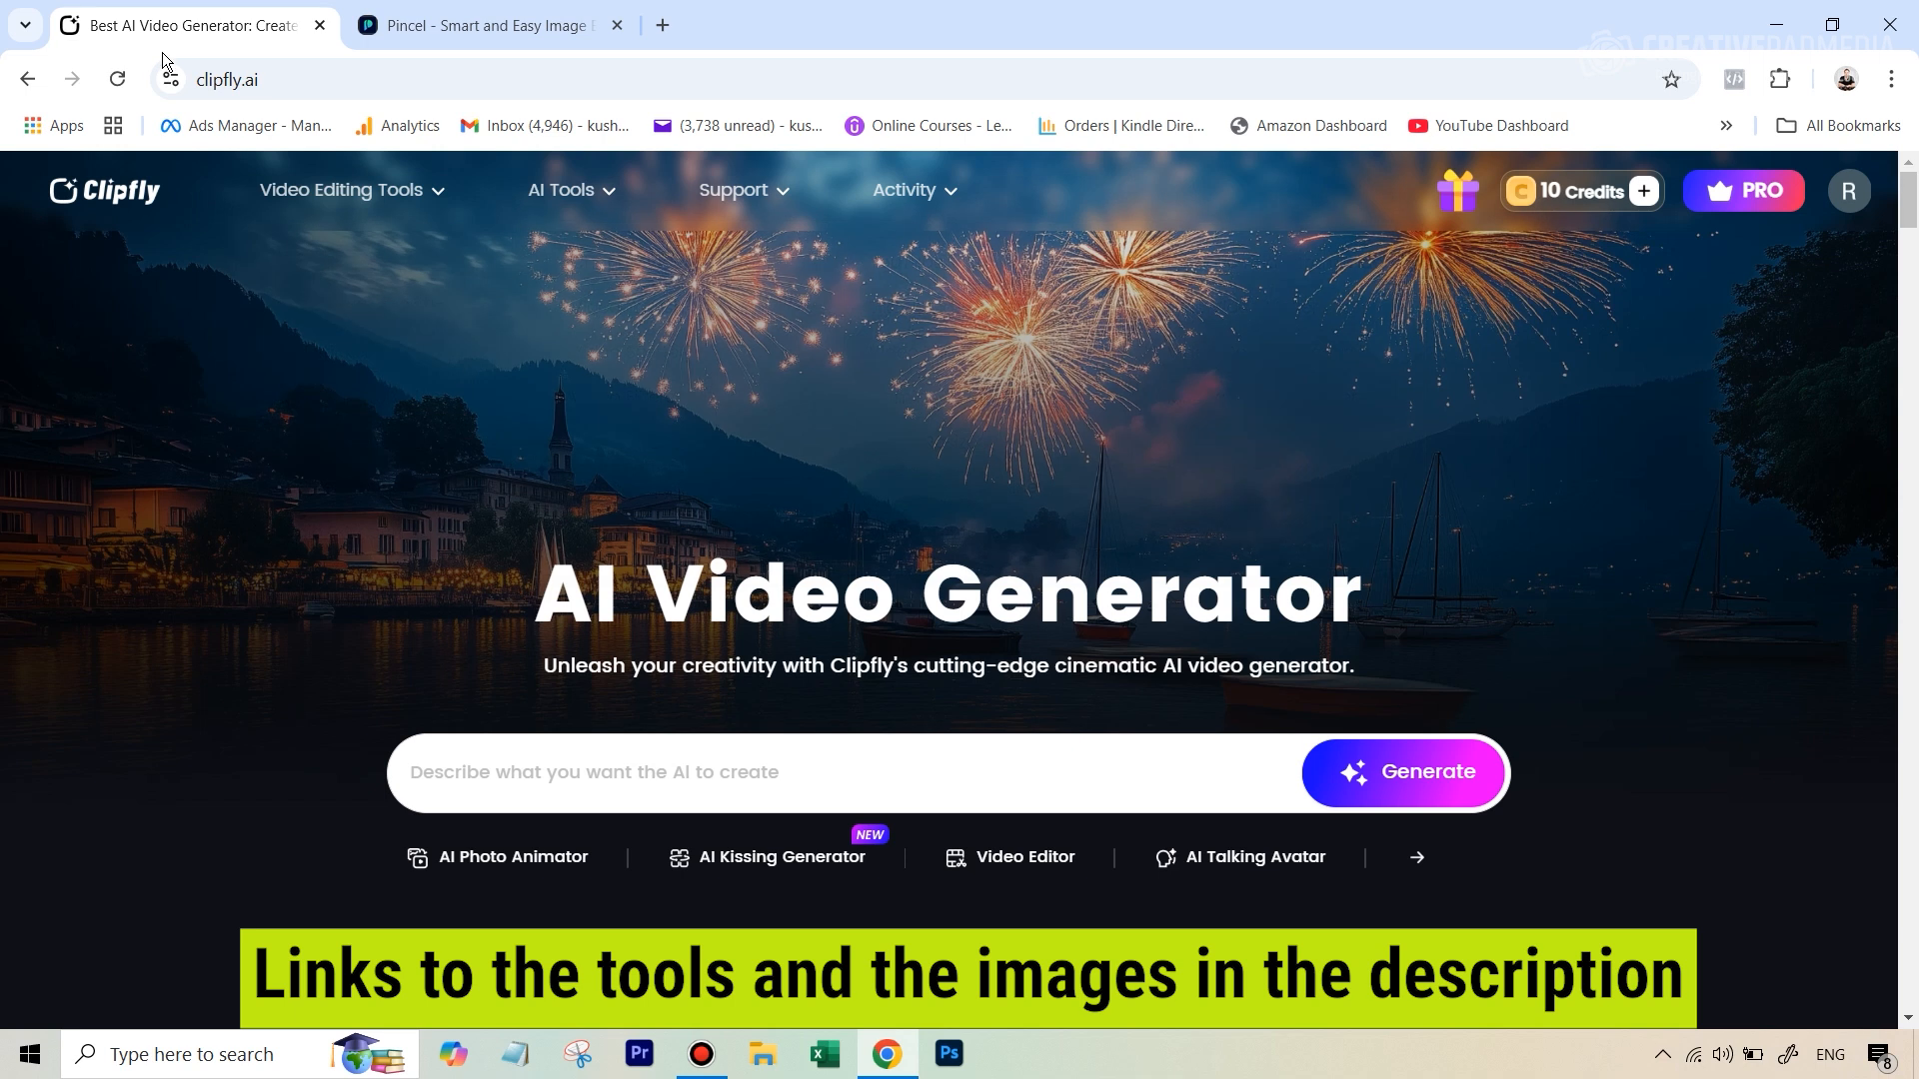
pyautogui.click(563, 192)
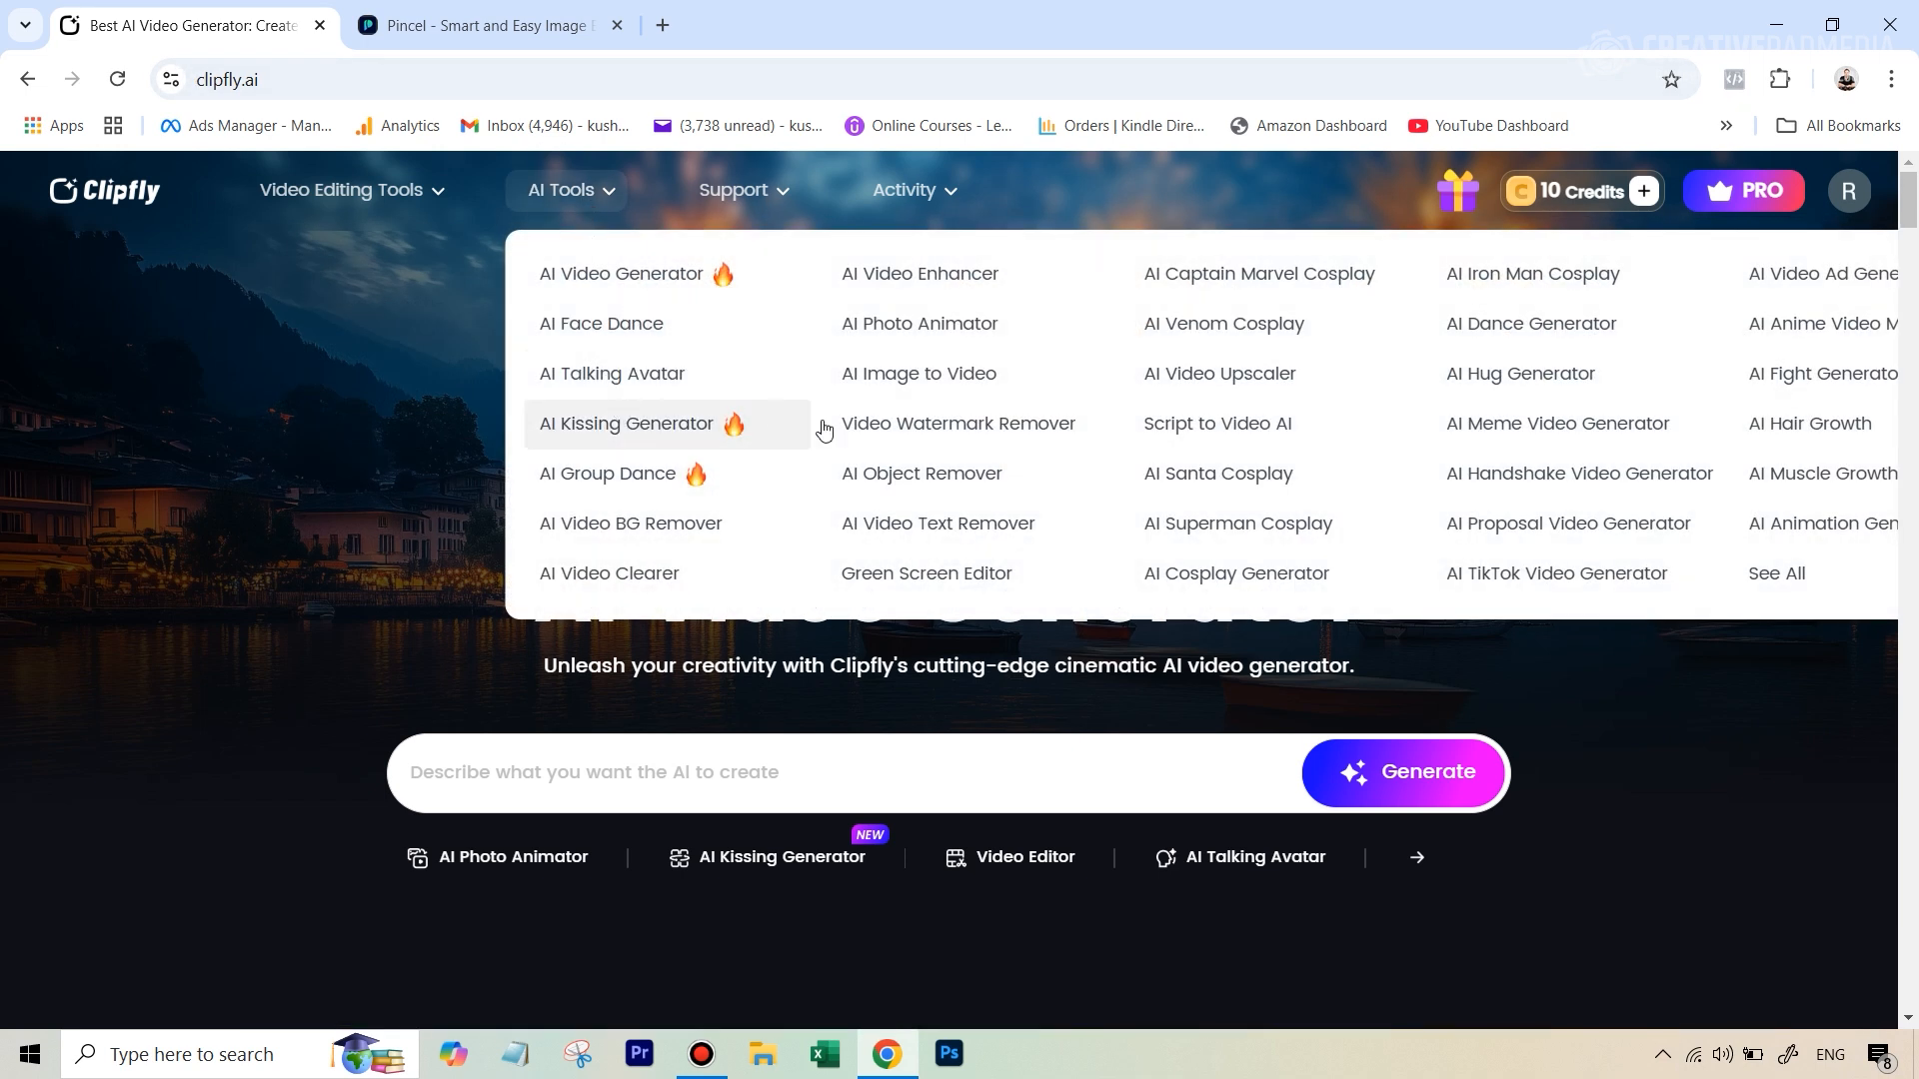
pyautogui.moveTo(1511, 346)
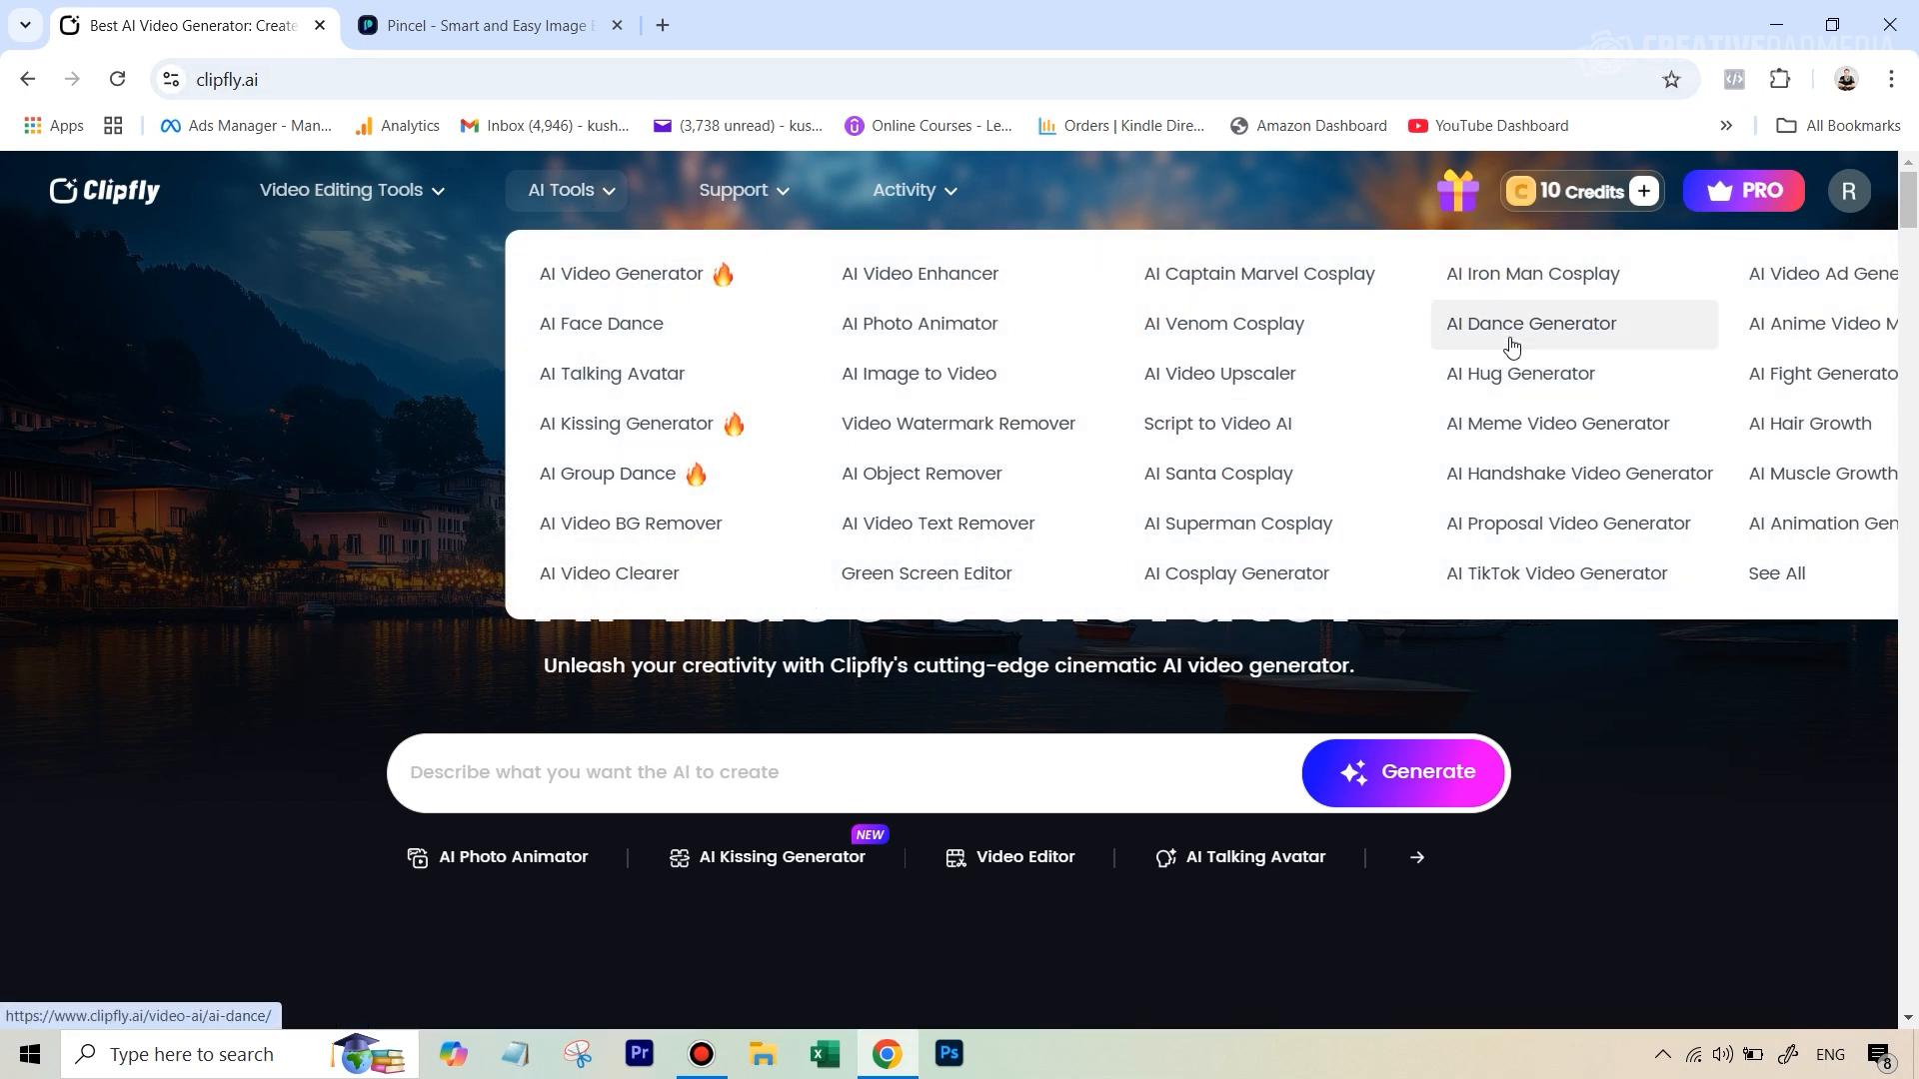
pyautogui.moveTo(1501, 383)
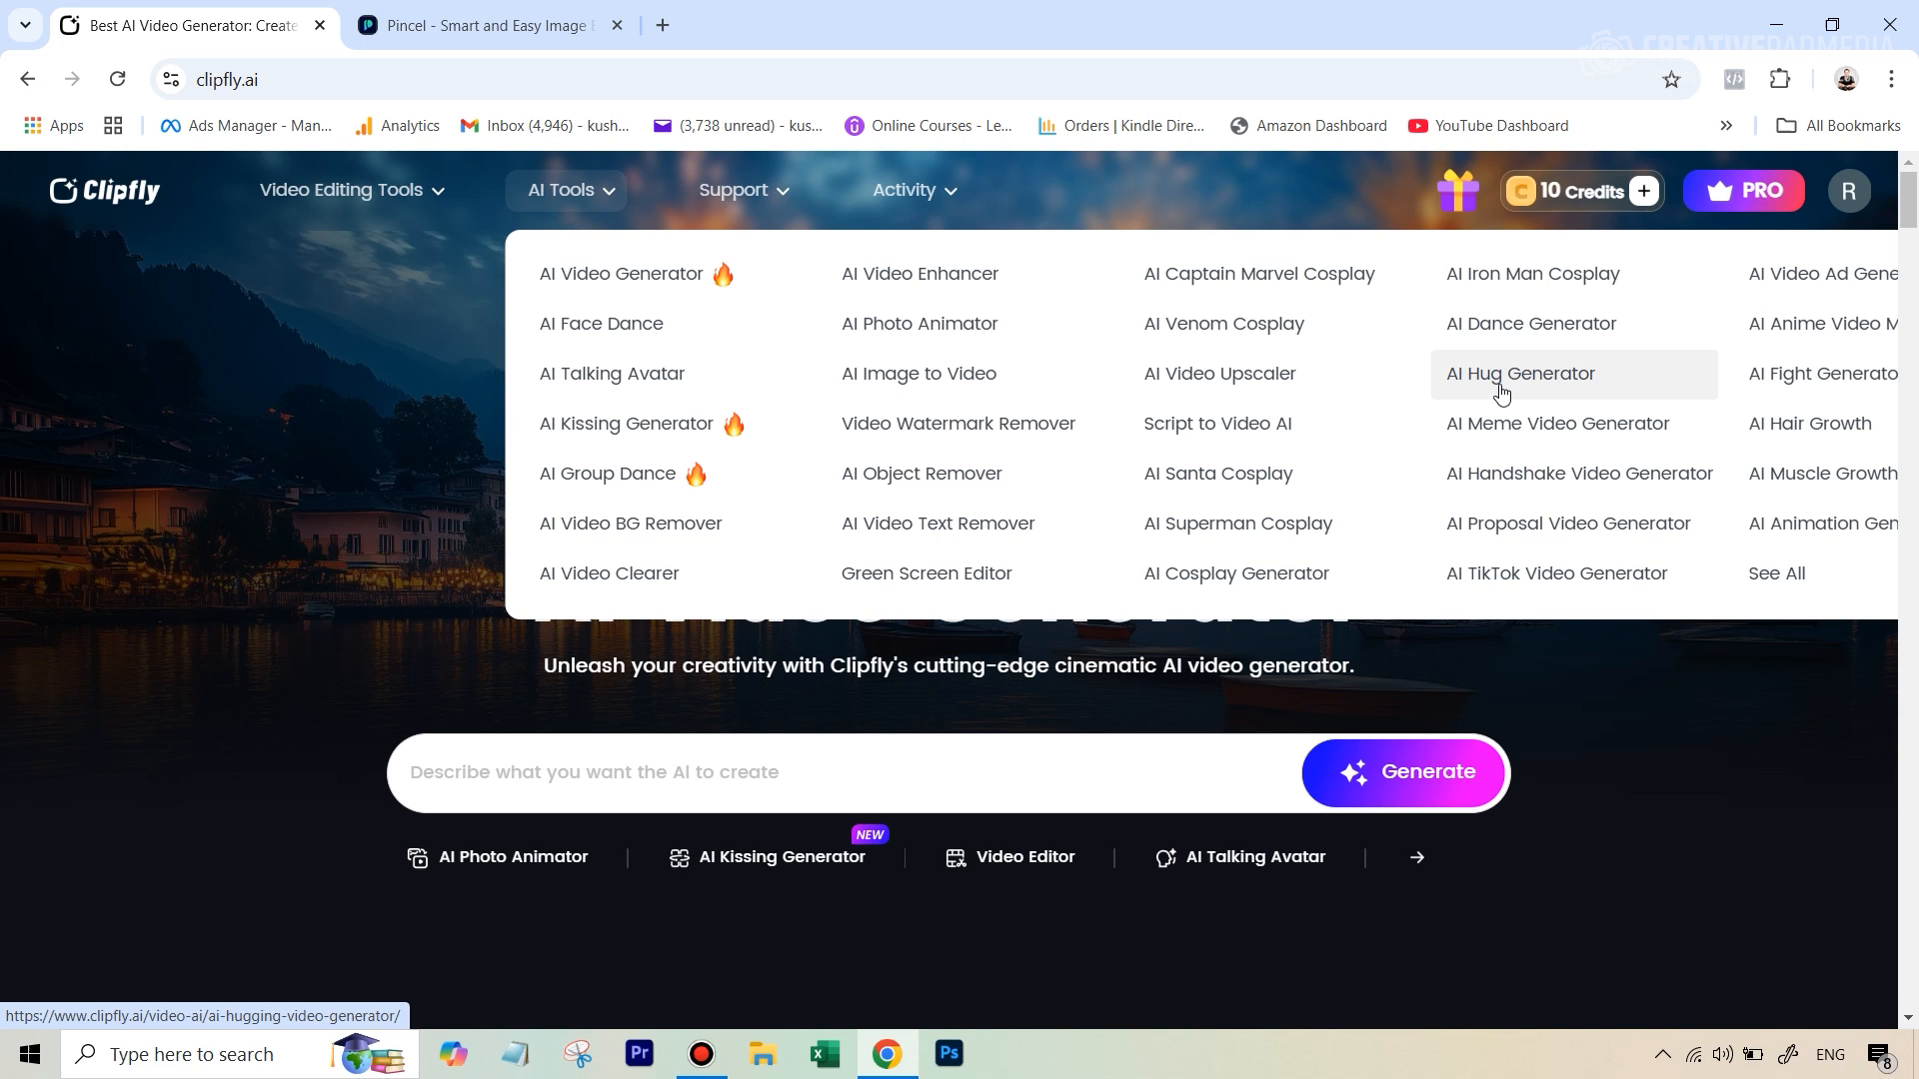
pyautogui.moveTo(1513, 390)
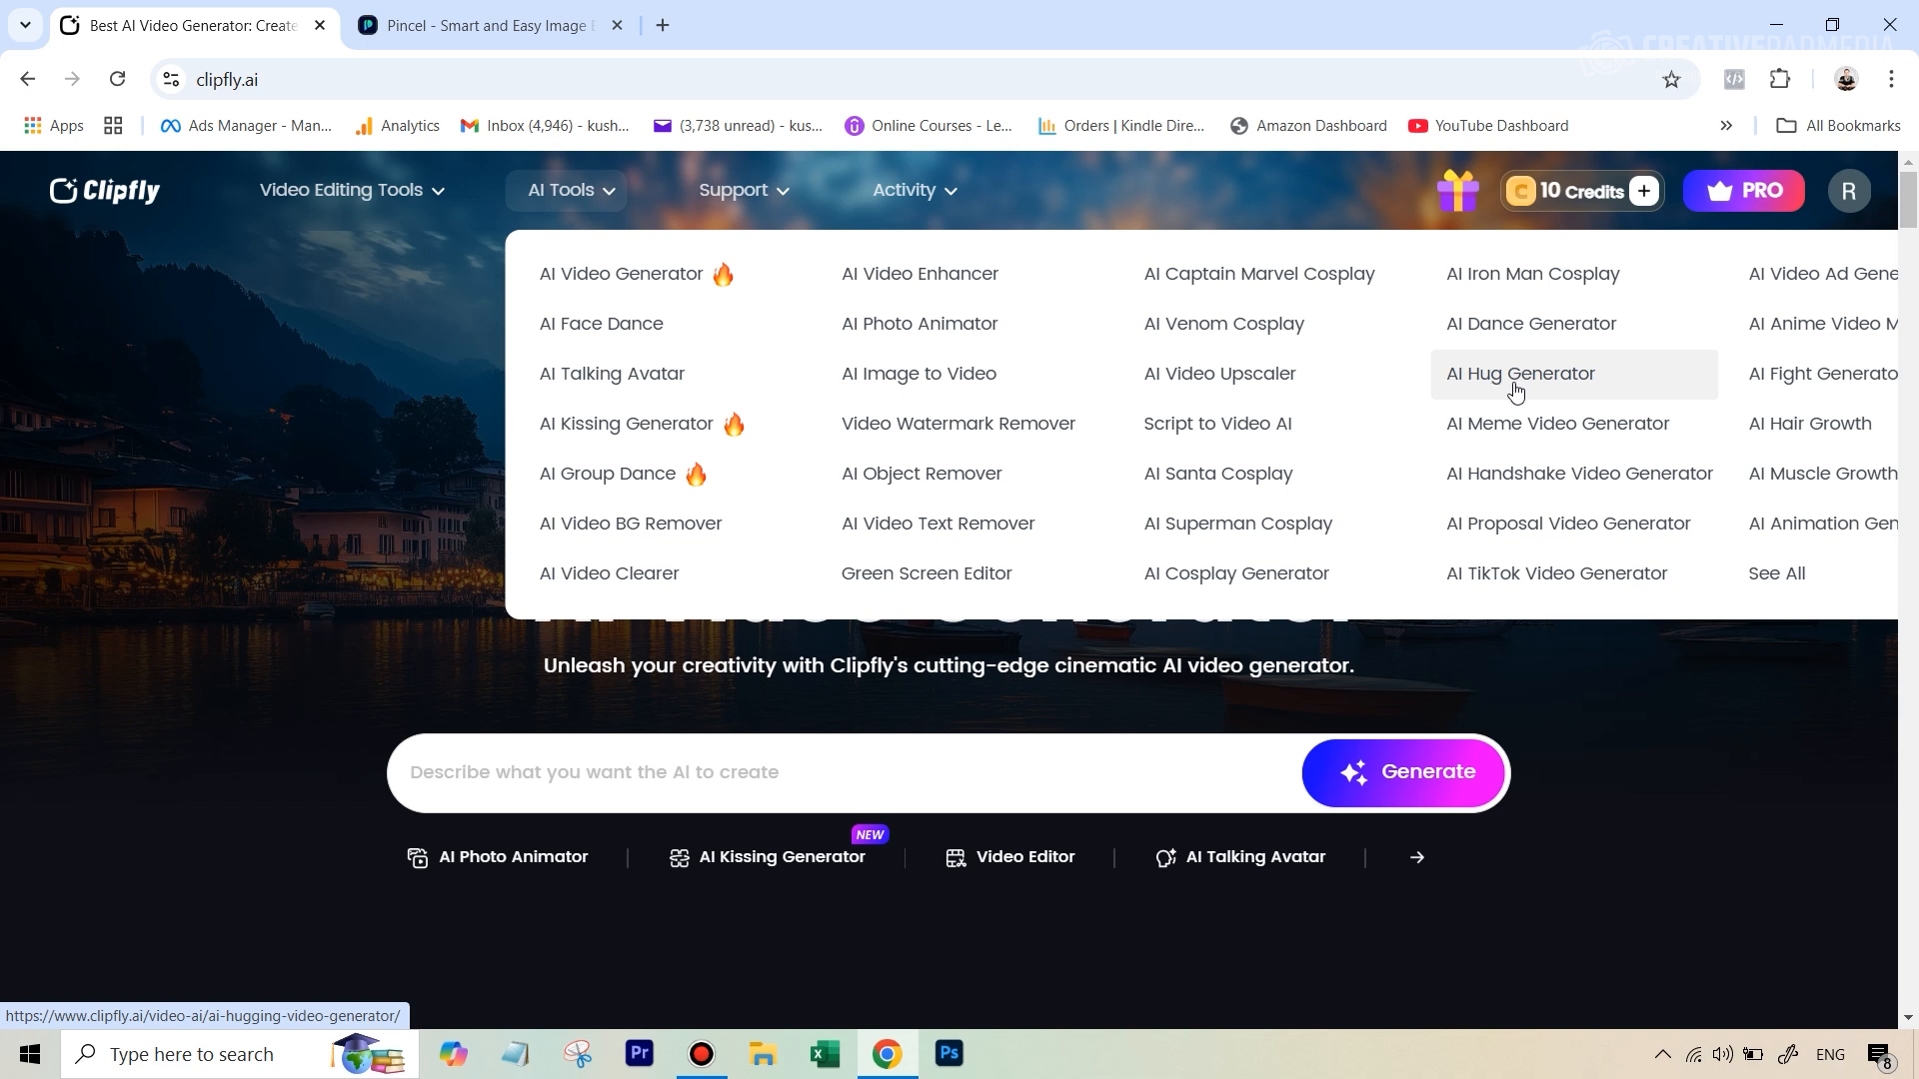
pyautogui.click(1519, 380)
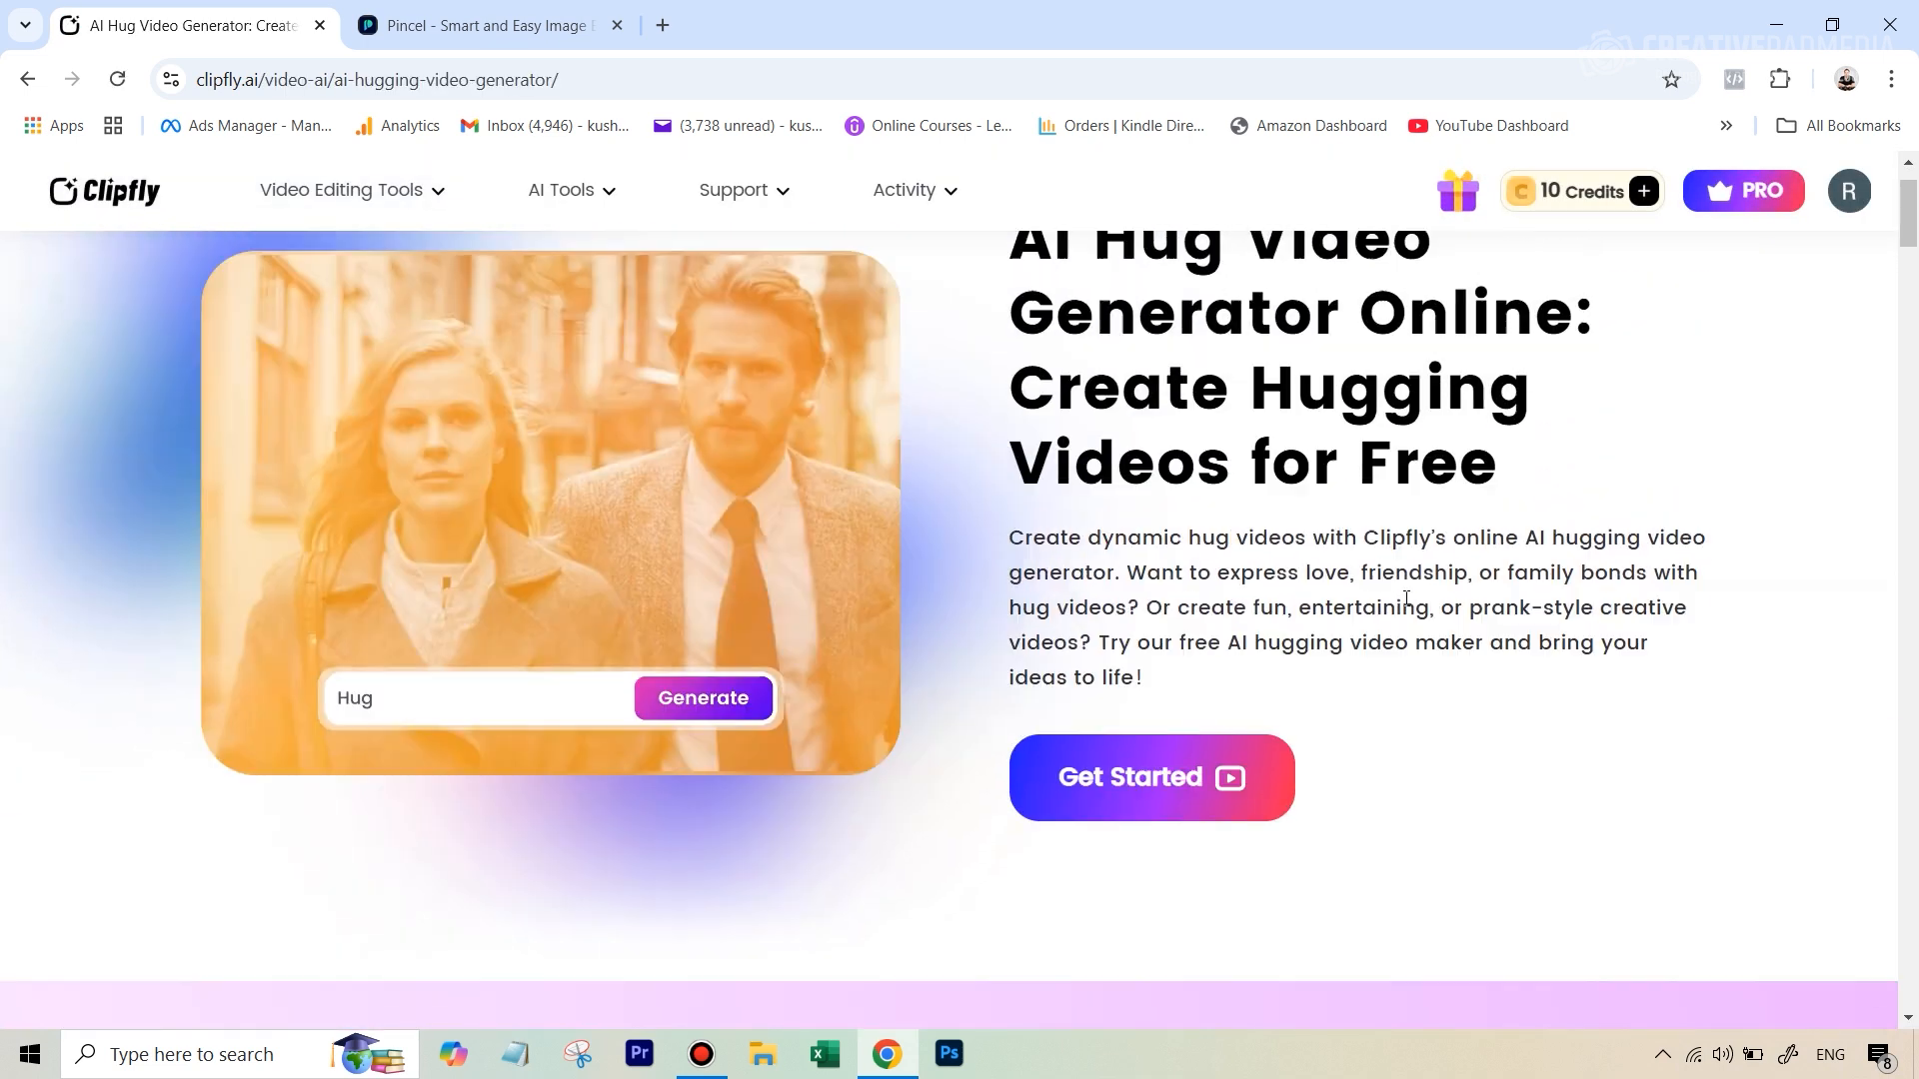
pyautogui.scroll(-3)
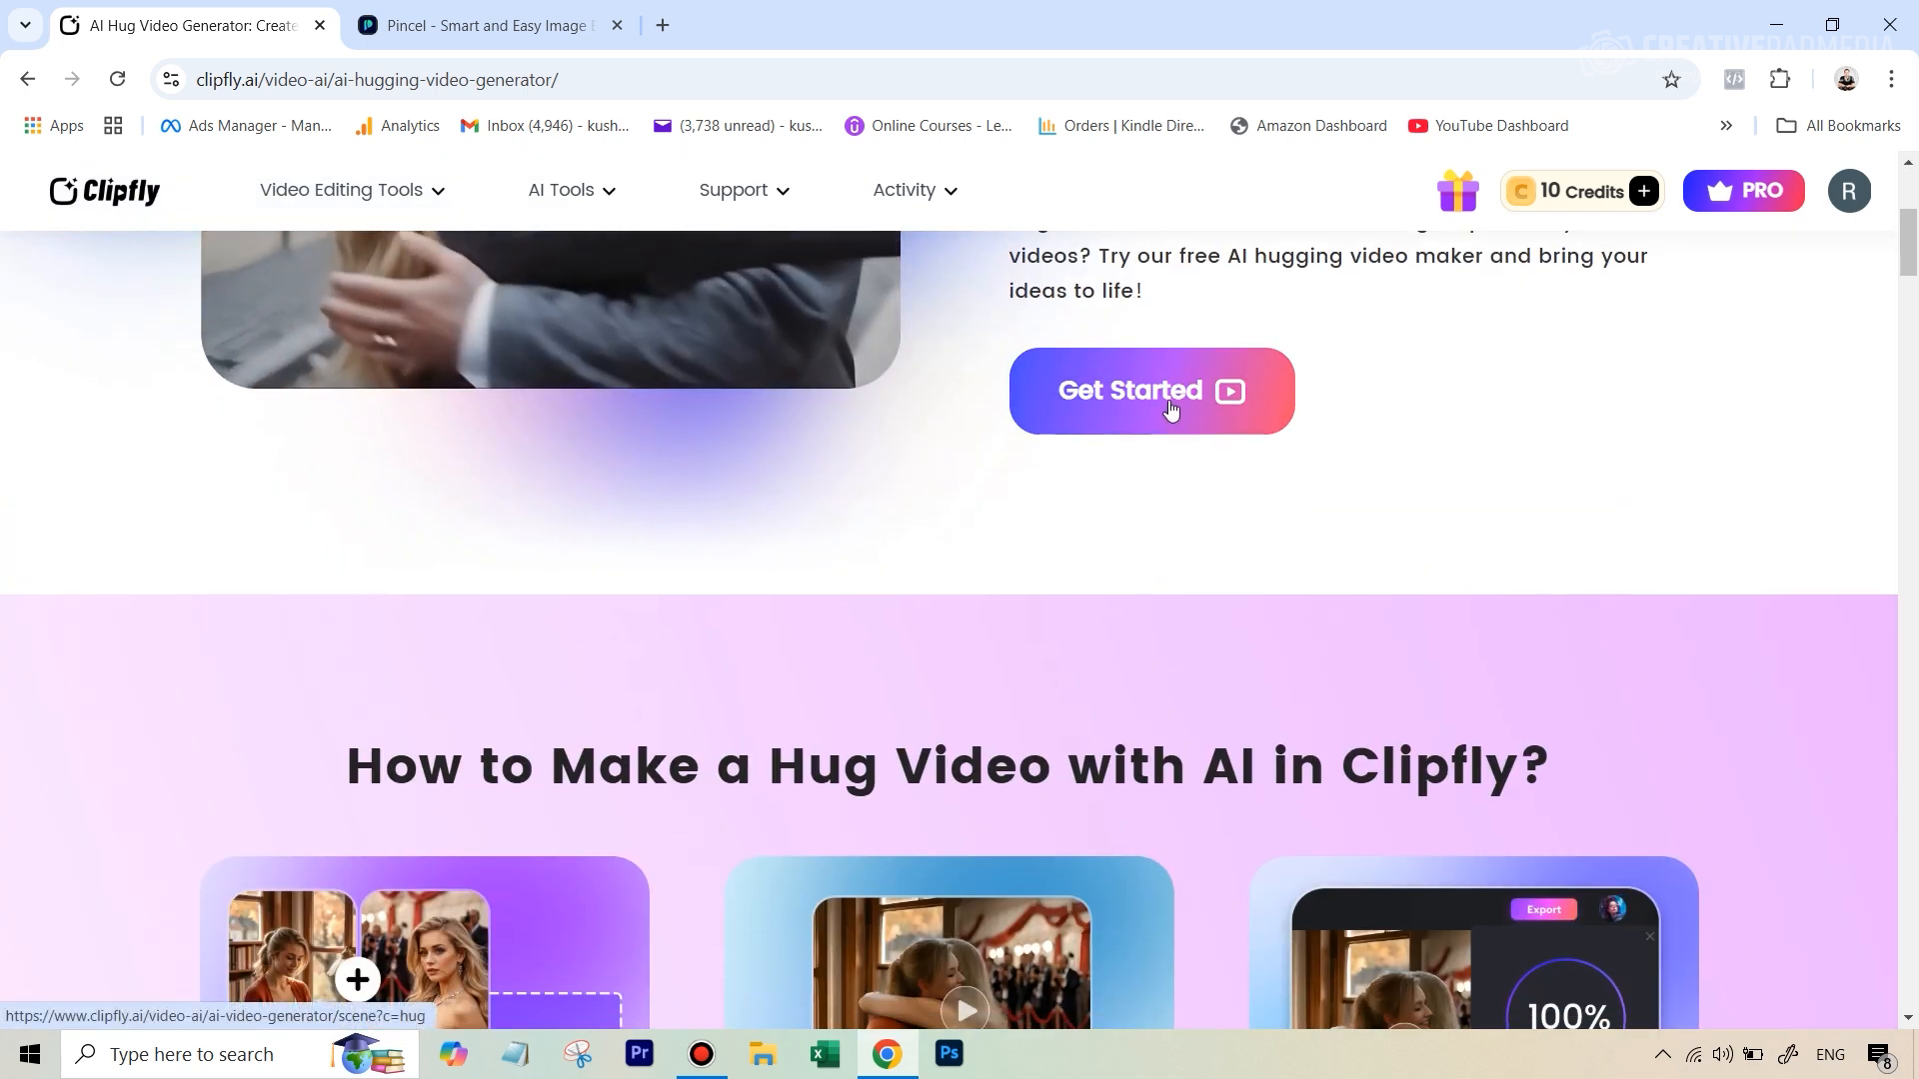
# - Start the AI Scene Generator - Hug workspace via Get Started
pyautogui.click(1152, 392)
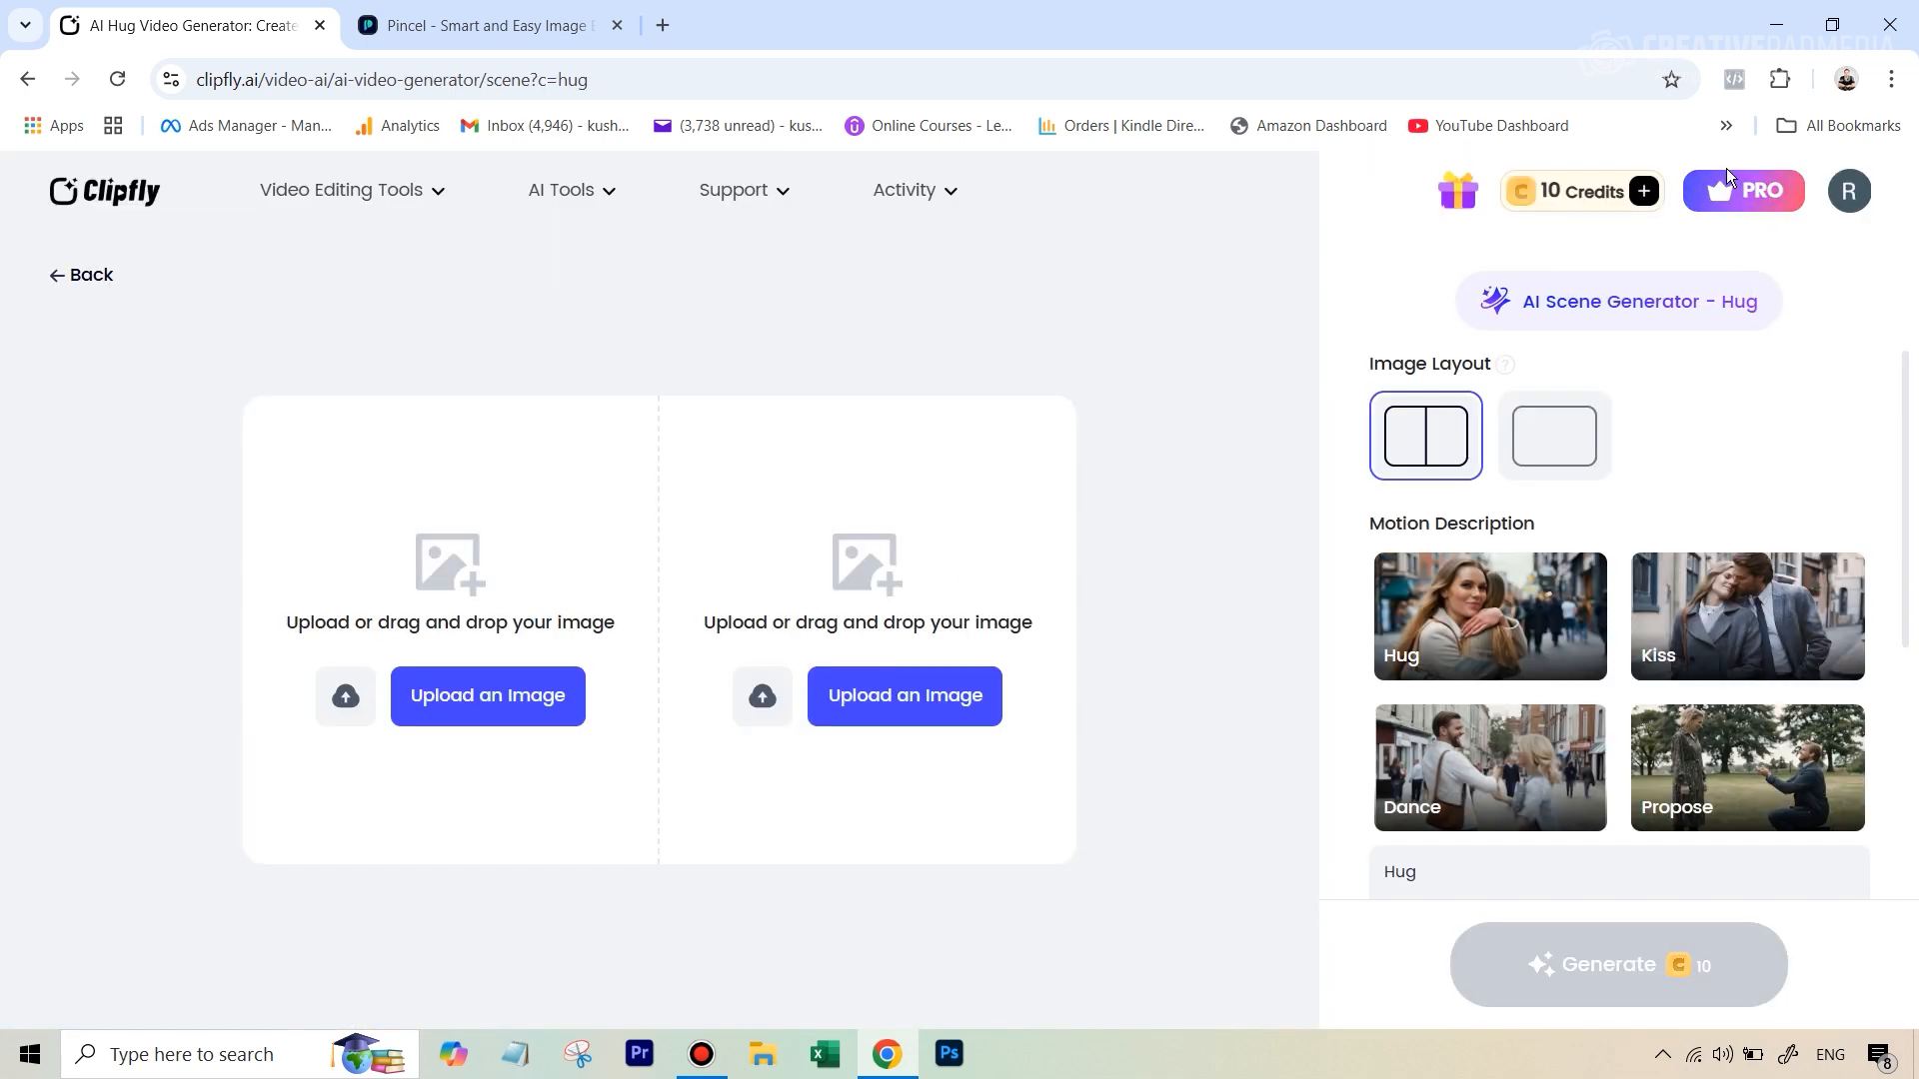
pyautogui.moveTo(1849, 160)
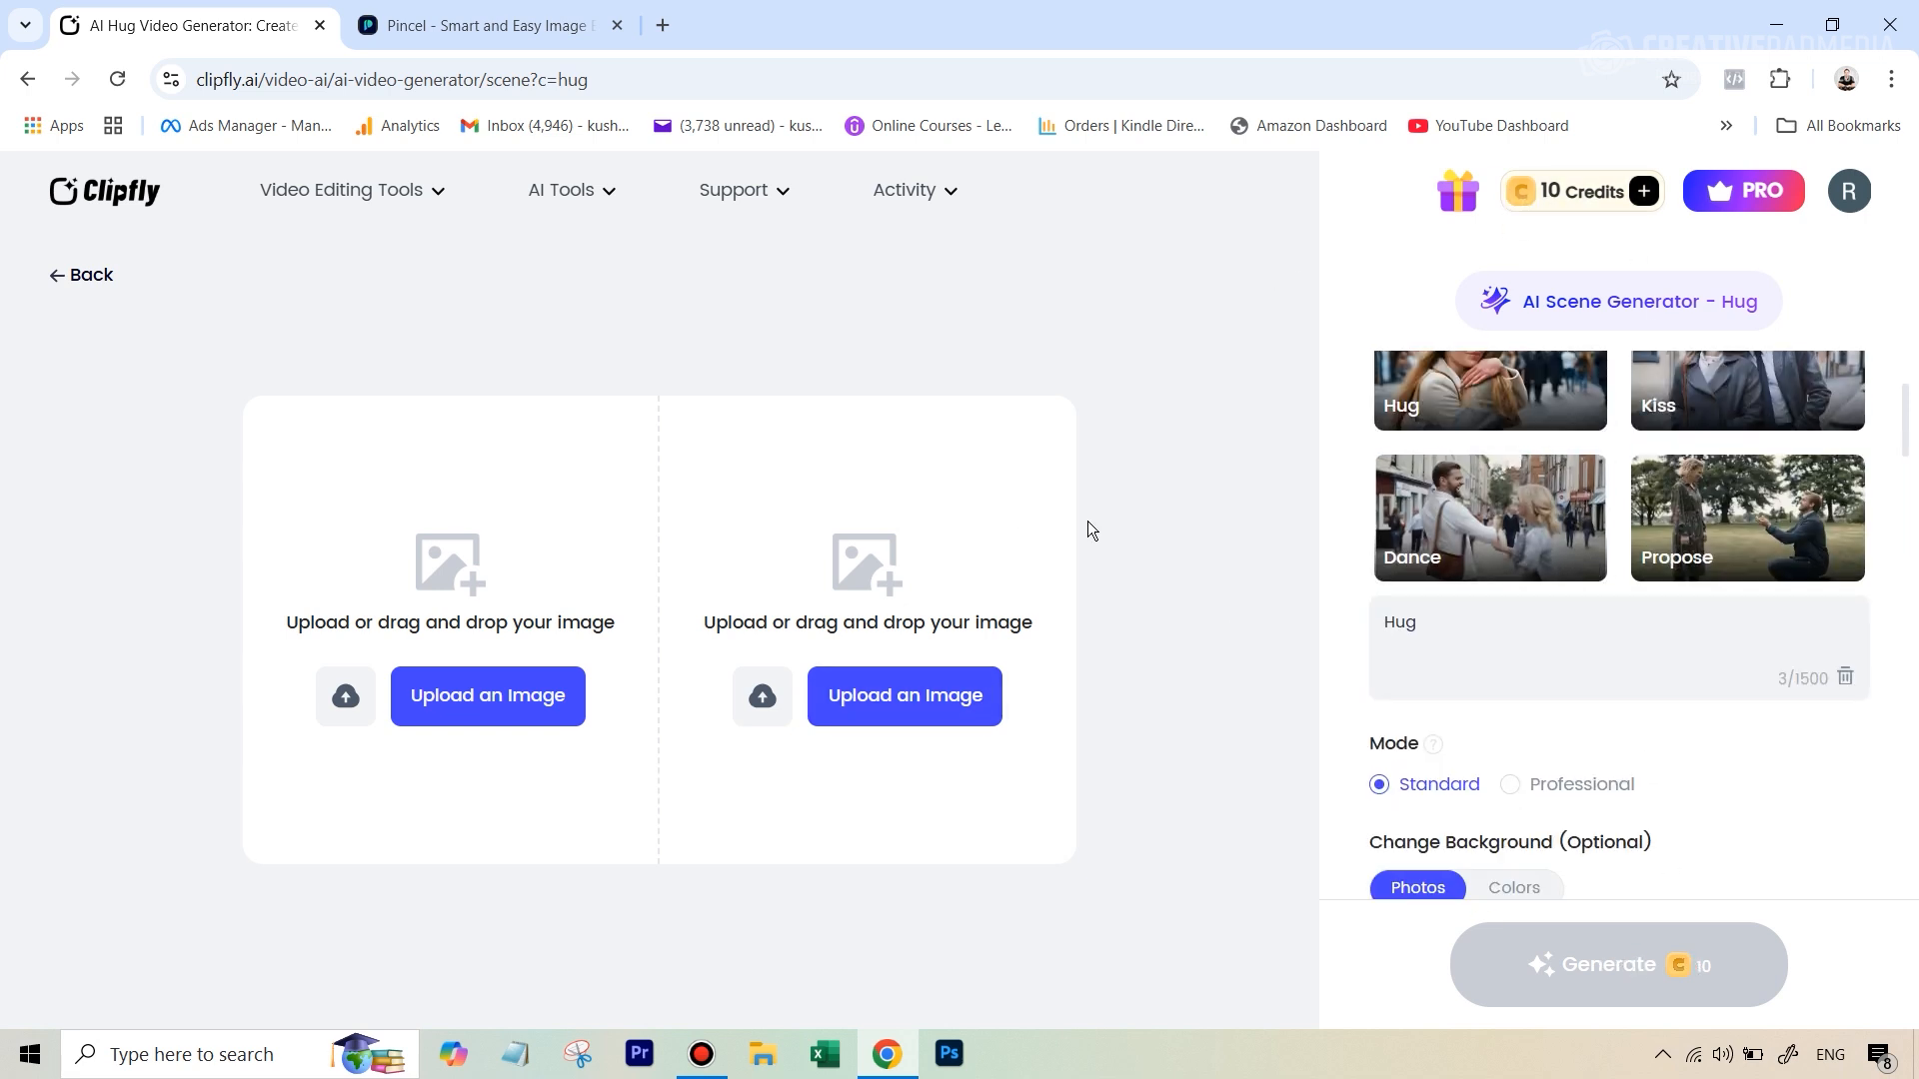
pyautogui.moveTo(677, 465)
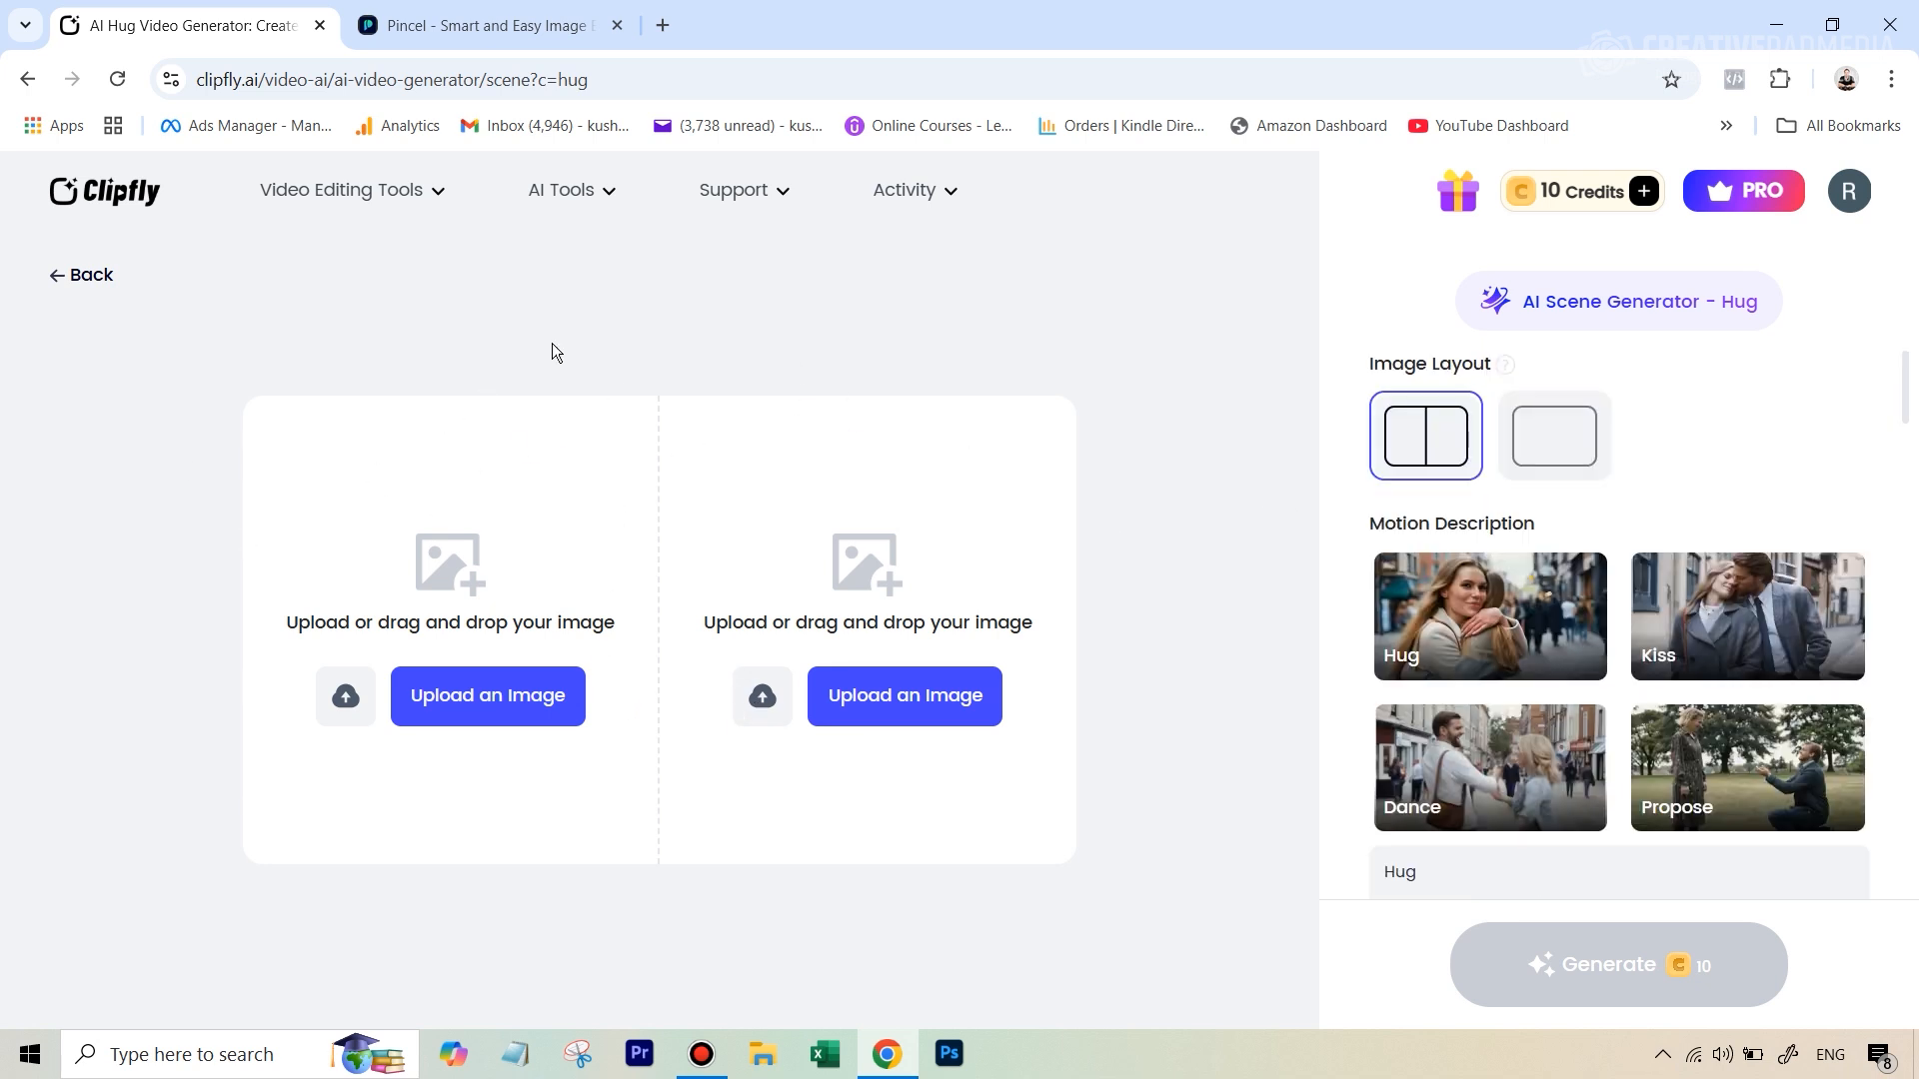
pyautogui.moveTo(781, 566)
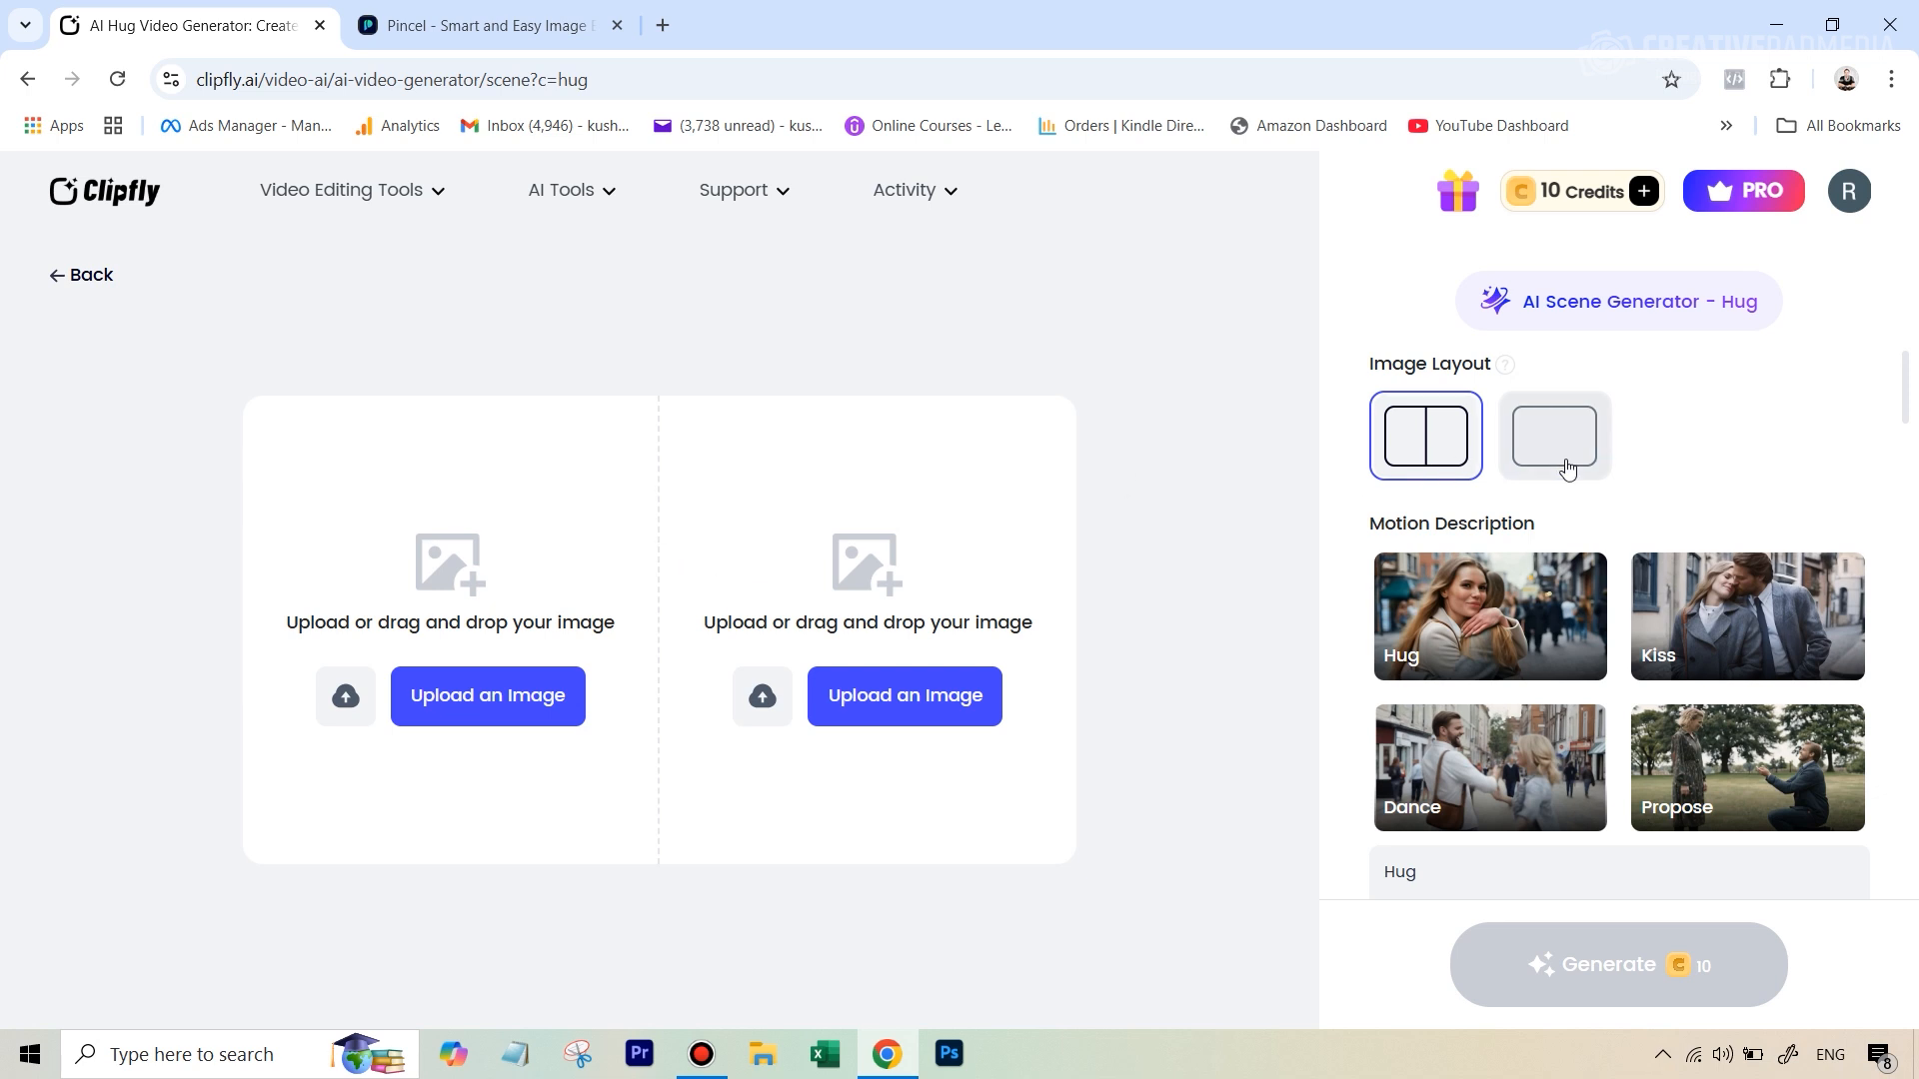
pyautogui.moveTo(567, 468)
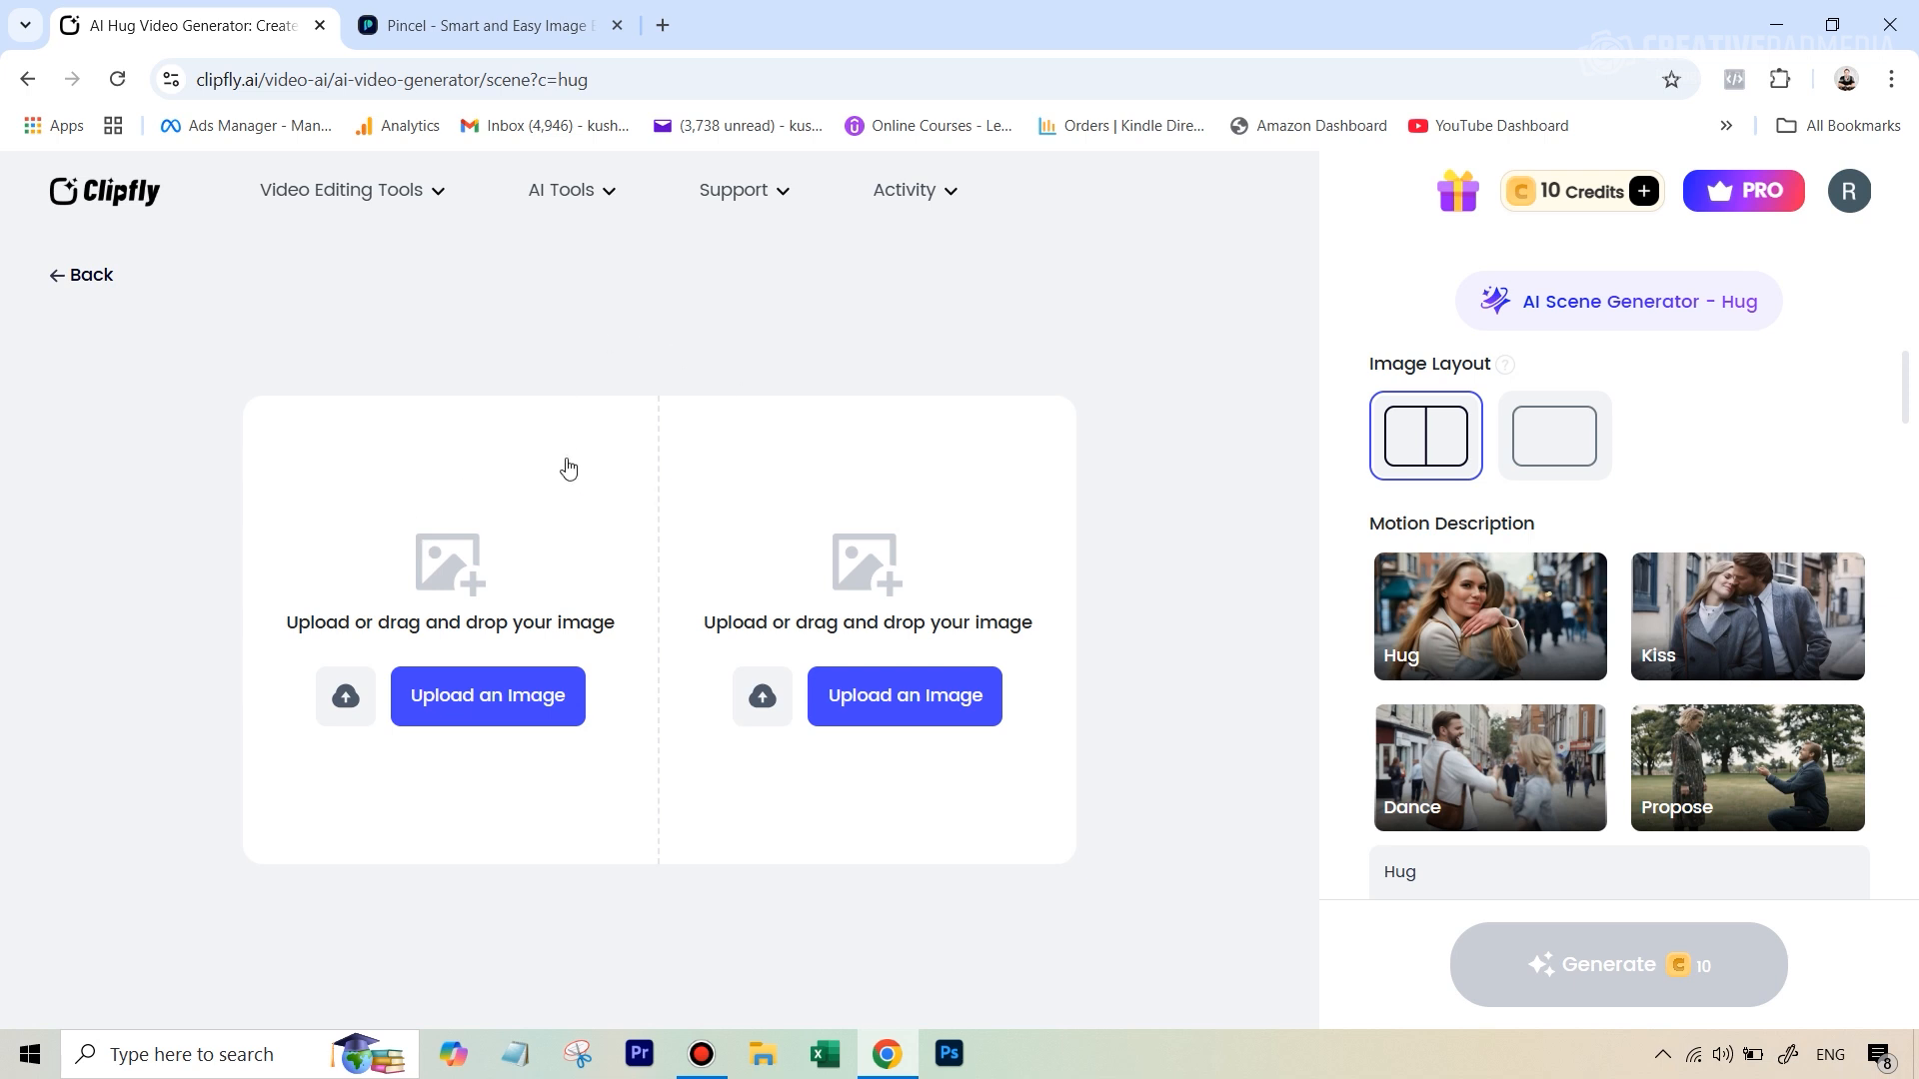
pyautogui.moveTo(1419, 380)
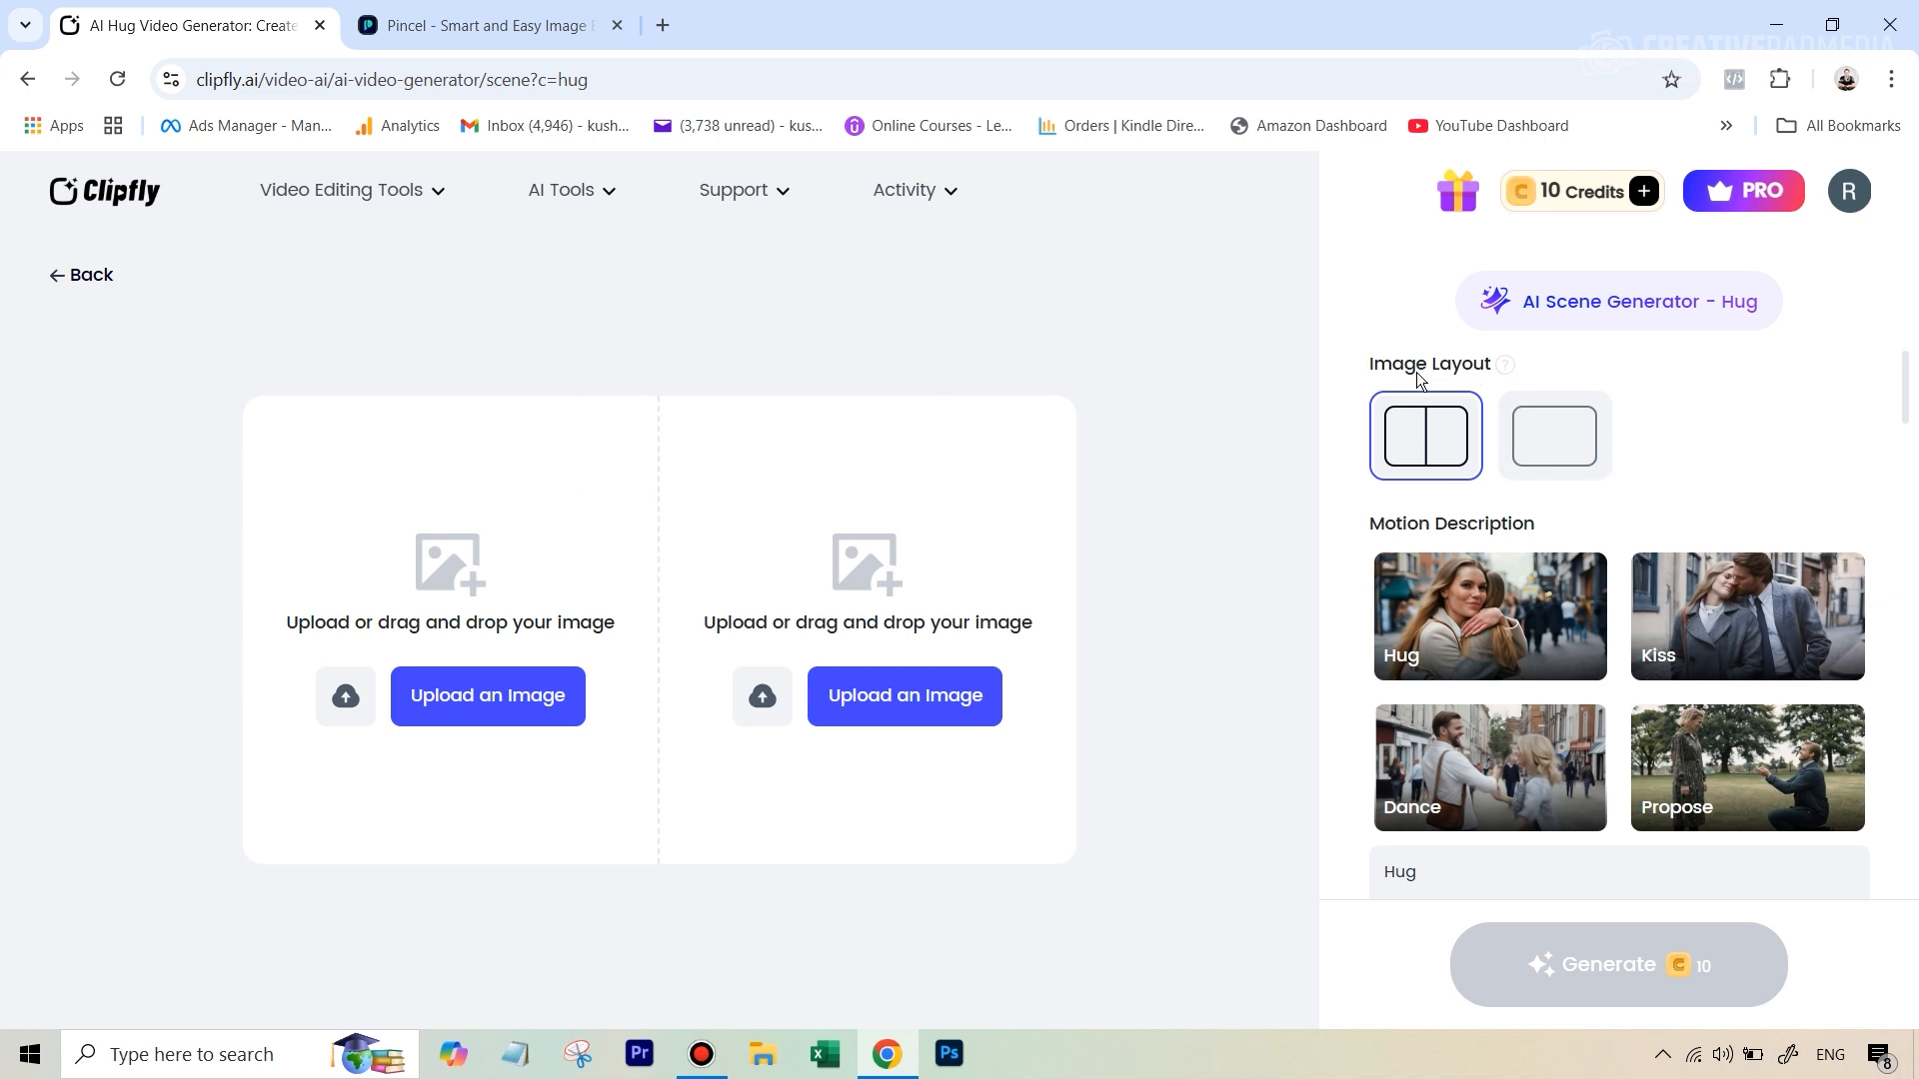
pyautogui.moveTo(1426, 436)
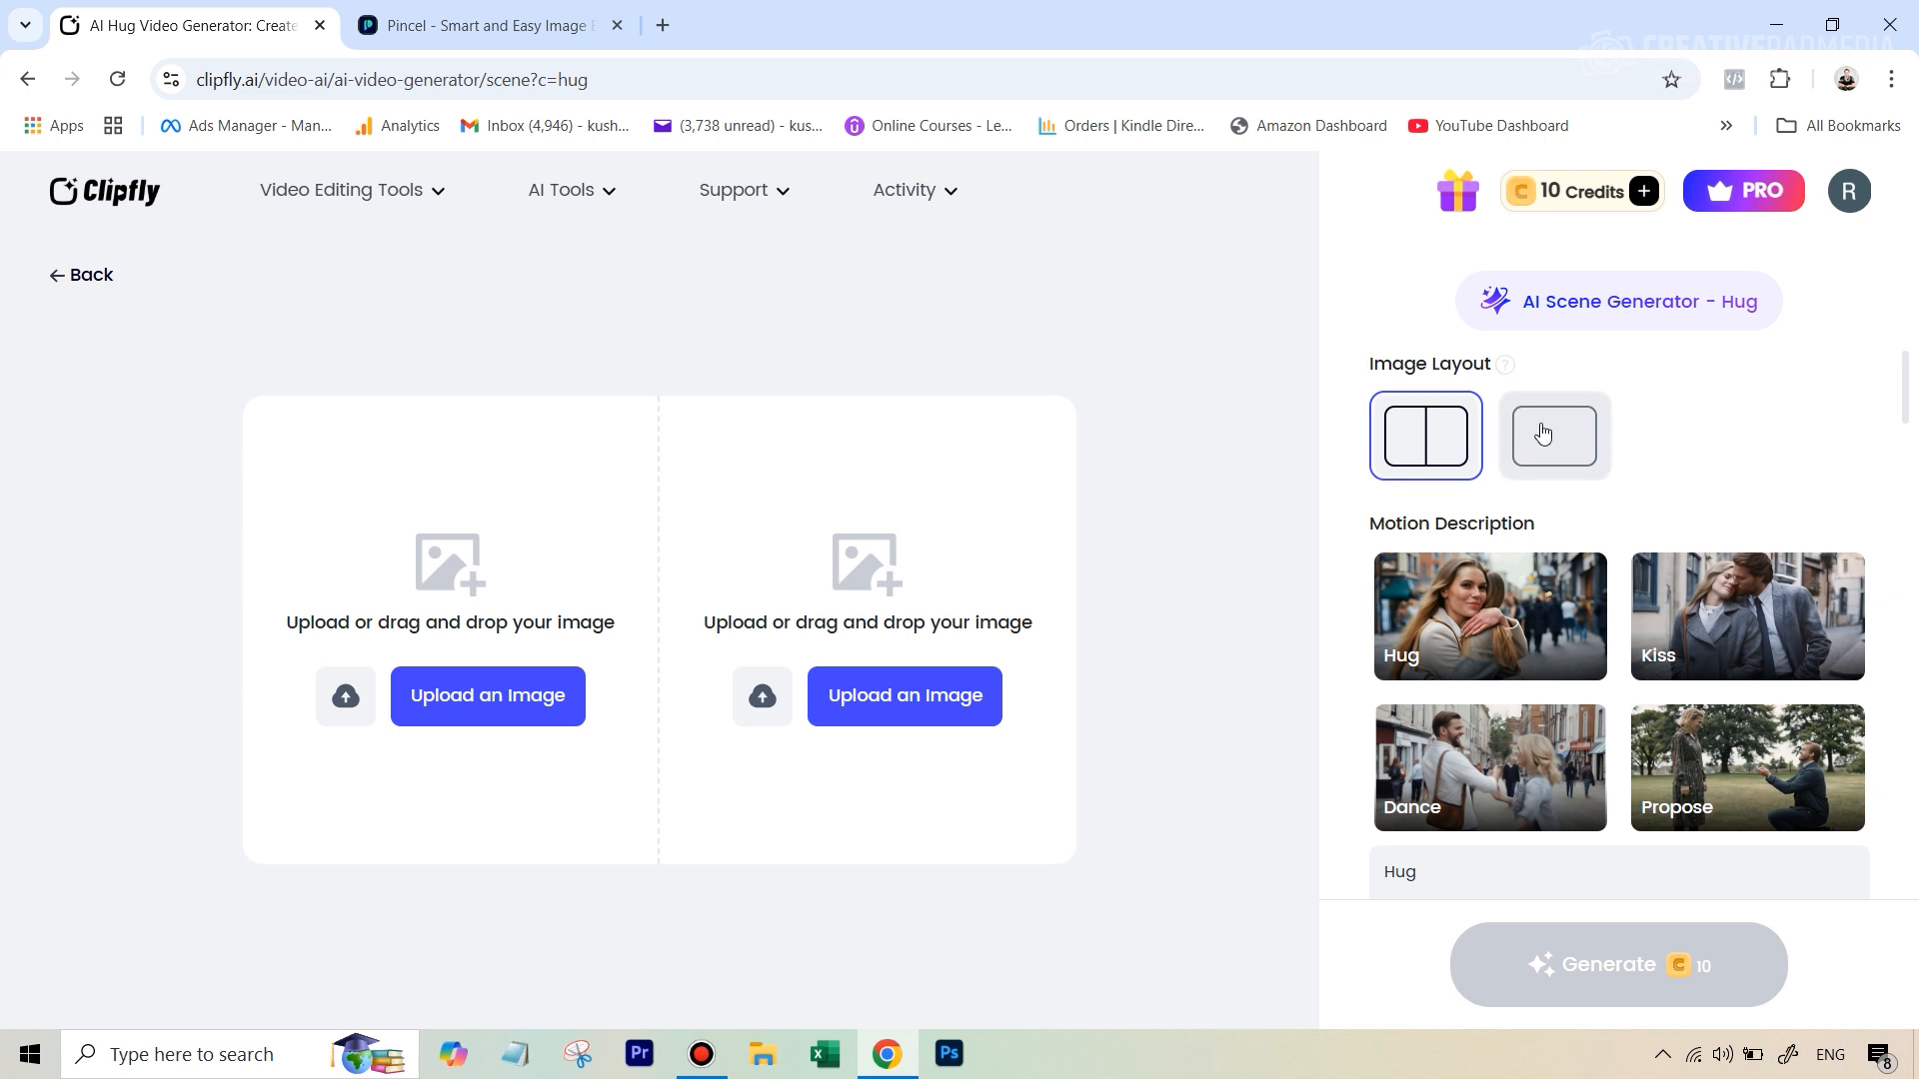
# - Load the two-footballer photo in a single-frame image layout
pyautogui.click(1556, 436)
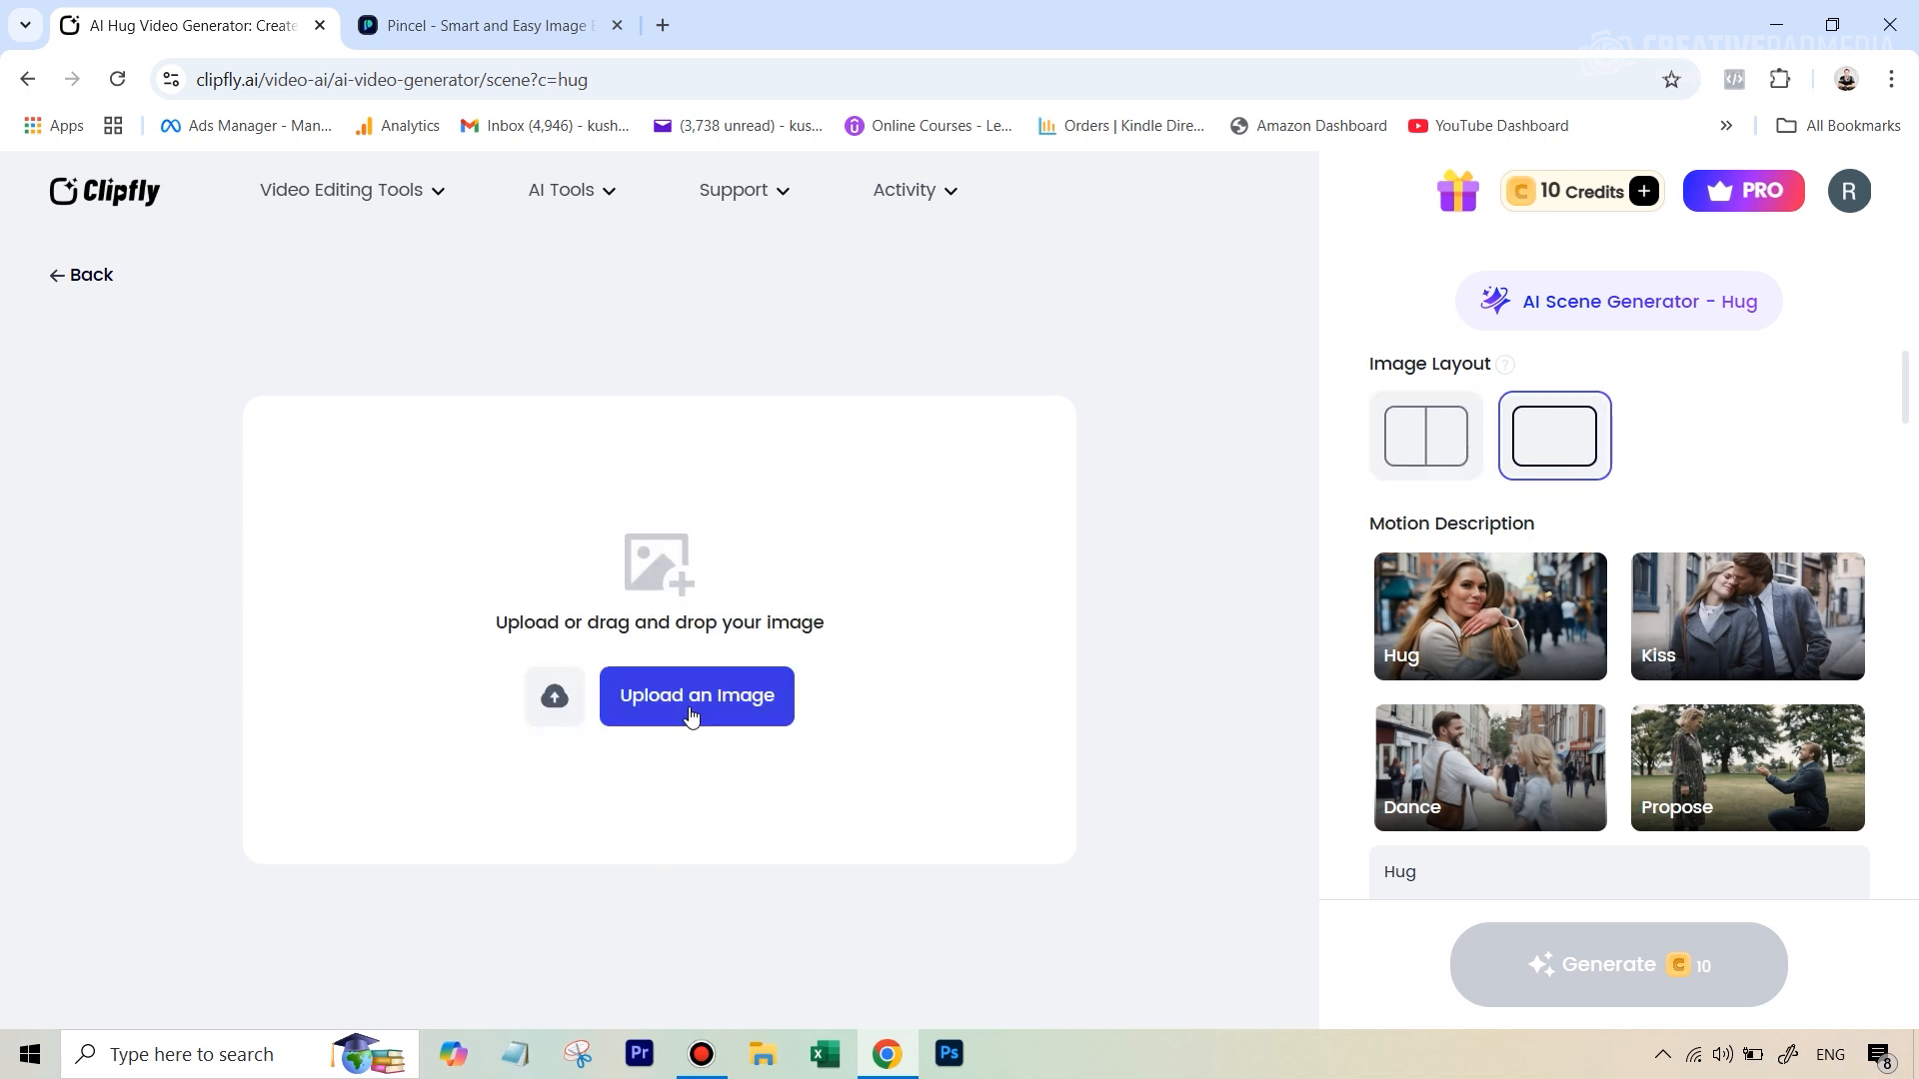
pyautogui.click(696, 695)
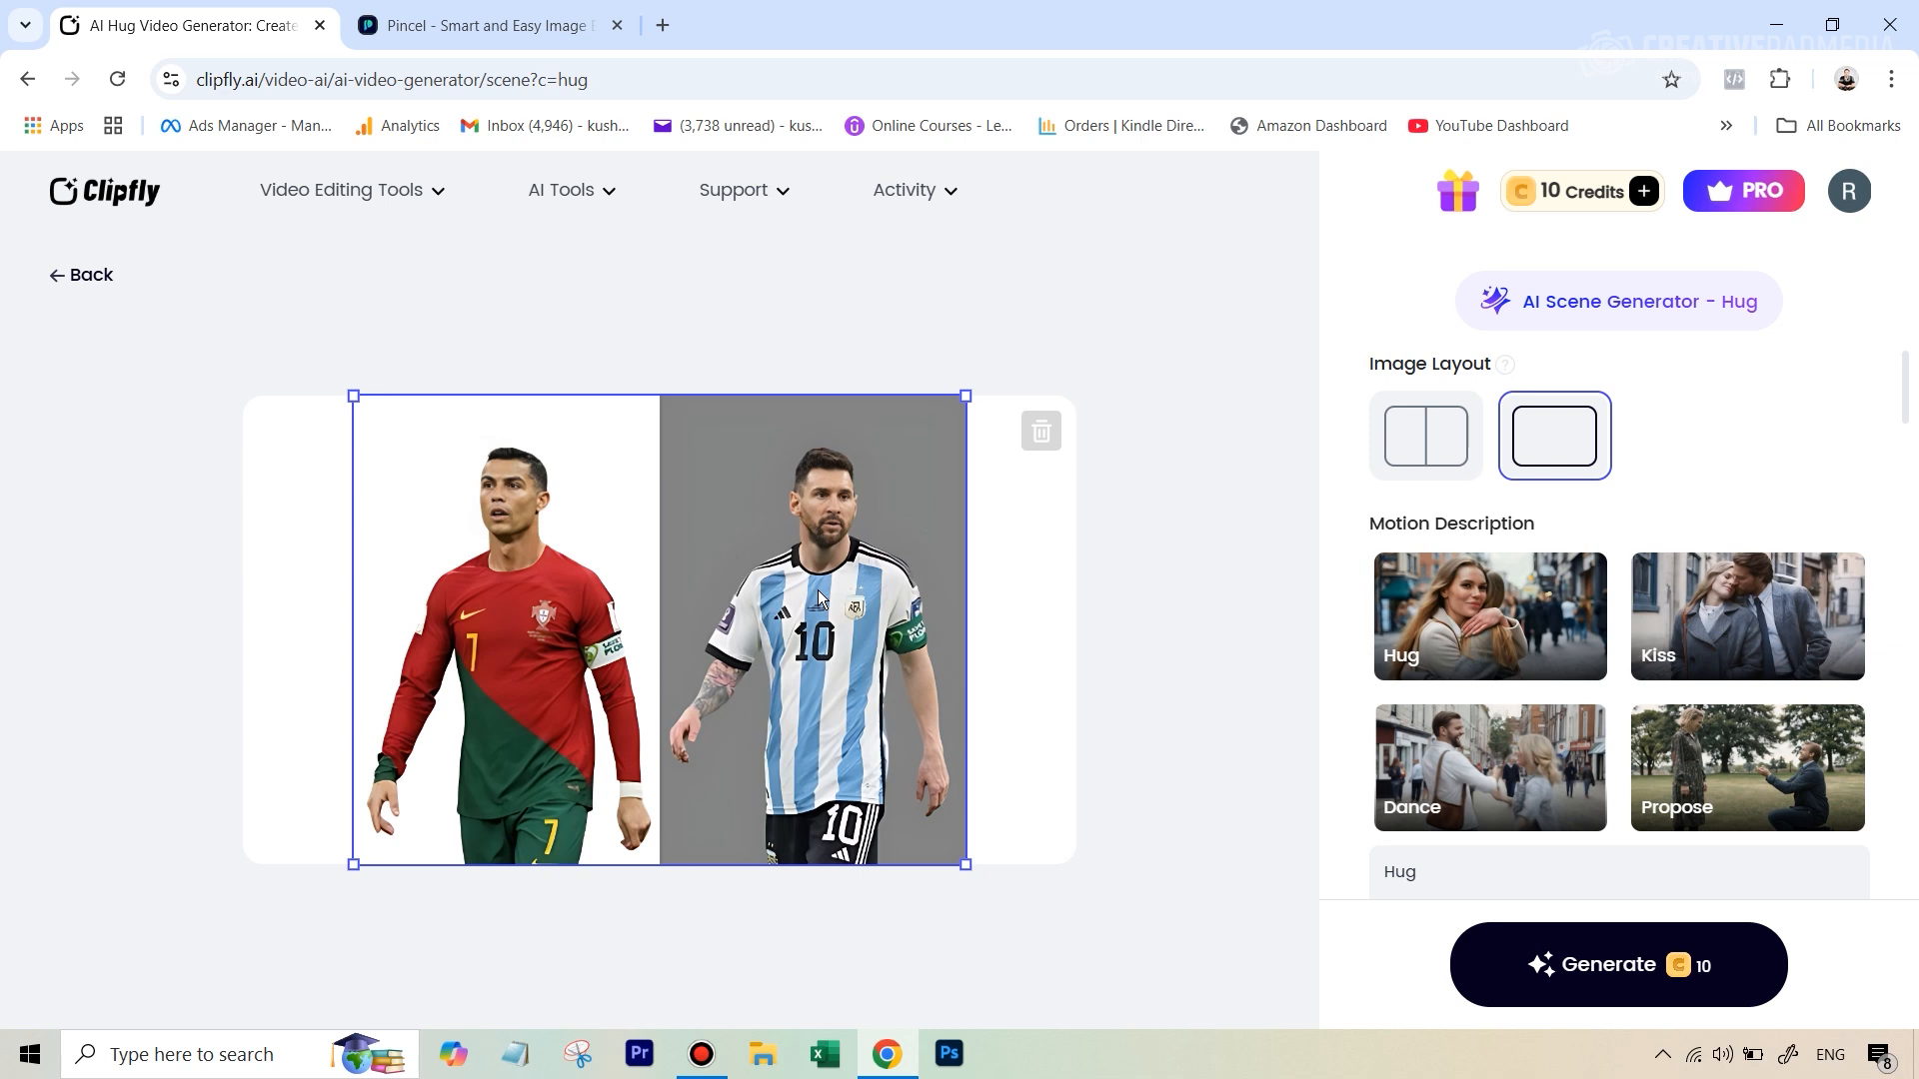
pyautogui.moveTo(968, 390)
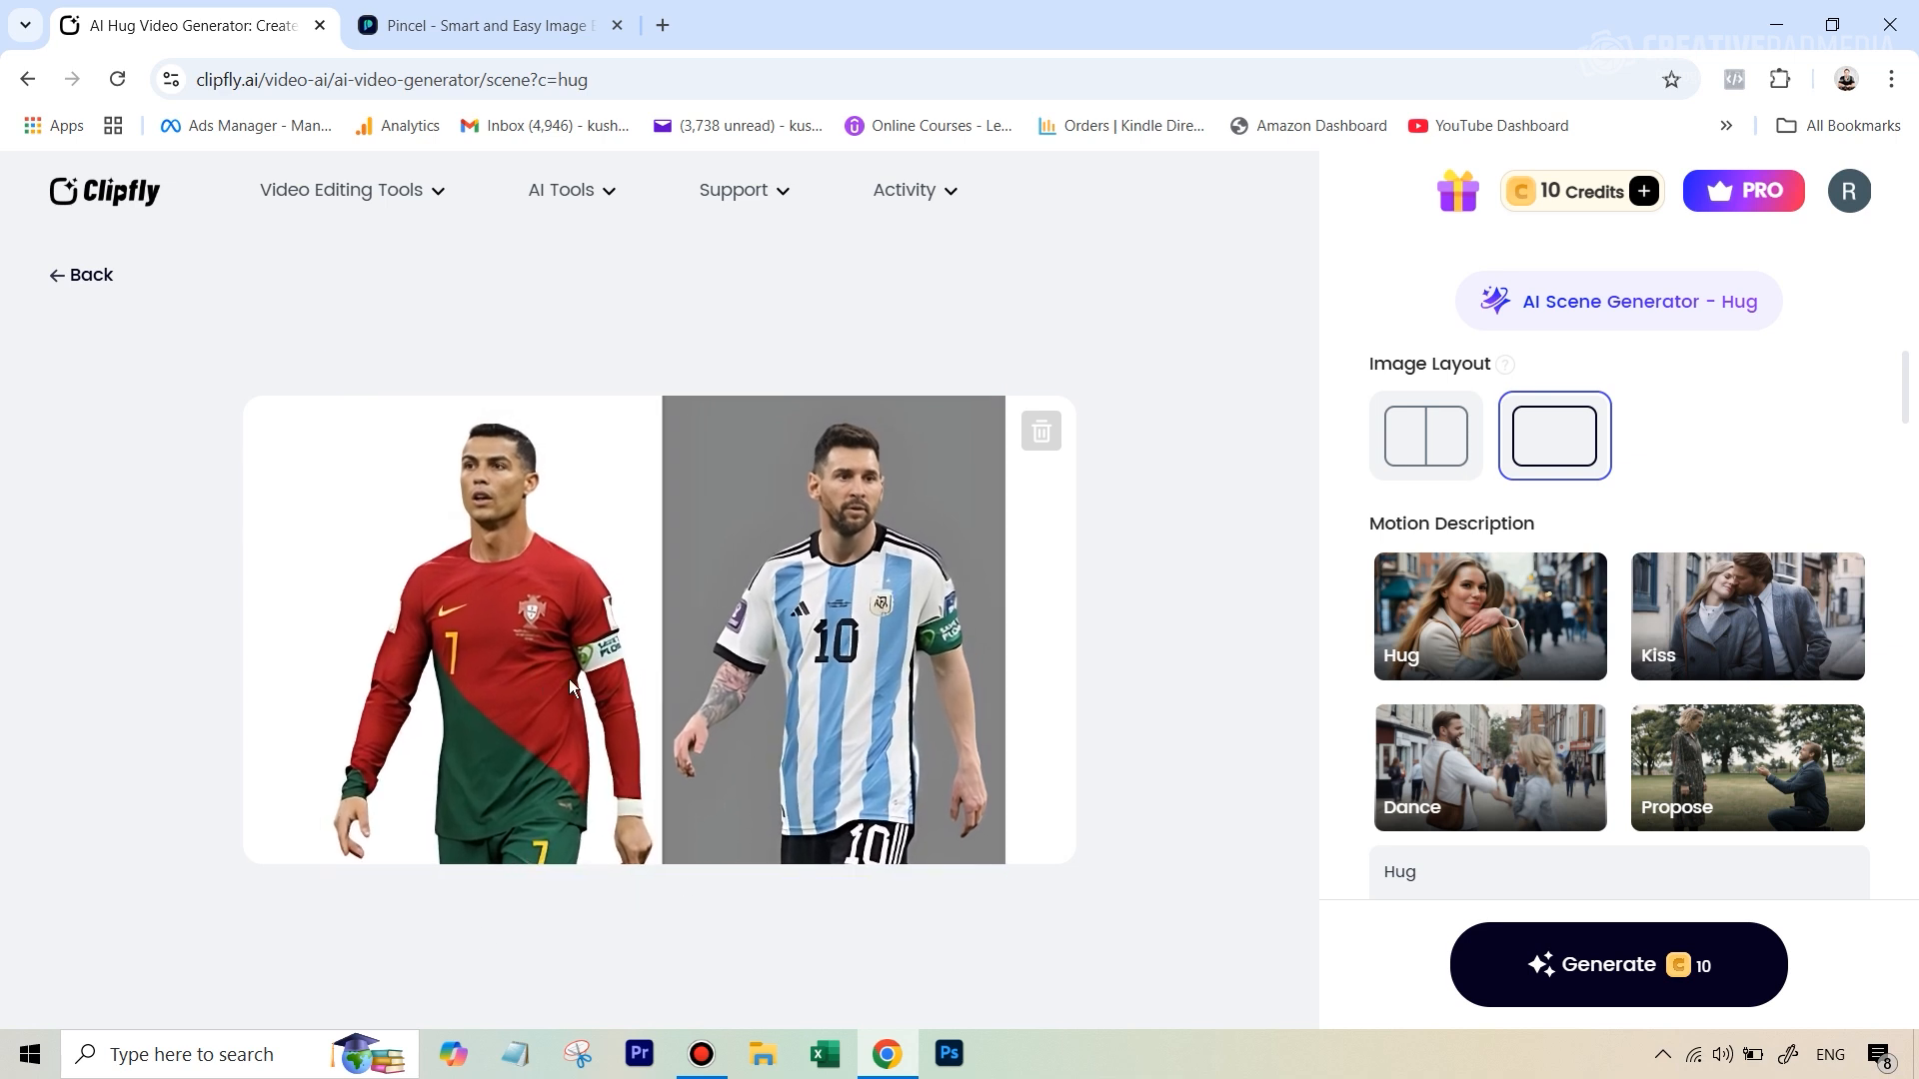
pyautogui.moveTo(771, 677)
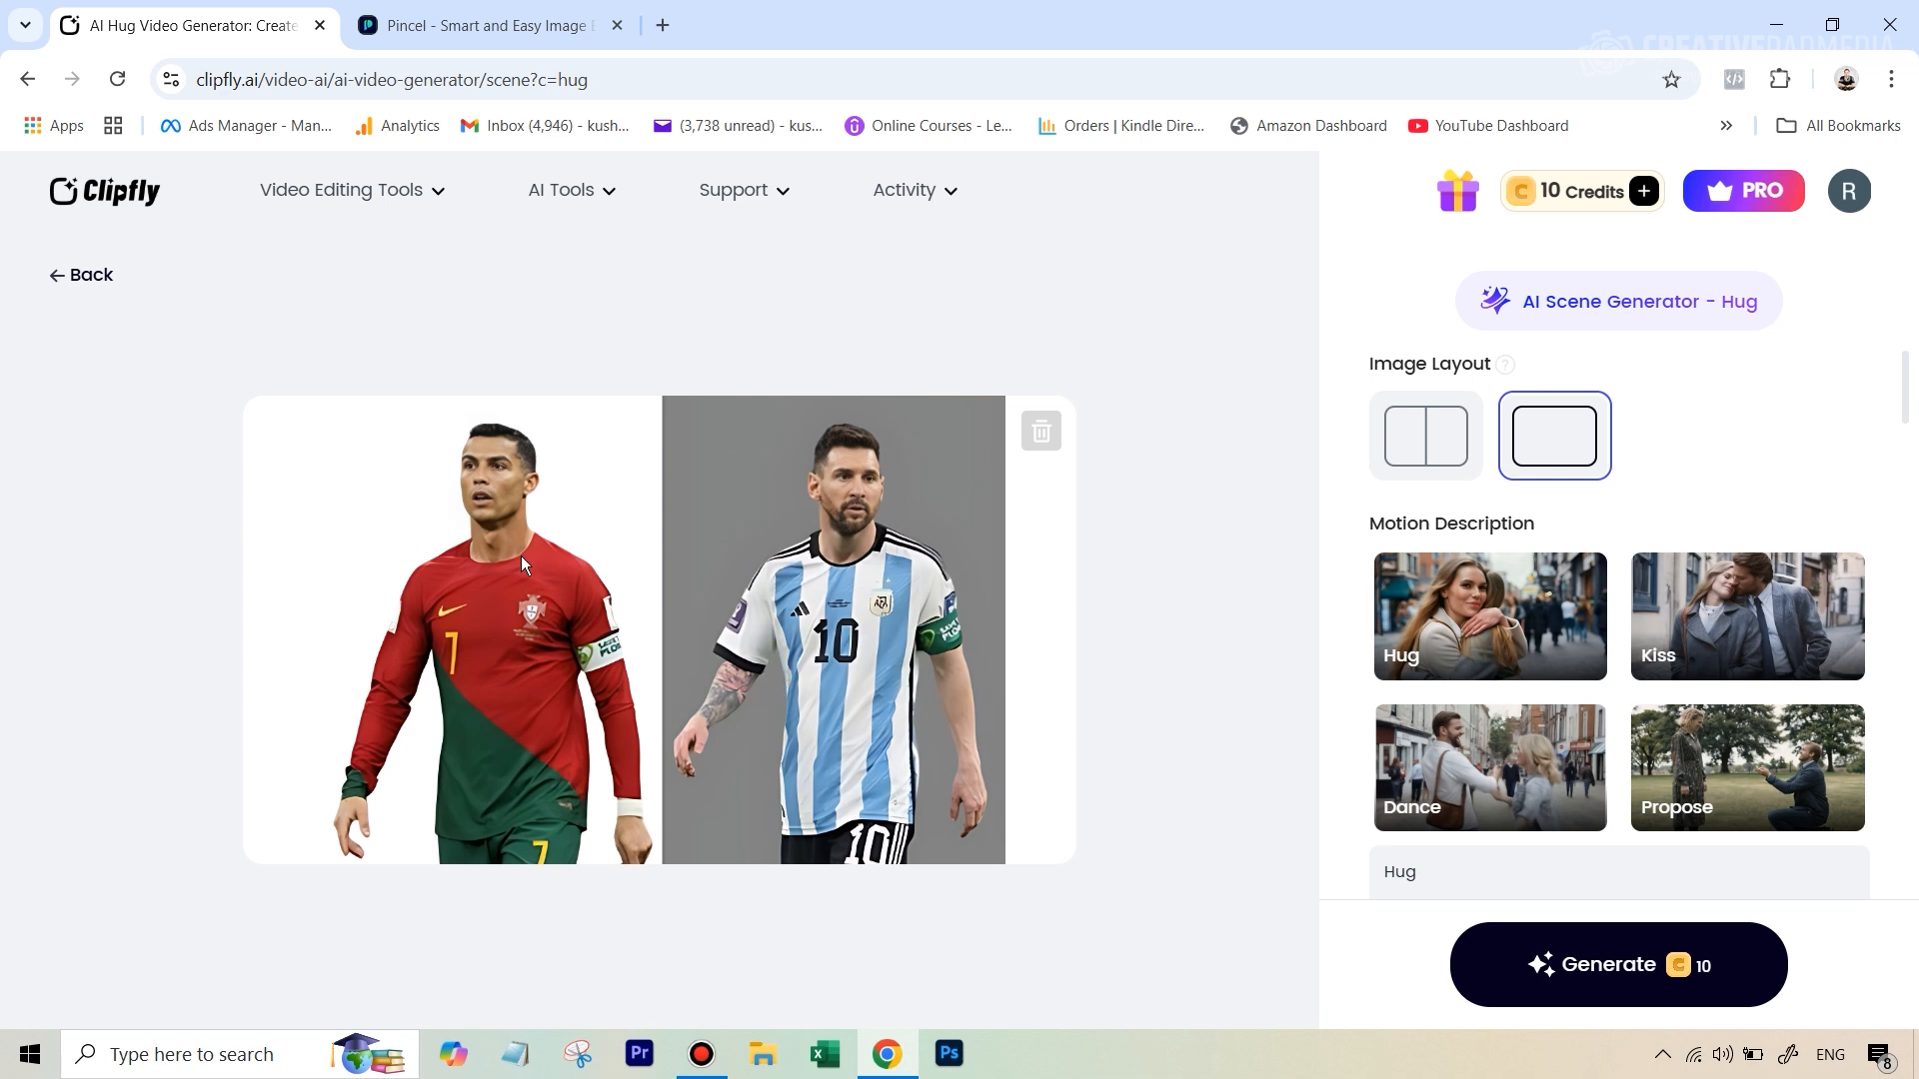
pyautogui.moveTo(948, 659)
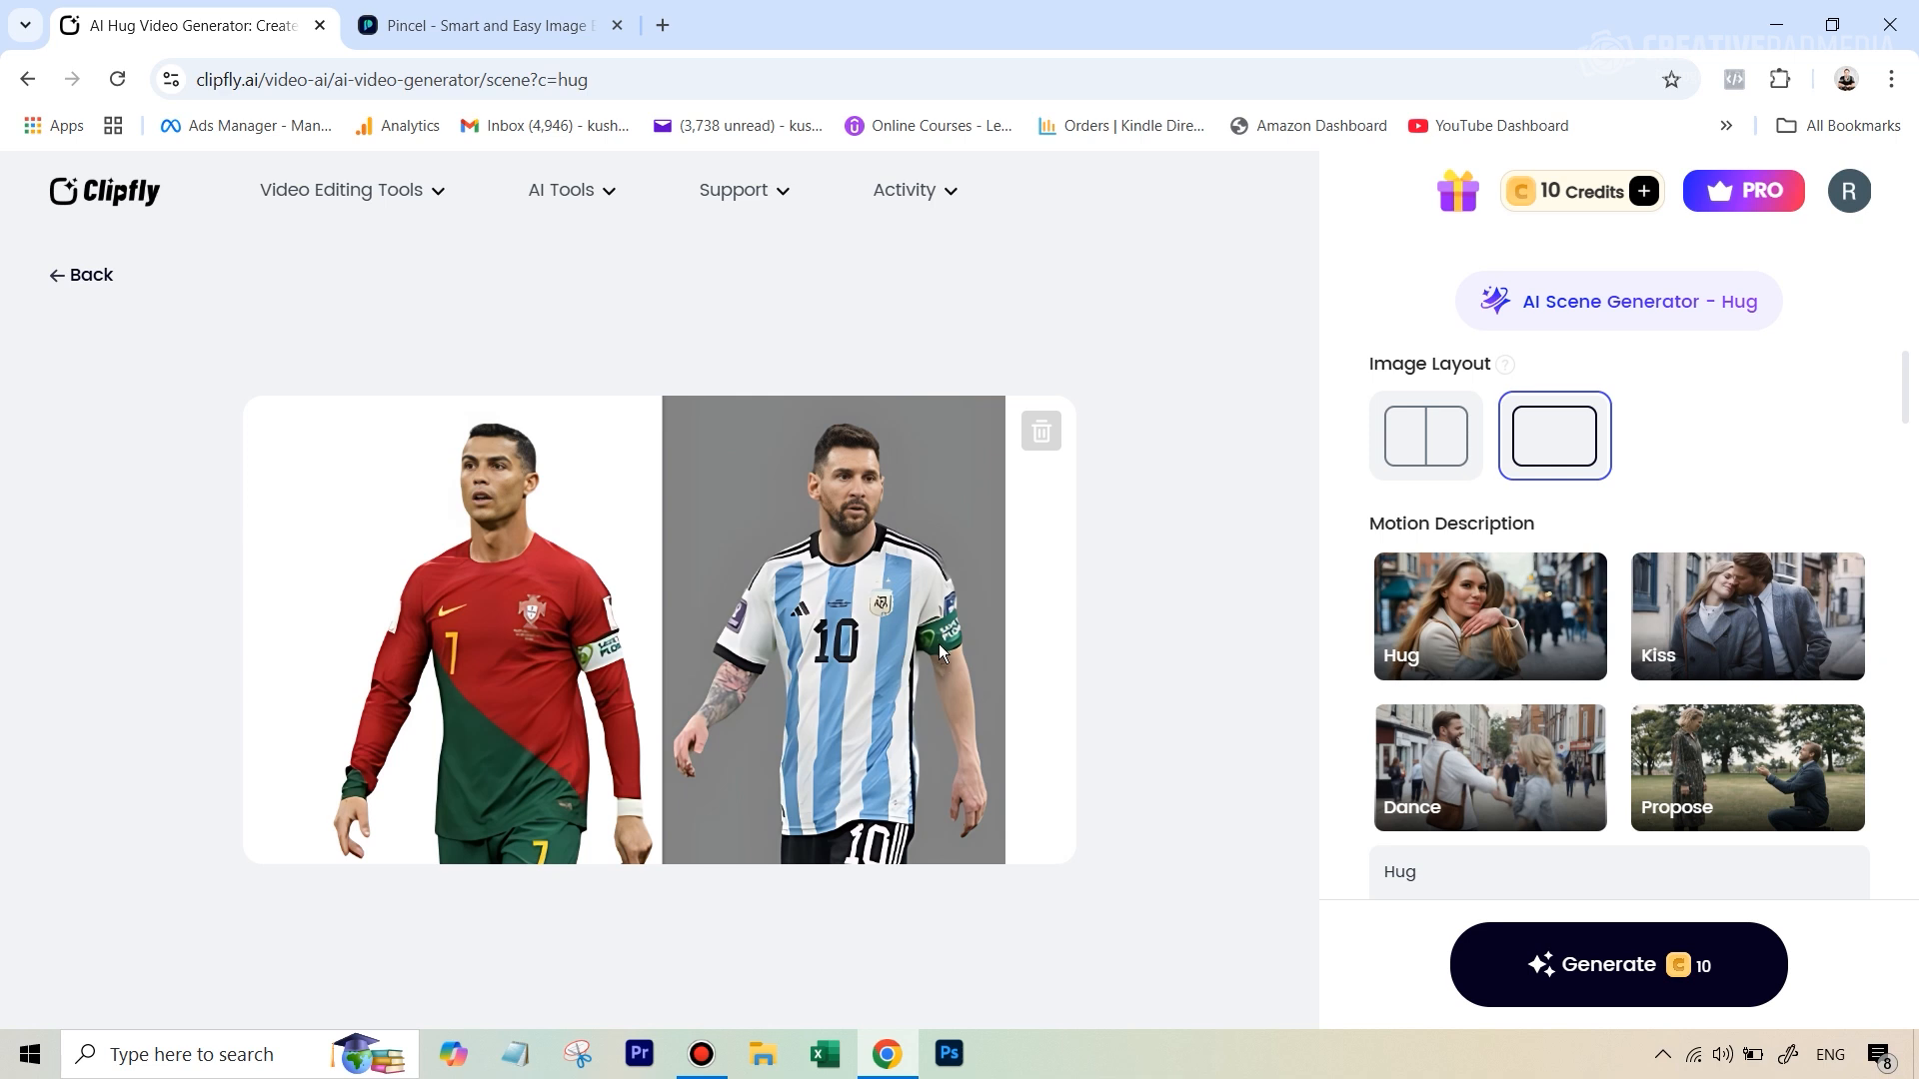
pyautogui.moveTo(926, 658)
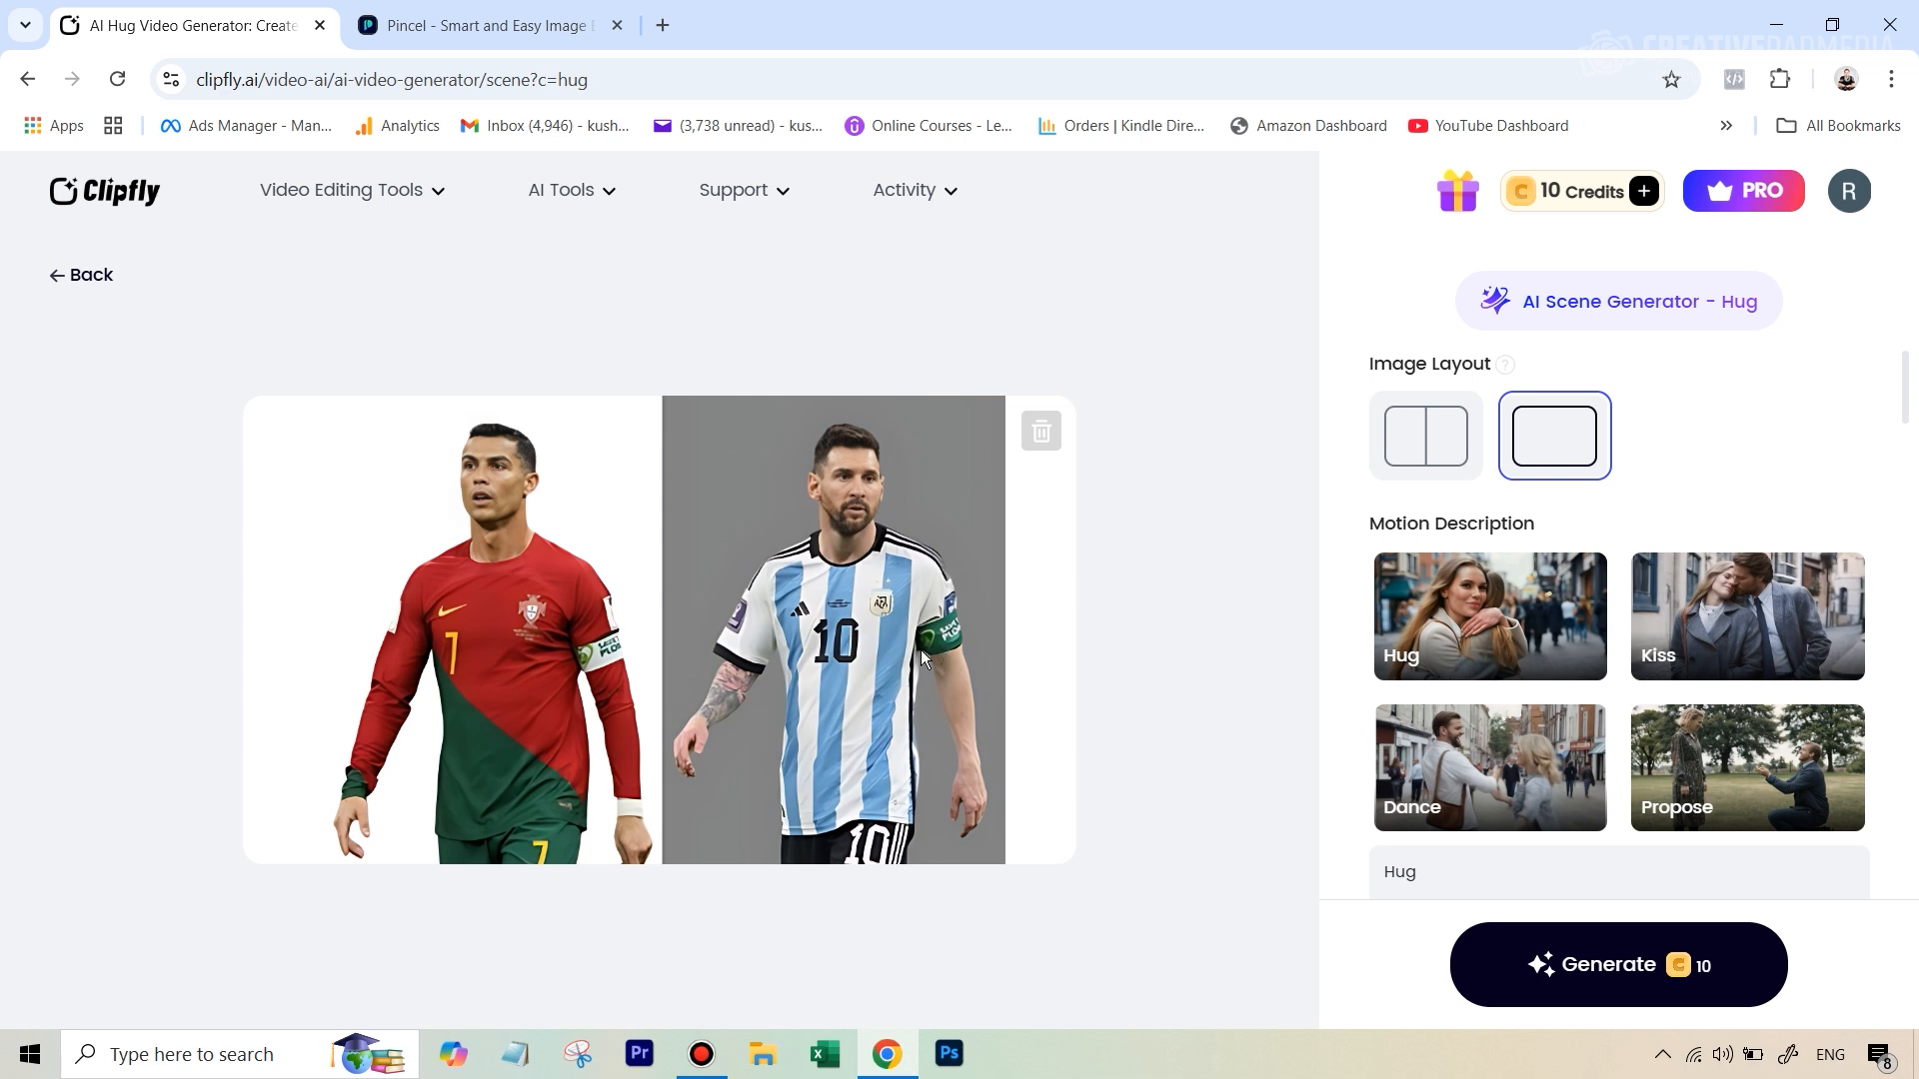
pyautogui.moveTo(564, 385)
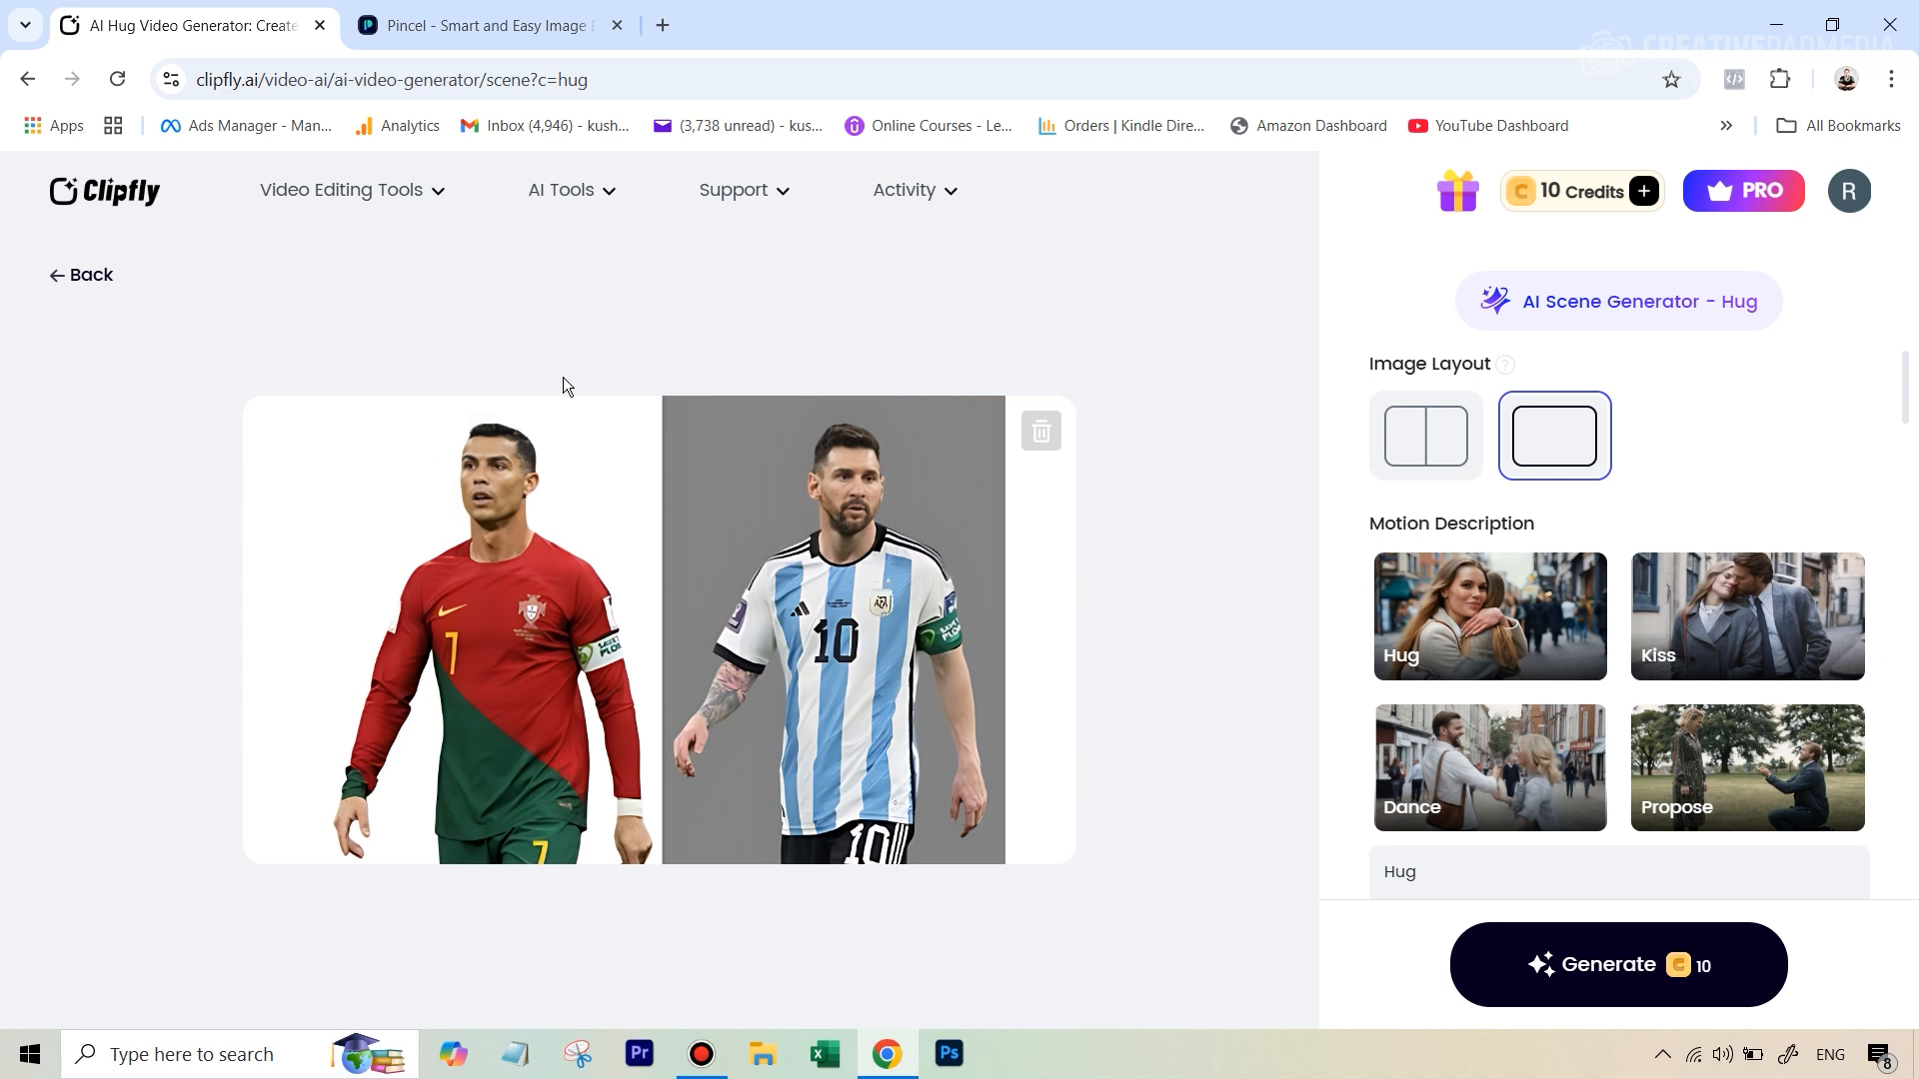
pyautogui.moveTo(778, 455)
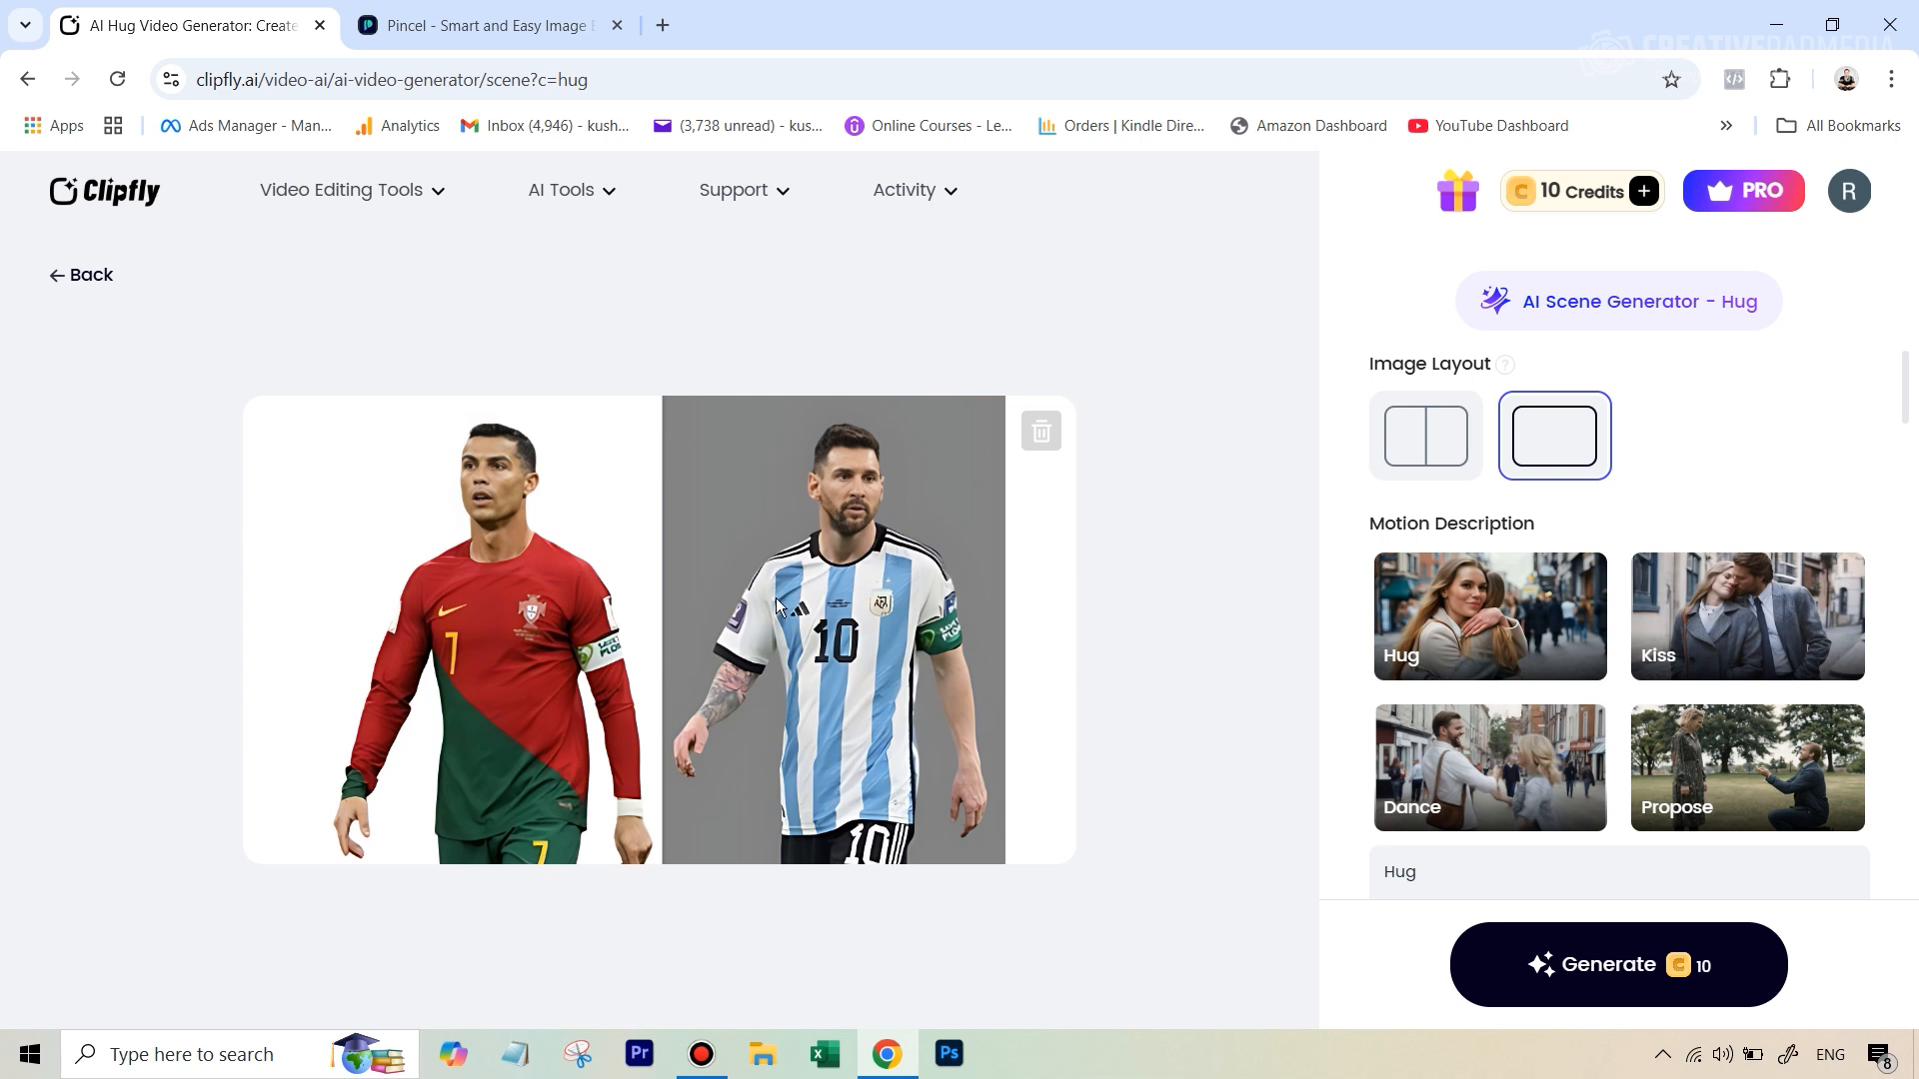
pyautogui.moveTo(528, 482)
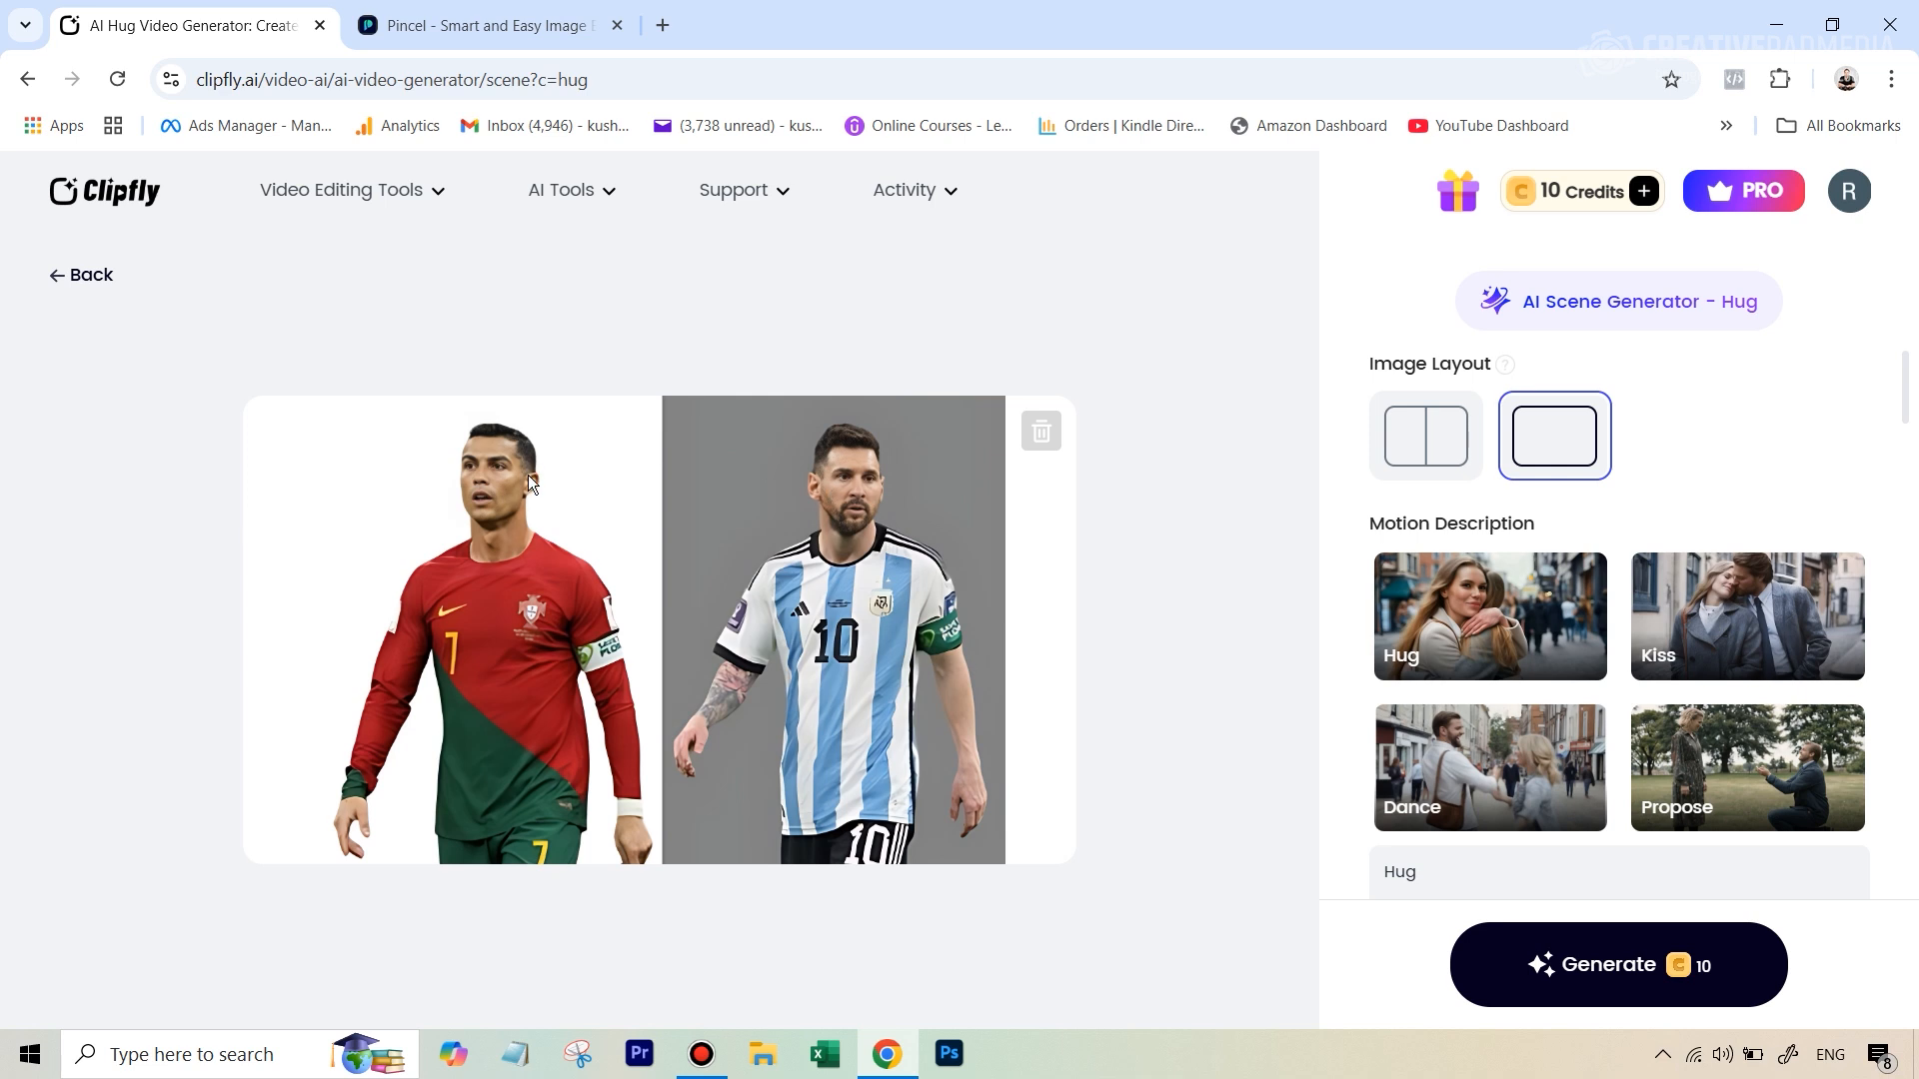
pyautogui.moveTo(592, 380)
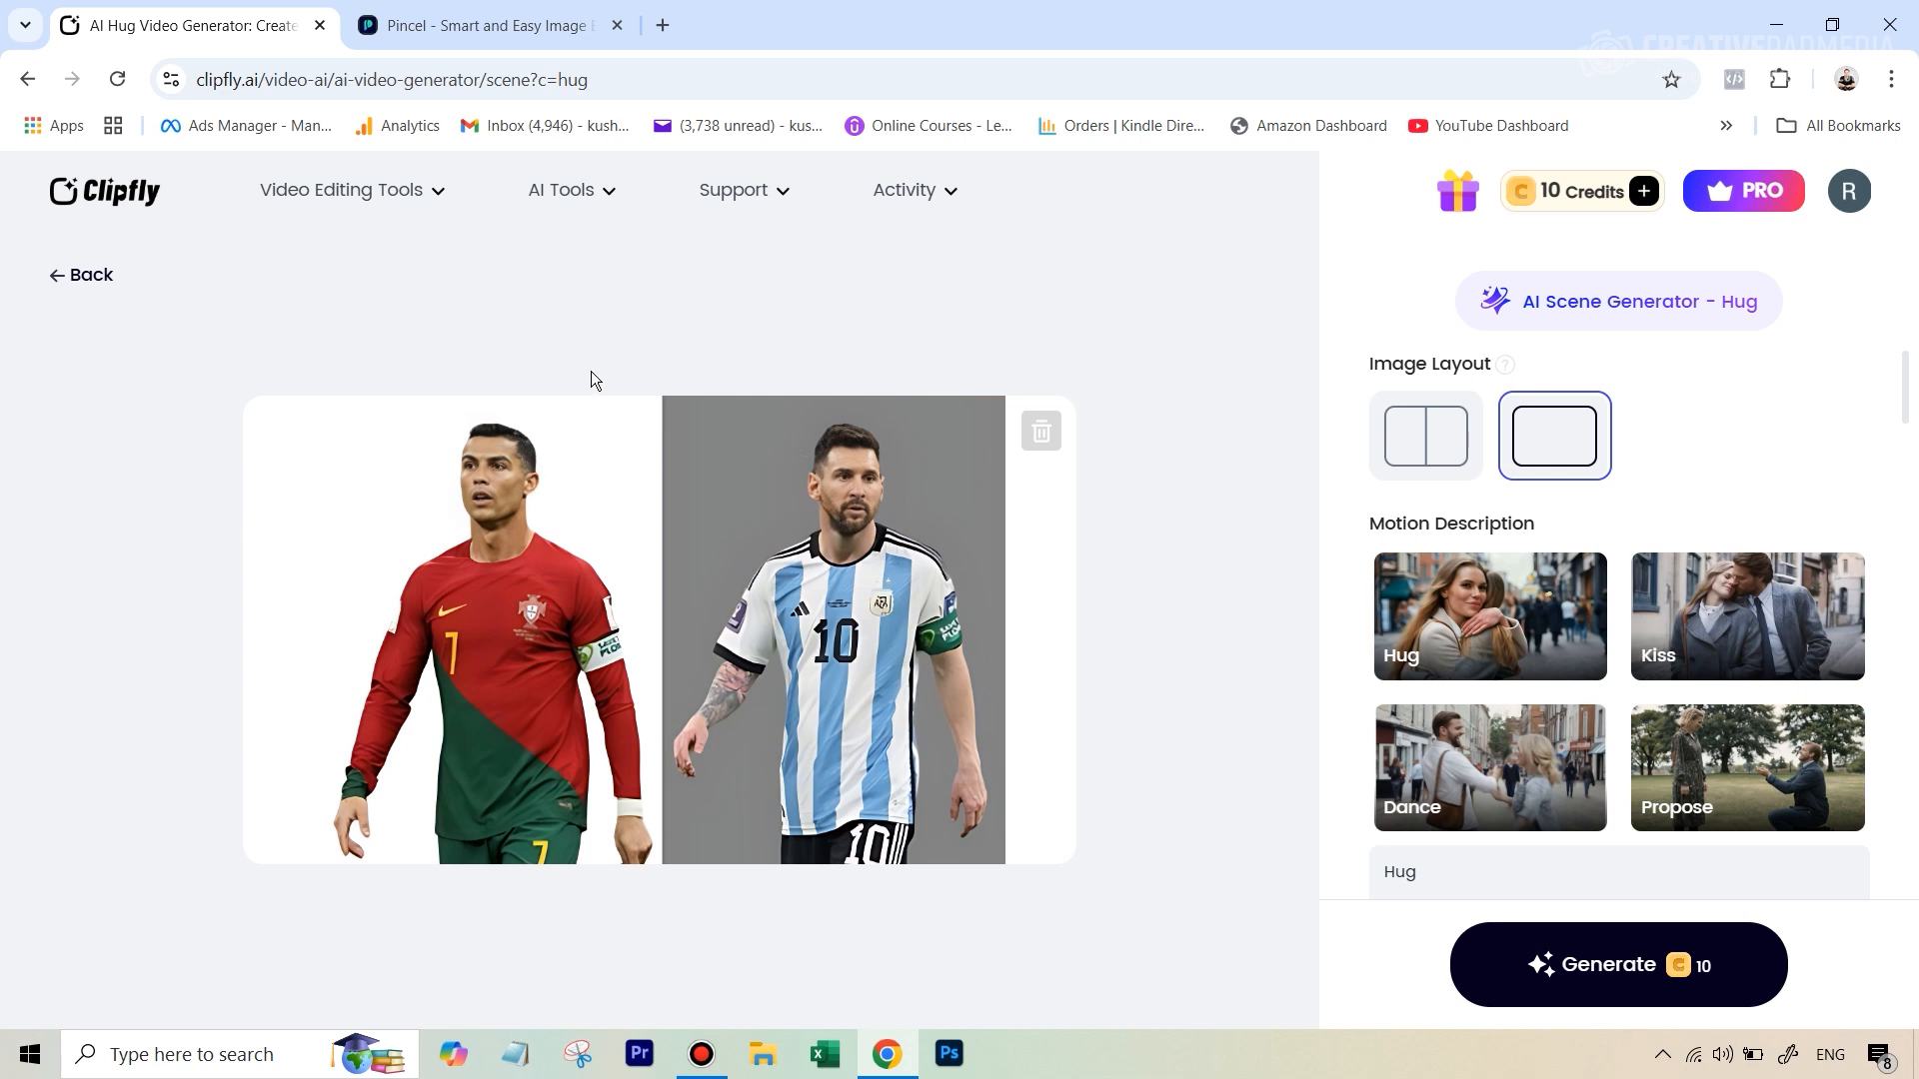
pyautogui.moveTo(875, 400)
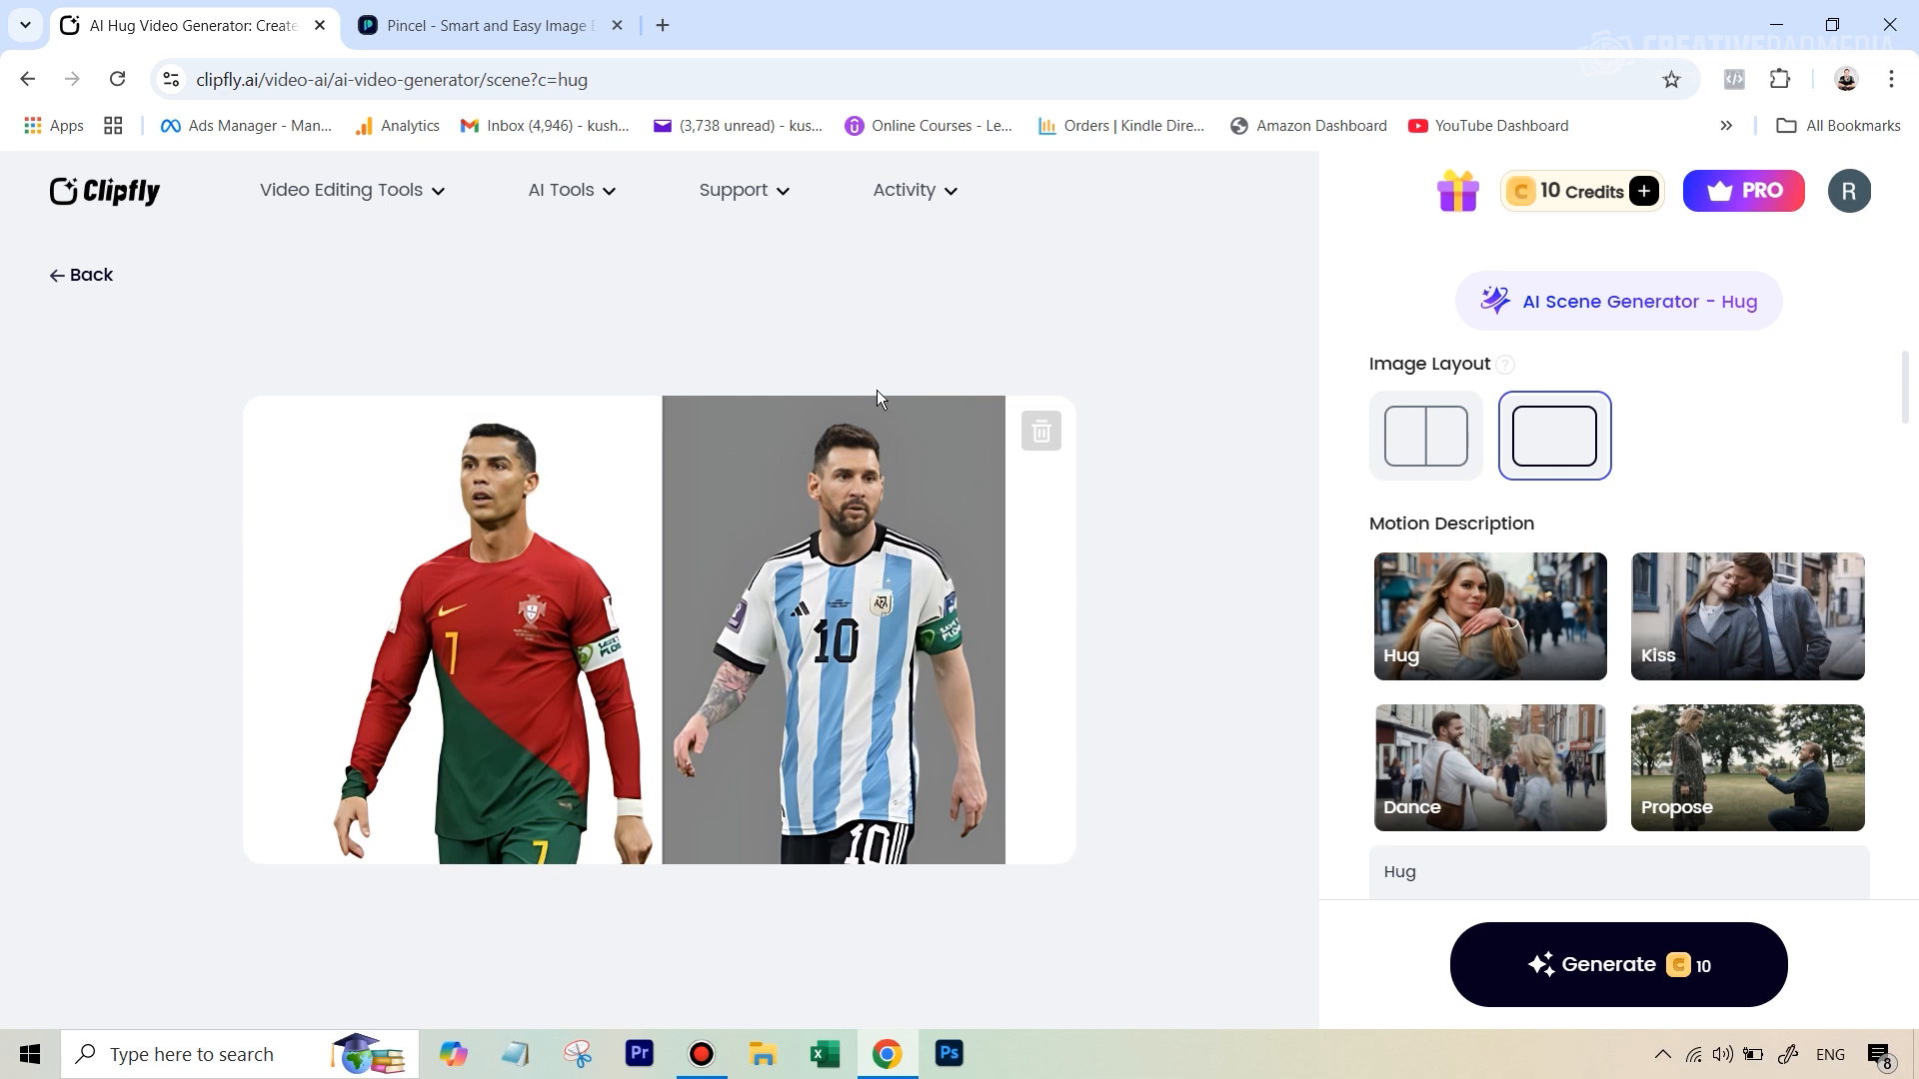
pyautogui.moveTo(536, 491)
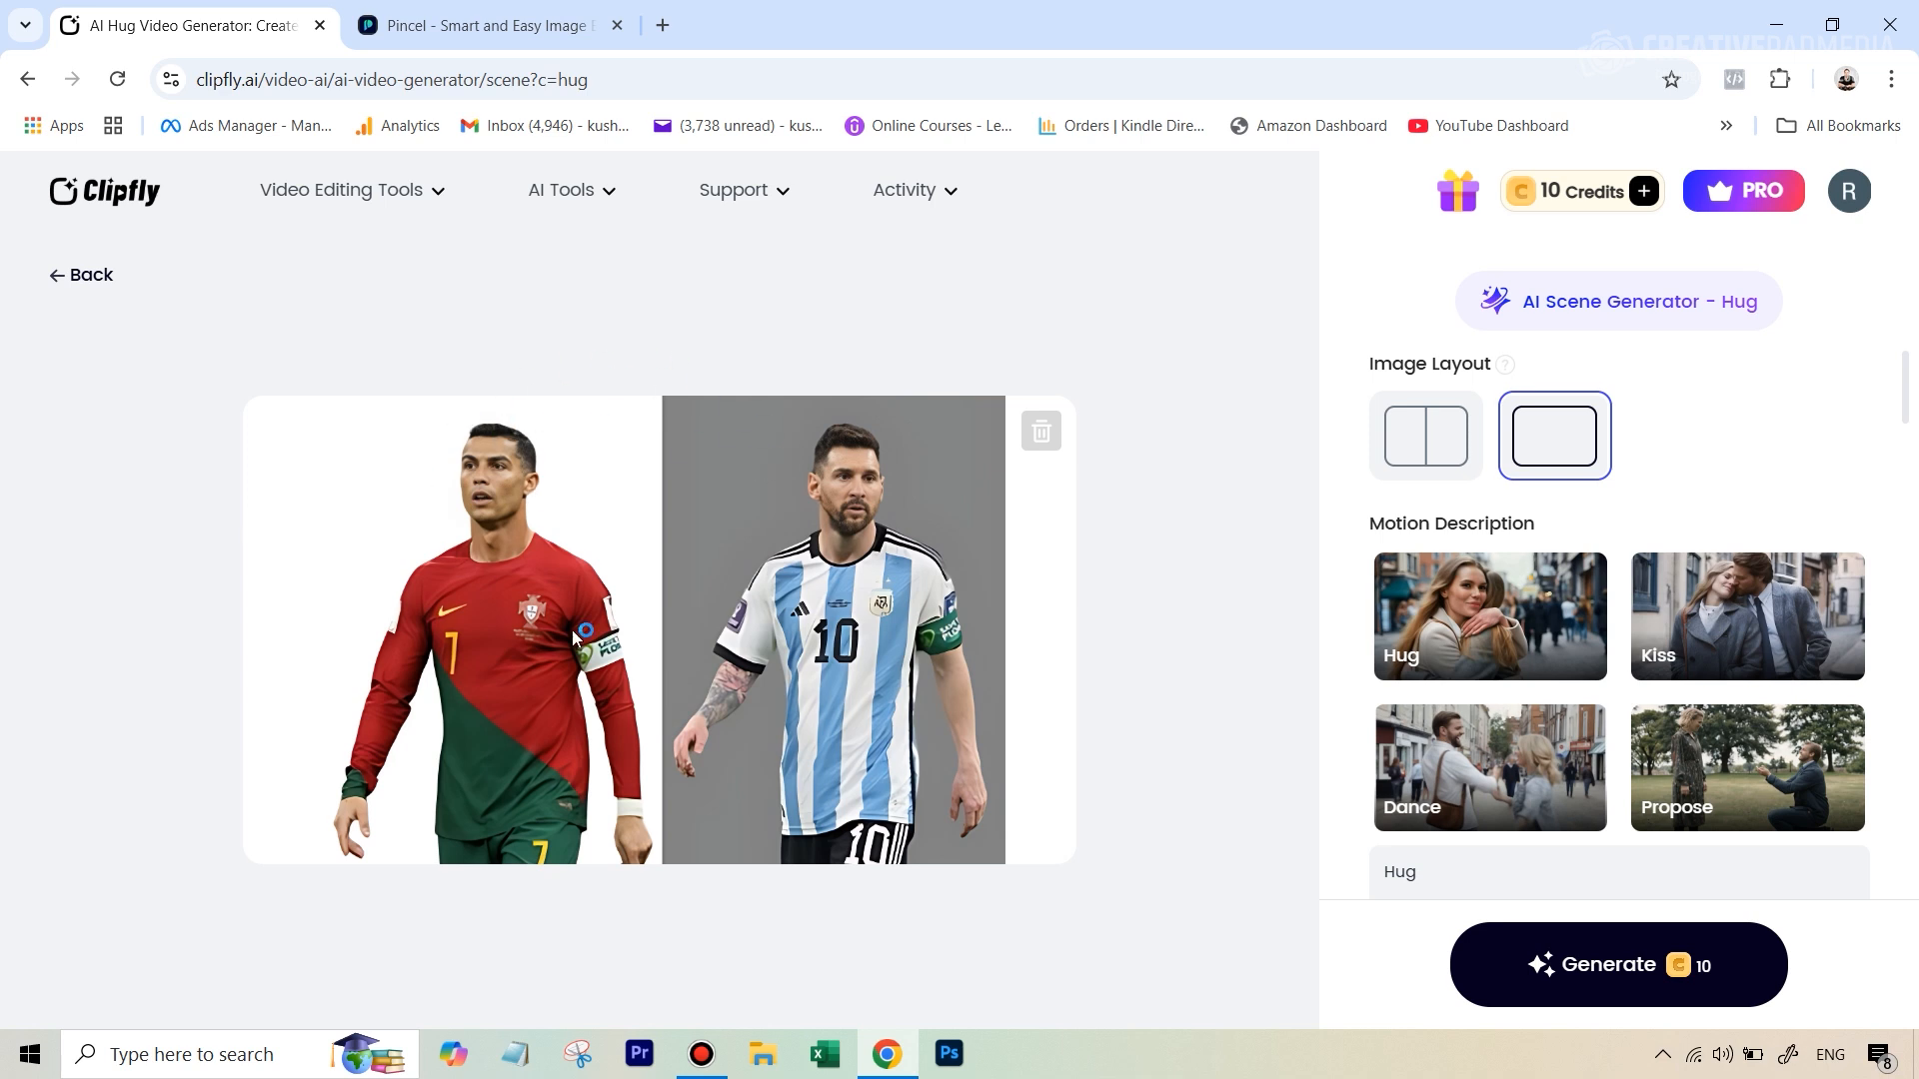
pyautogui.moveTo(685, 394)
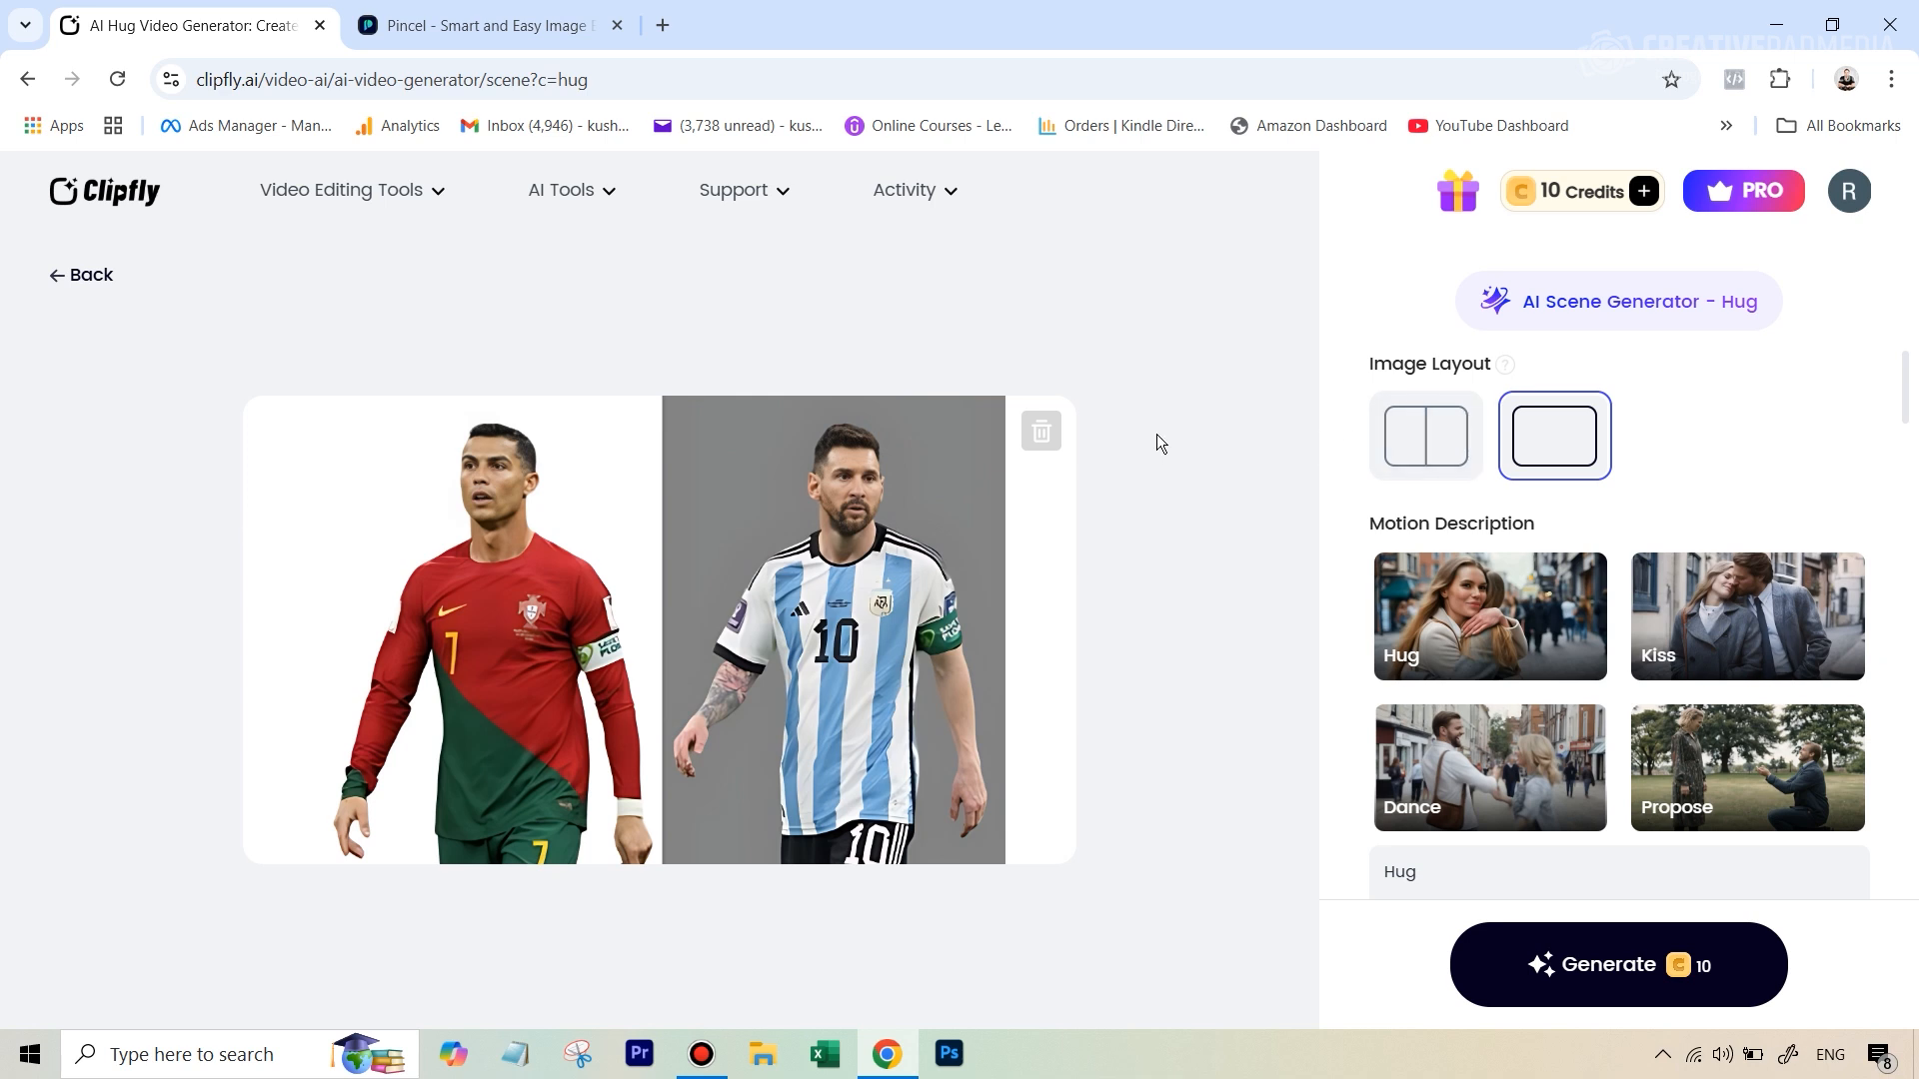
pyautogui.moveTo(1116, 364)
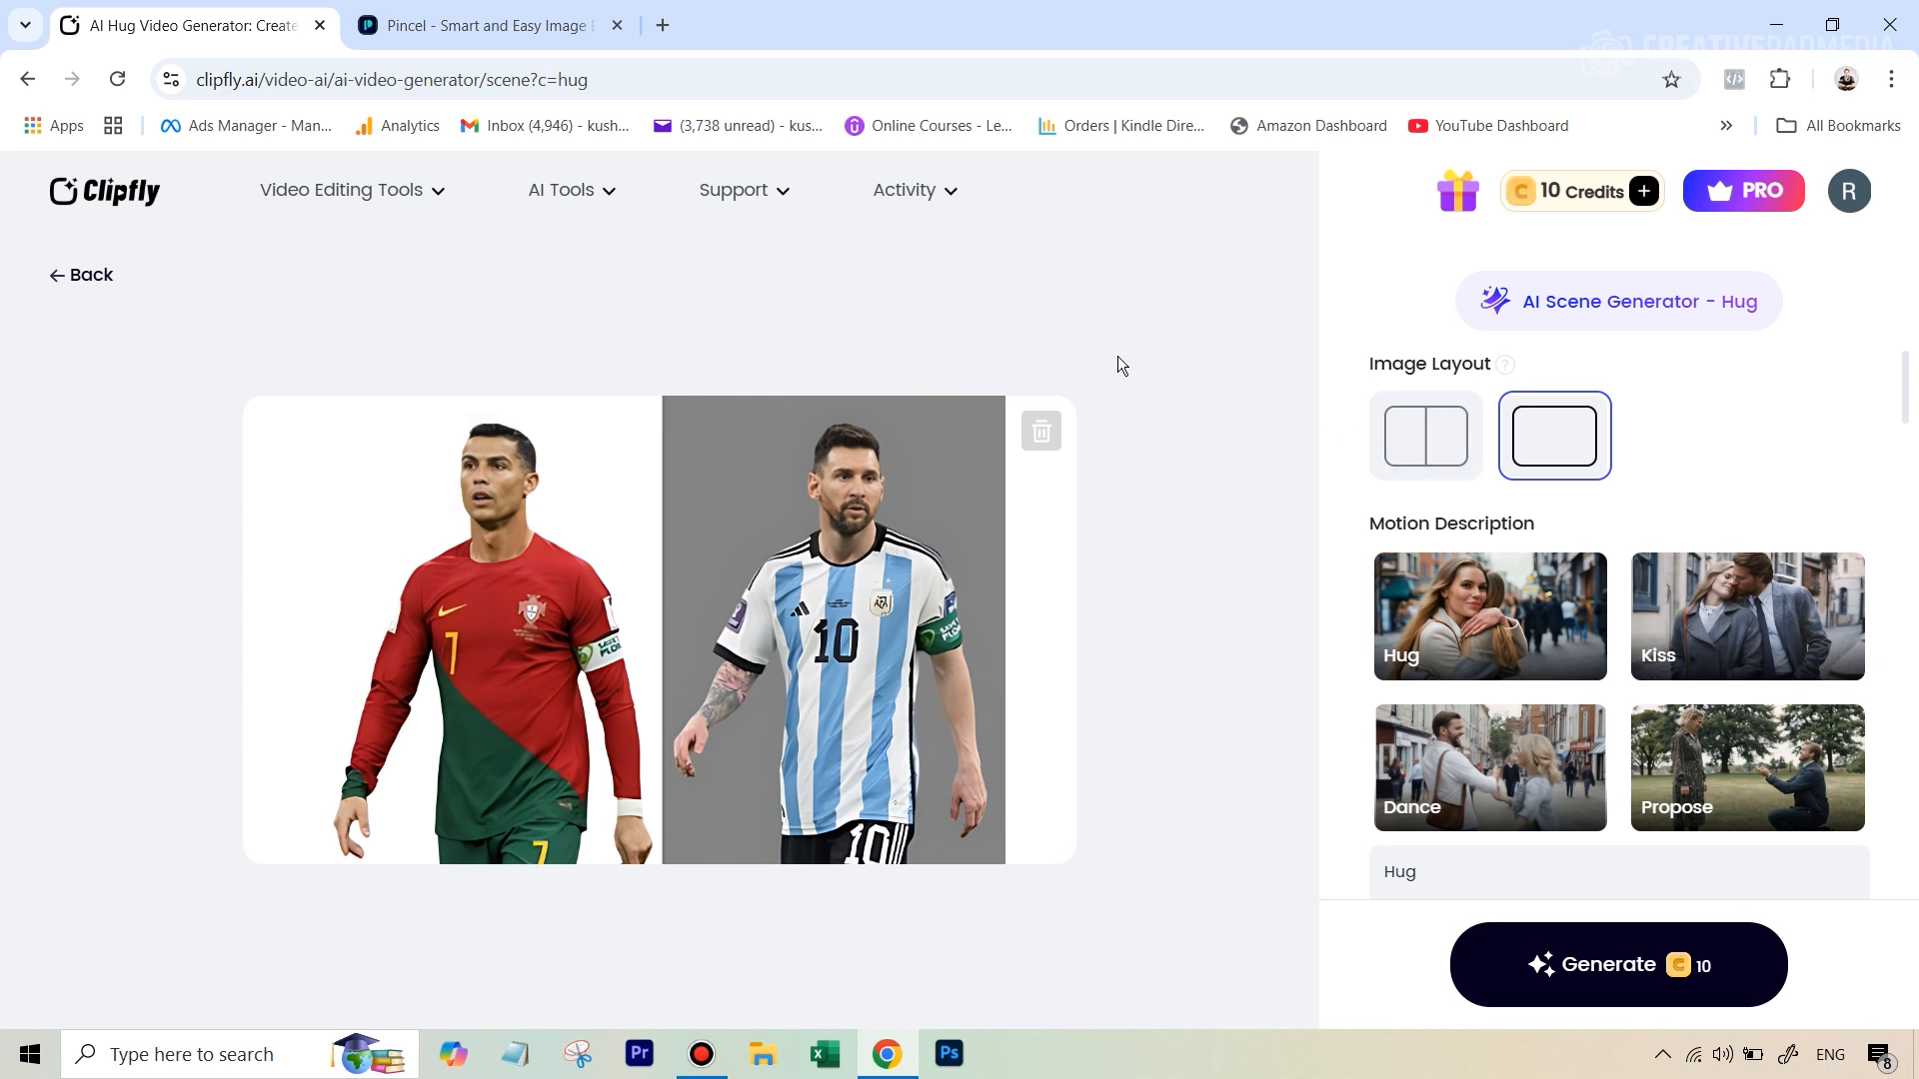
pyautogui.moveTo(650, 423)
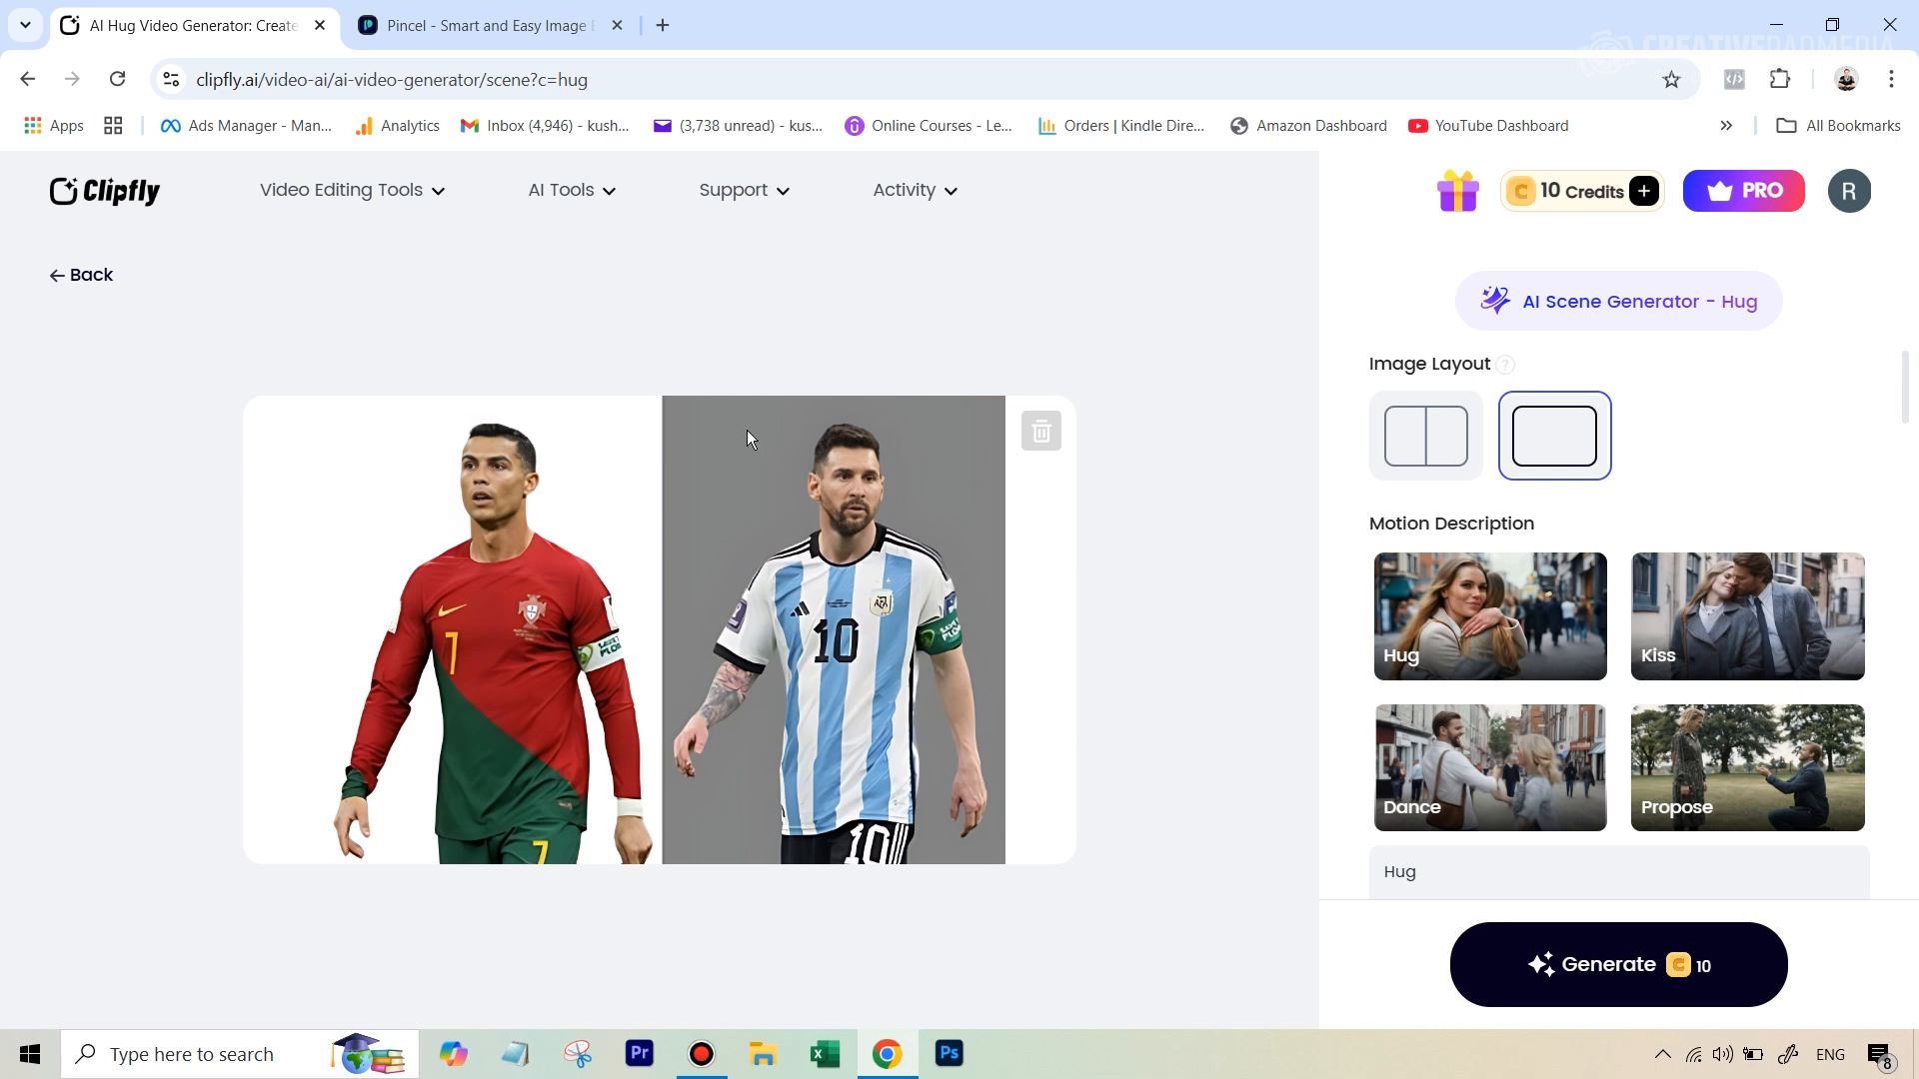
pyautogui.moveTo(612, 444)
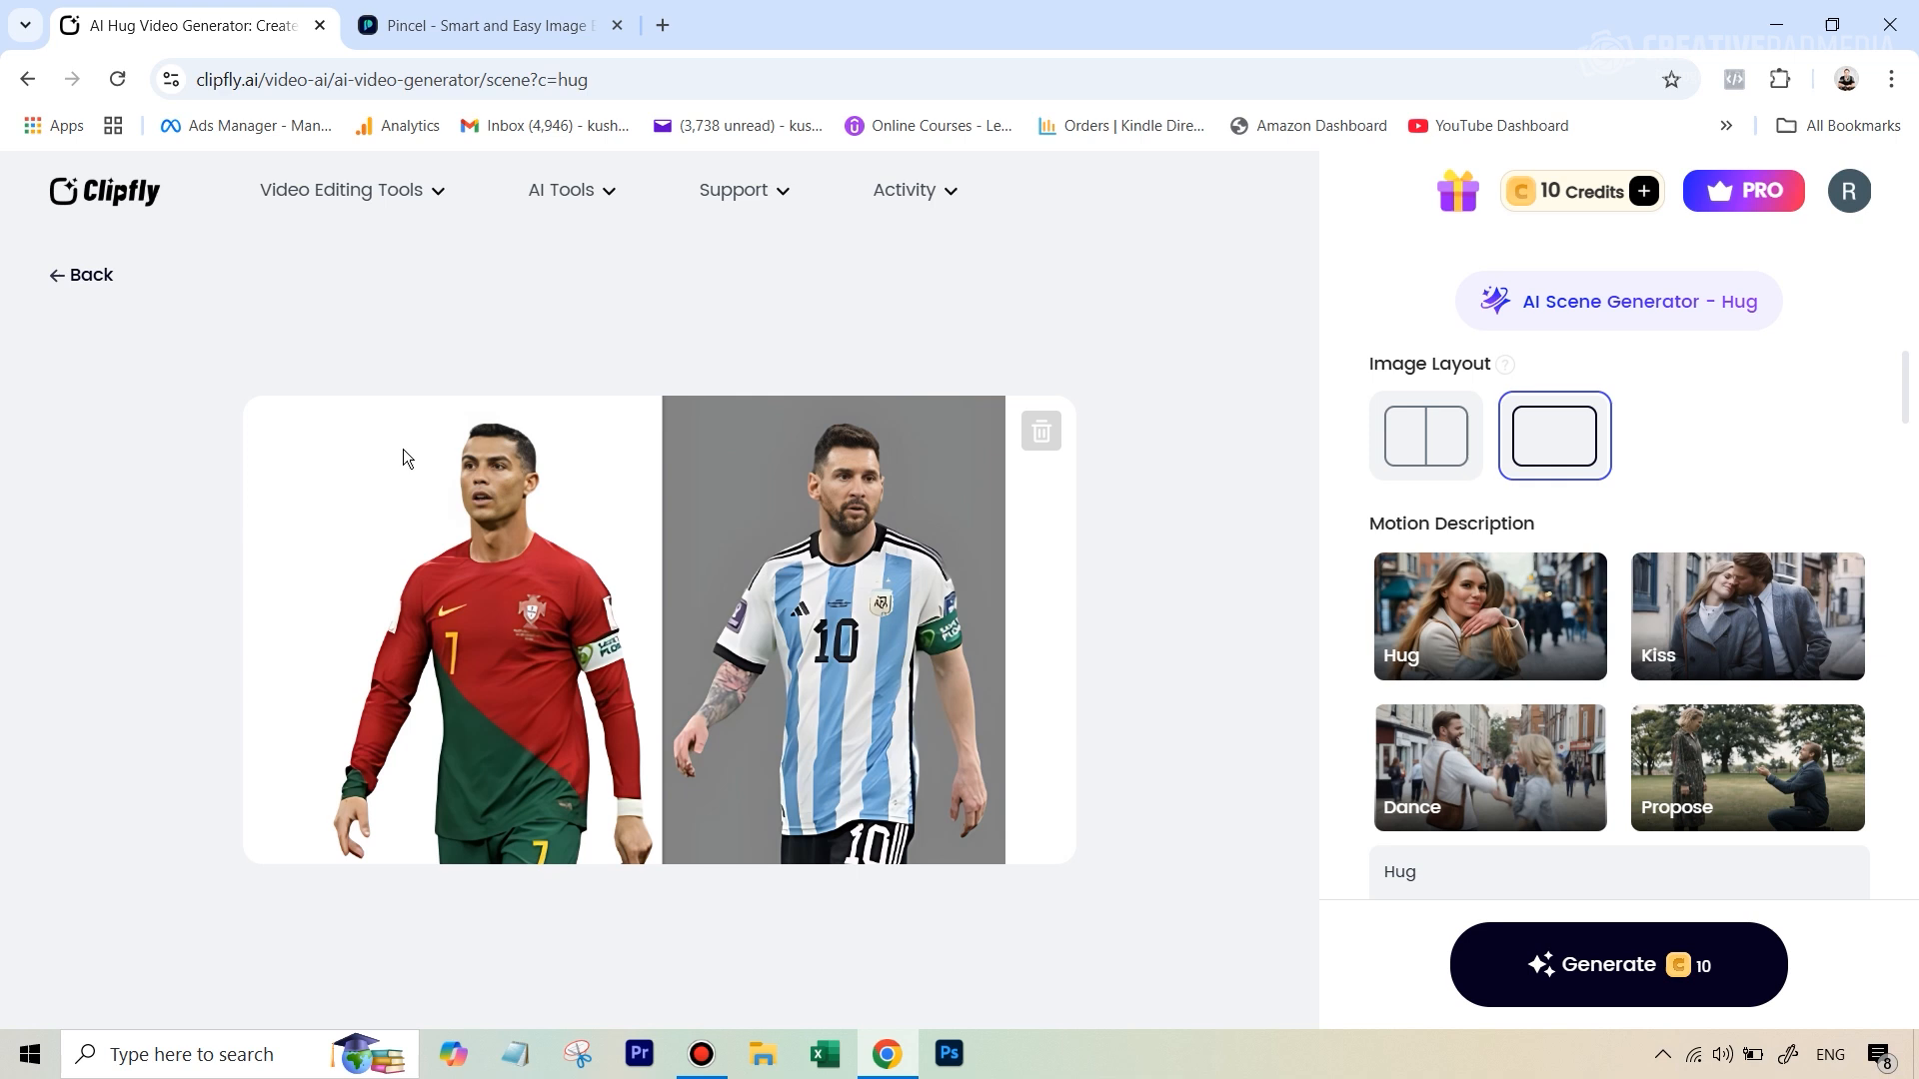
pyautogui.moveTo(756, 478)
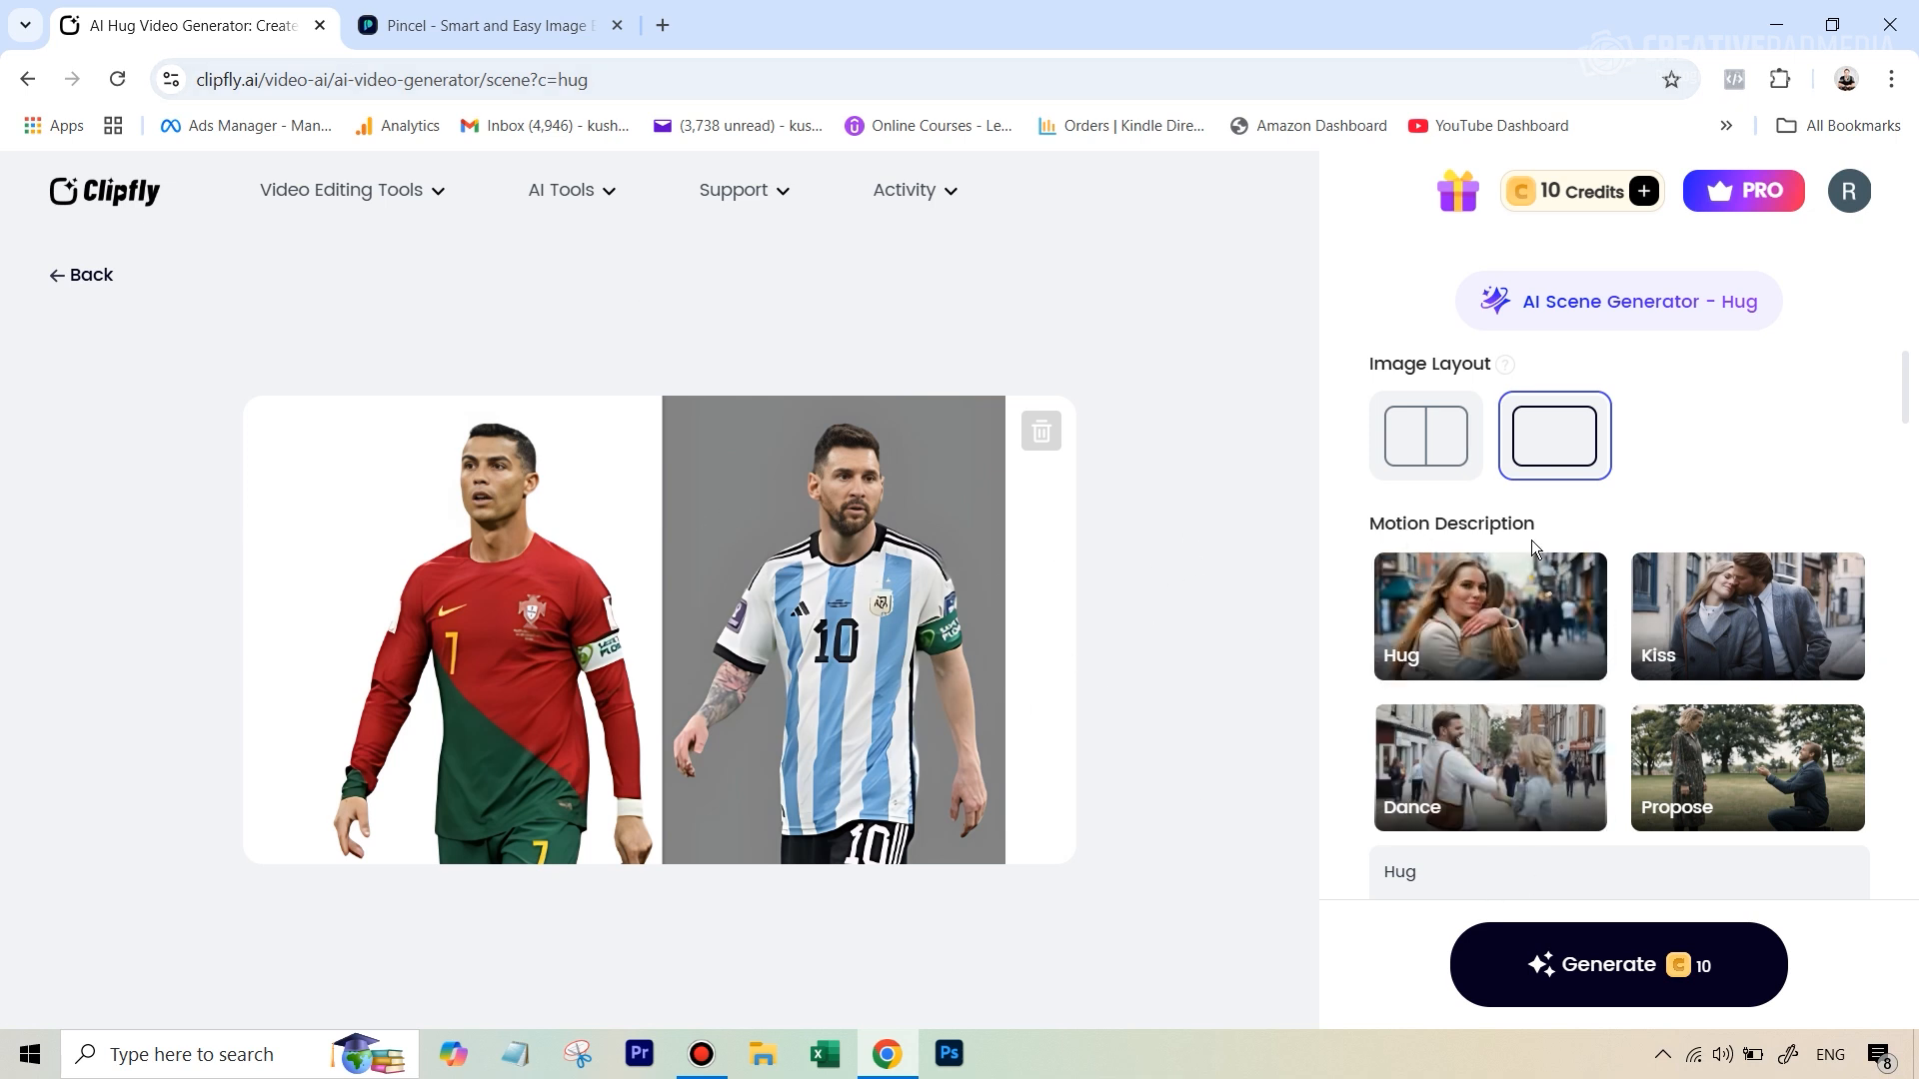
pyautogui.click(1747, 767)
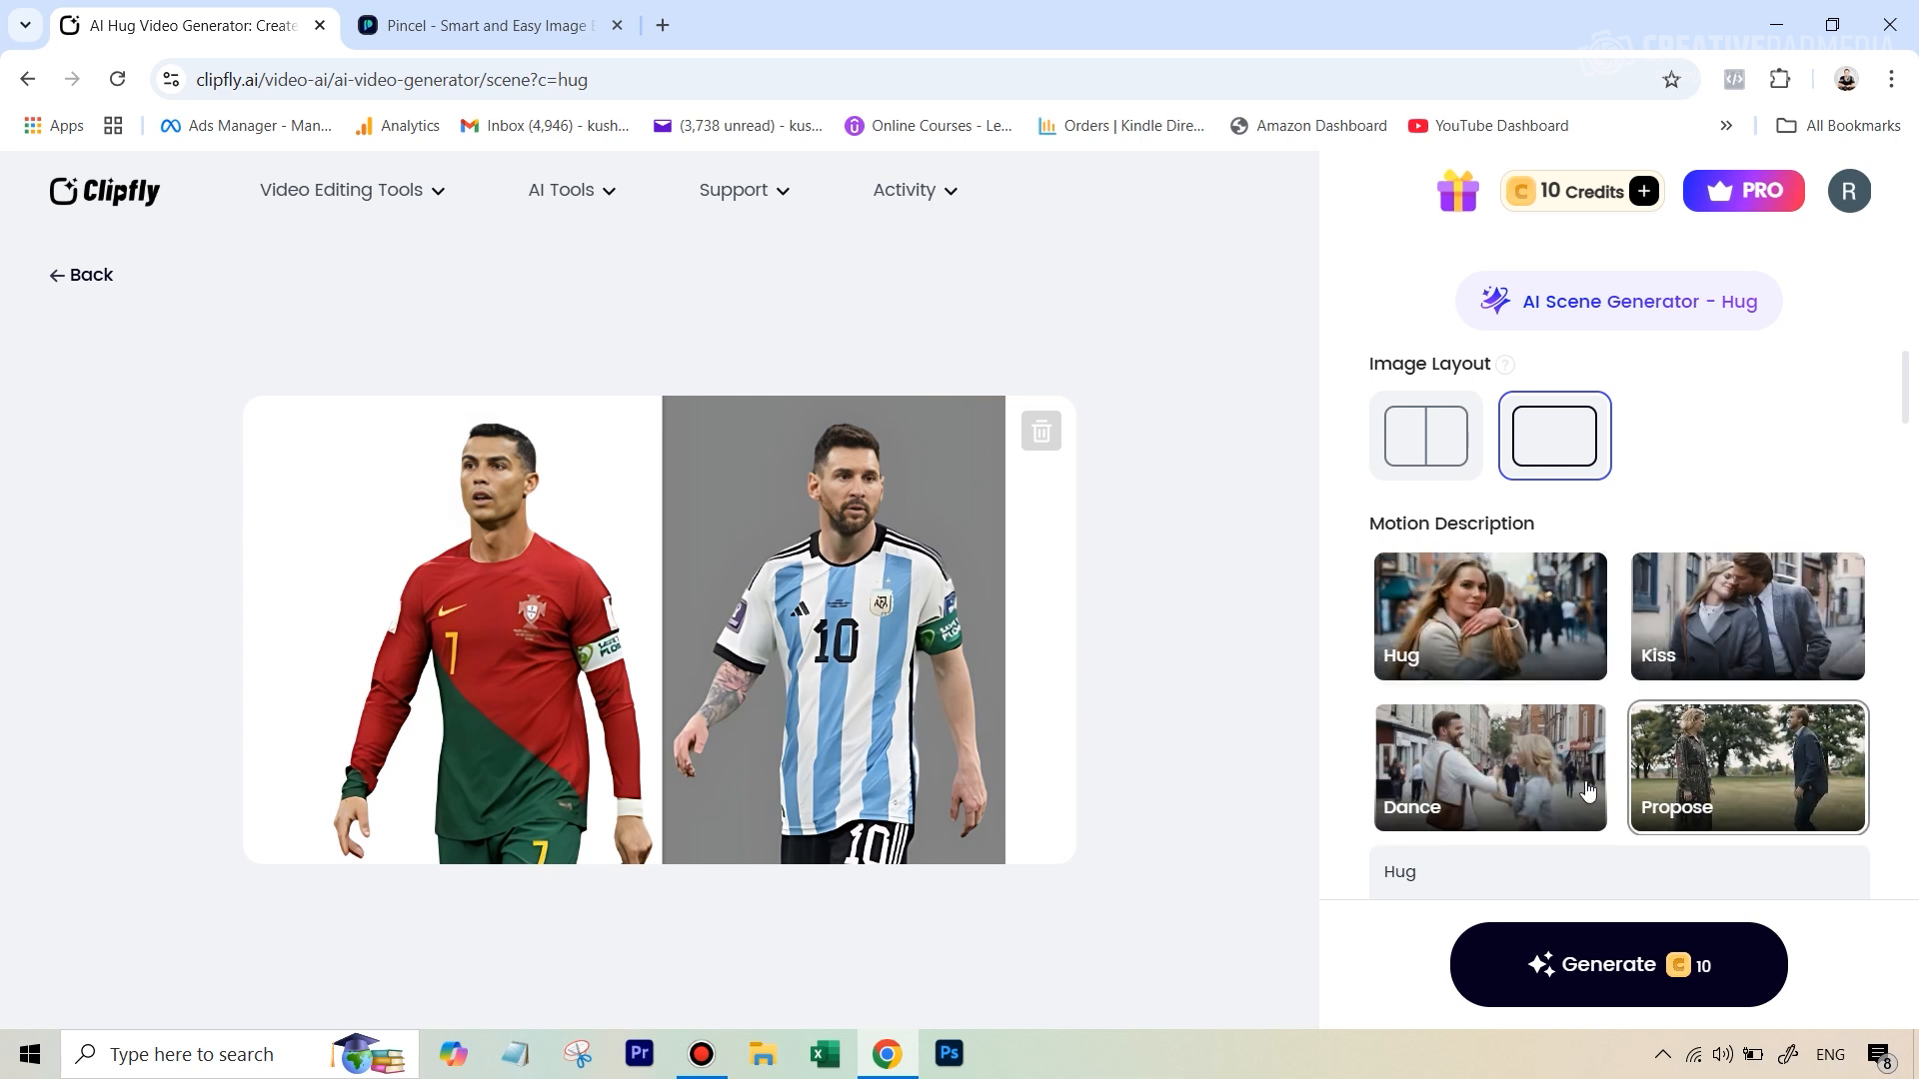
# - Choose Hug as the motion description and generate the video for 10 credits
pyautogui.click(1487, 615)
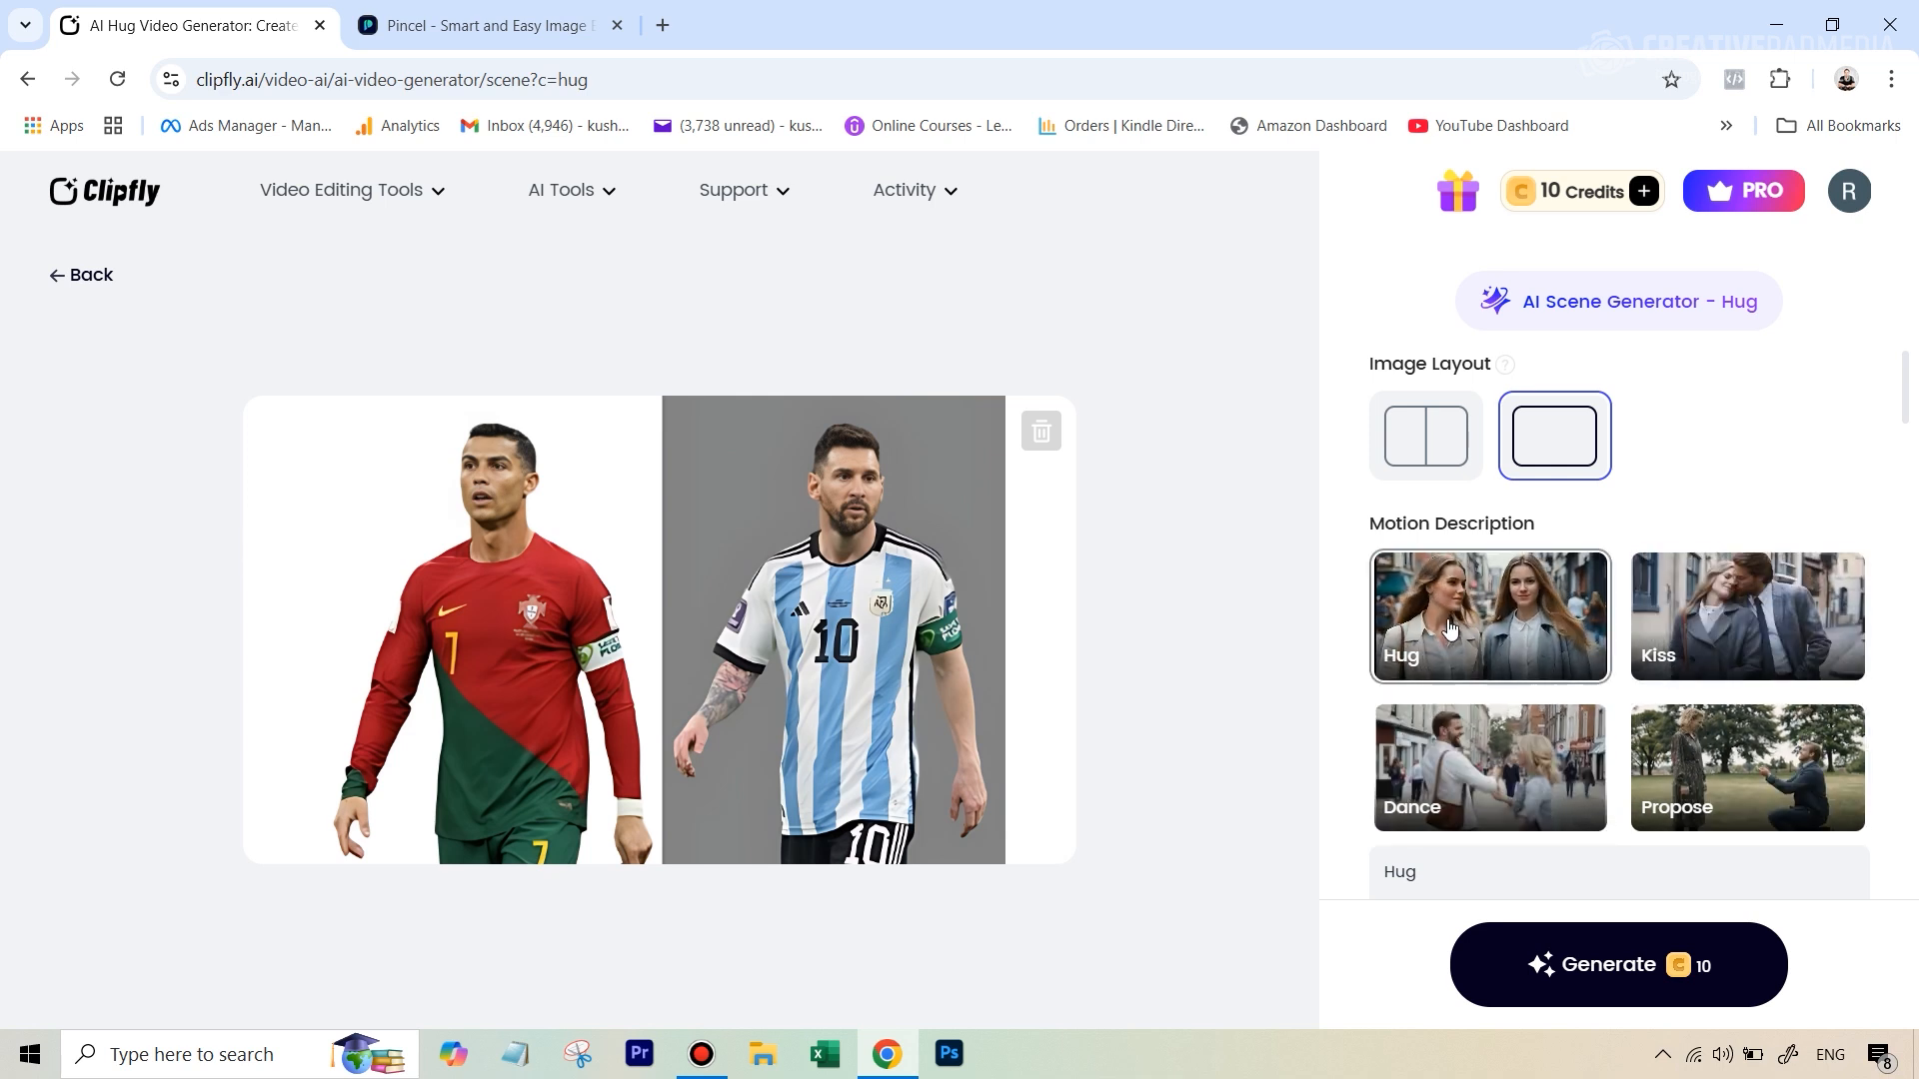
pyautogui.click(1489, 615)
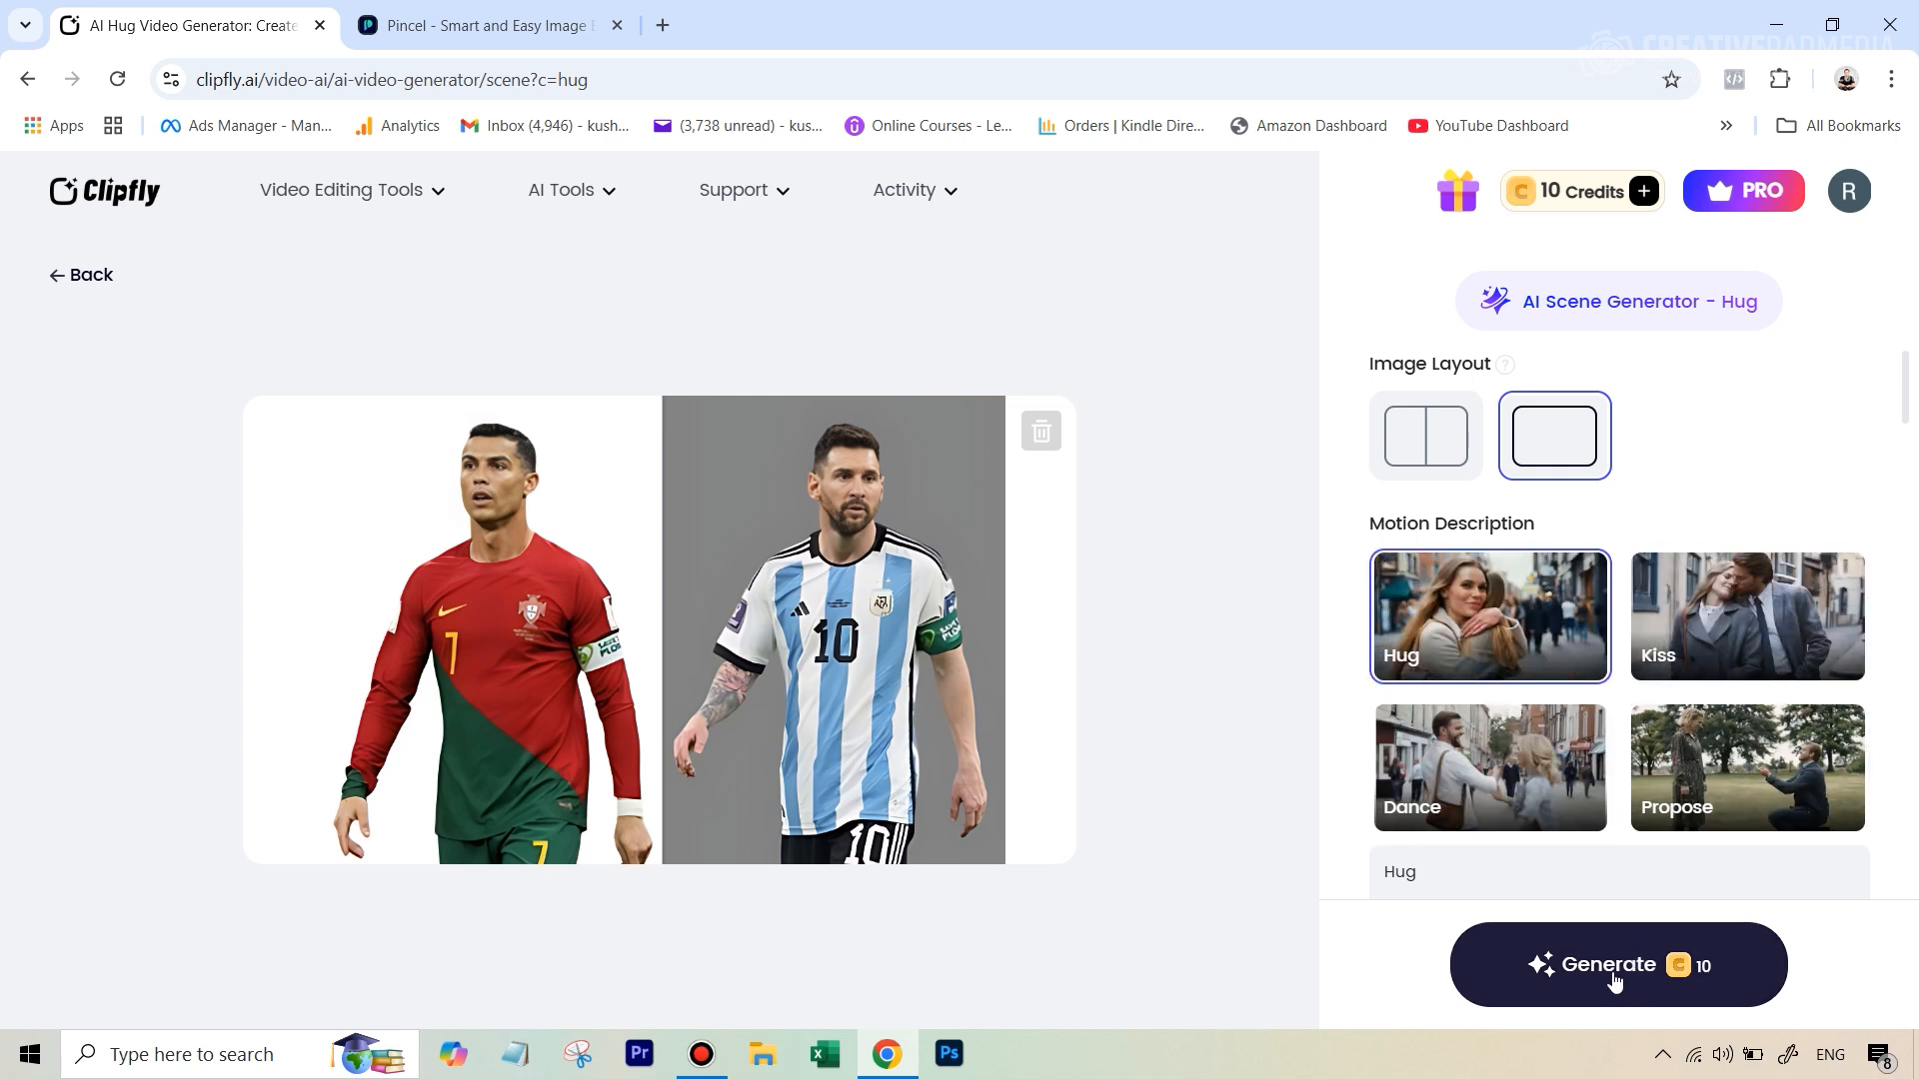
pyautogui.click(1617, 964)
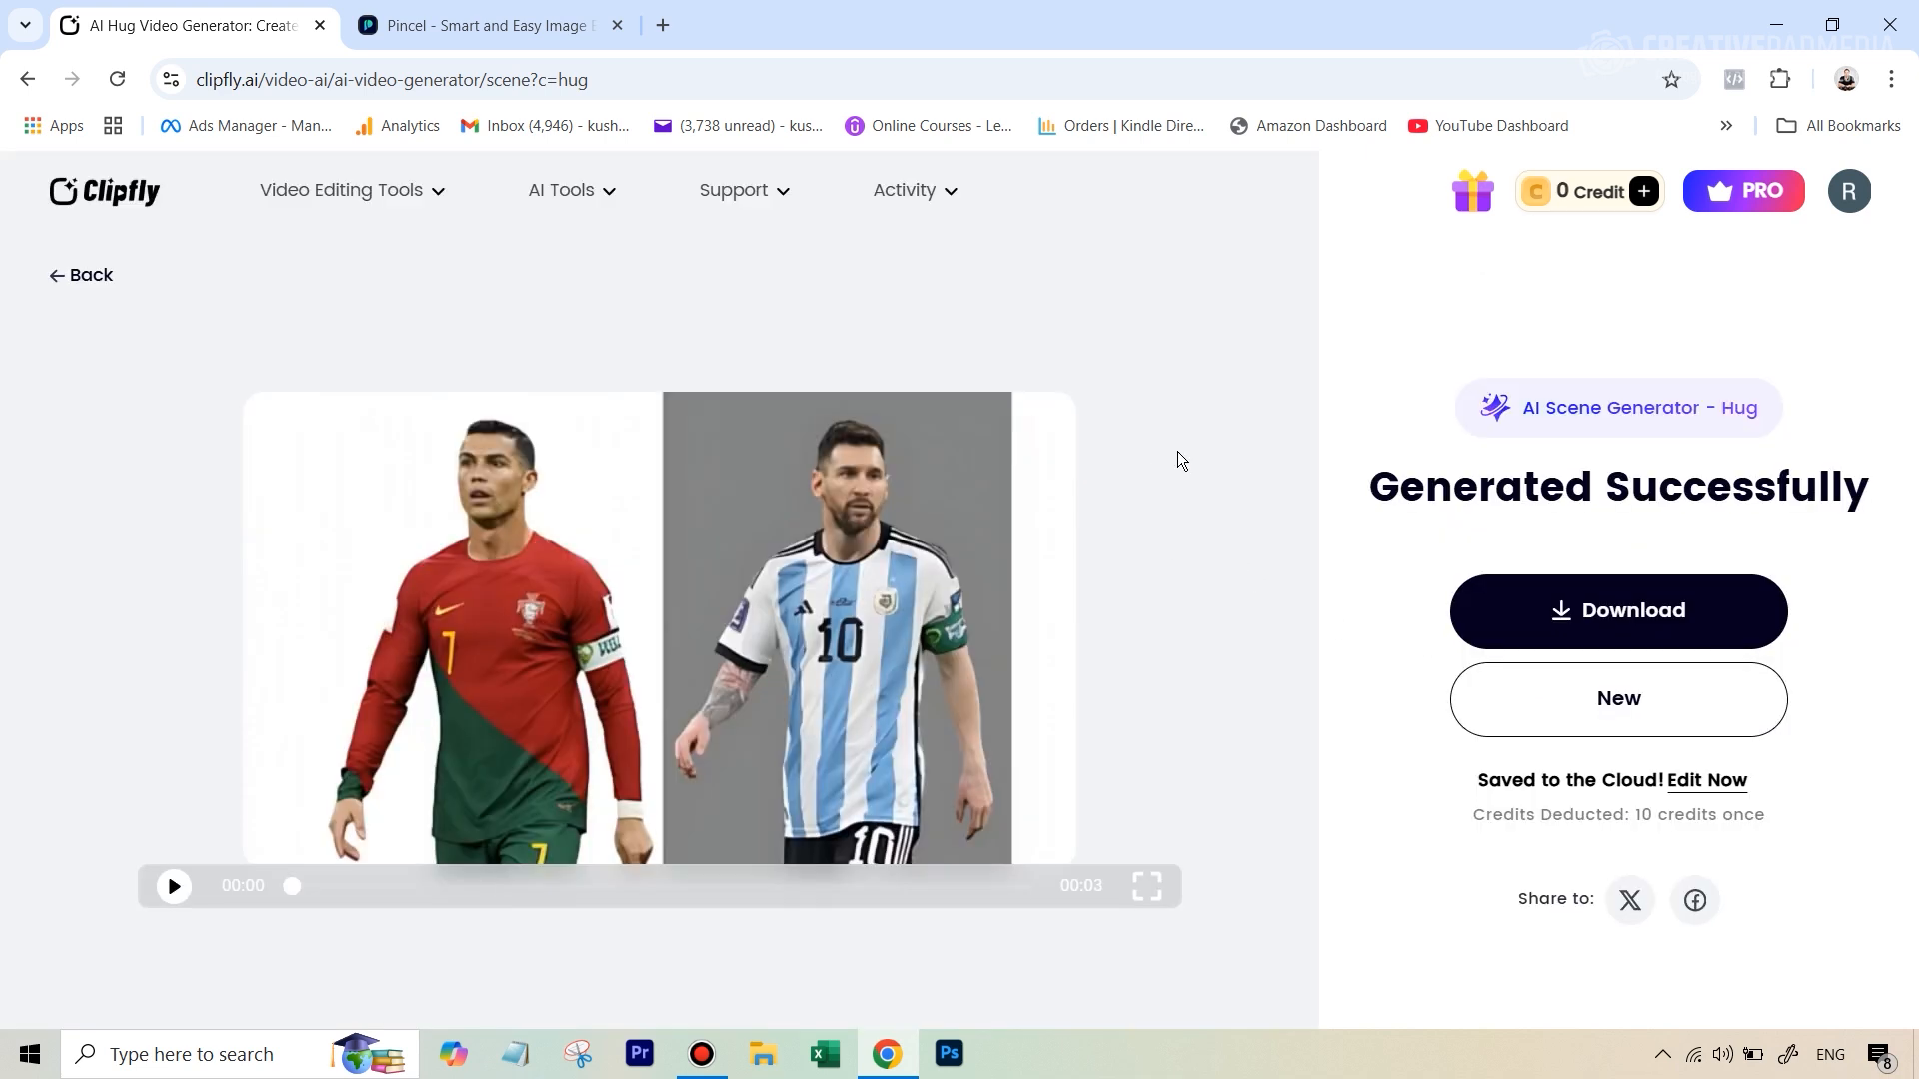
pyautogui.moveTo(900, 552)
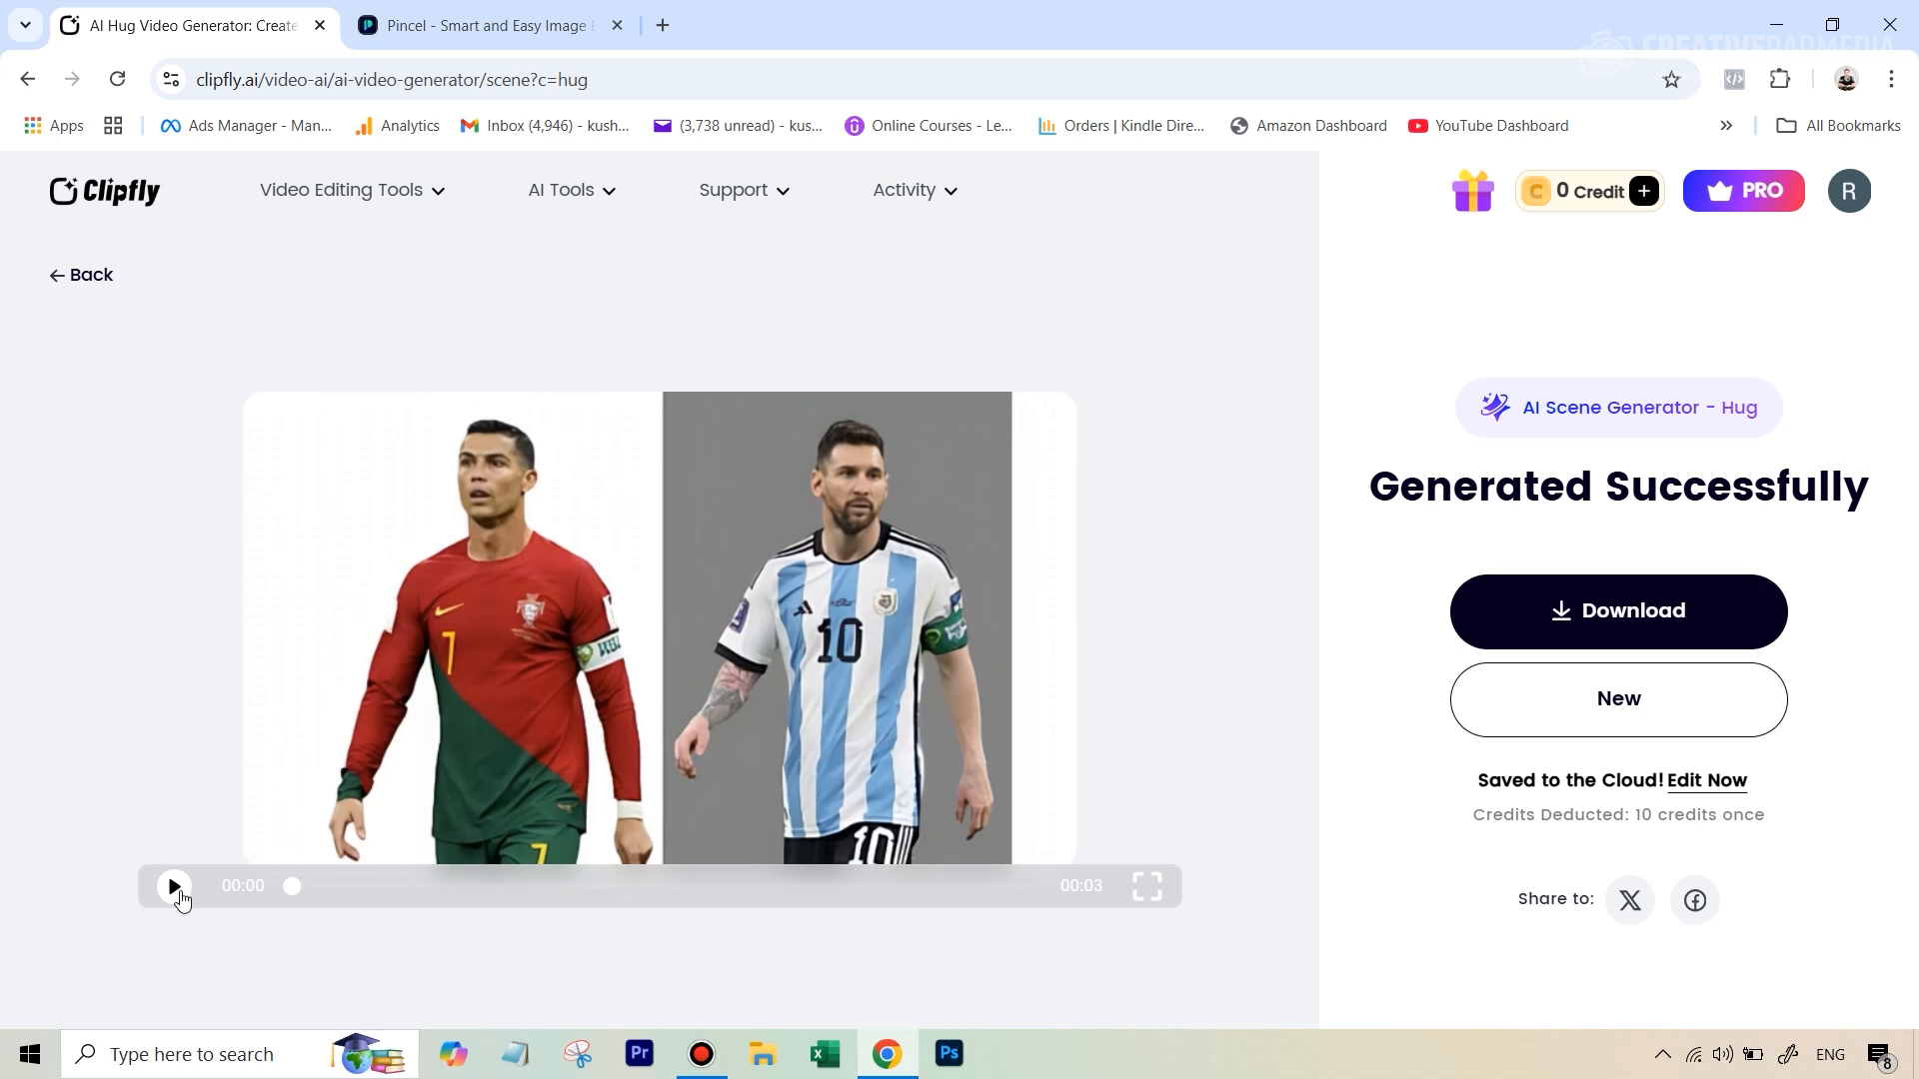
# - Play the generated hug clip, download it as MP4, and switch to the Pincel tab
pyautogui.click(173, 886)
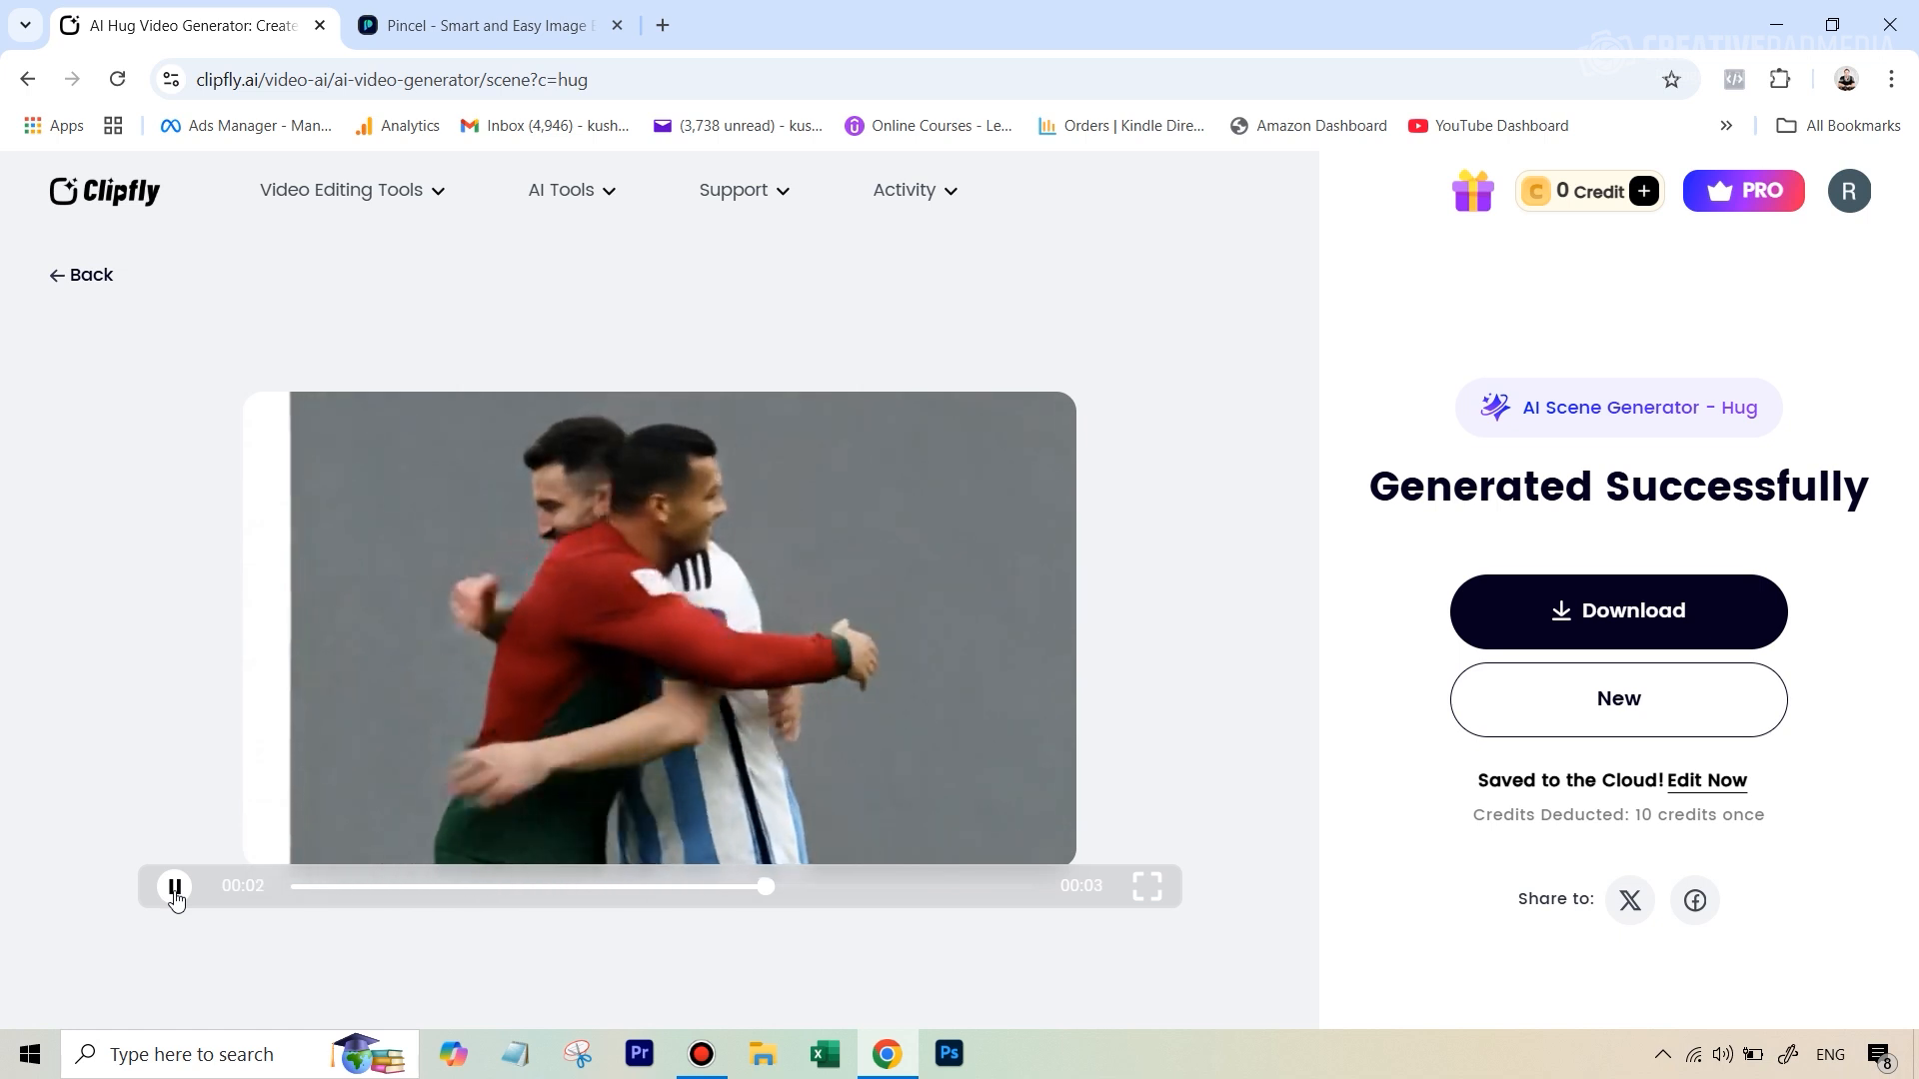
pyautogui.click(174, 886)
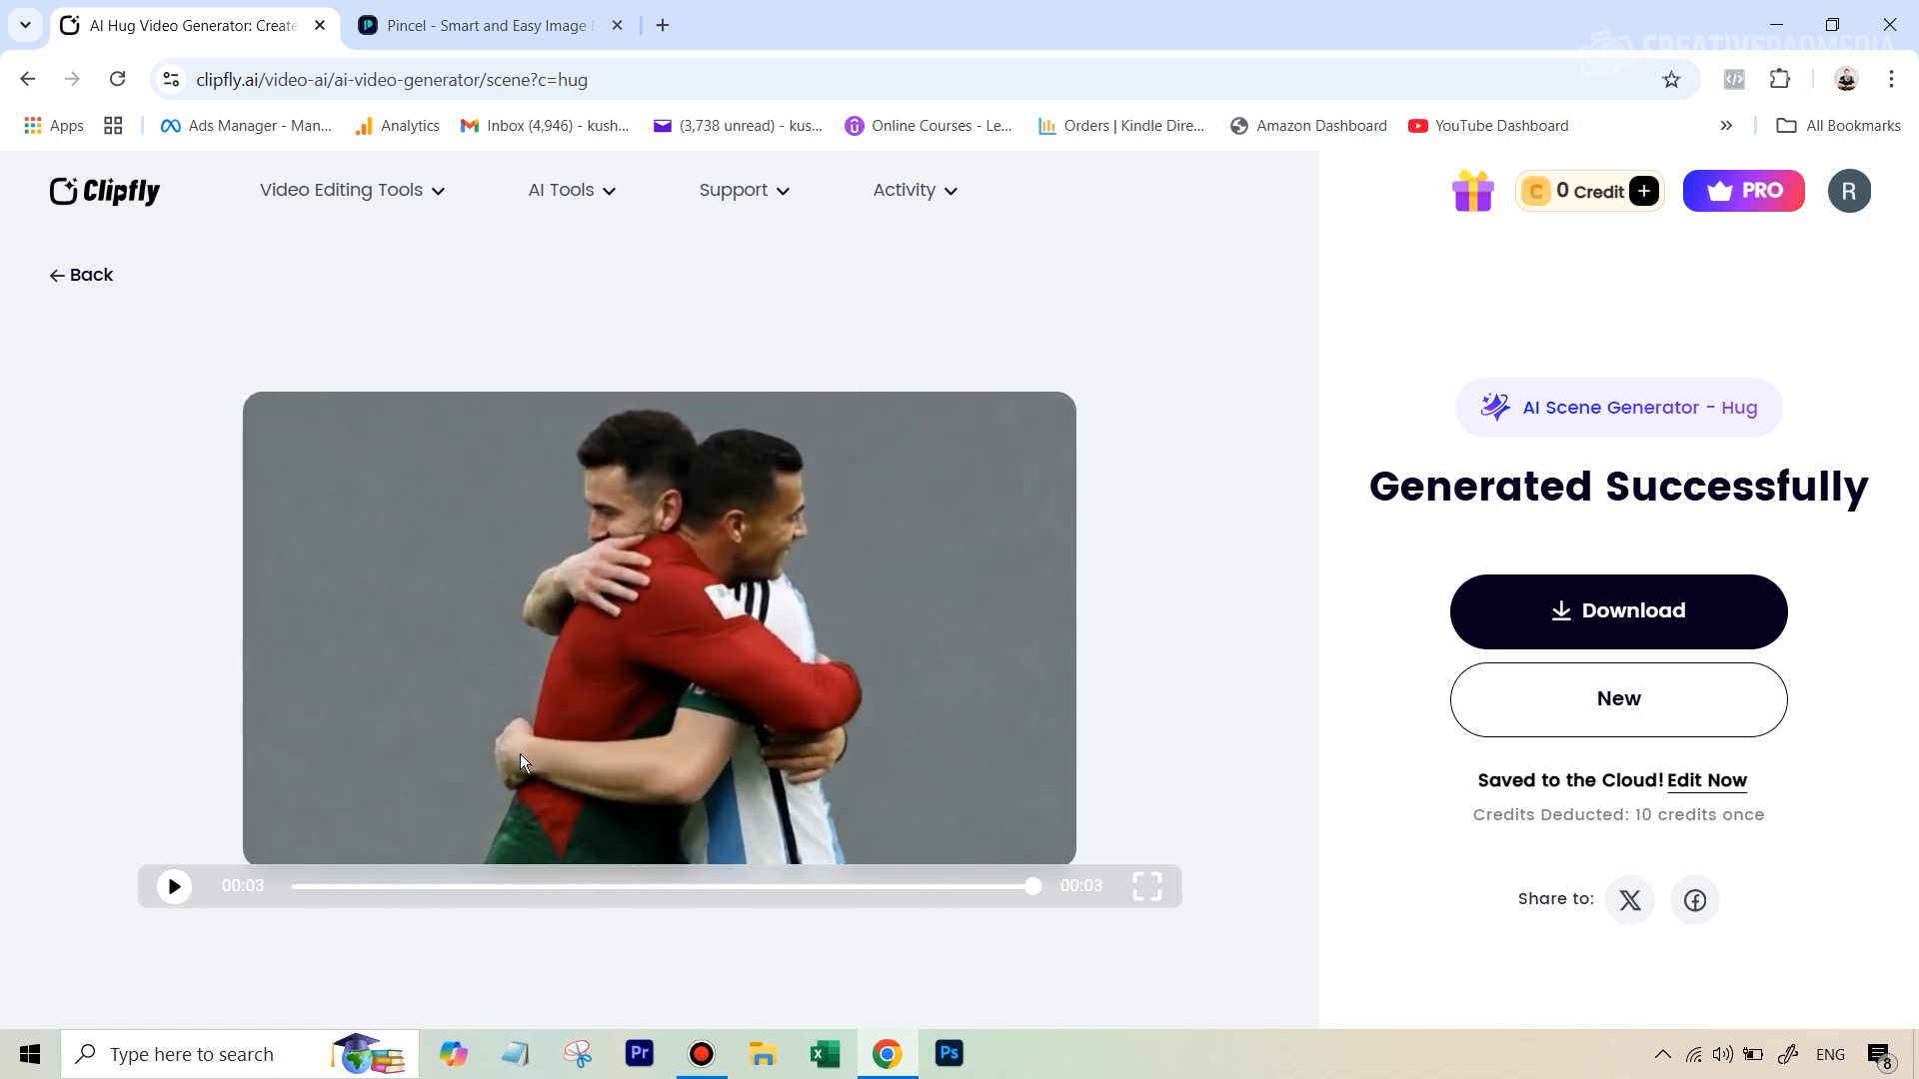
pyautogui.moveTo(1451, 755)
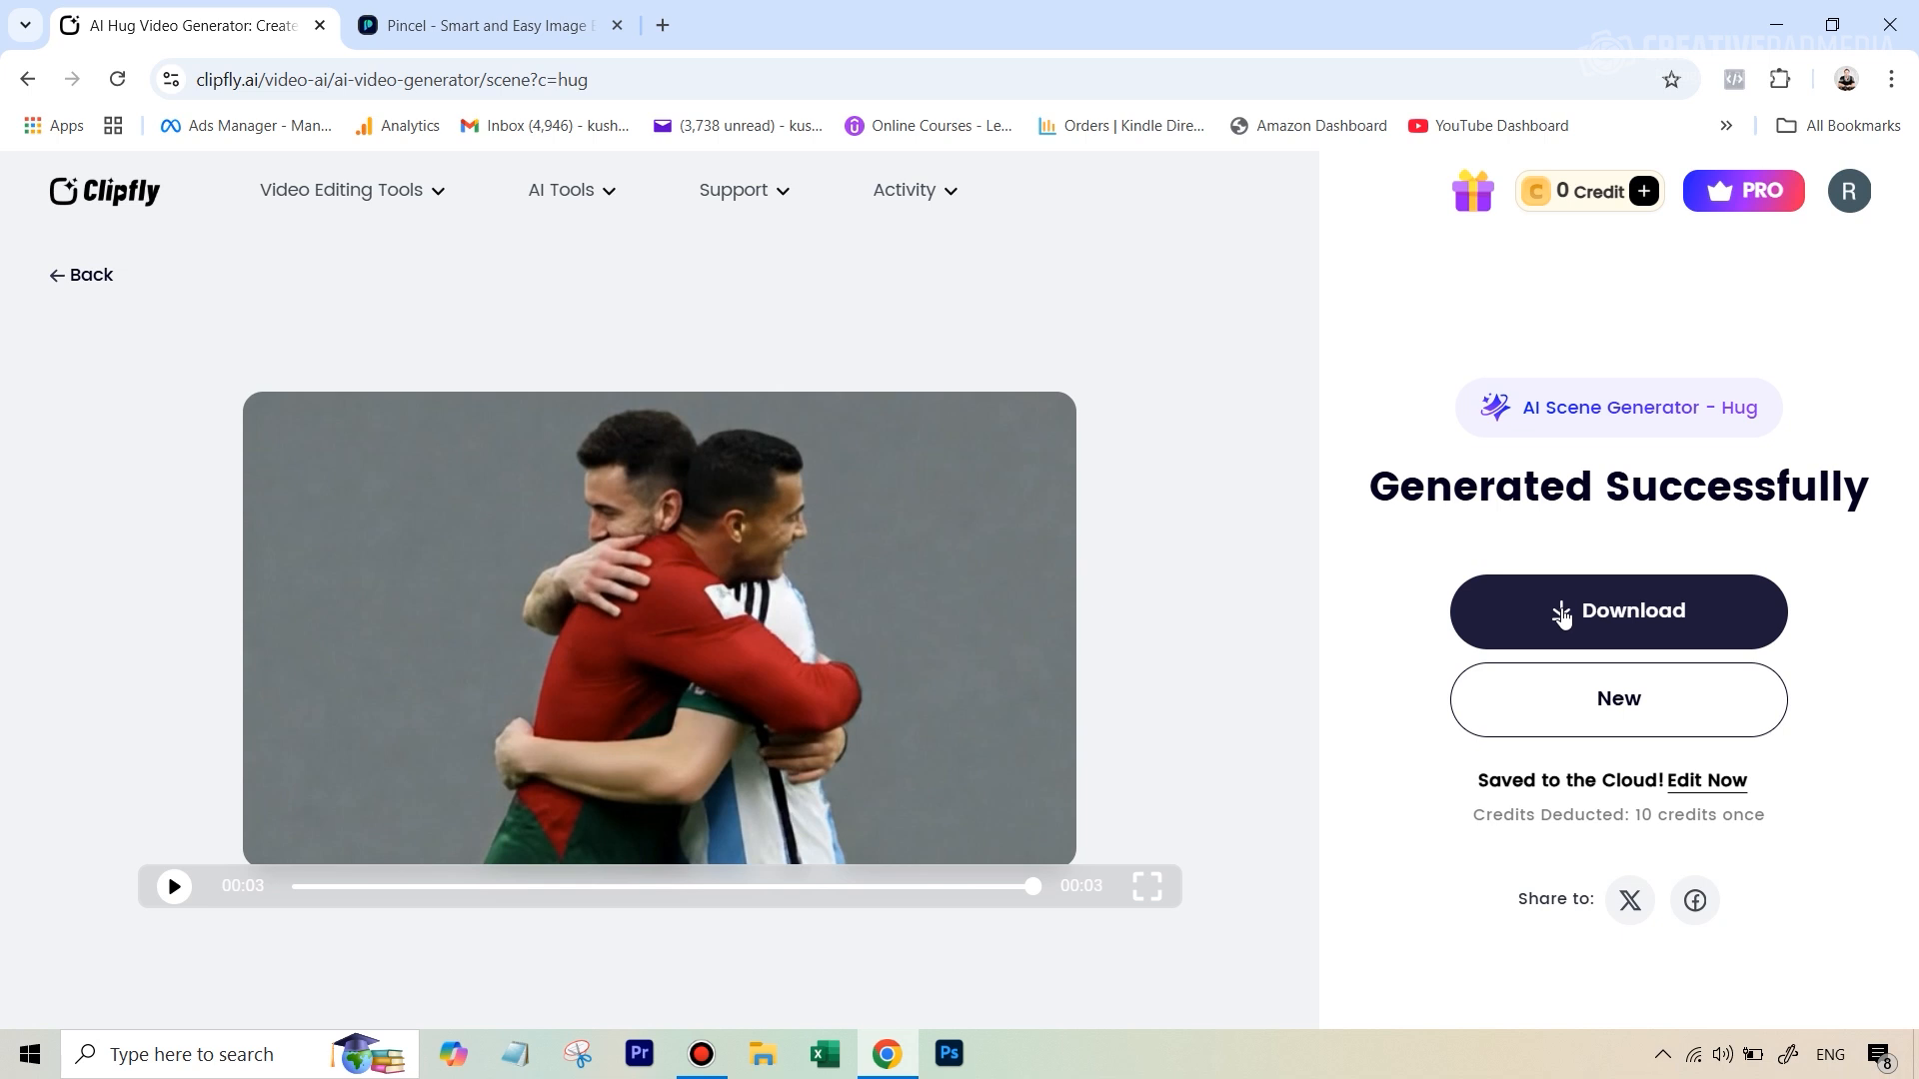
pyautogui.click(1617, 612)
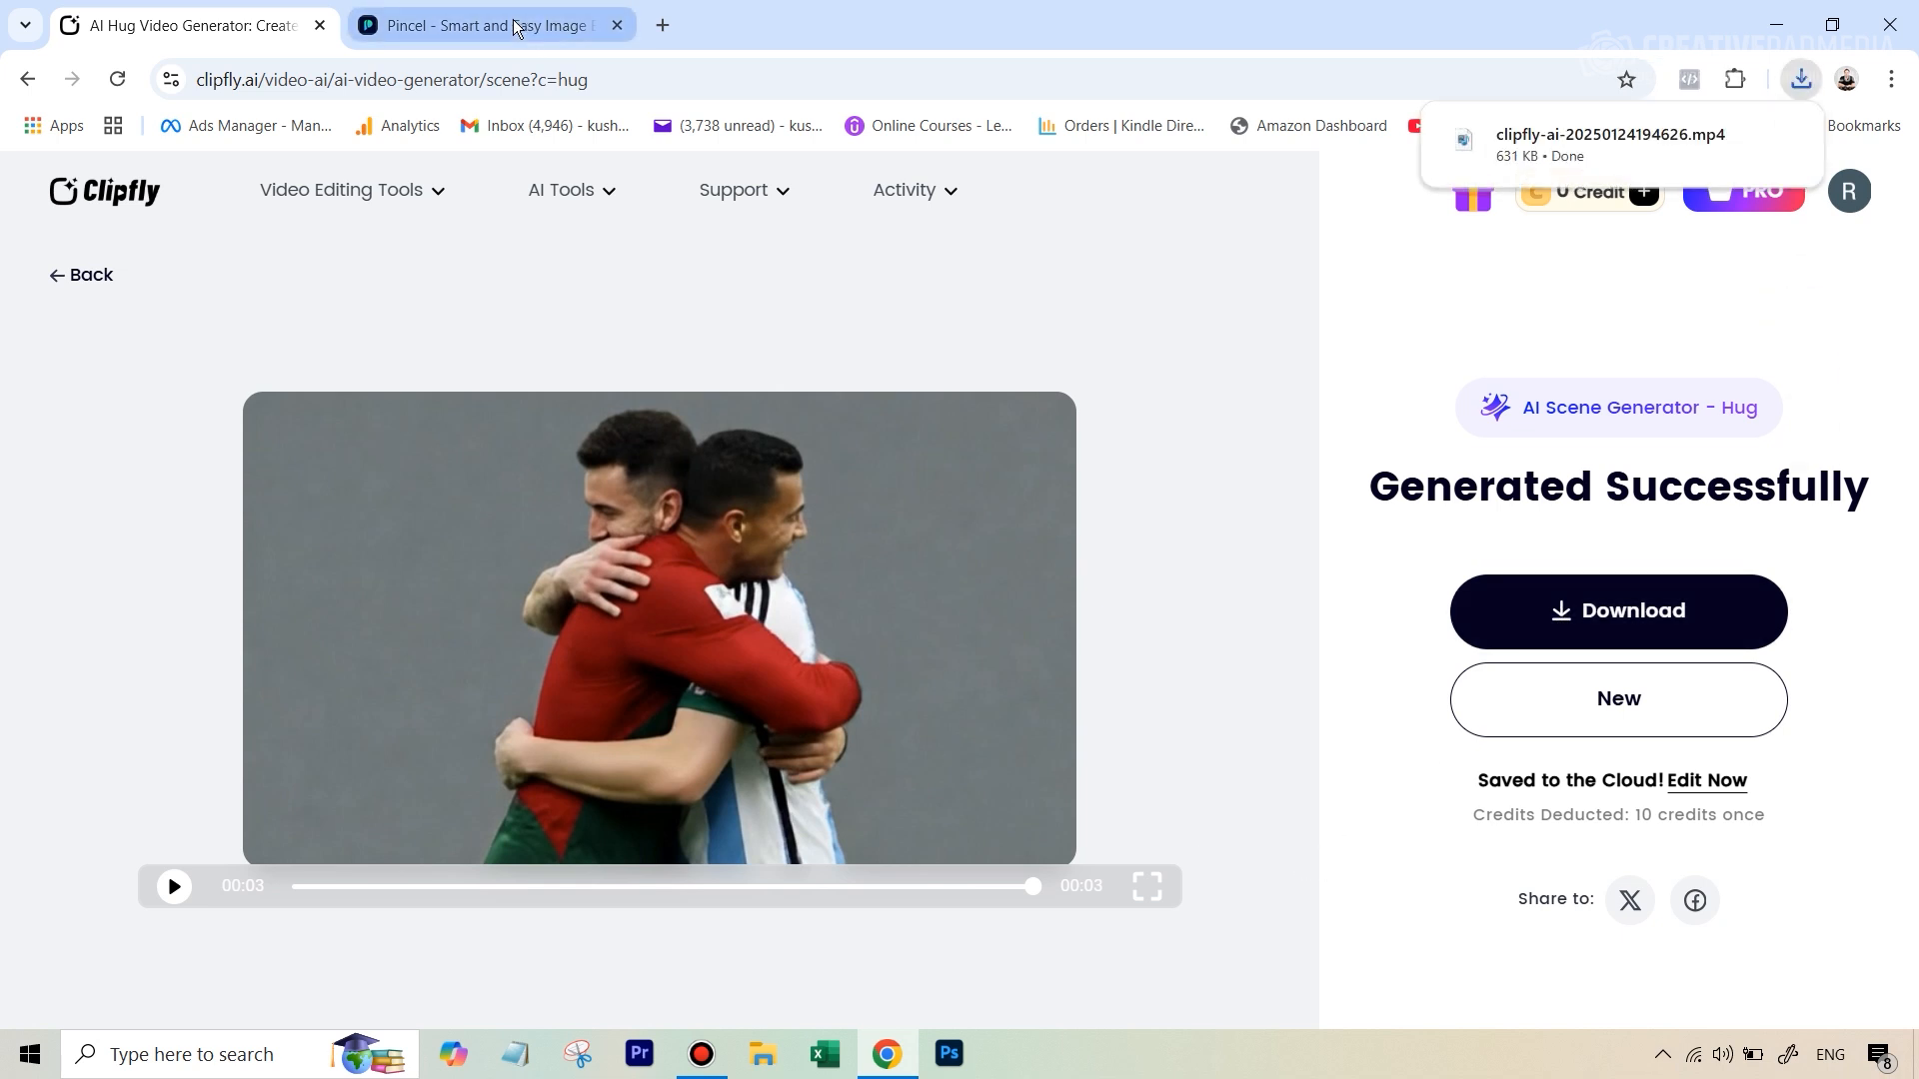
pyautogui.click(484, 24)
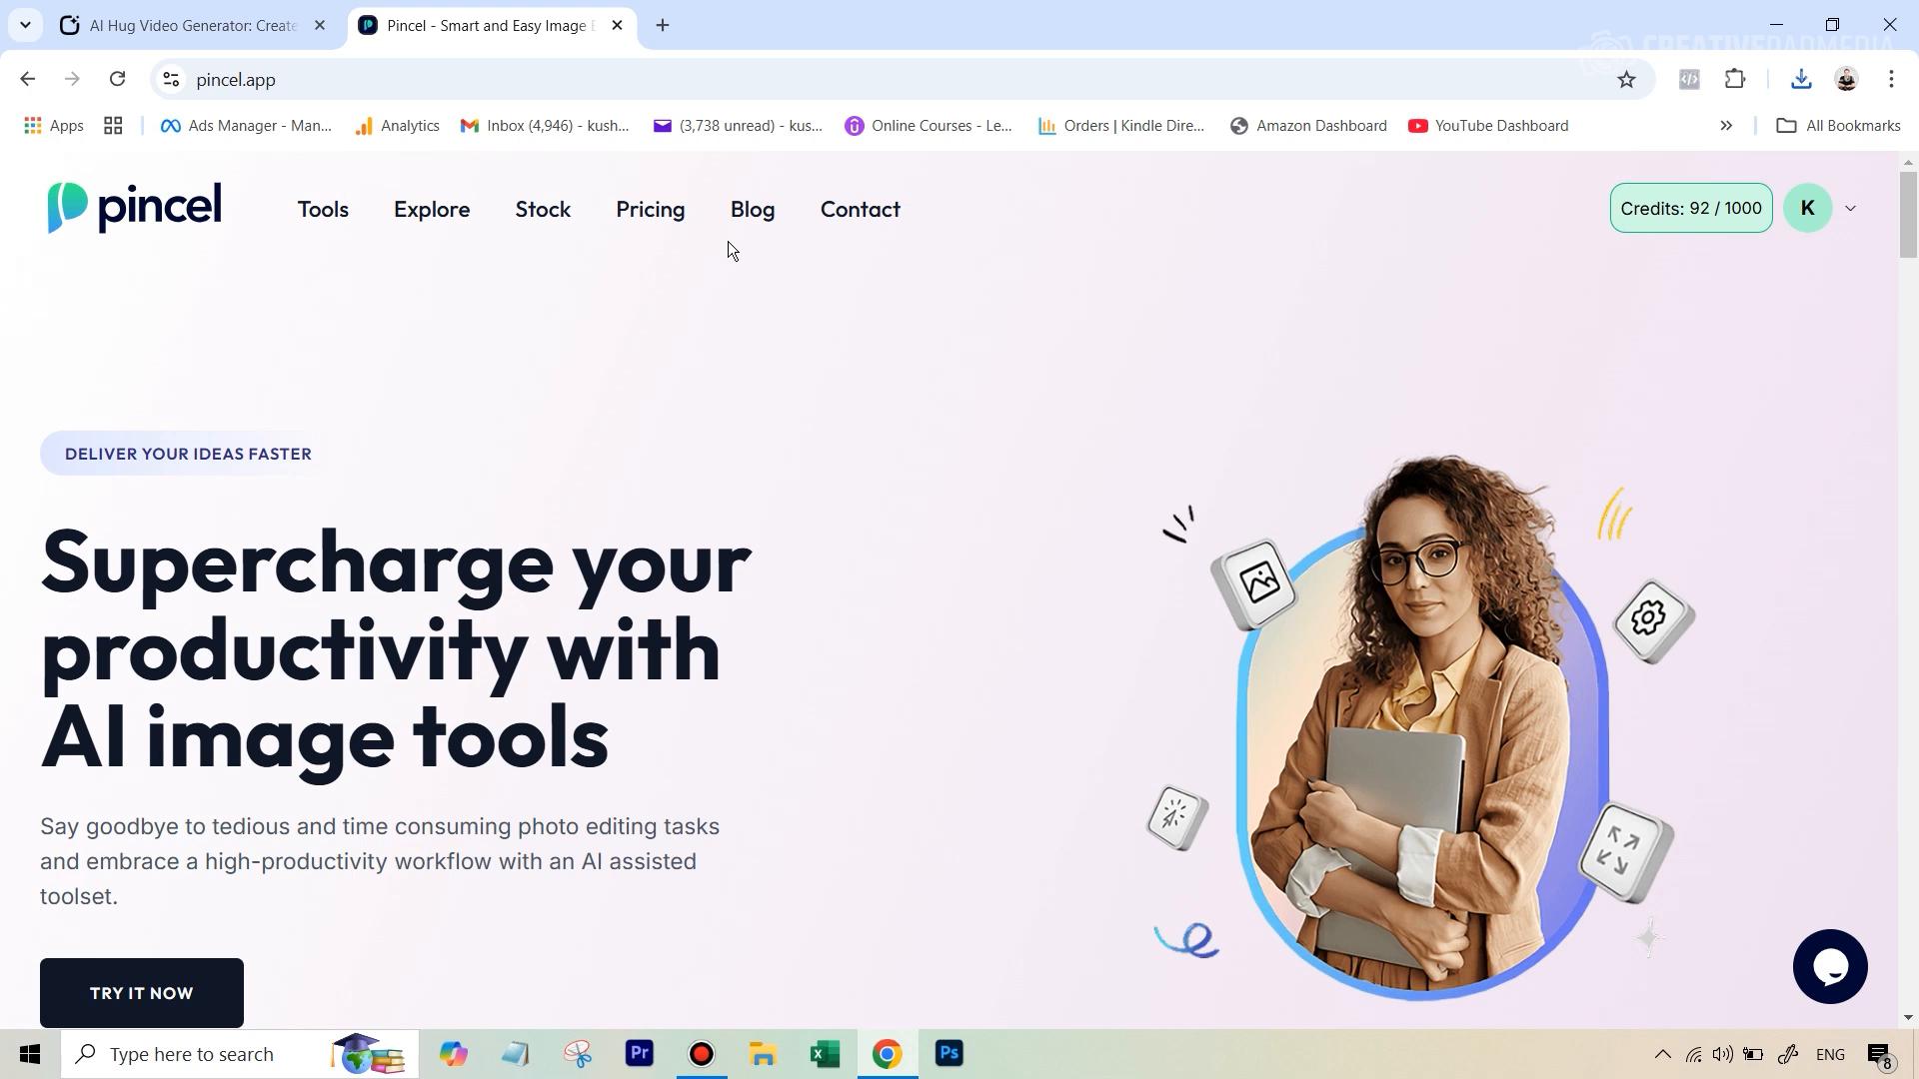
pyautogui.moveTo(200, 227)
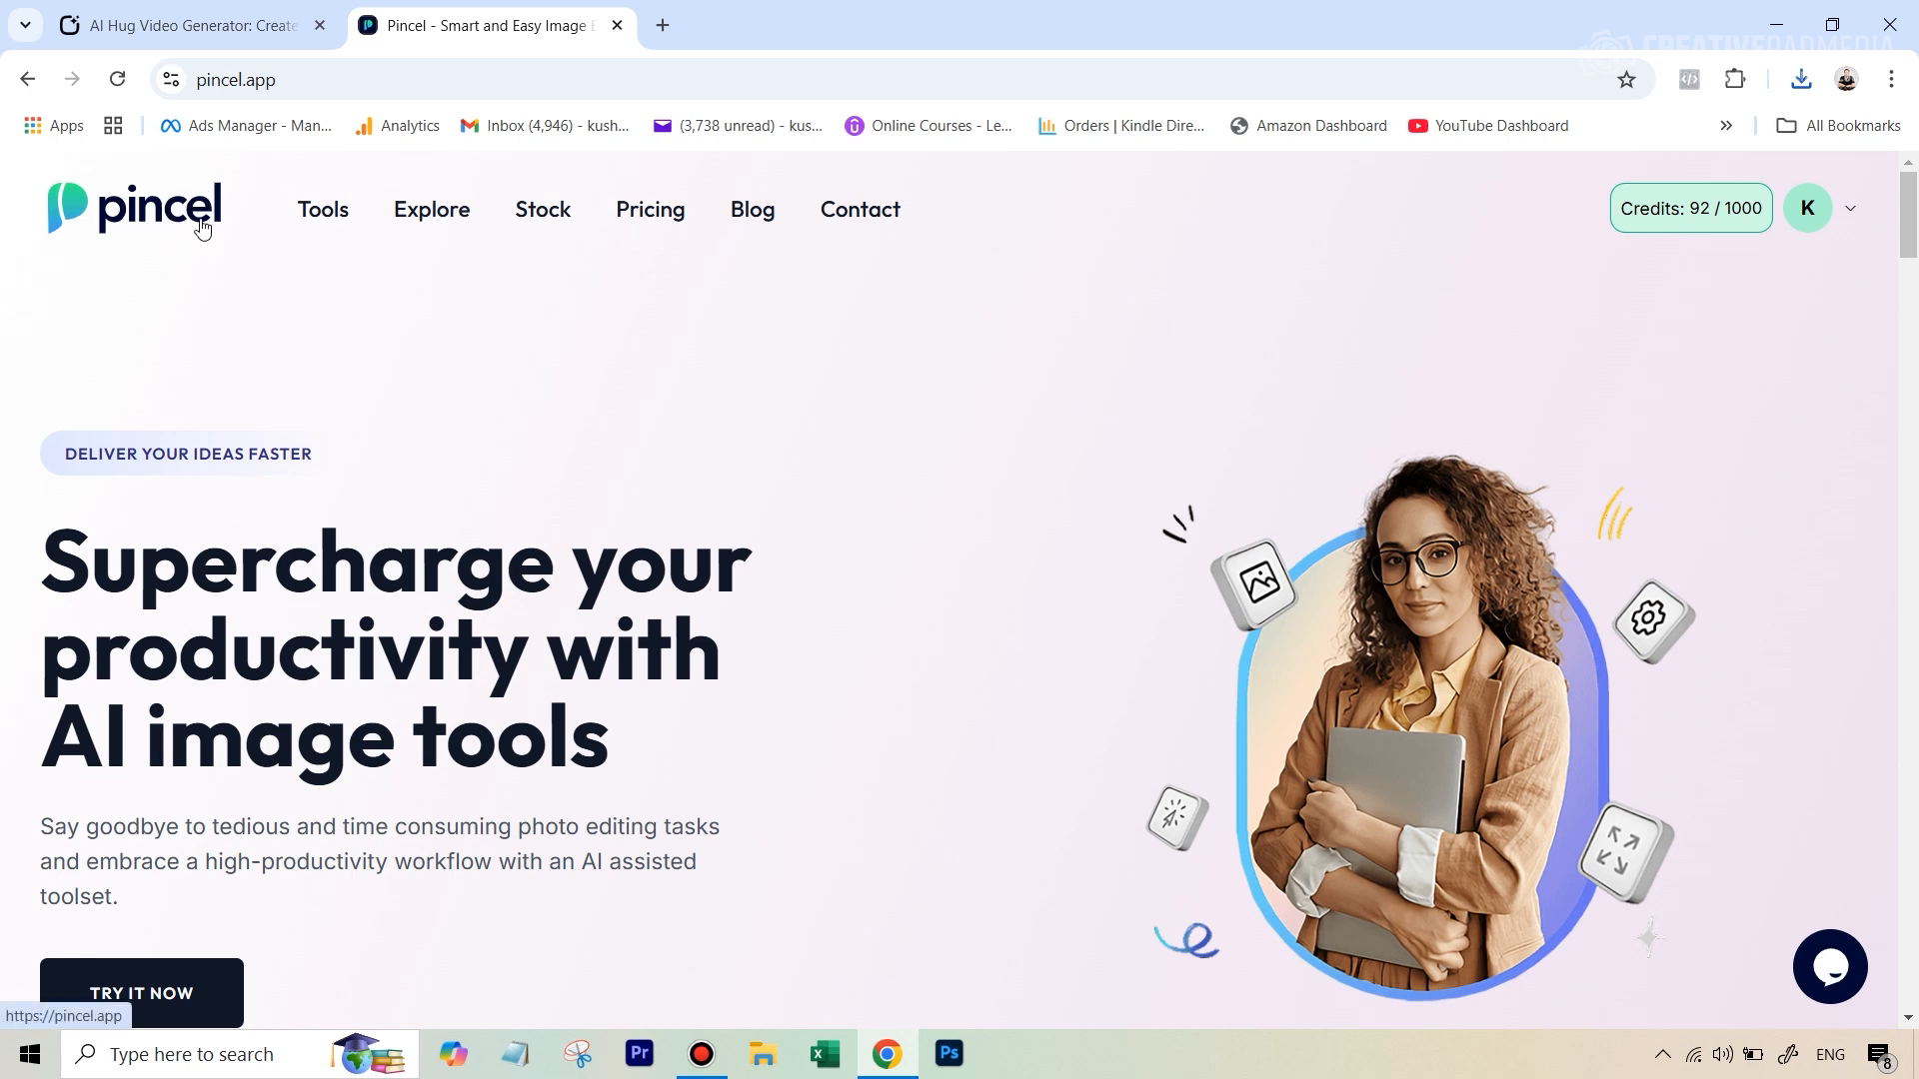
pyautogui.moveTo(638, 324)
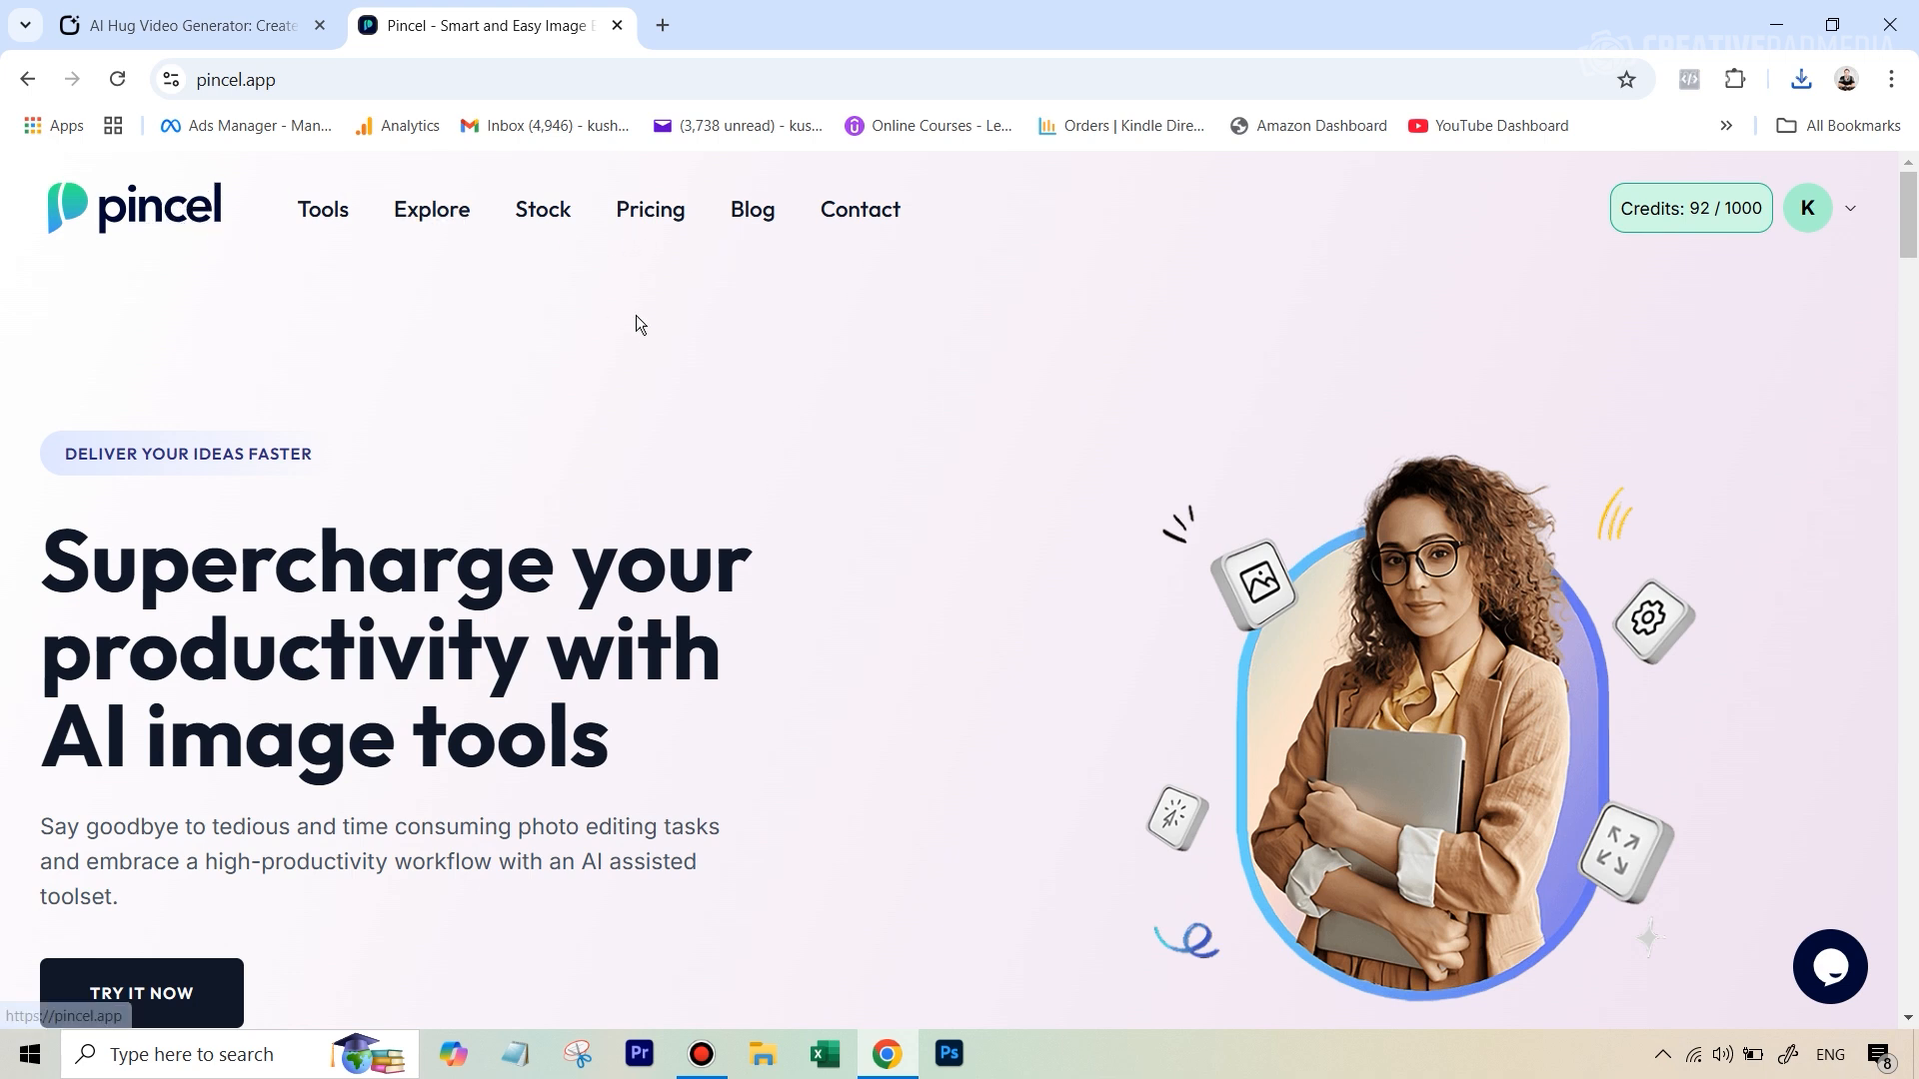
pyautogui.moveTo(190, 224)
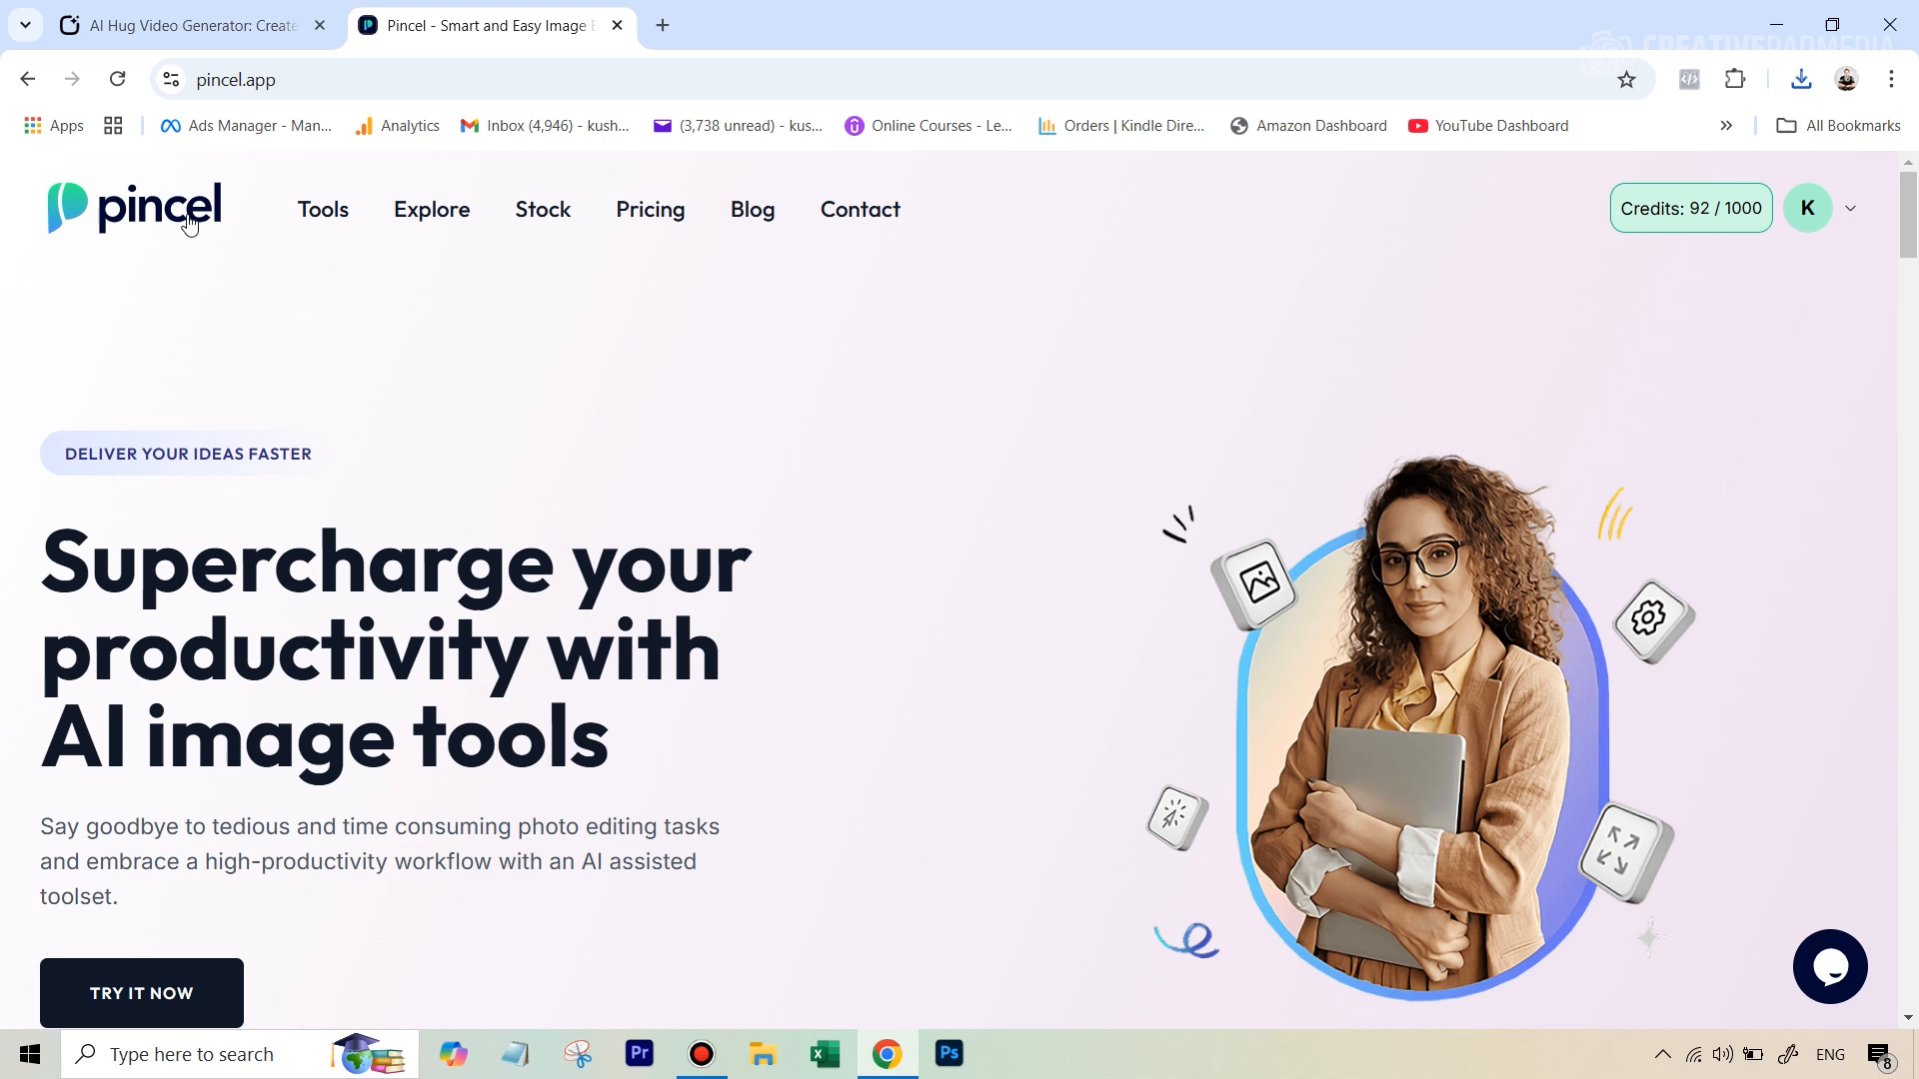
pyautogui.click(184, 24)
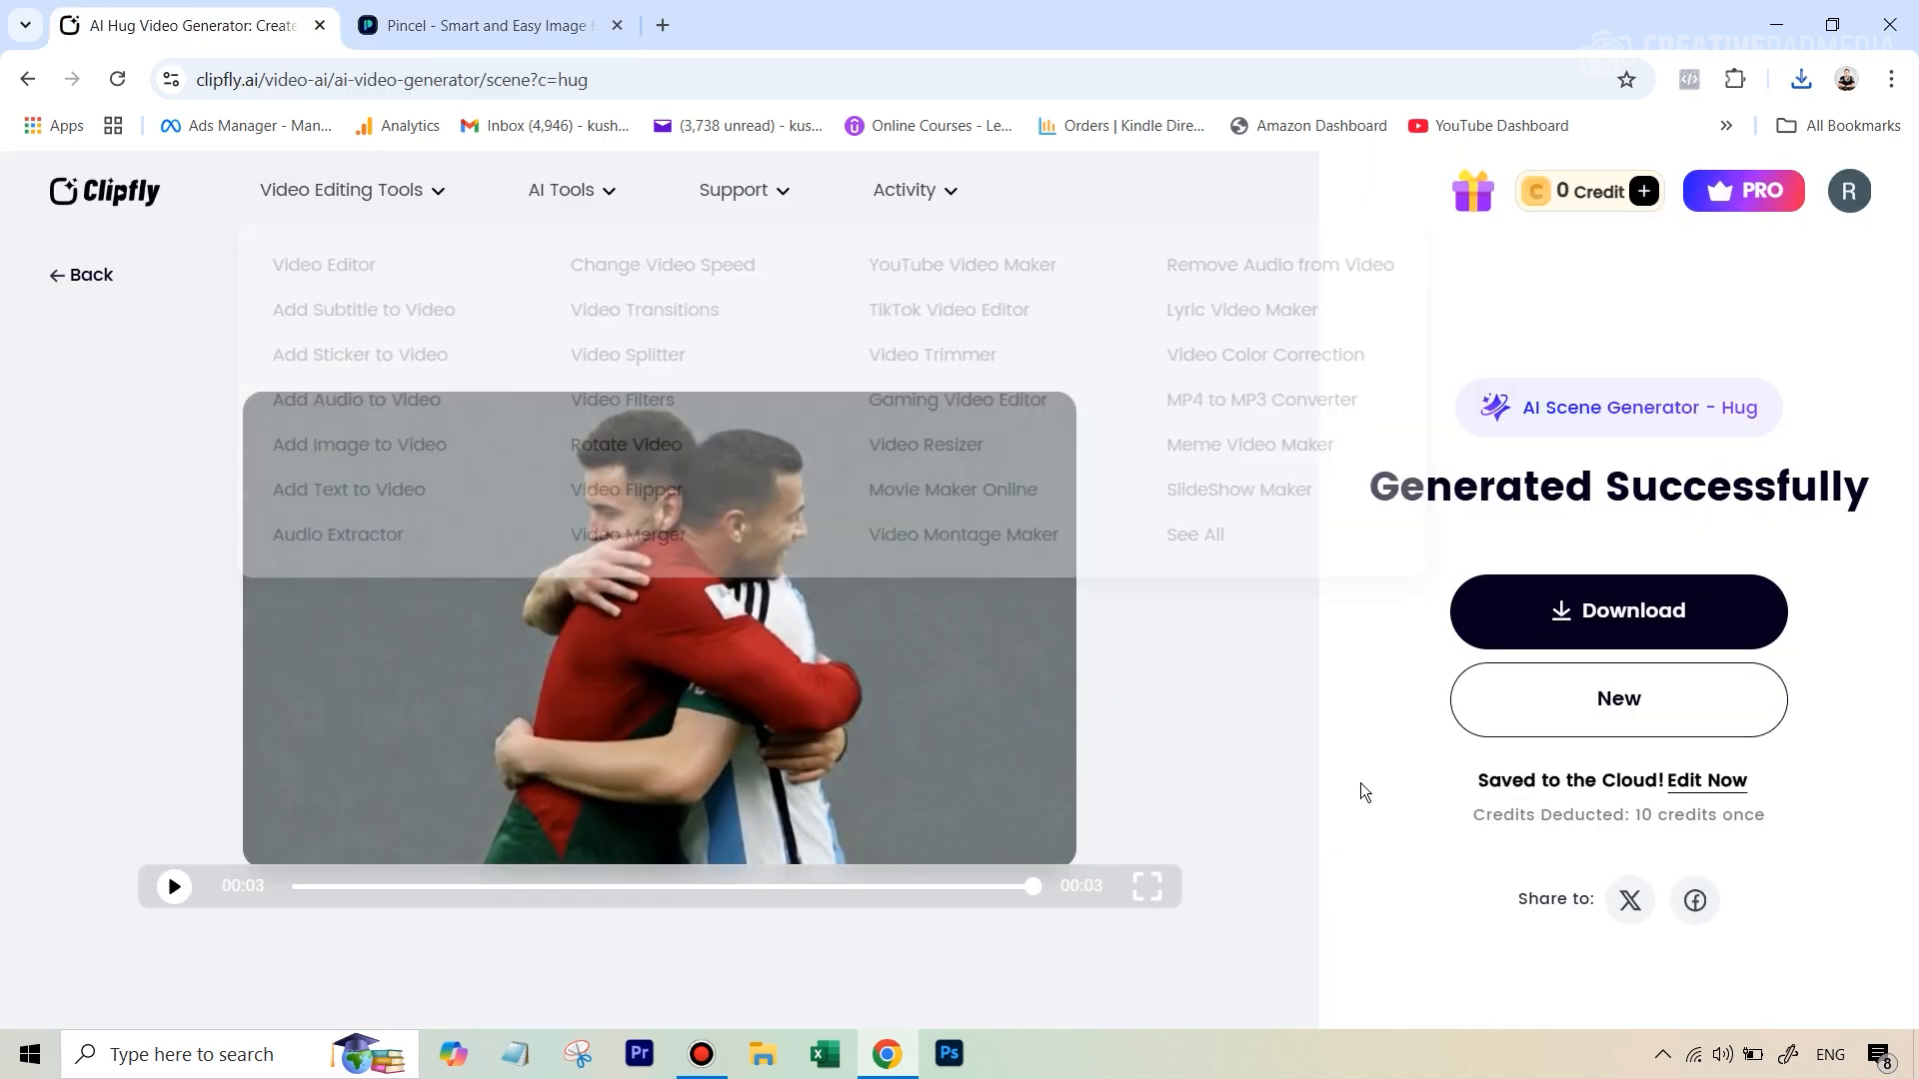
pyautogui.moveTo(756, 538)
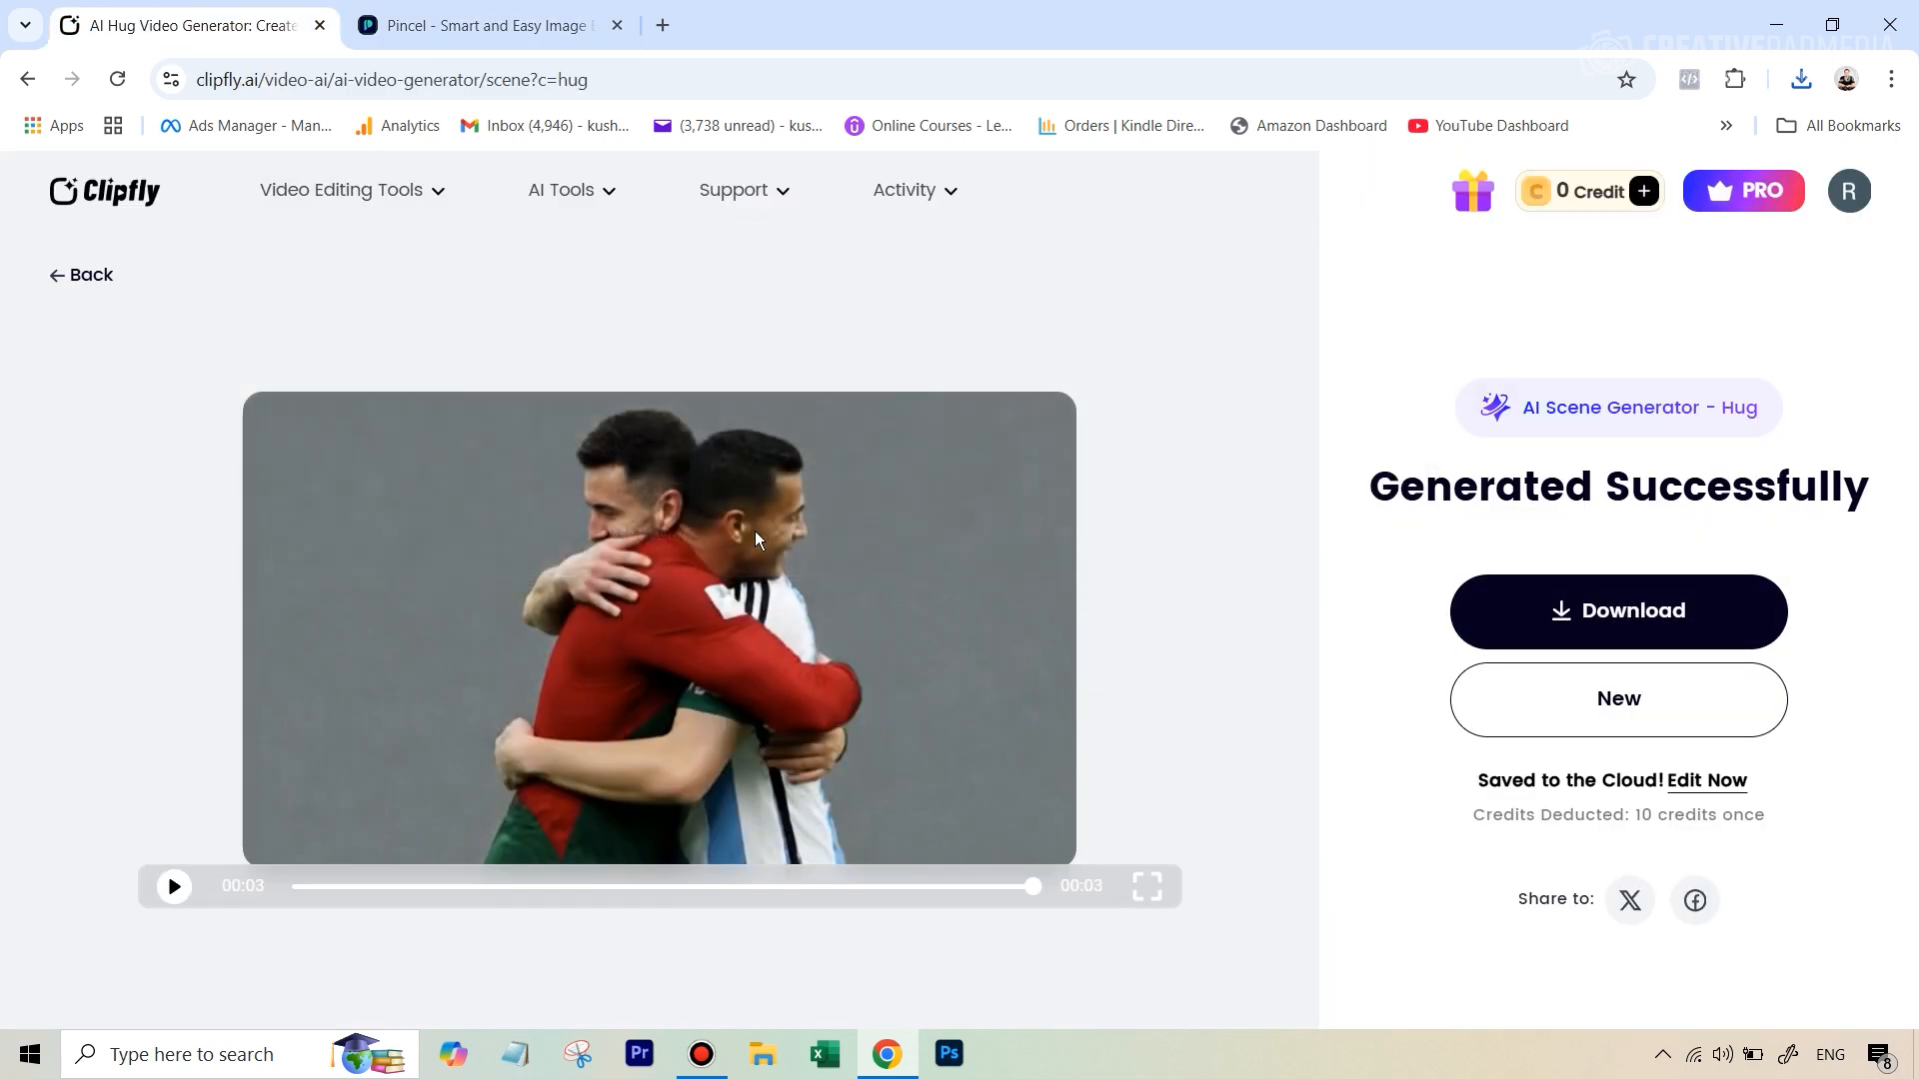
pyautogui.moveTo(1097, 674)
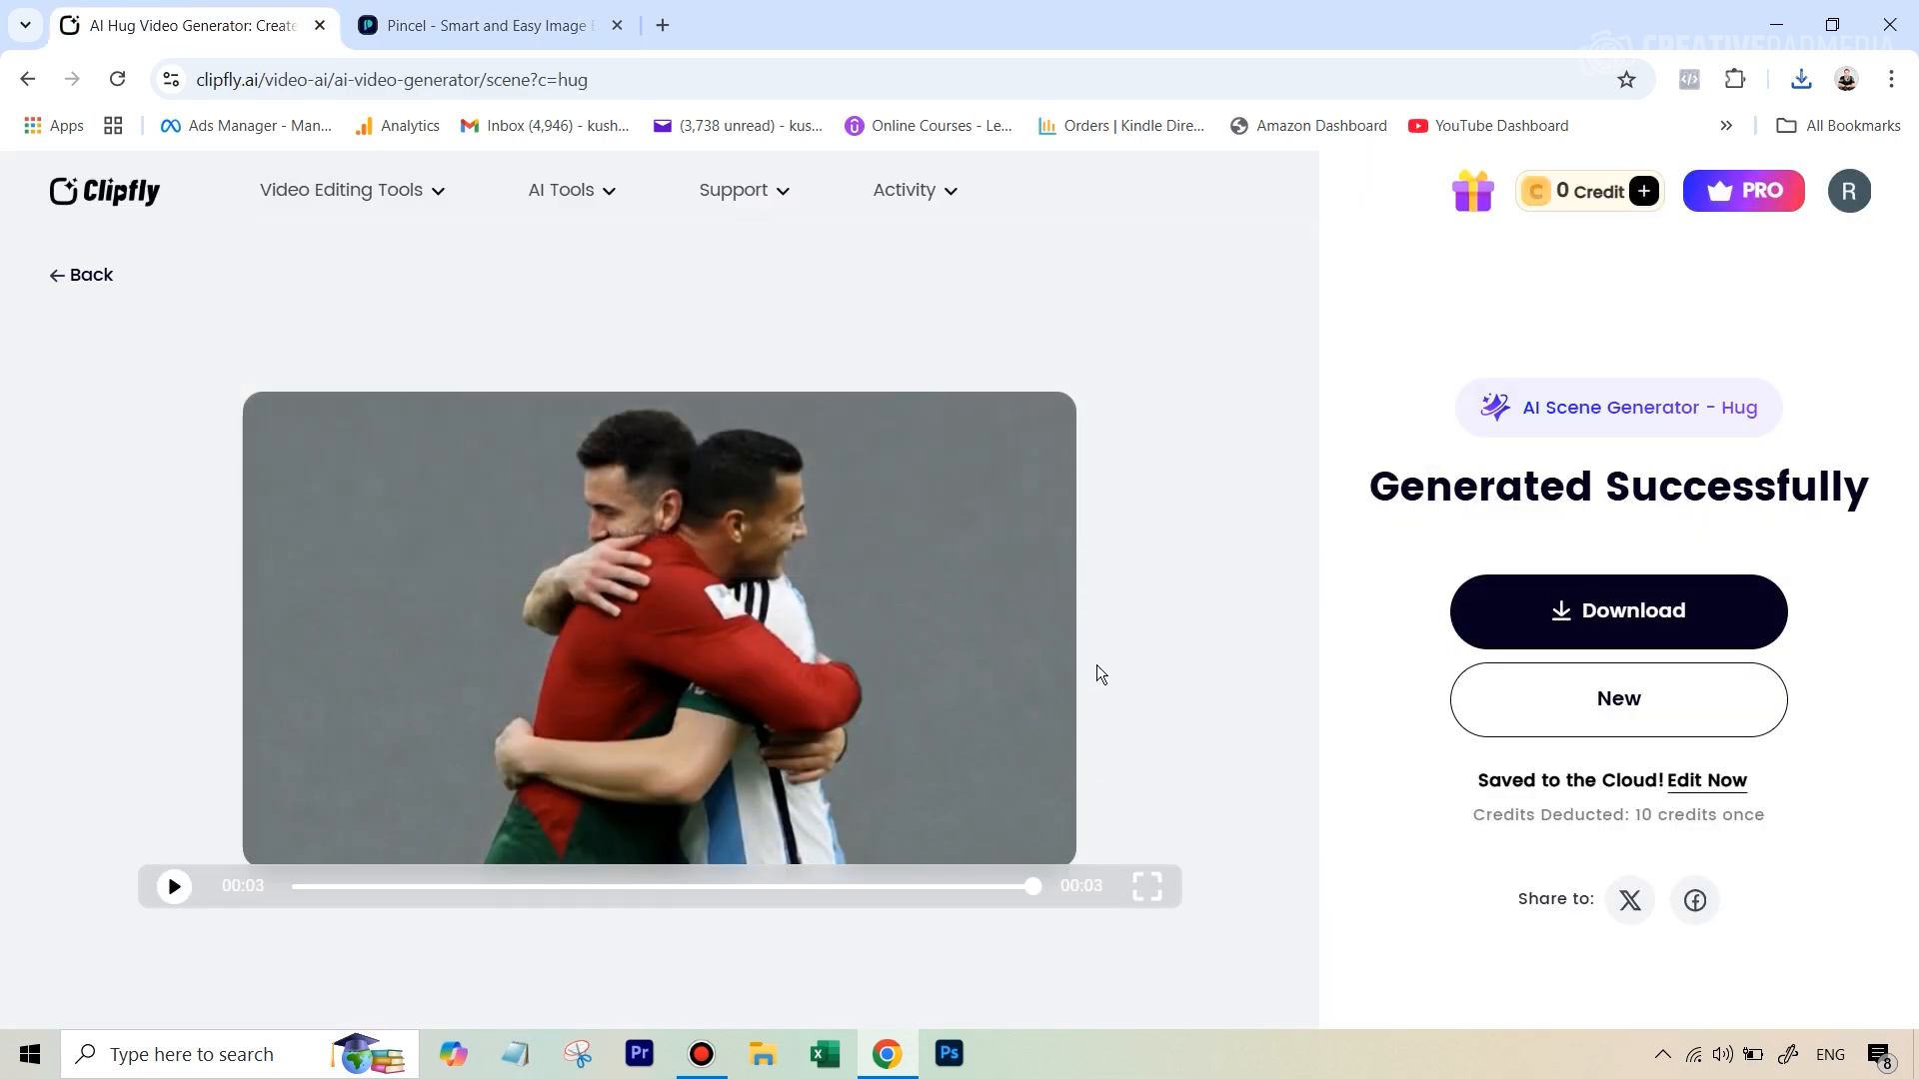
pyautogui.click(487, 24)
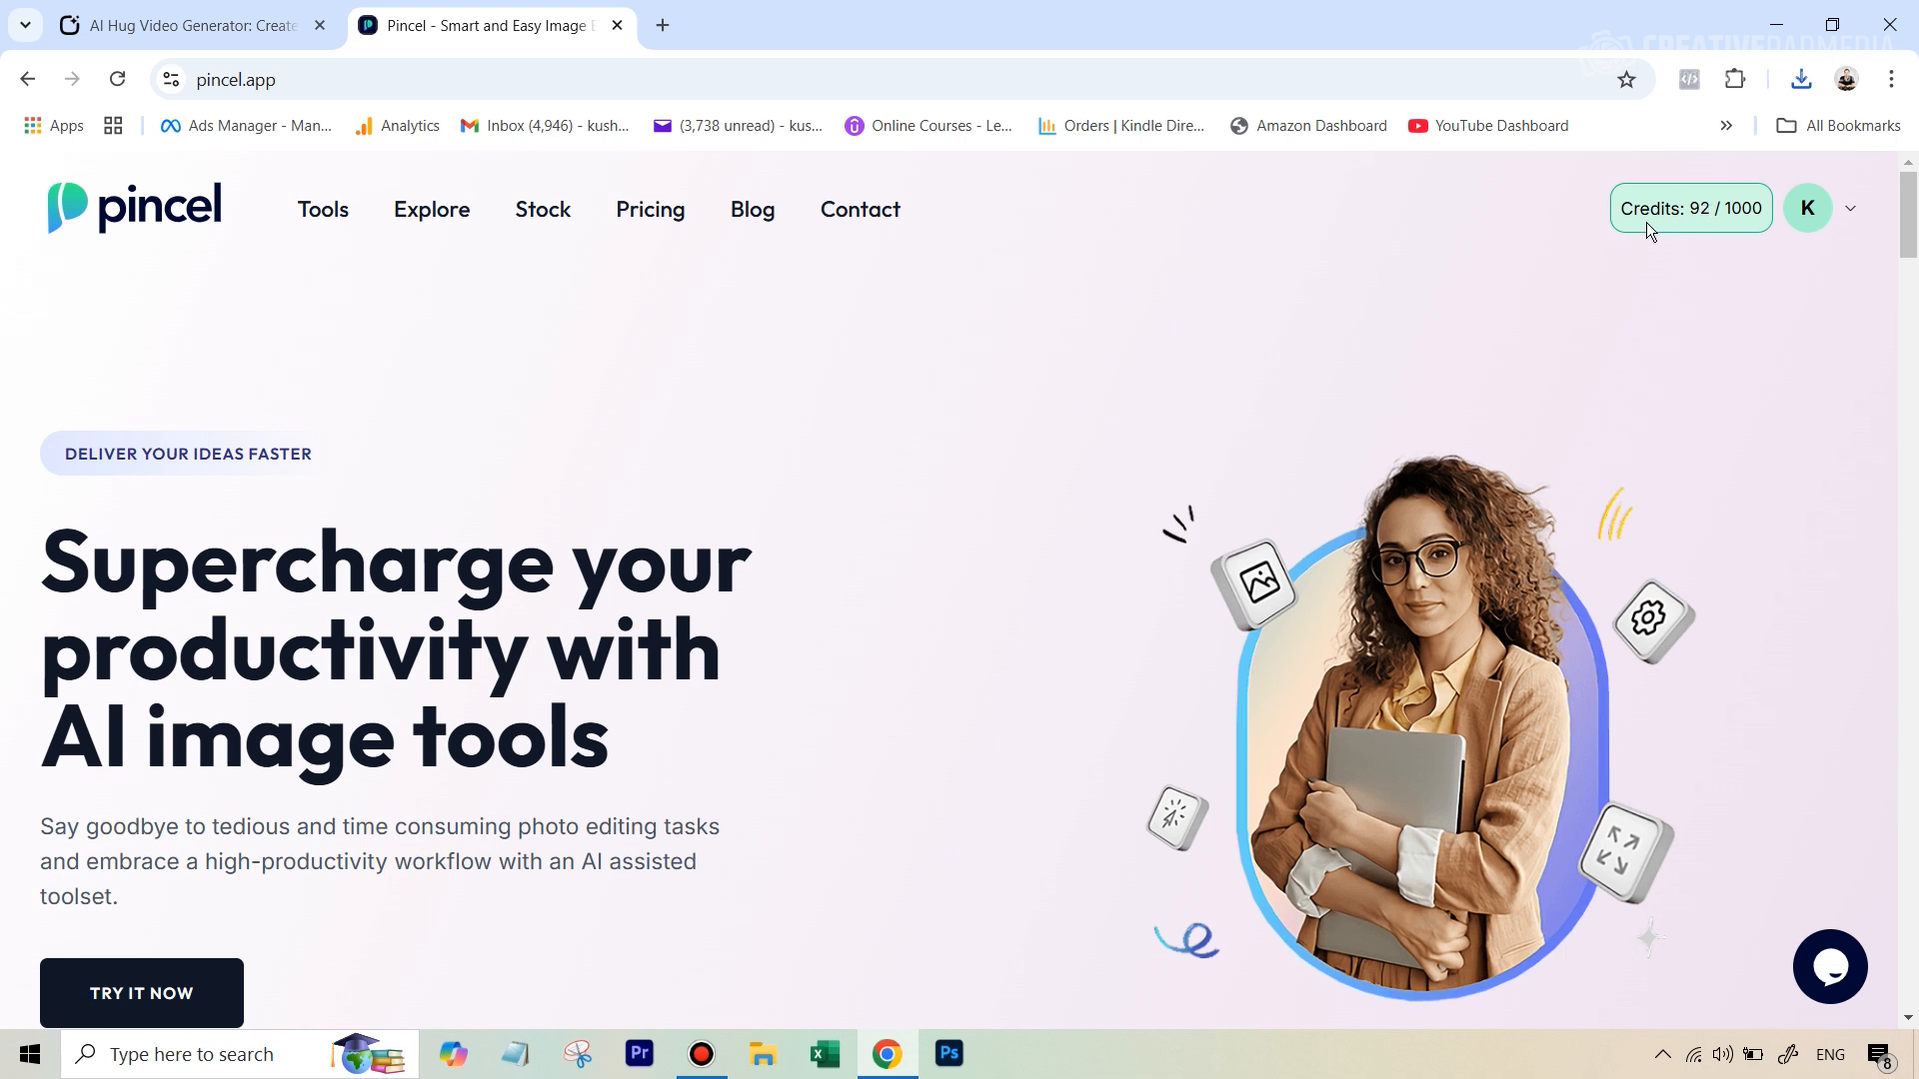
pyautogui.moveTo(1033, 620)
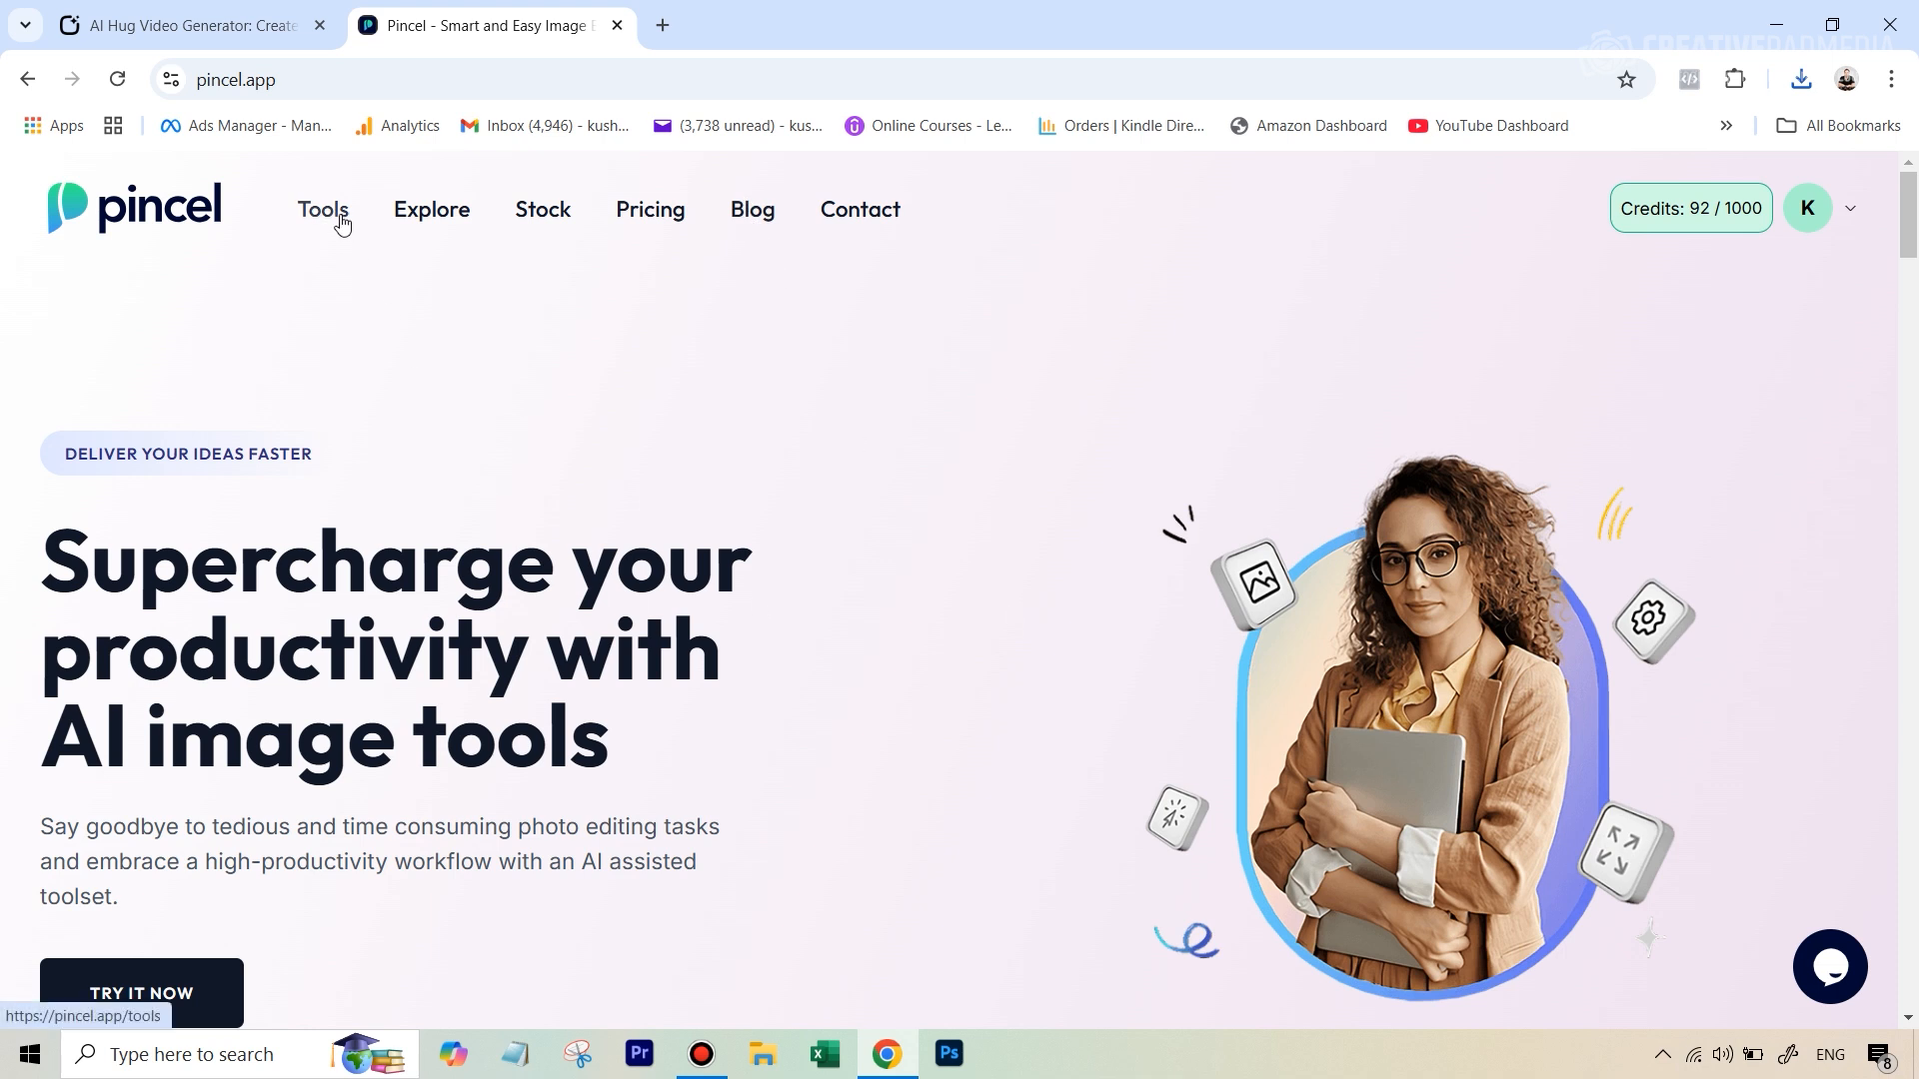
# - Reach Pincel's AI Image to Video tool from the Tools catalogue
pyautogui.click(324, 210)
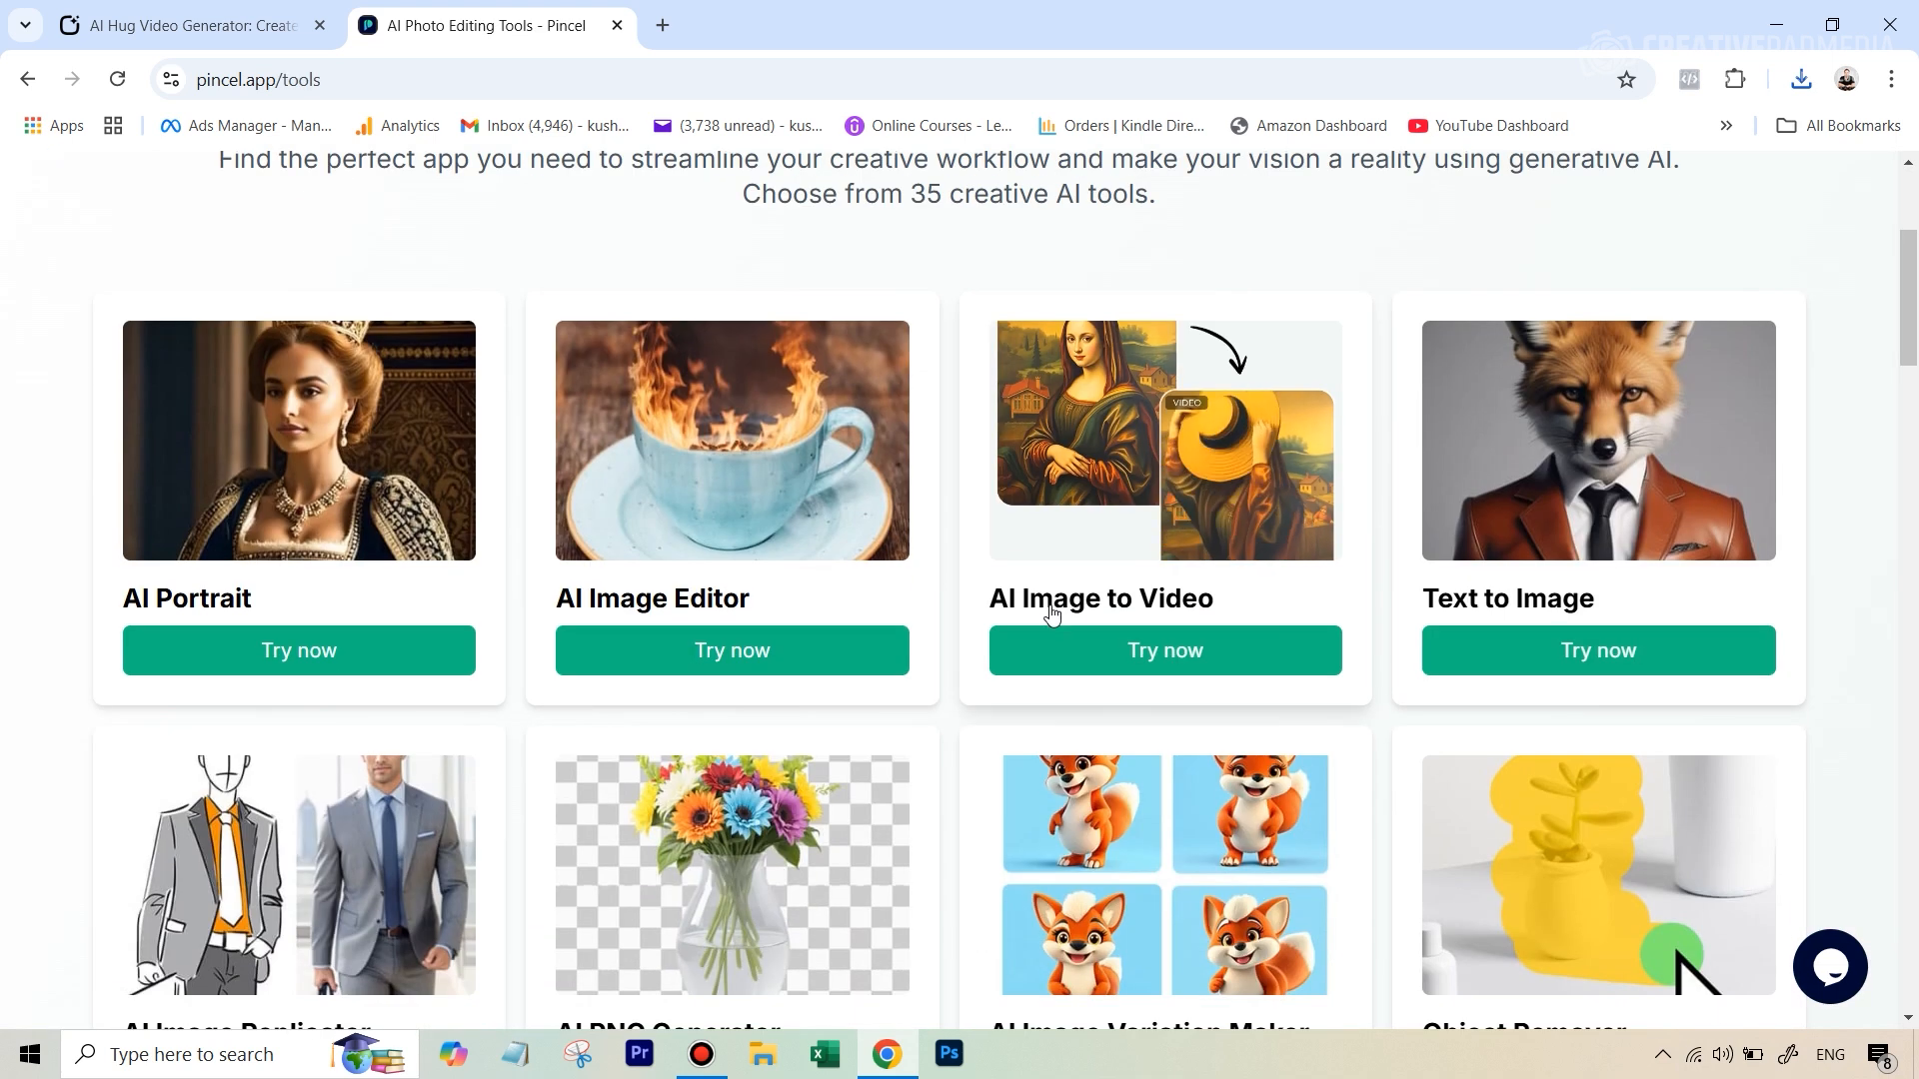
pyautogui.click(1164, 650)
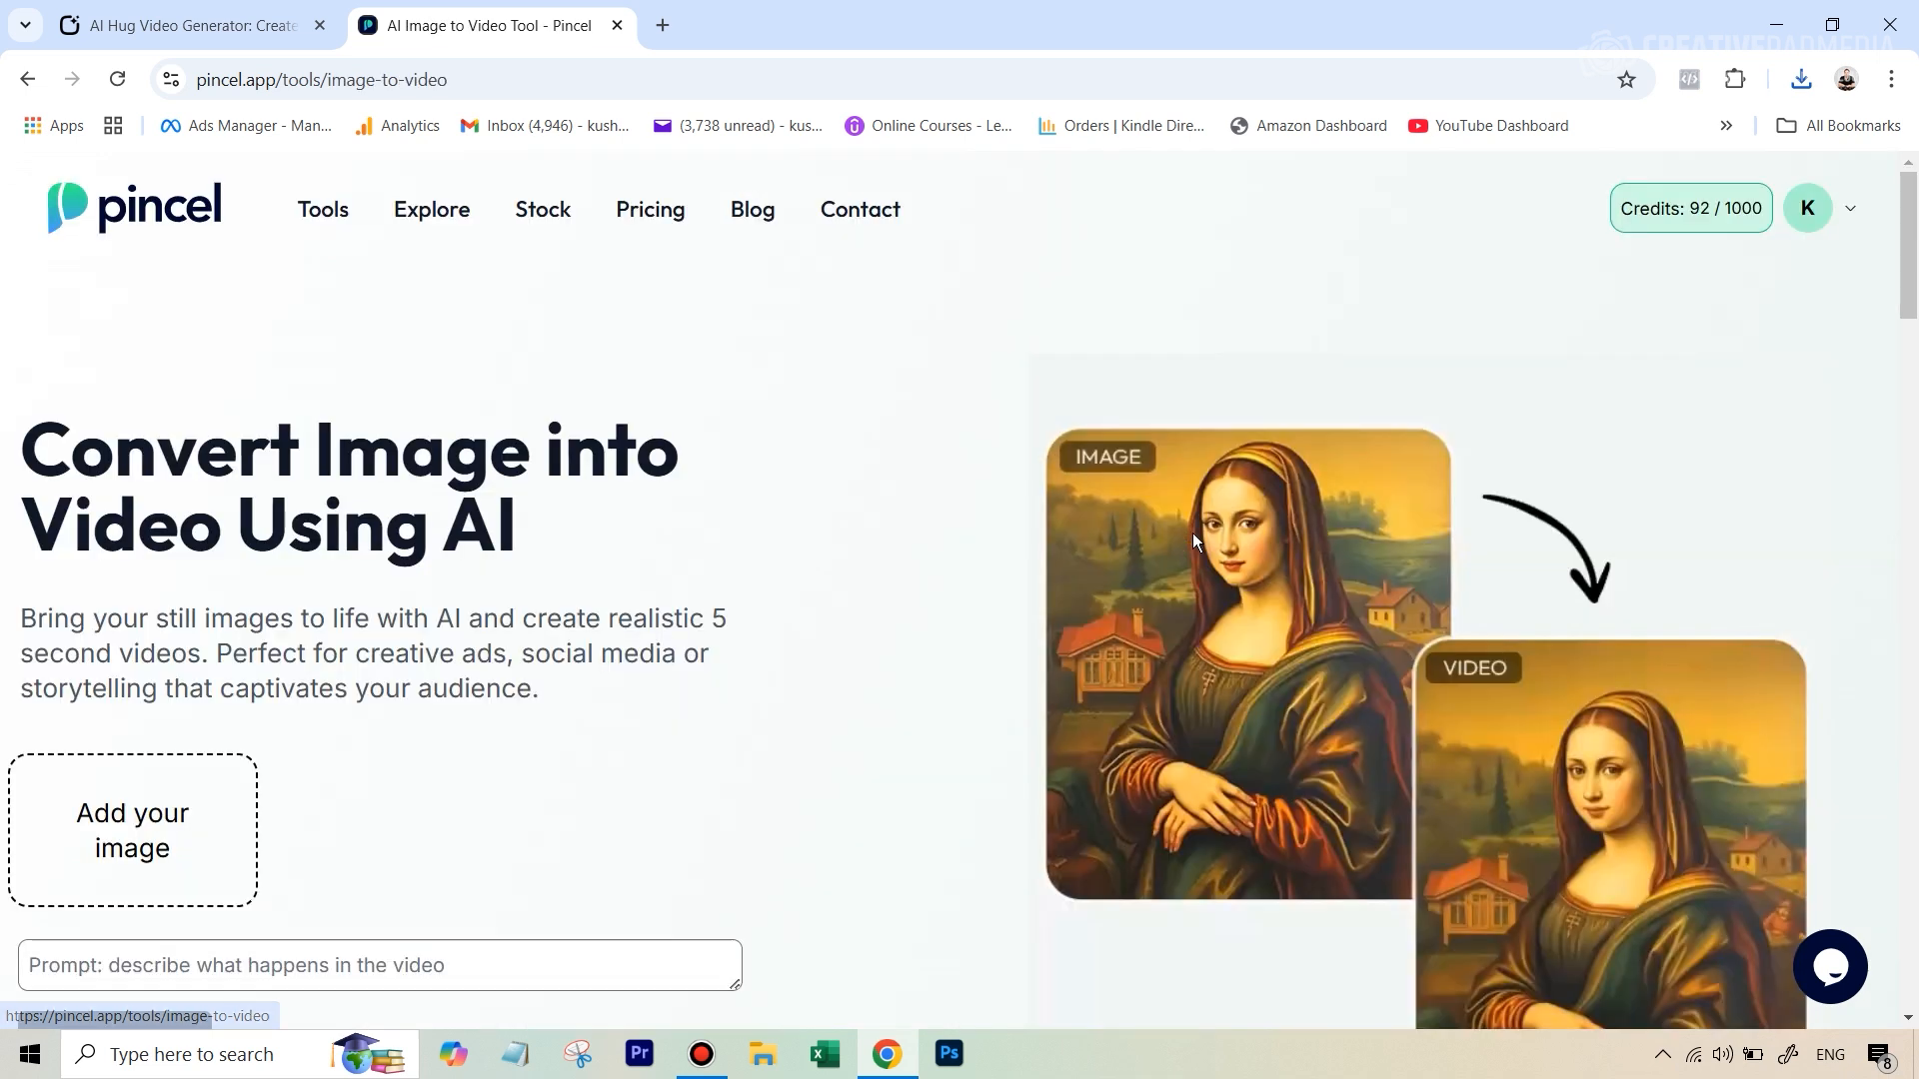
pyautogui.scroll(-3)
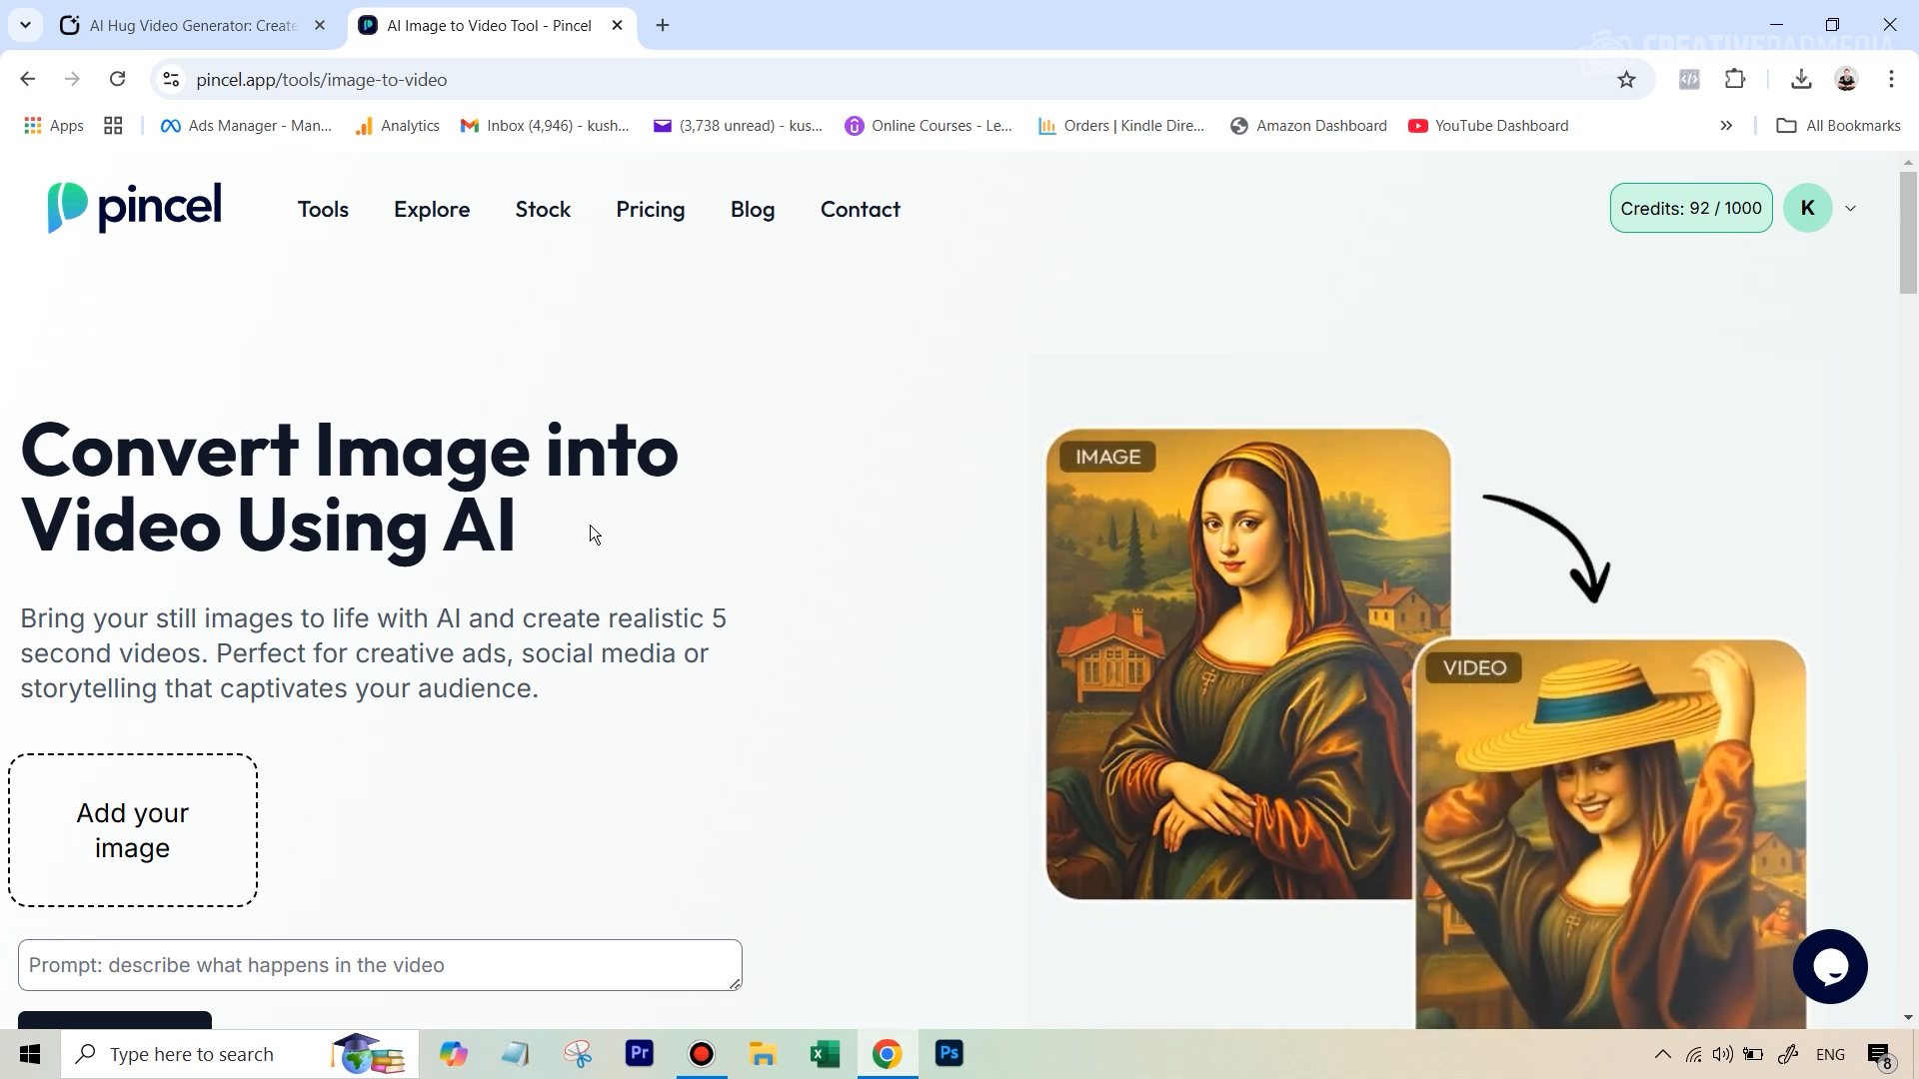
pyautogui.scroll(-3)
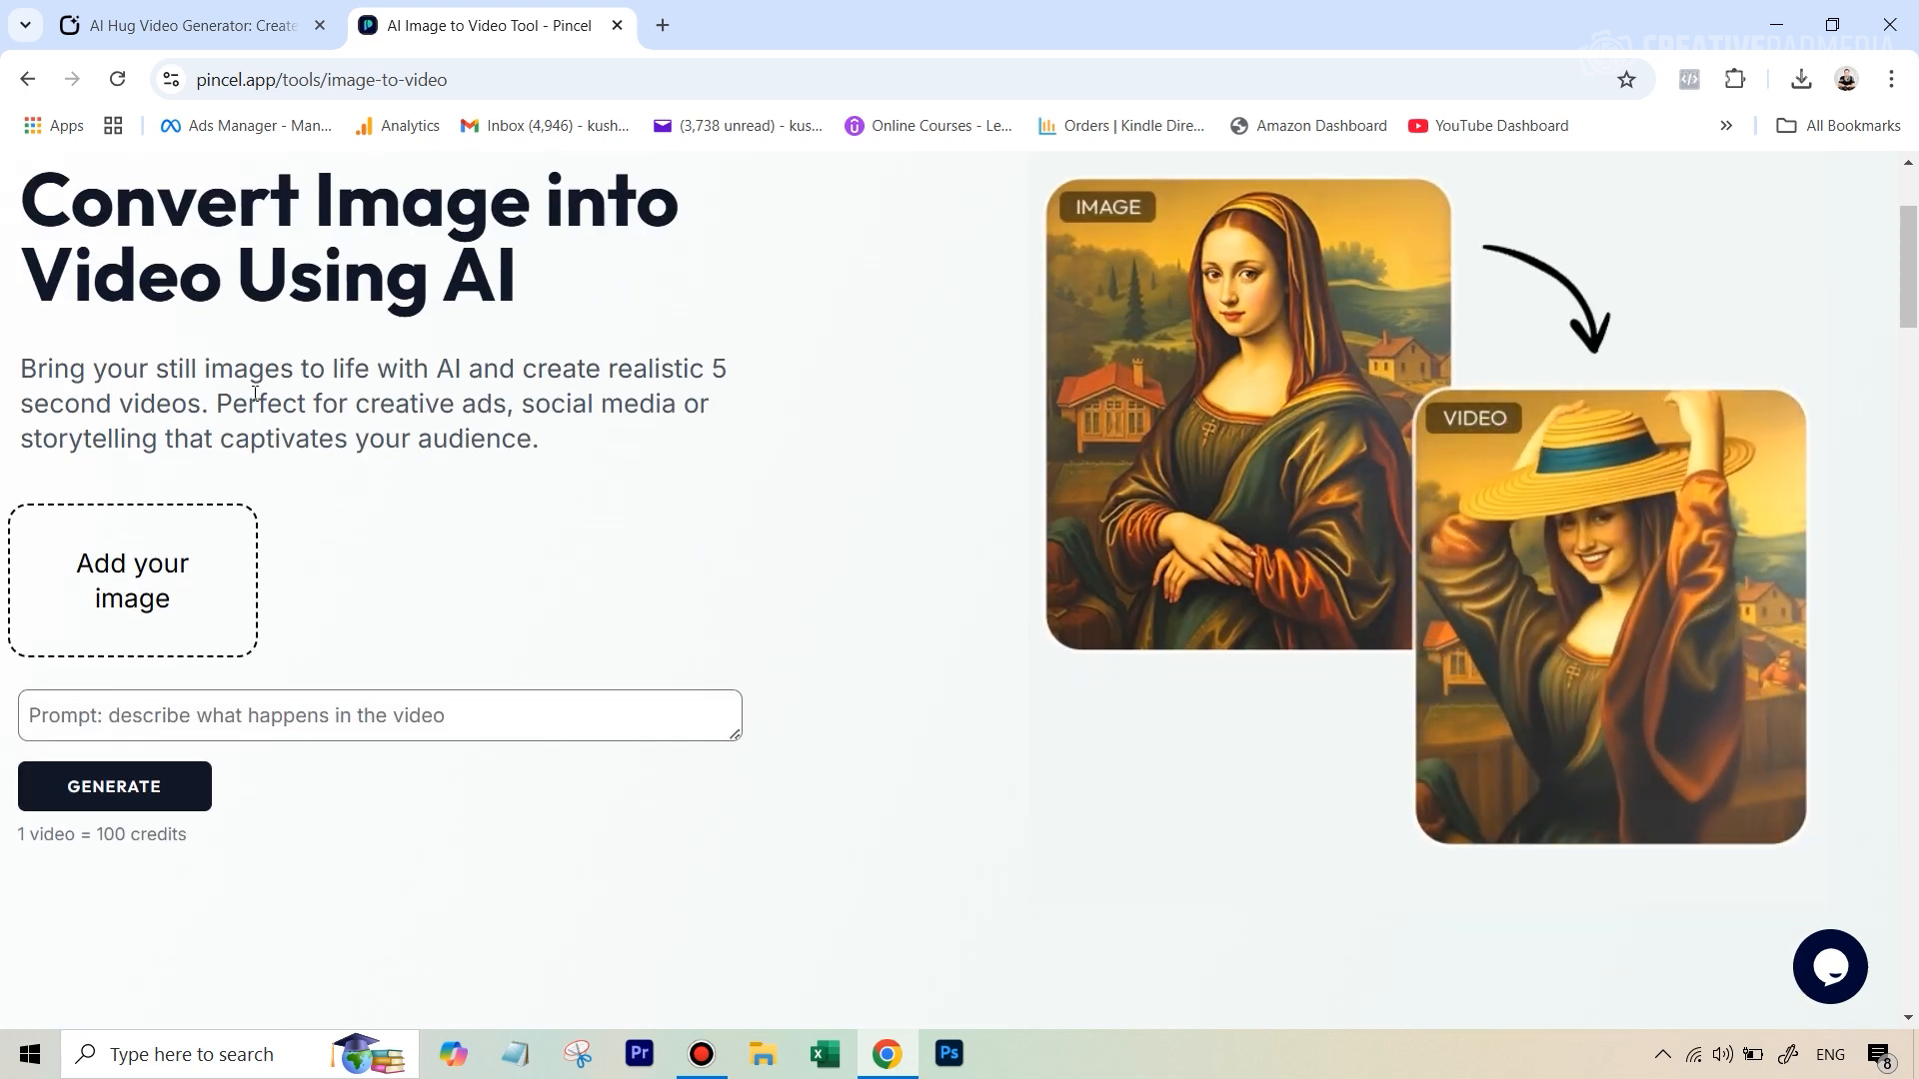
pyautogui.moveTo(132, 579)
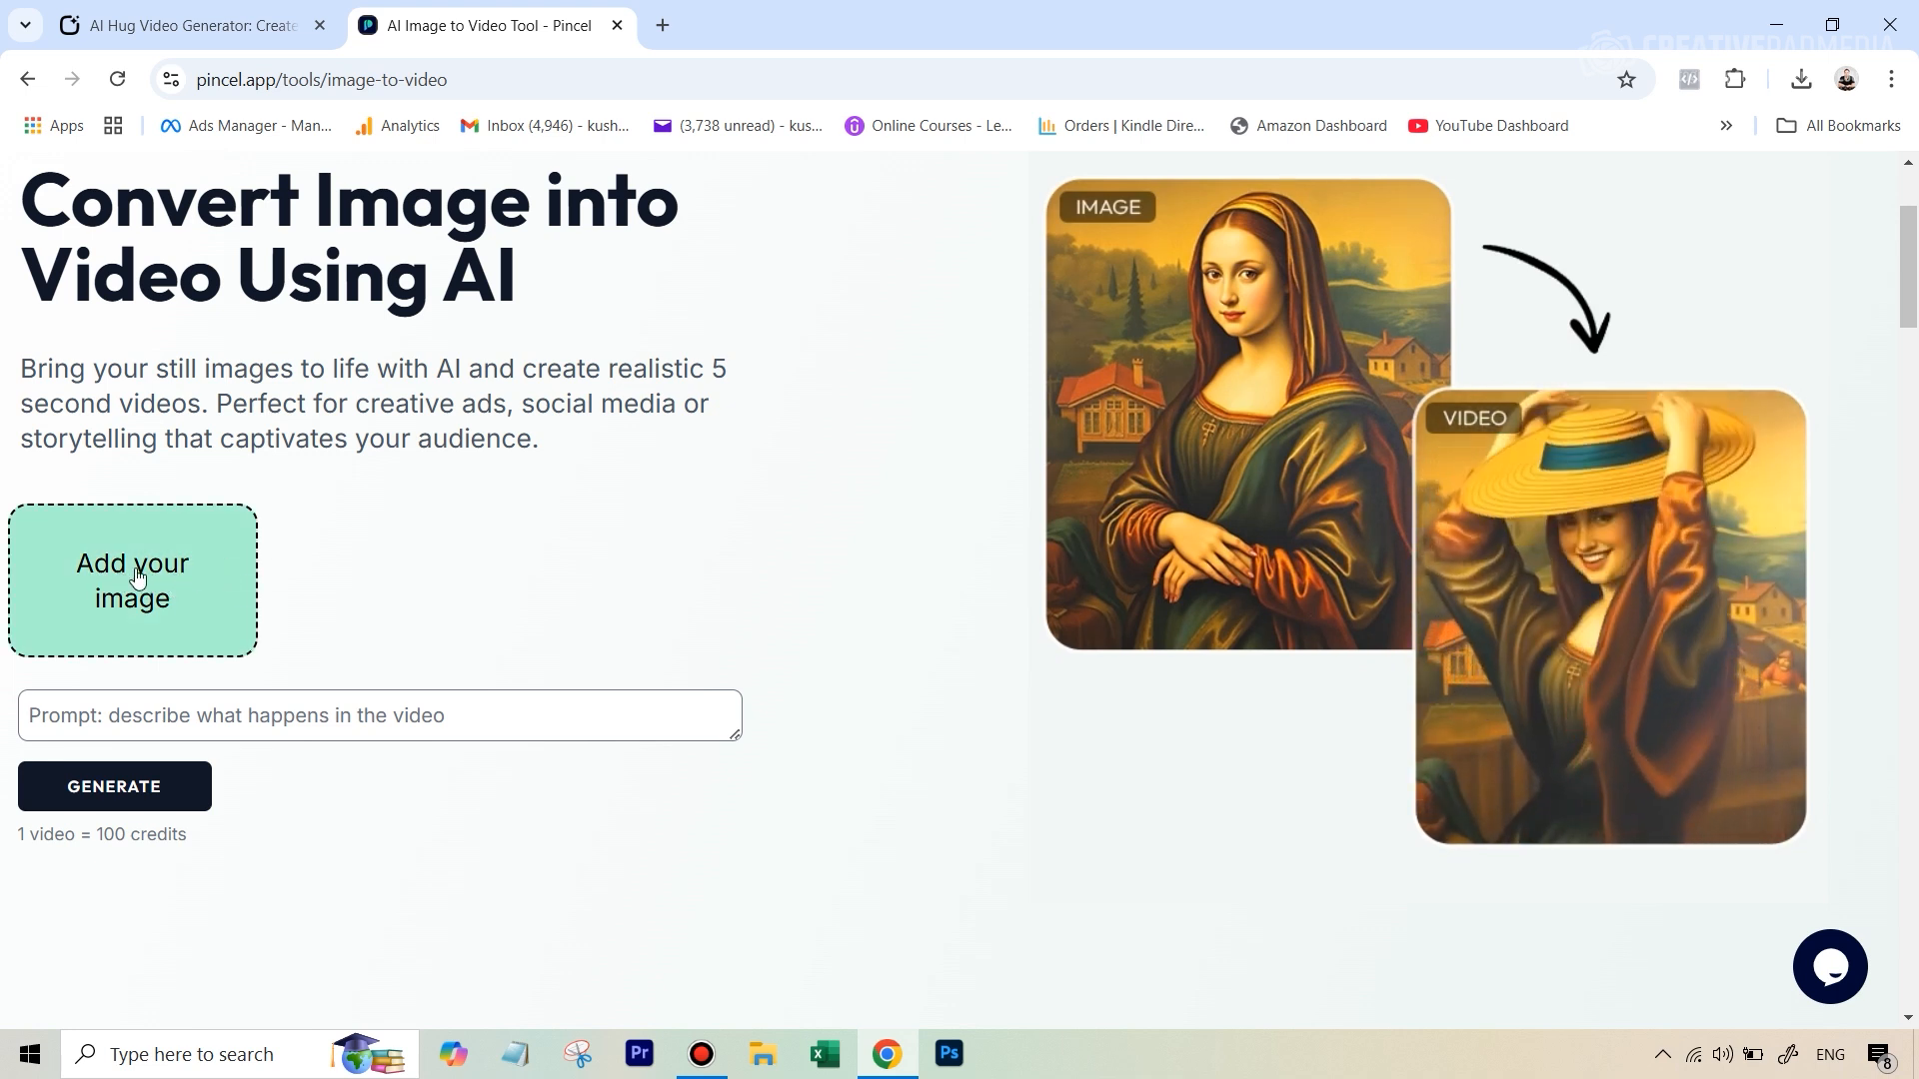
# - Add the two-footballer photo as source and enter the prompt 'hug'
pyautogui.click(132, 580)
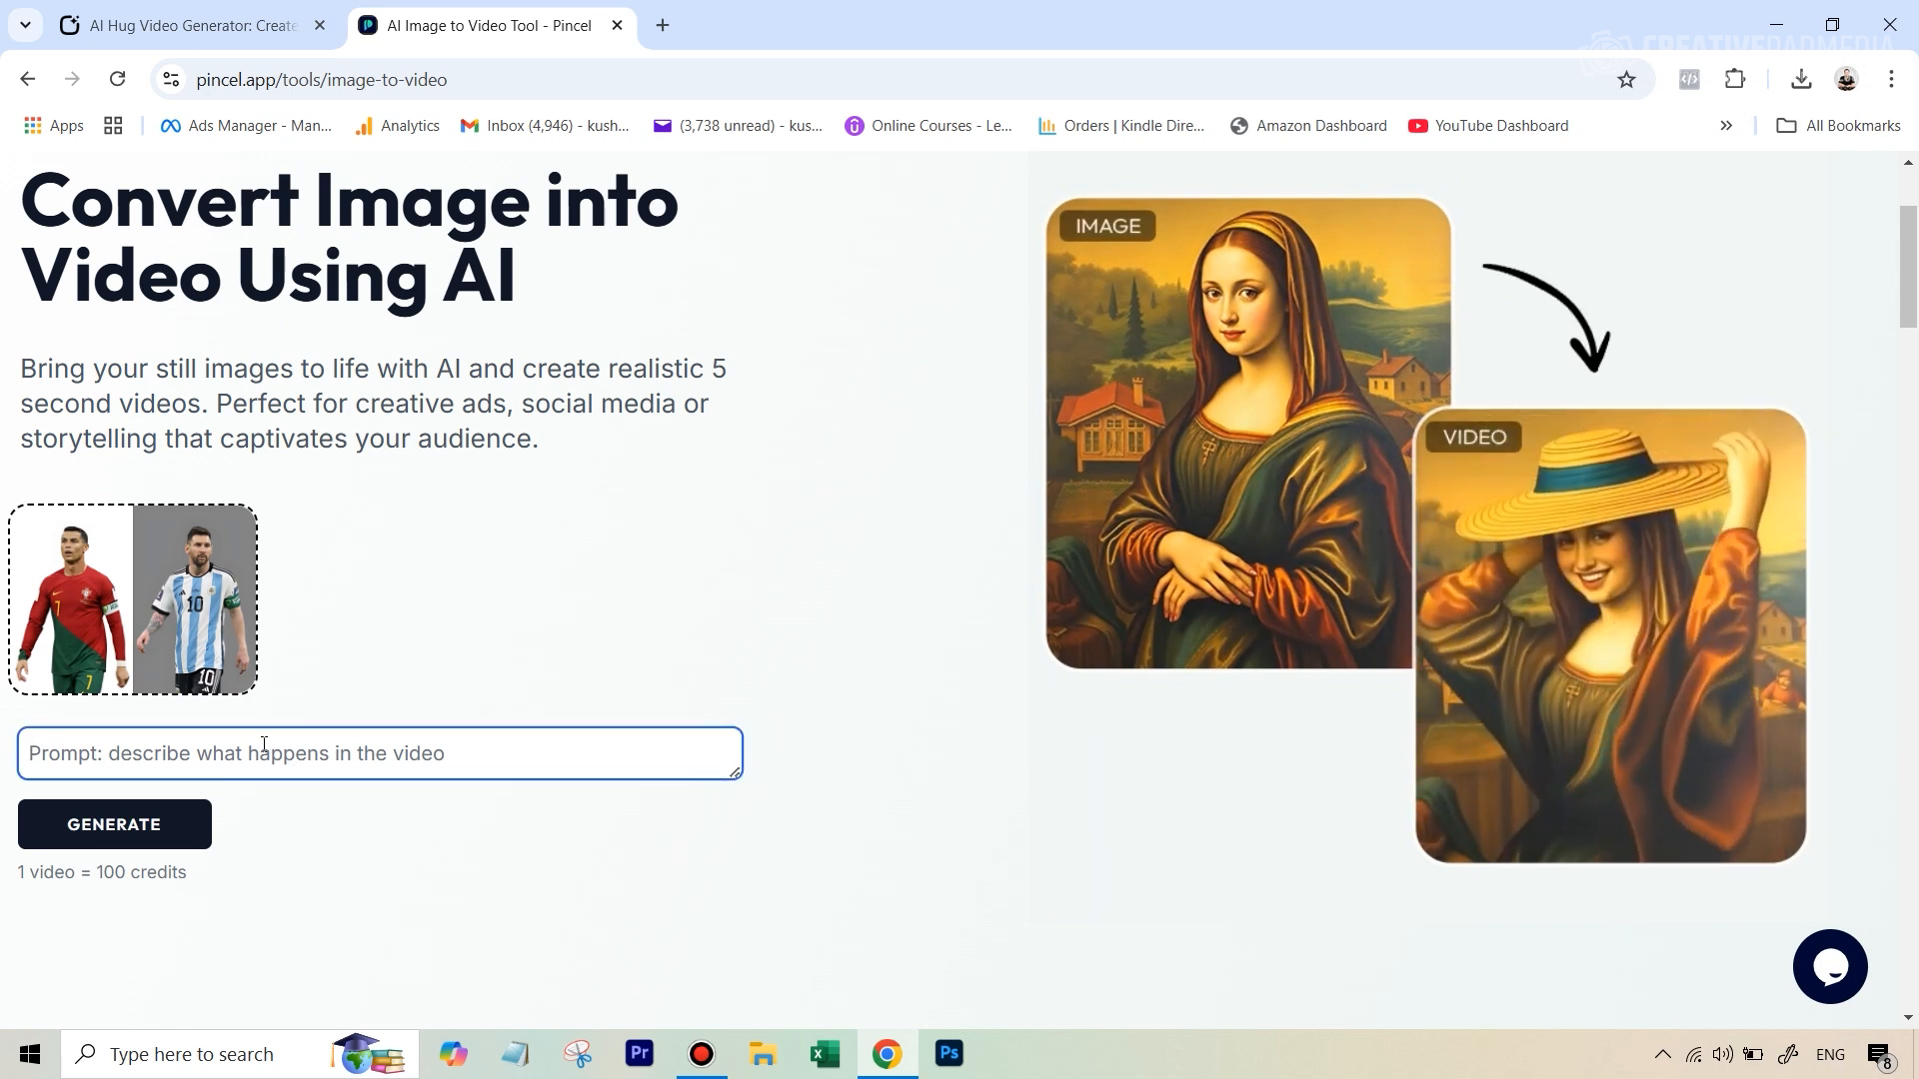
pyautogui.write('hug')
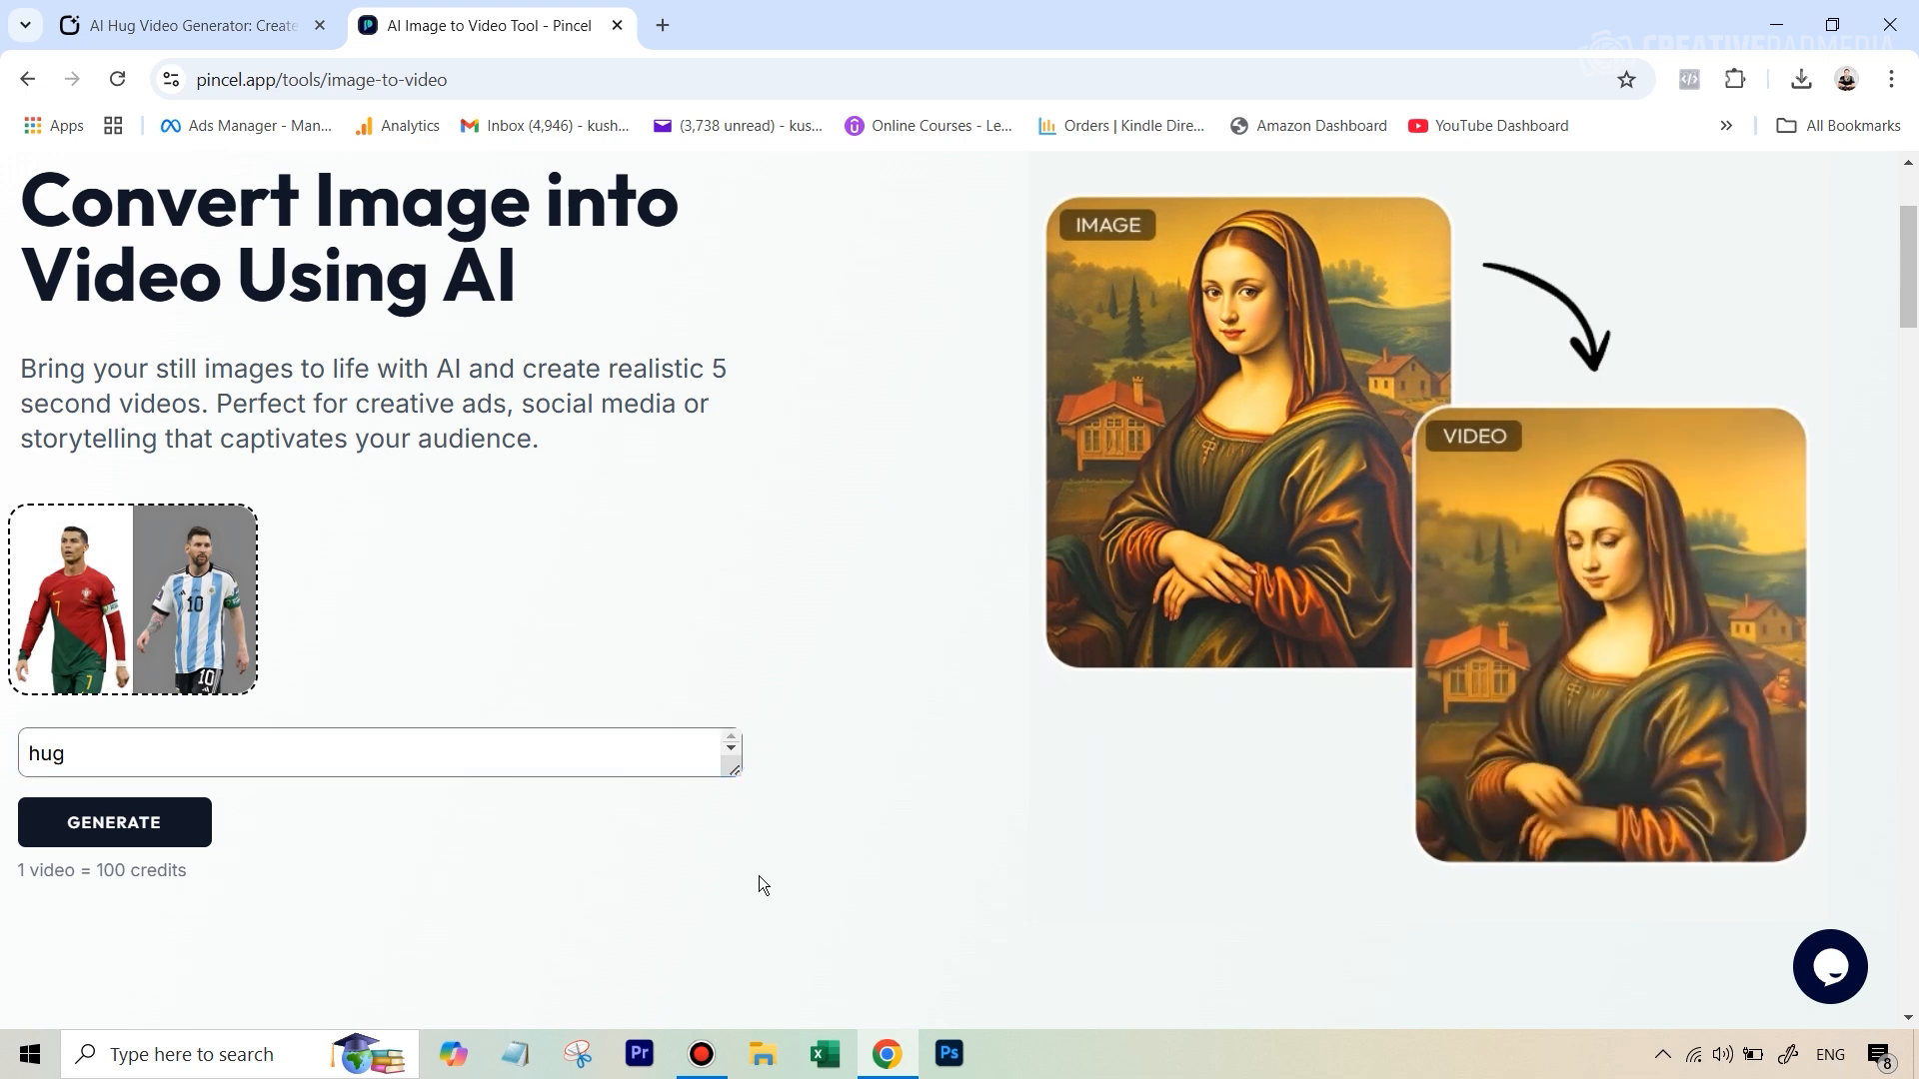
pyautogui.click(112, 821)
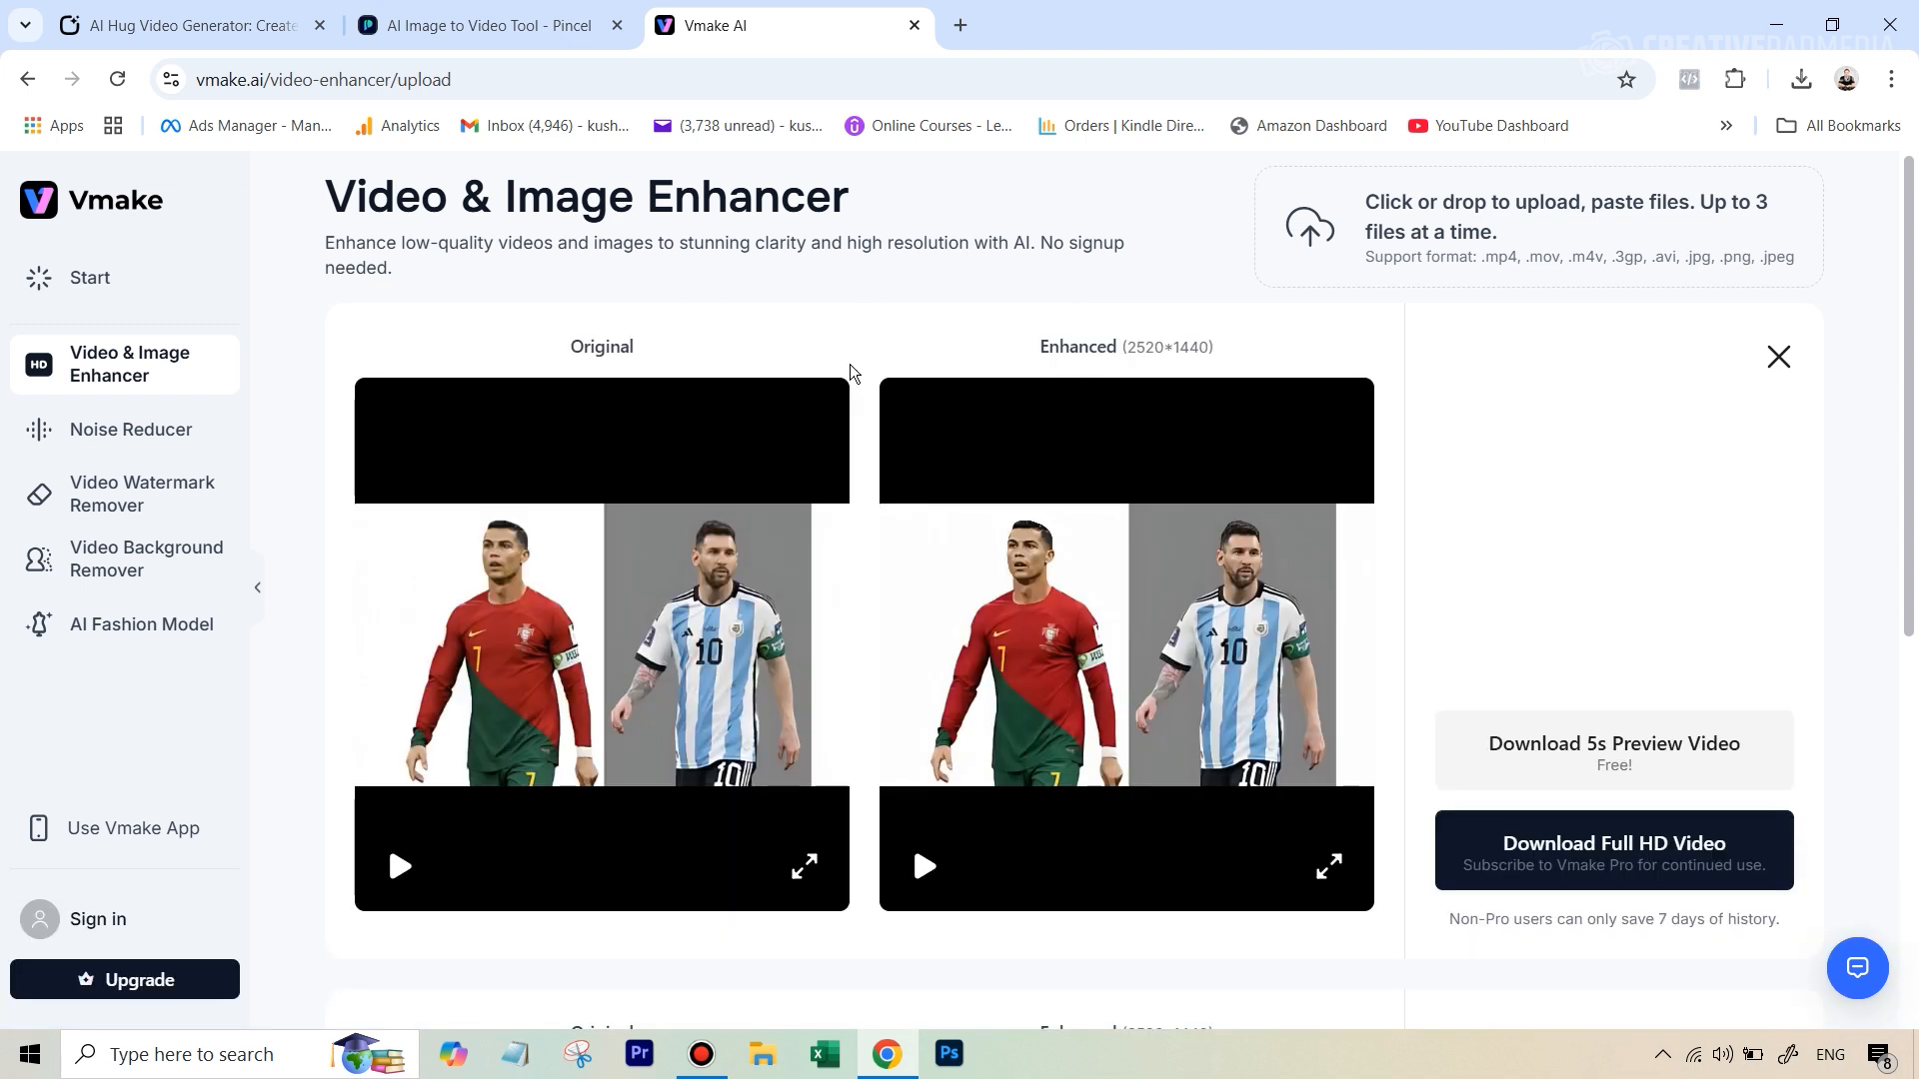
pyautogui.moveTo(1159, 516)
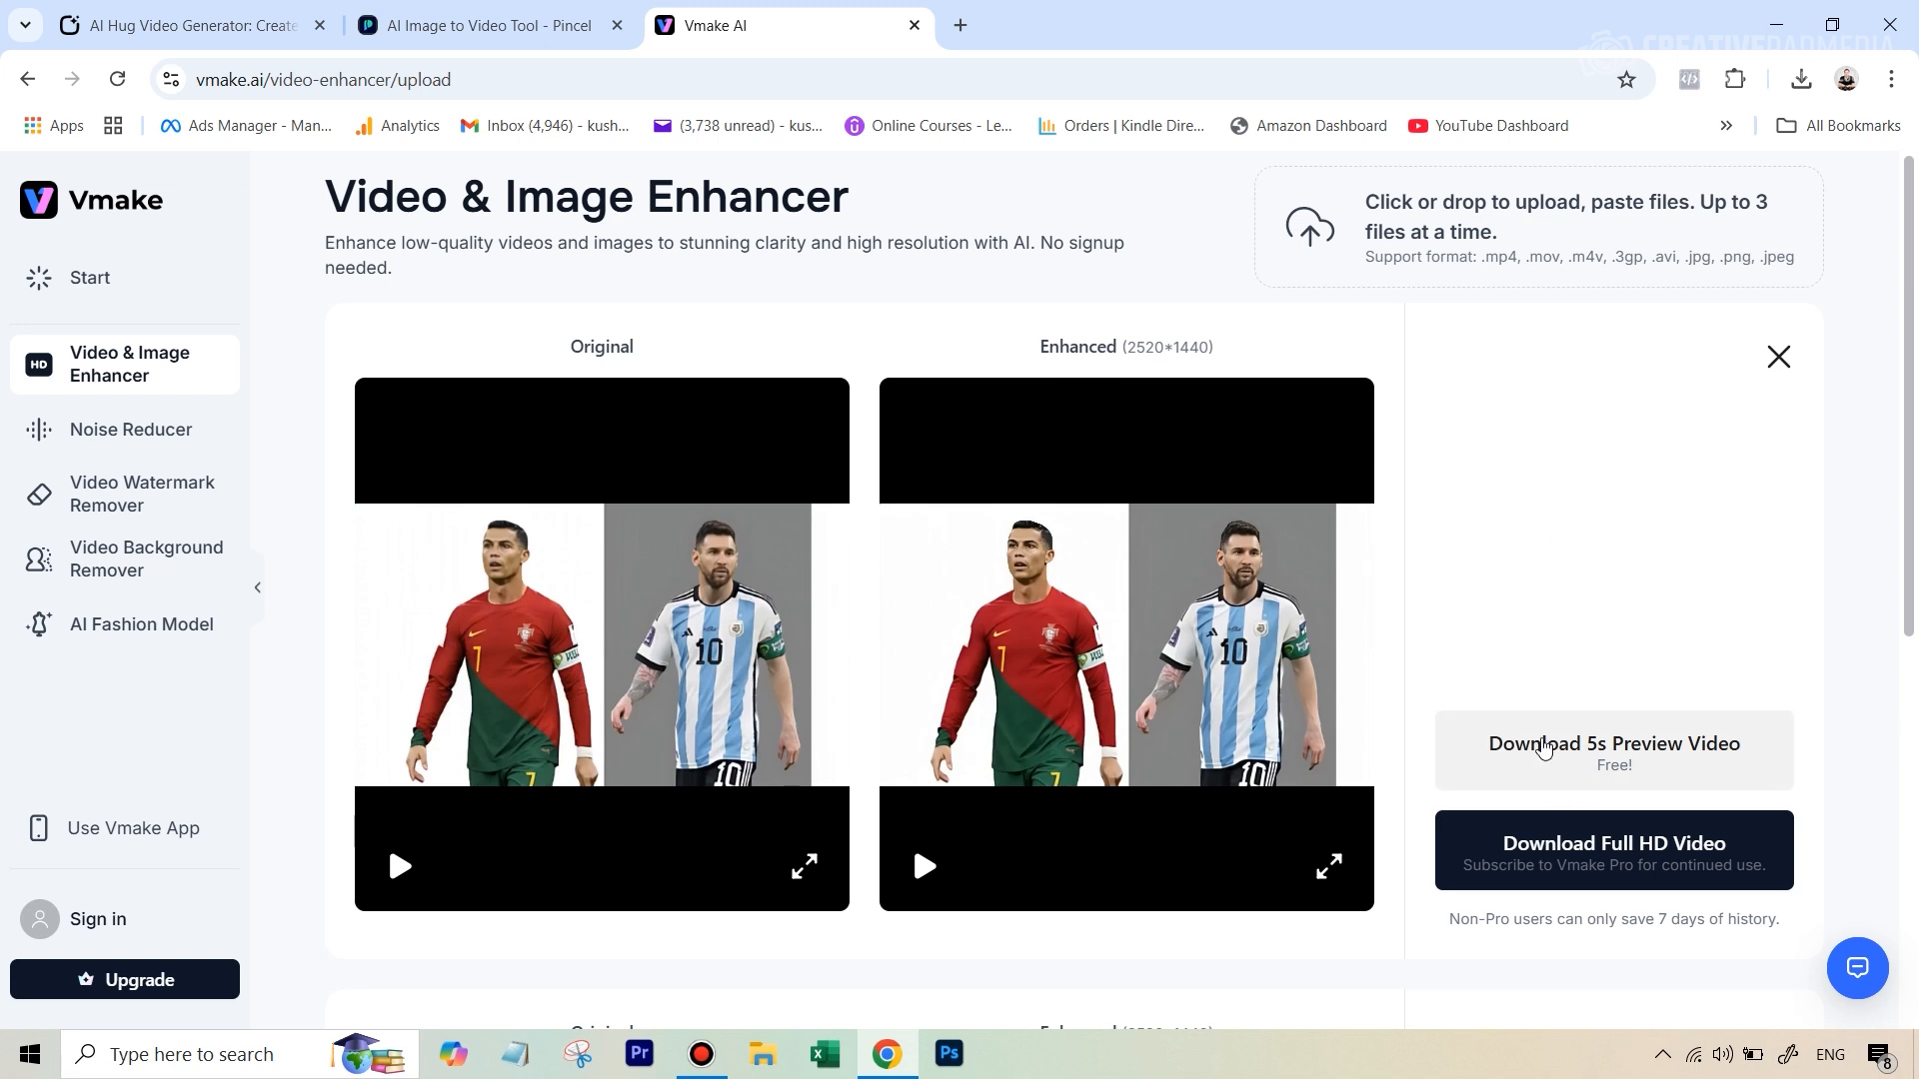
pyautogui.moveTo(1599, 762)
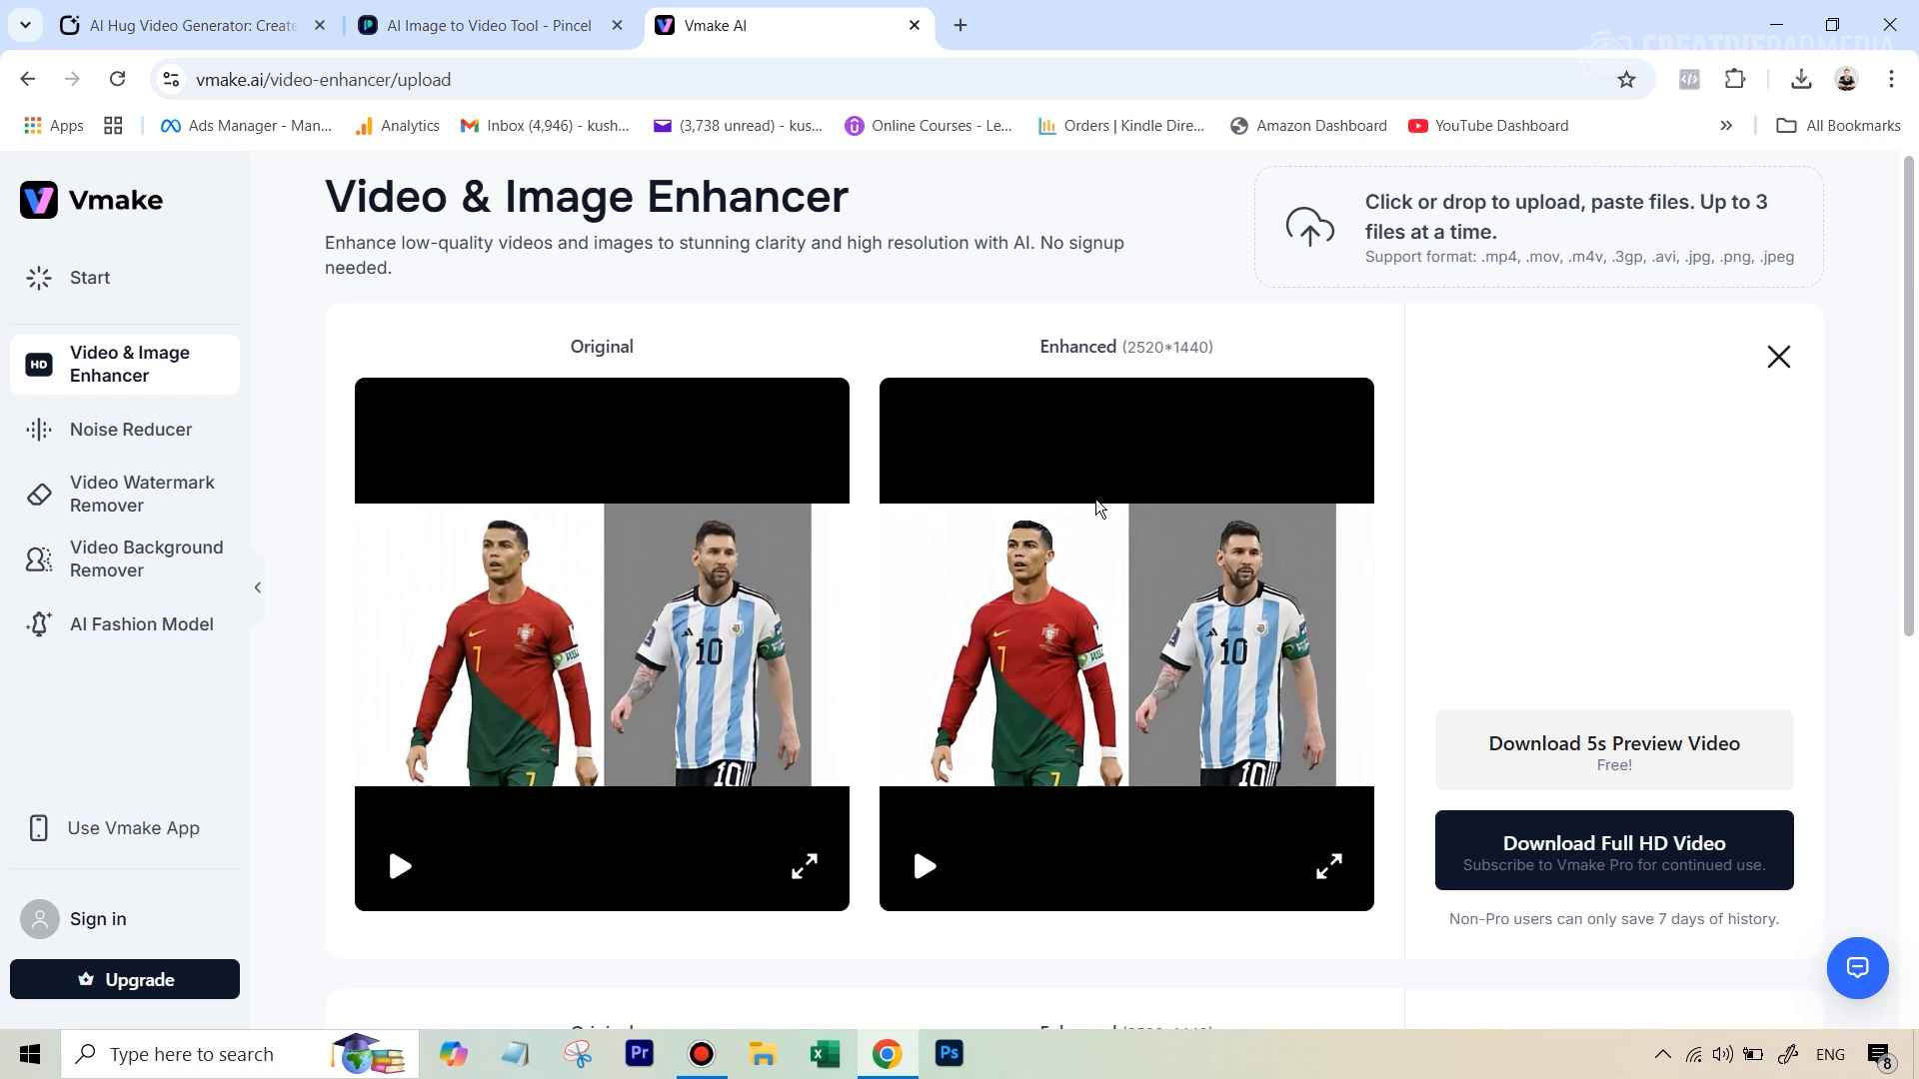
pyautogui.moveTo(1555, 803)
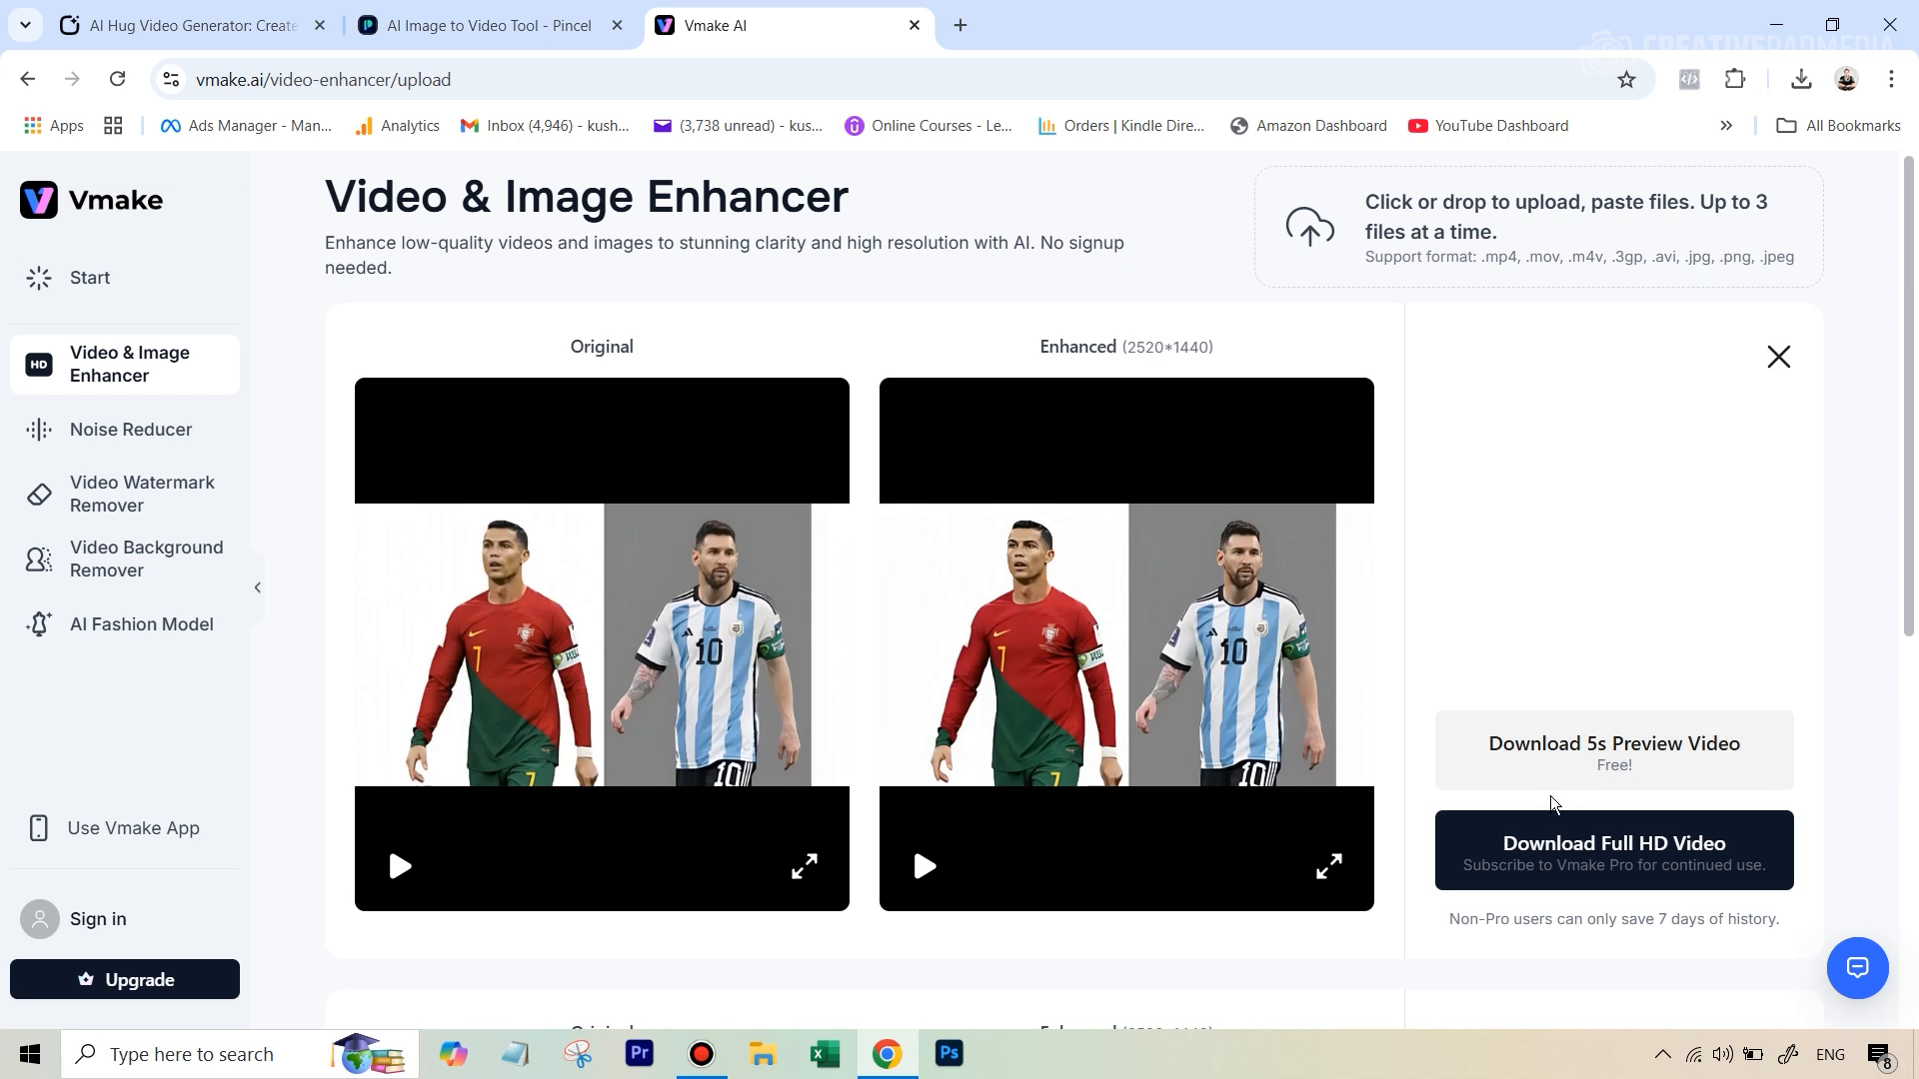
pyautogui.moveTo(1563, 492)
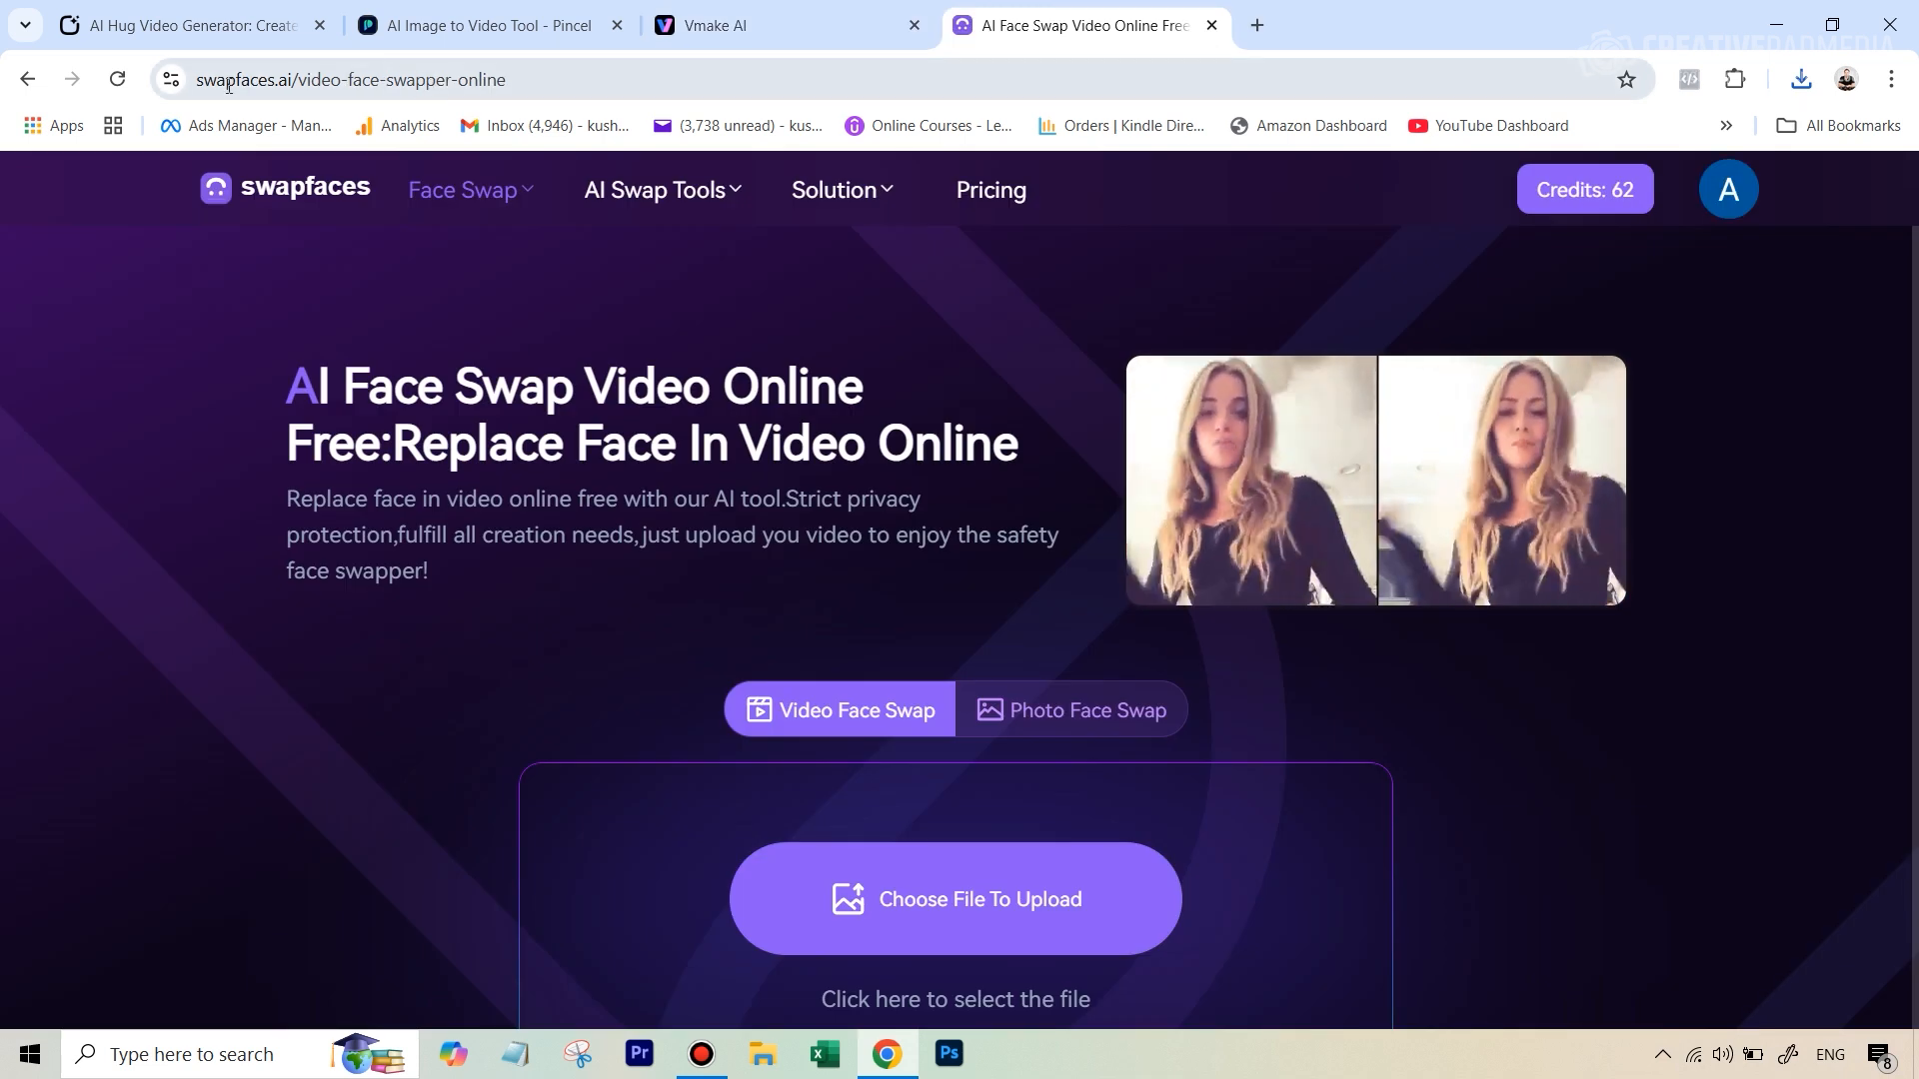
pyautogui.moveTo(336, 102)
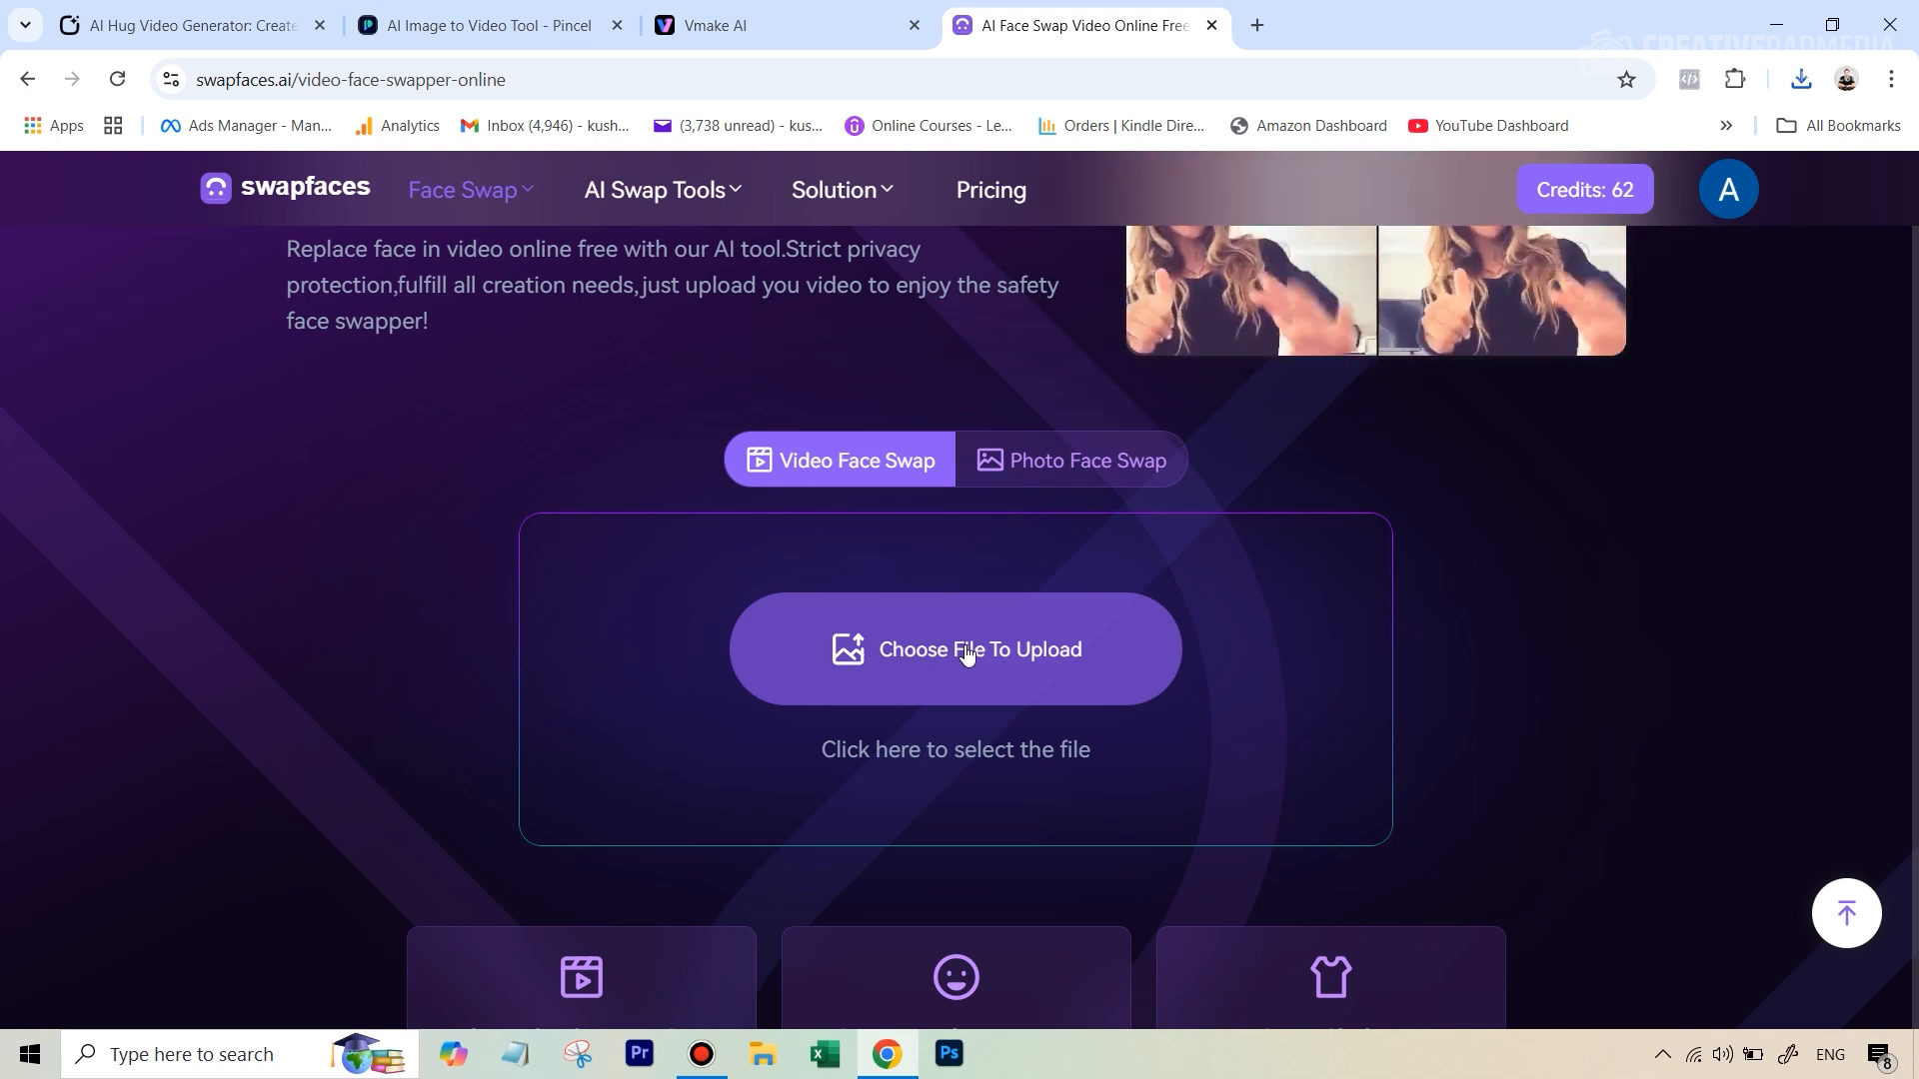
# - Upload the hug video and run face detection on it
pyautogui.click(956, 647)
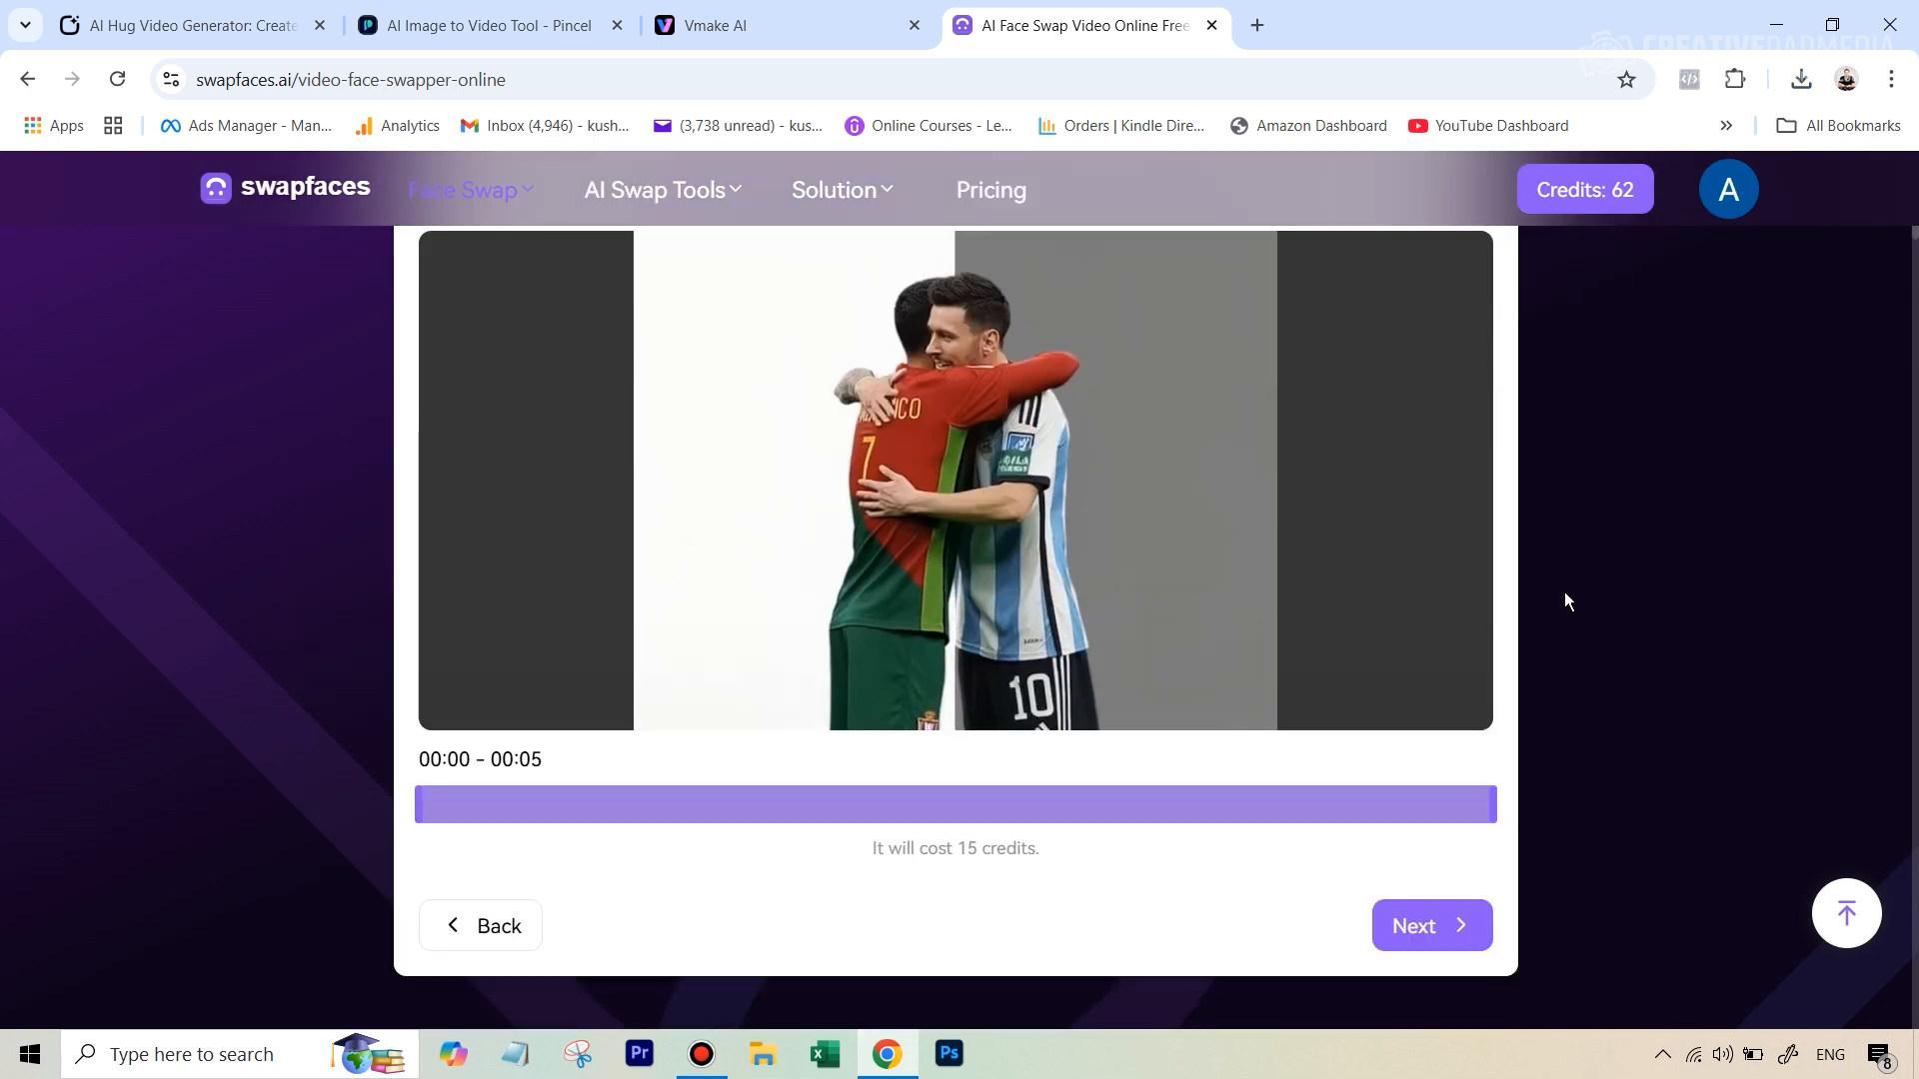
pyautogui.click(1427, 925)
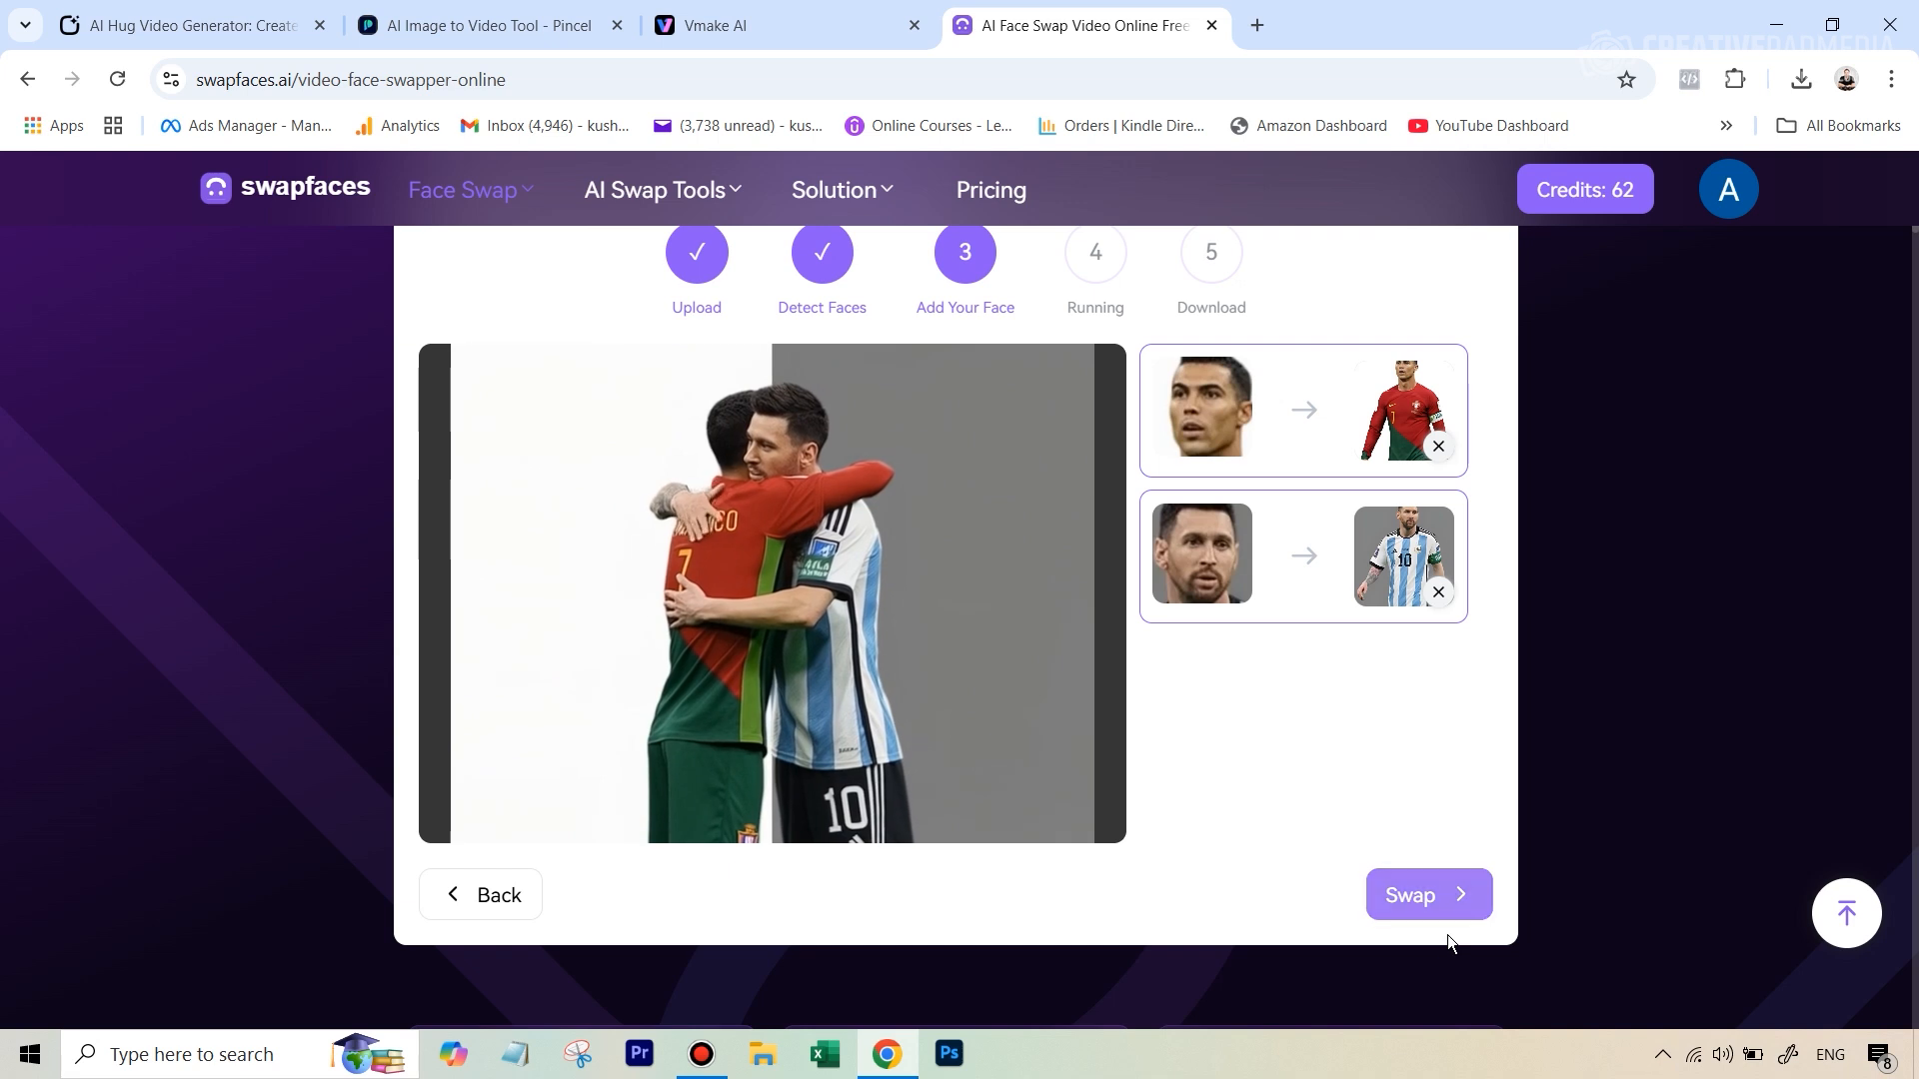
# - Swap both players' faces for 15 credits and download the result
pyautogui.click(1427, 895)
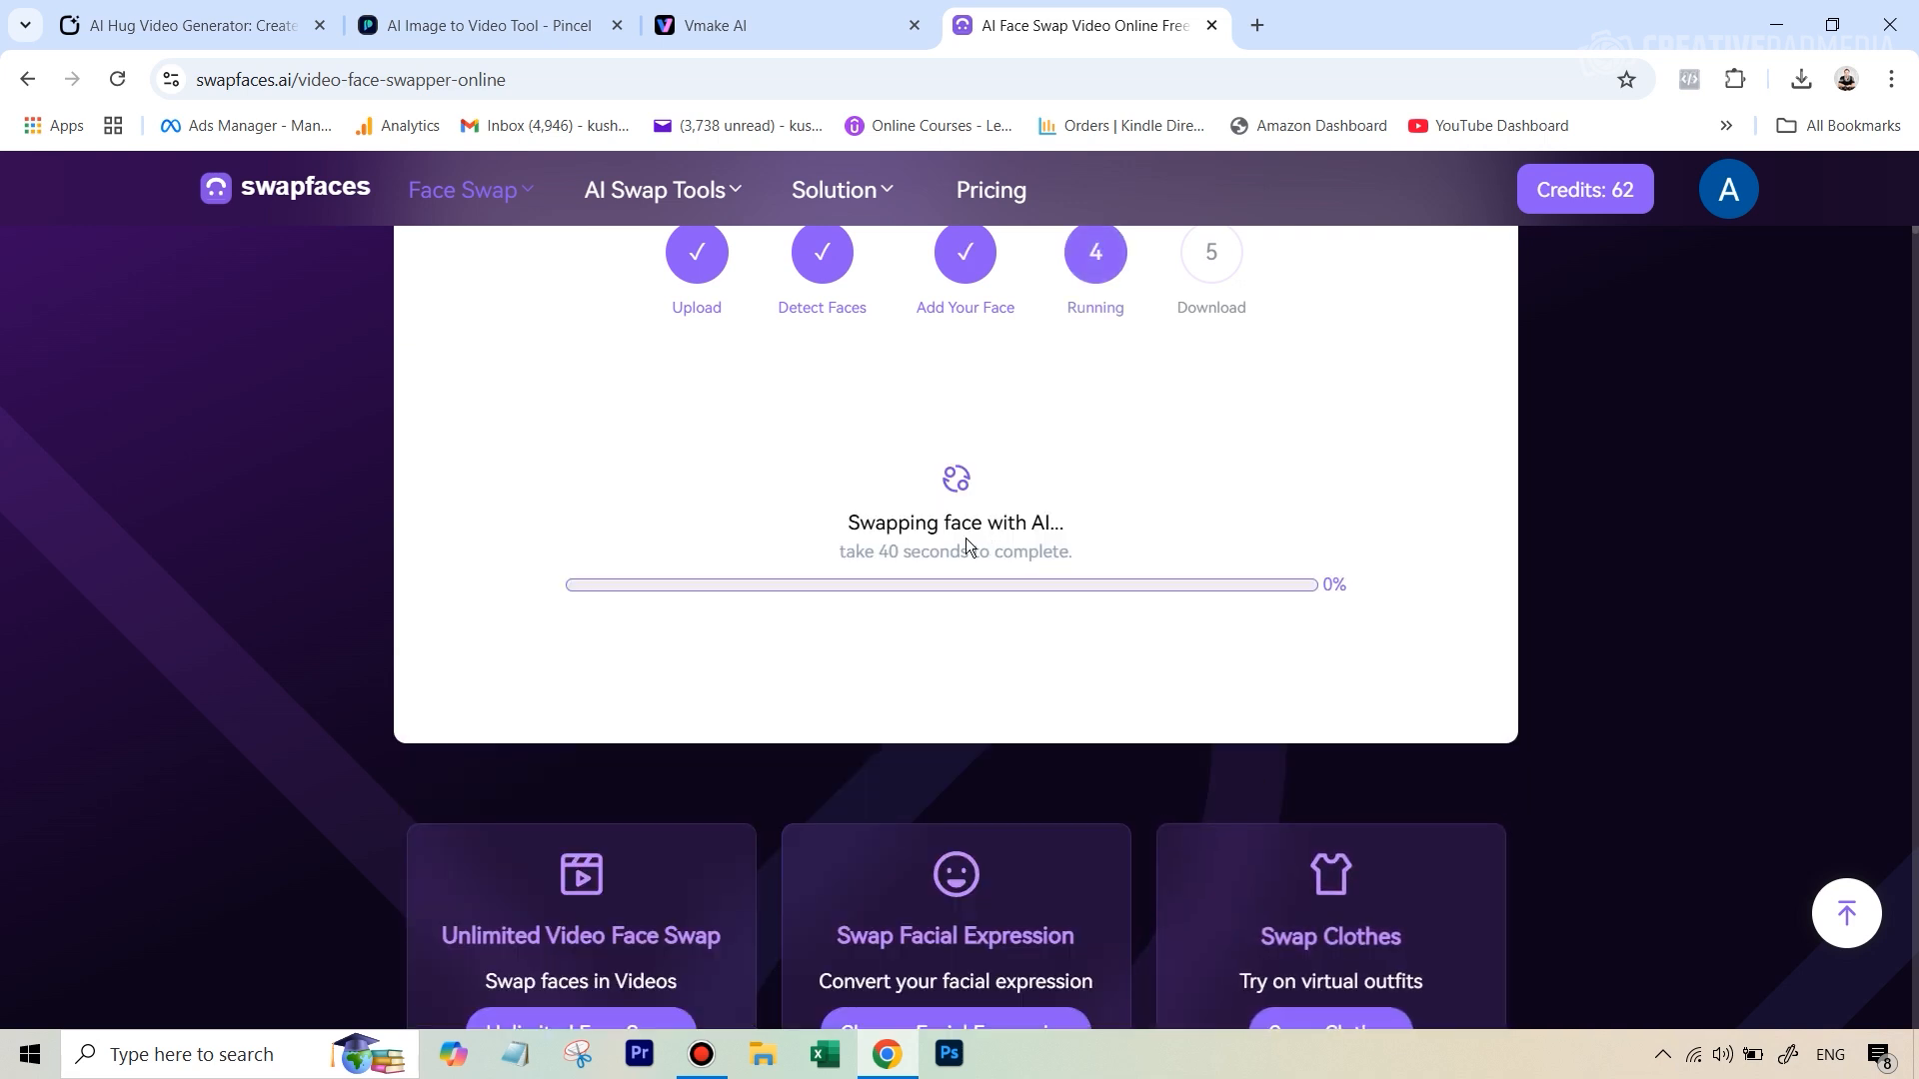
pyautogui.scroll(3)
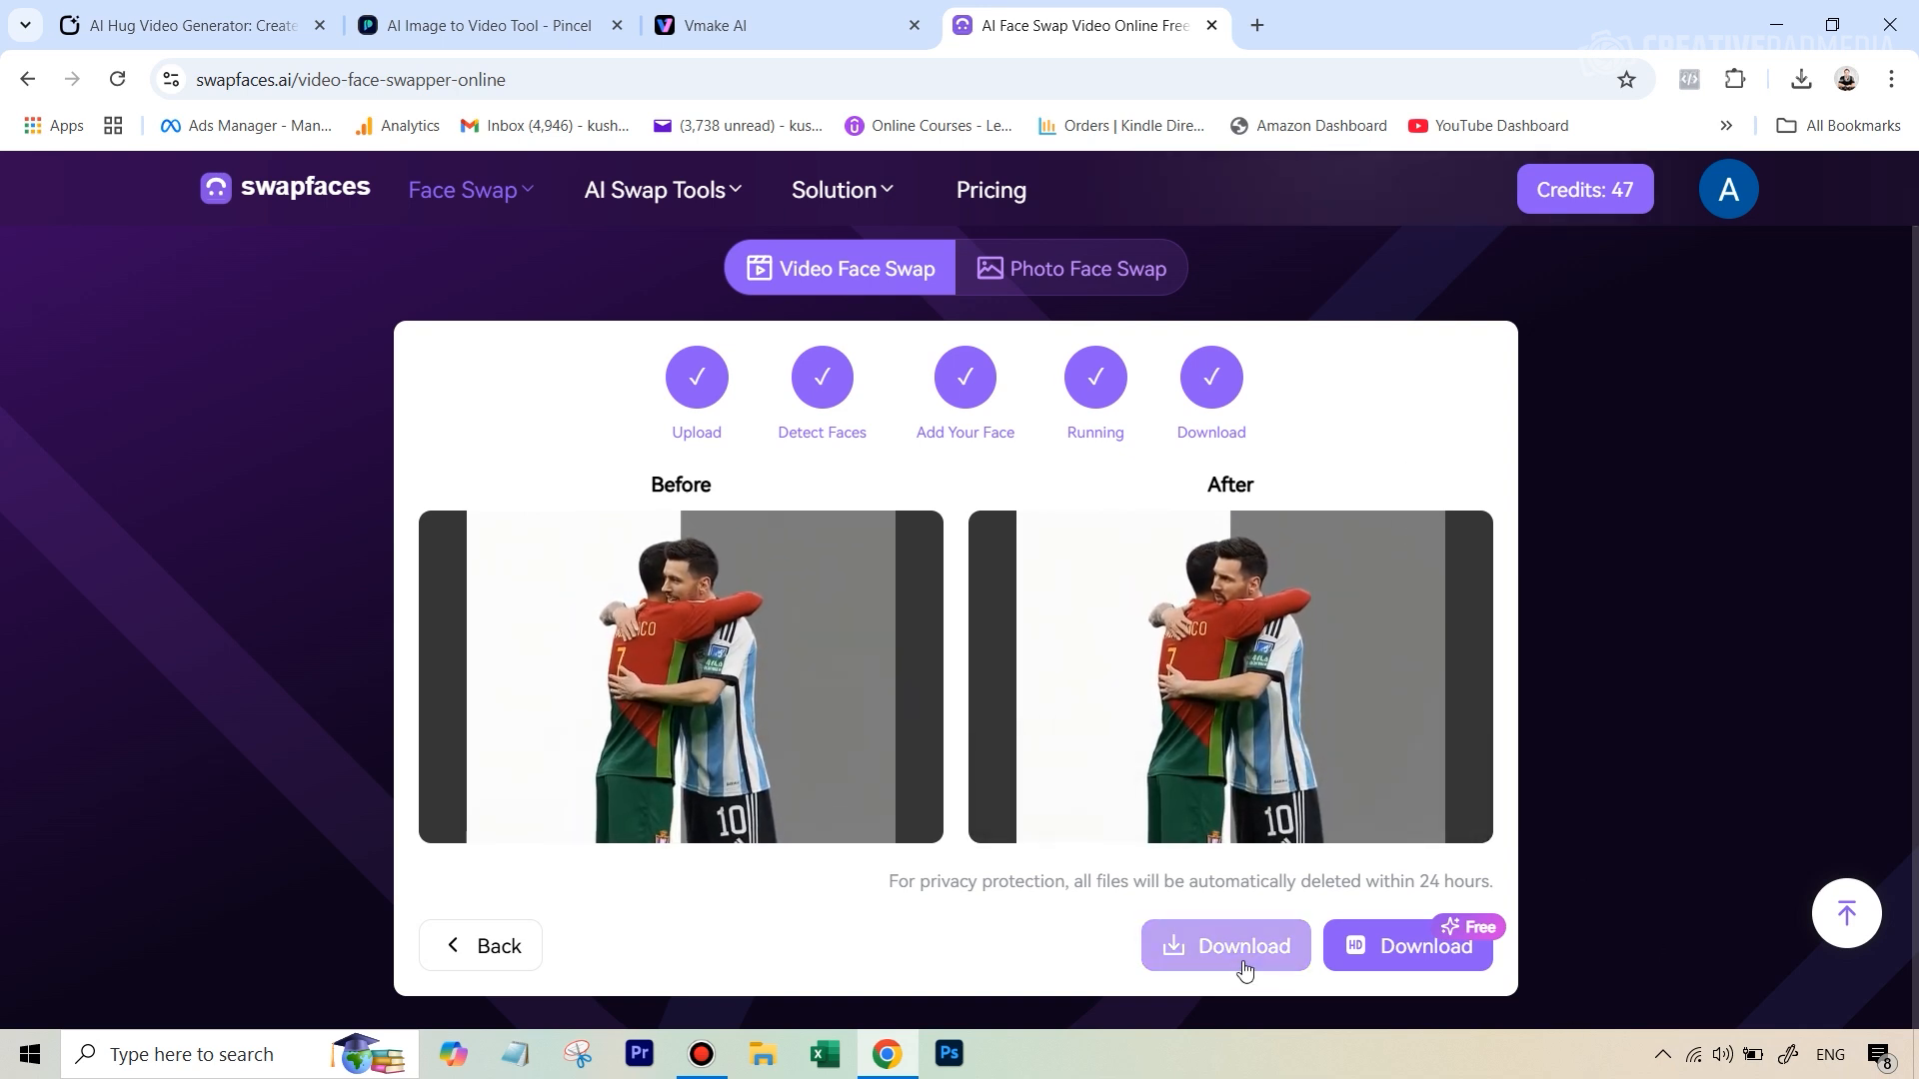
pyautogui.click(1223, 946)
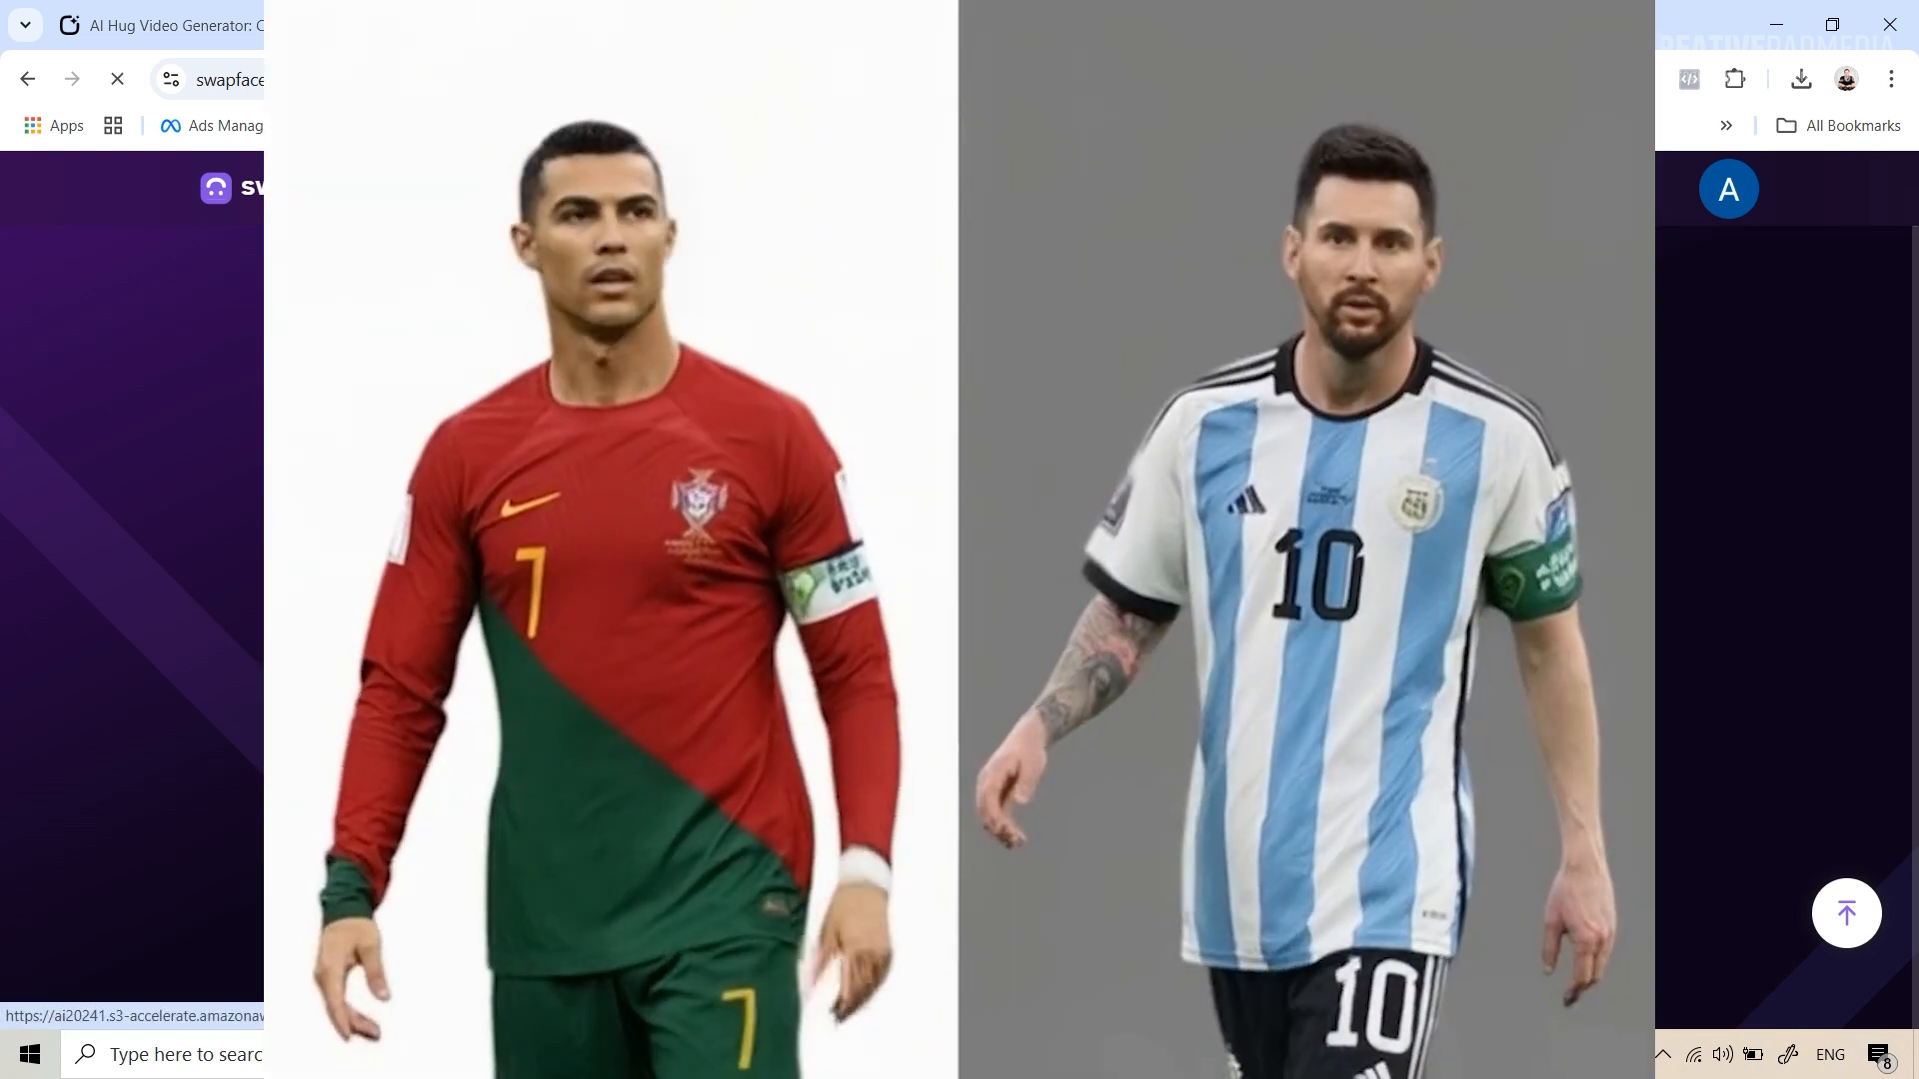